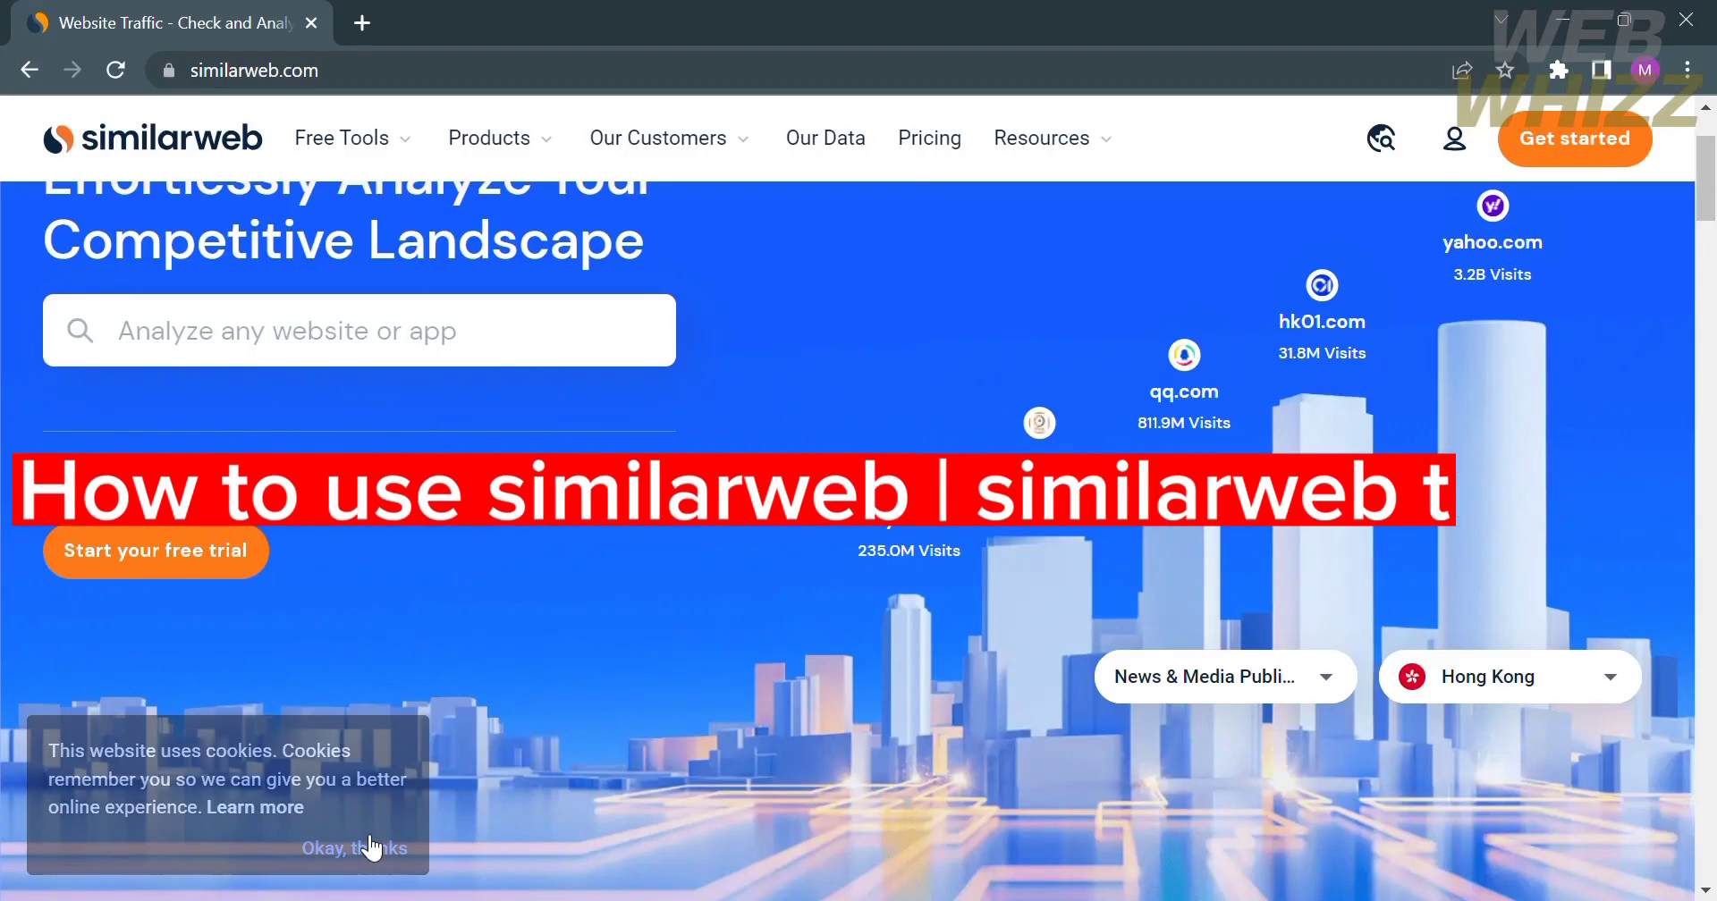
Dismiss the cookie notice so the homepage hero and top-site figures show unobstructed.
click(354, 850)
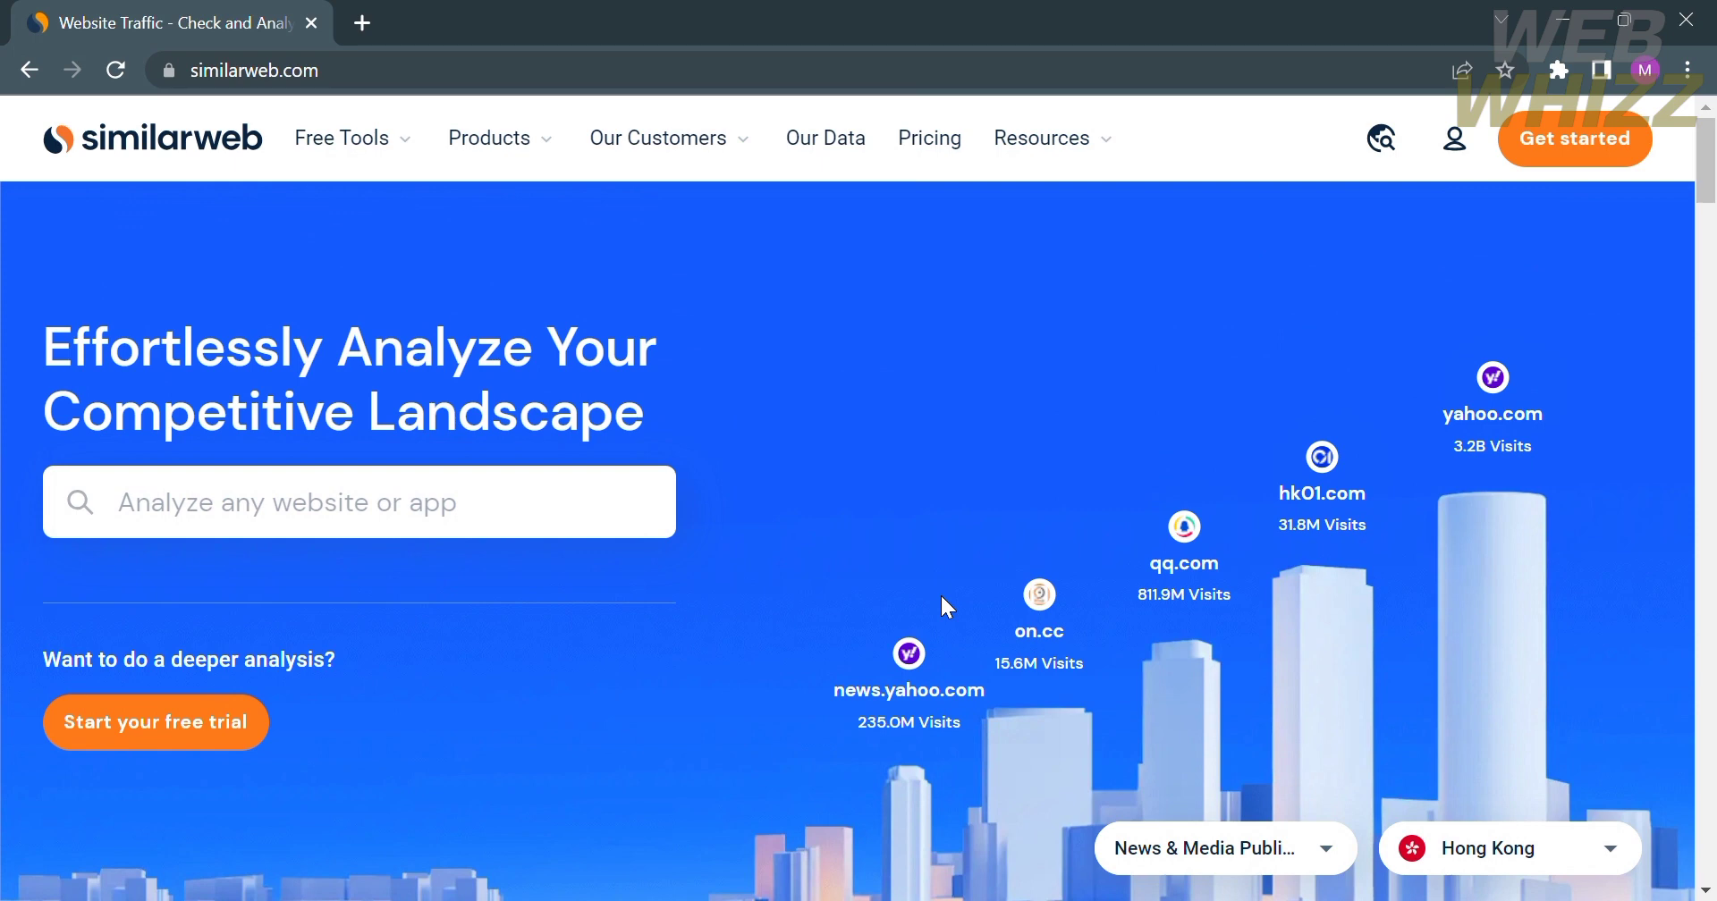
mouse_move(300, 762)
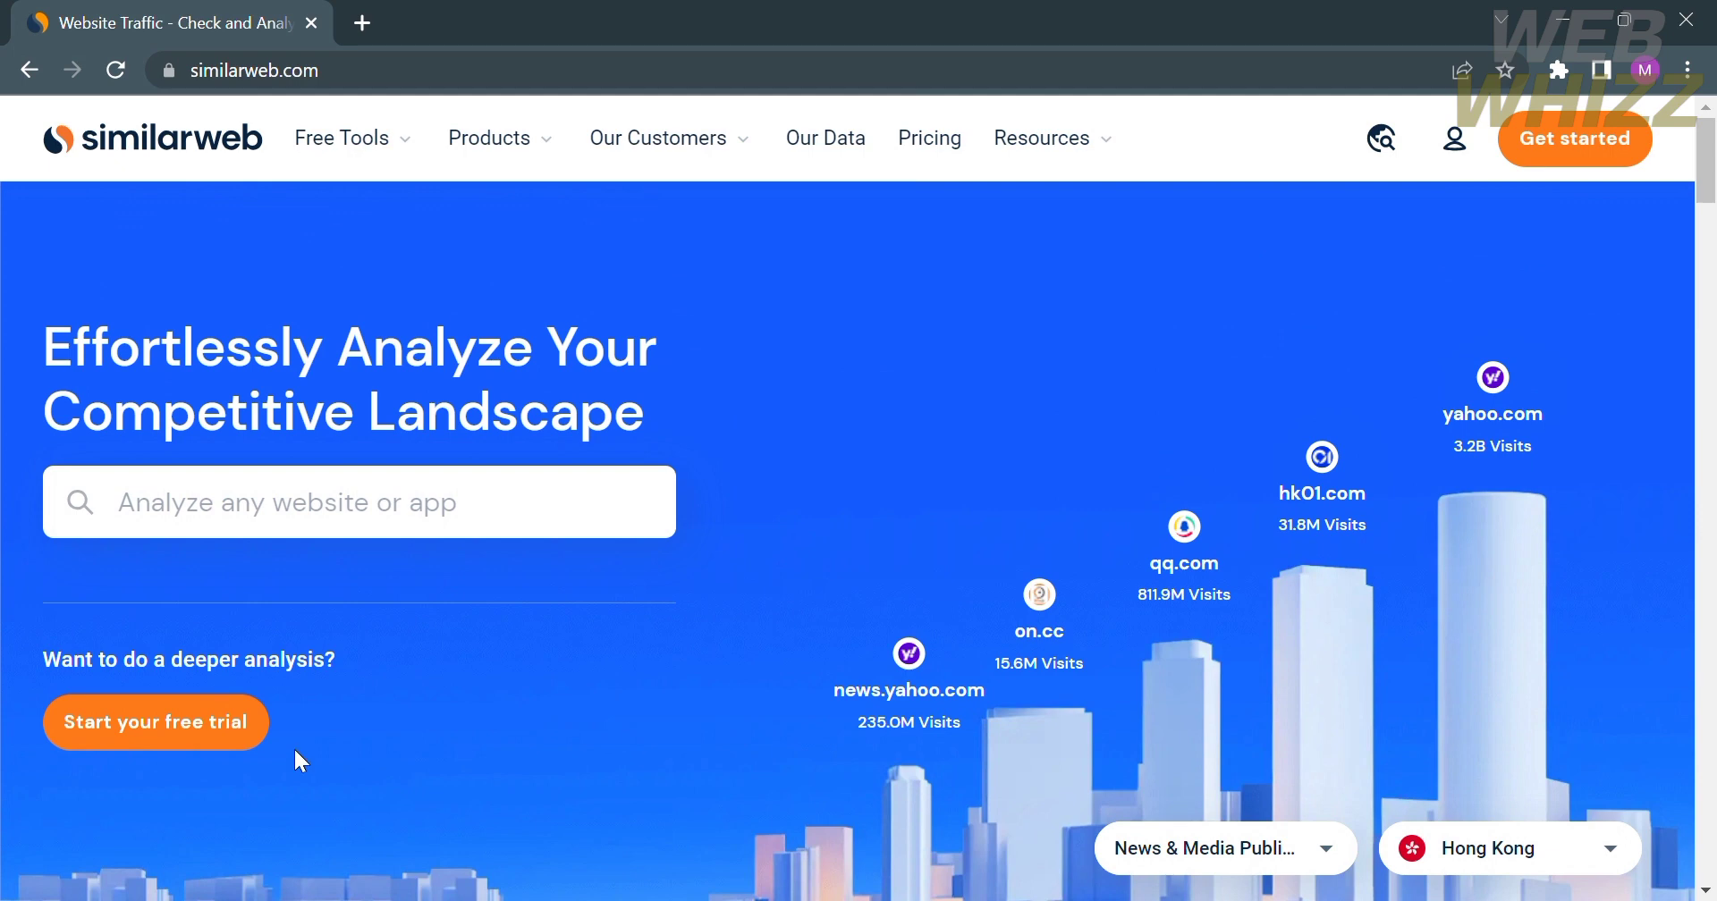
Scroll the homepage down to the five platform cards, Digital Research through Sales Intelligence.
scroll(down, 3)
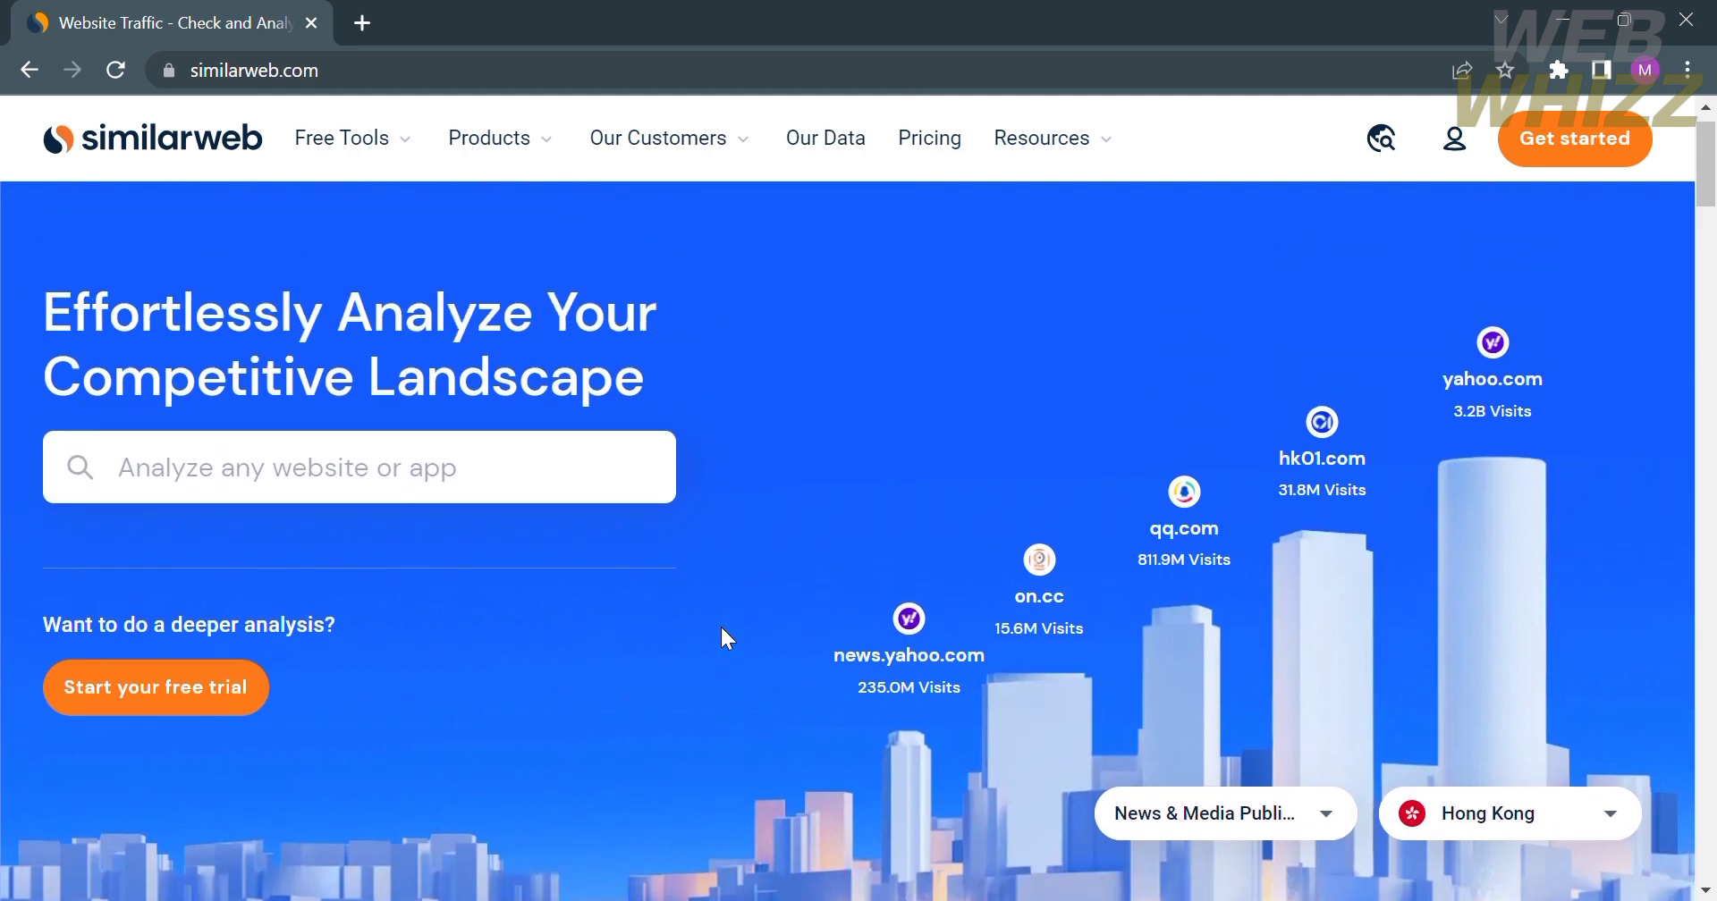
scroll(down, 3)
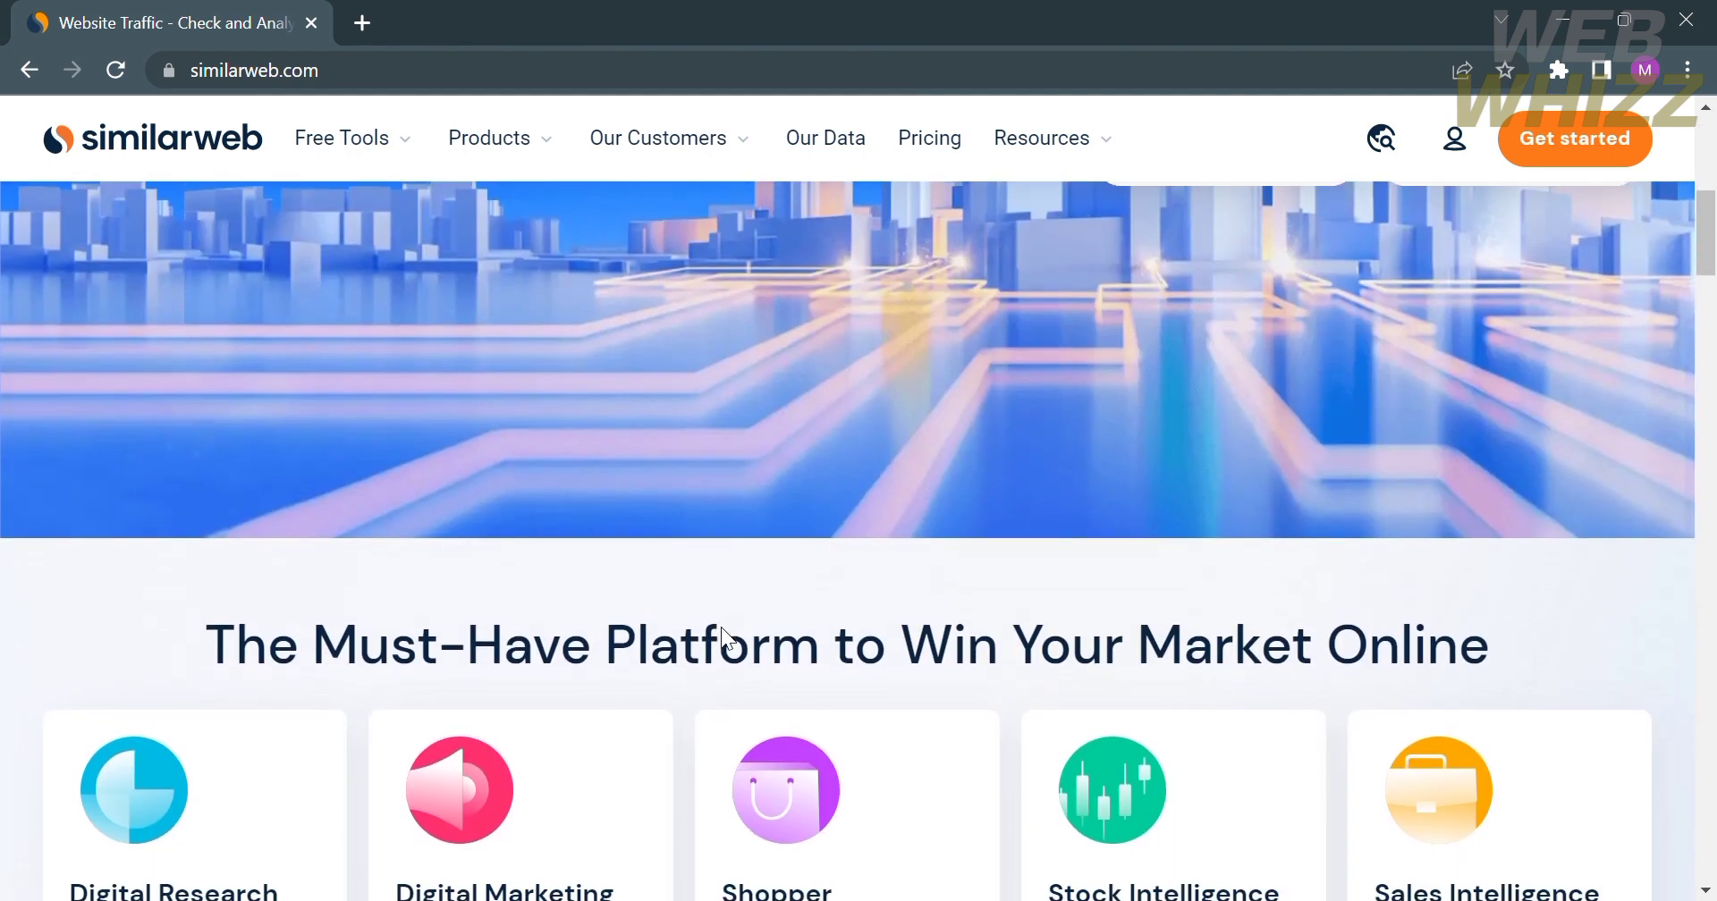
scroll(down, 3)
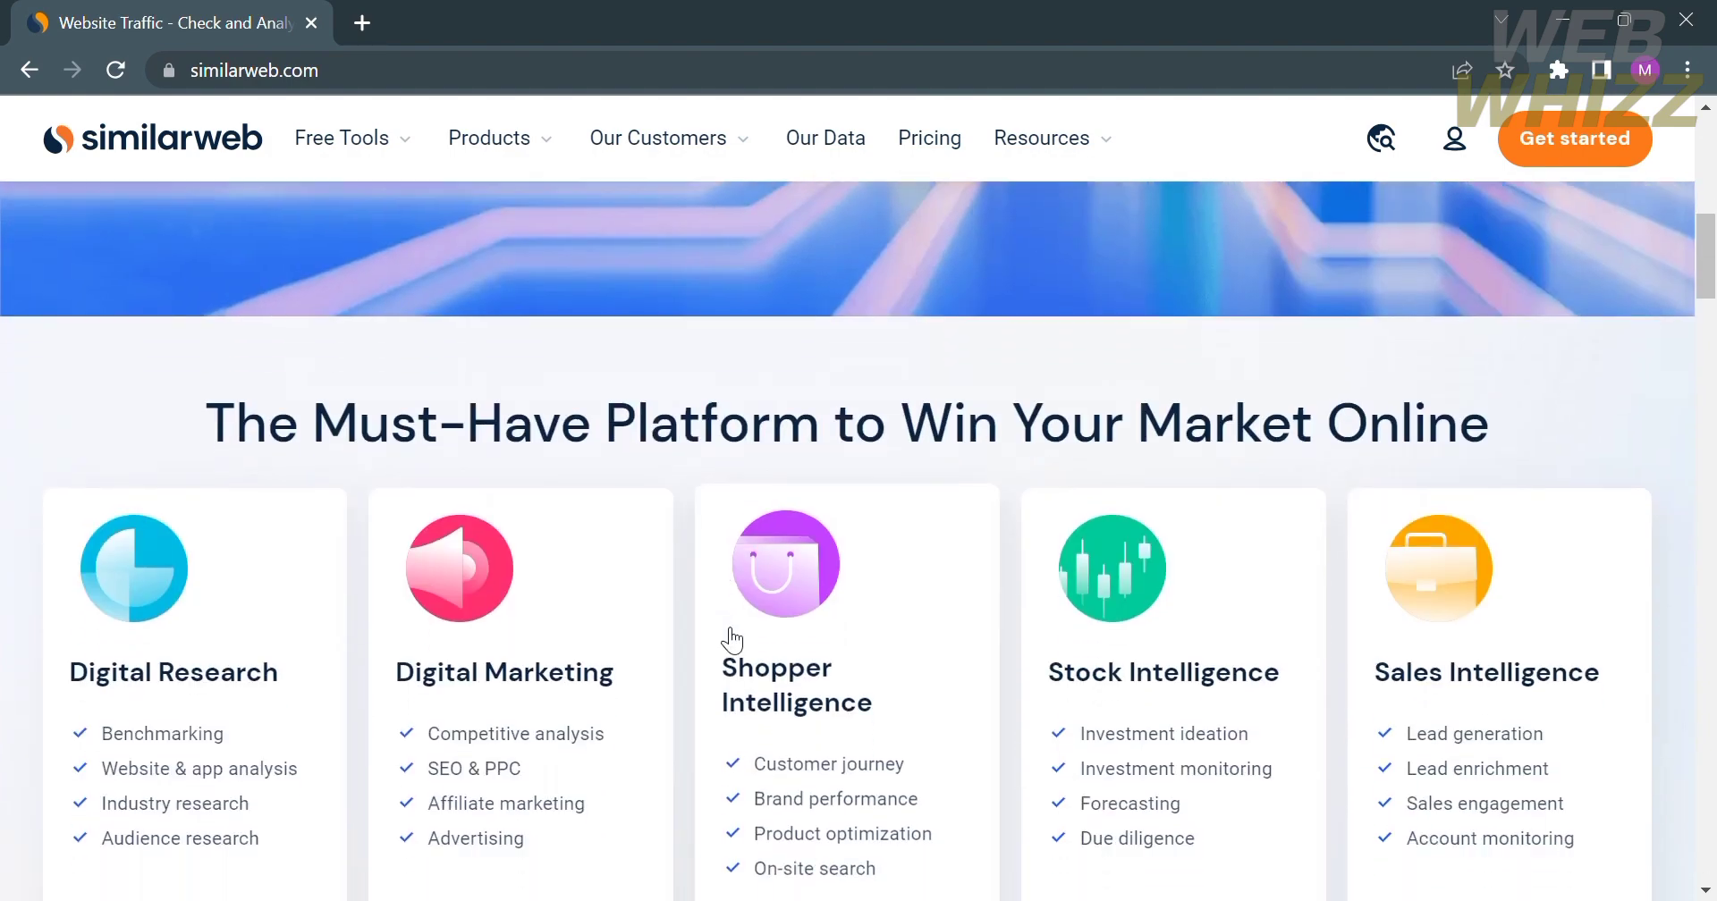
scroll(down, 3)
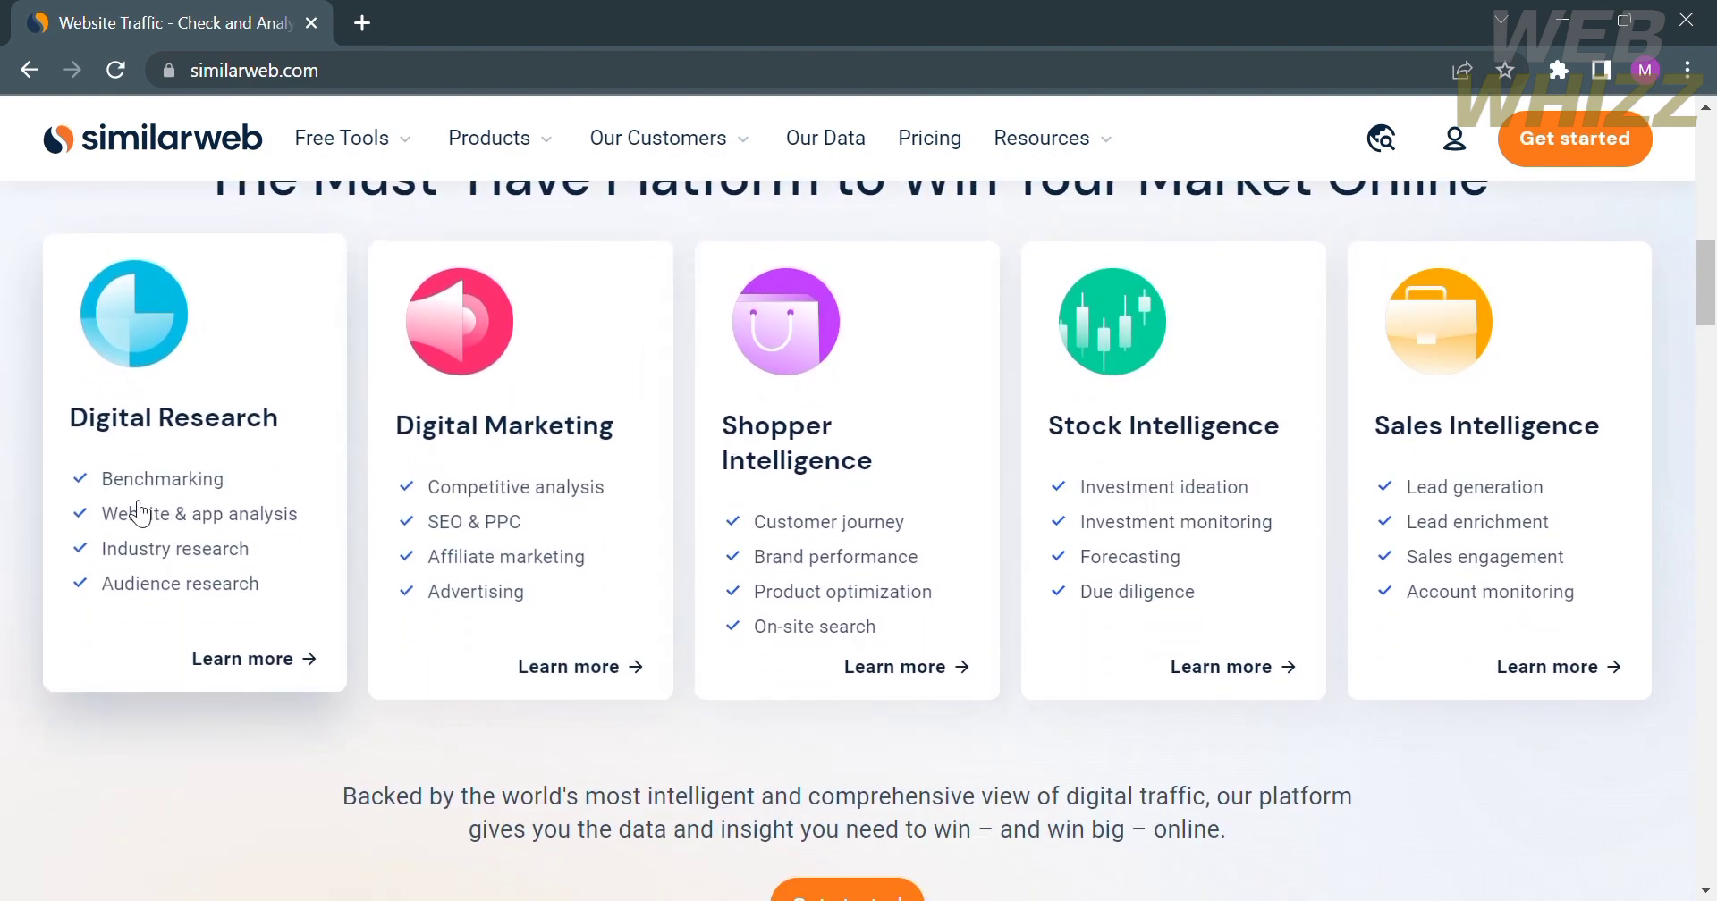
scroll(up, 3)
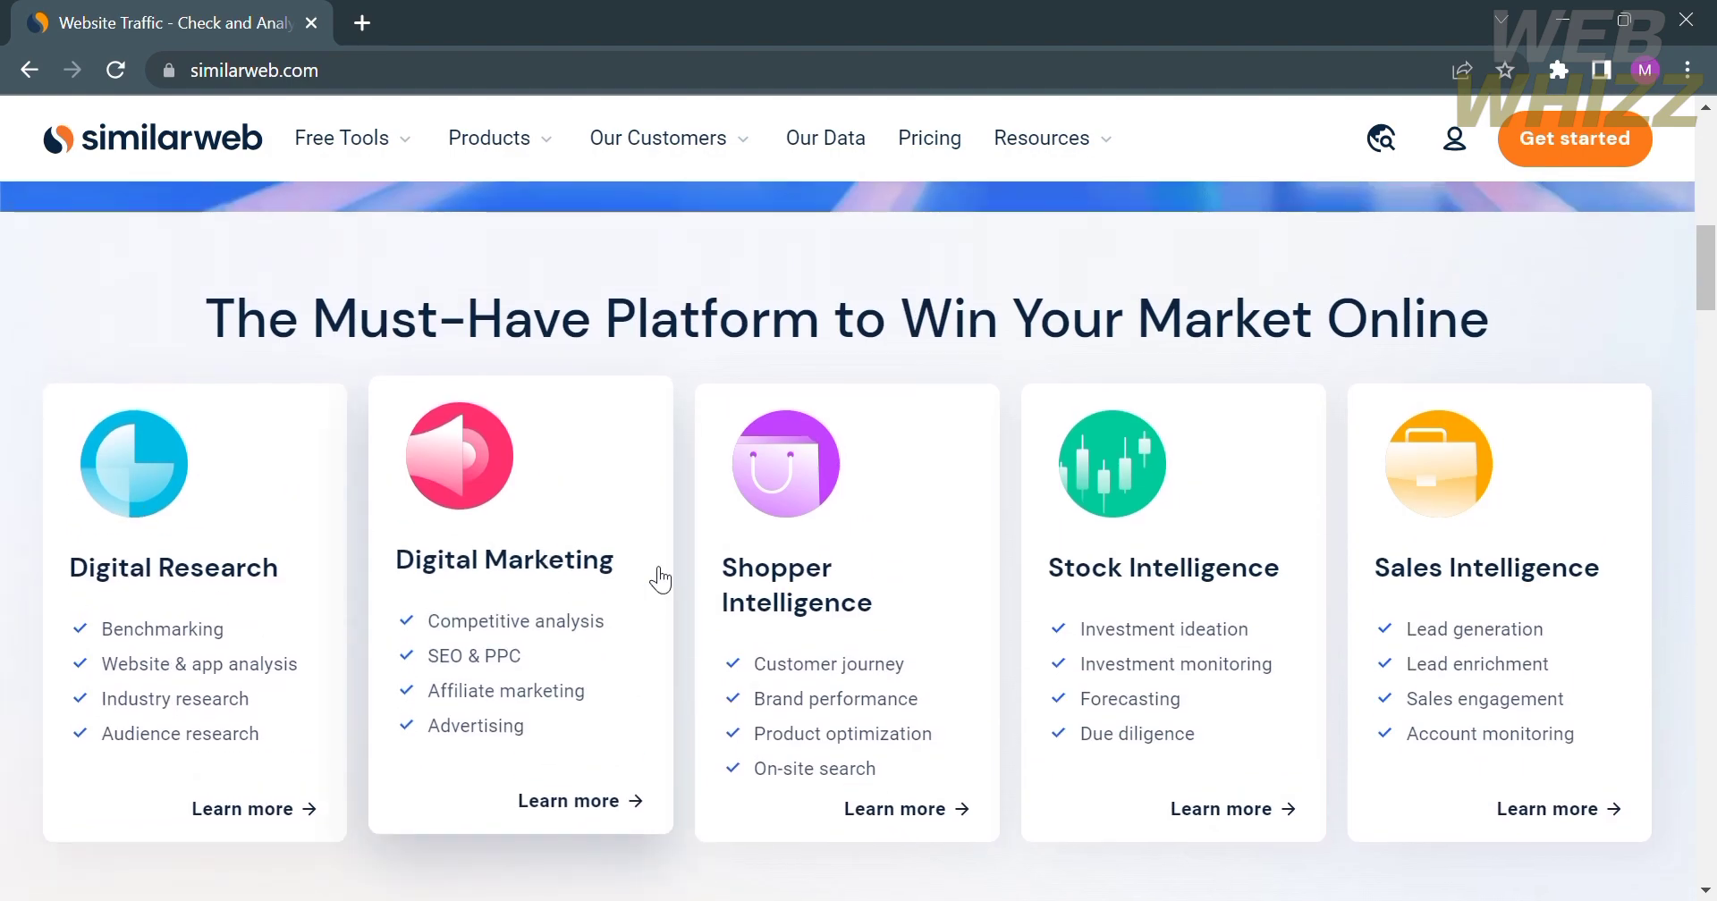
mouse_move(1122, 589)
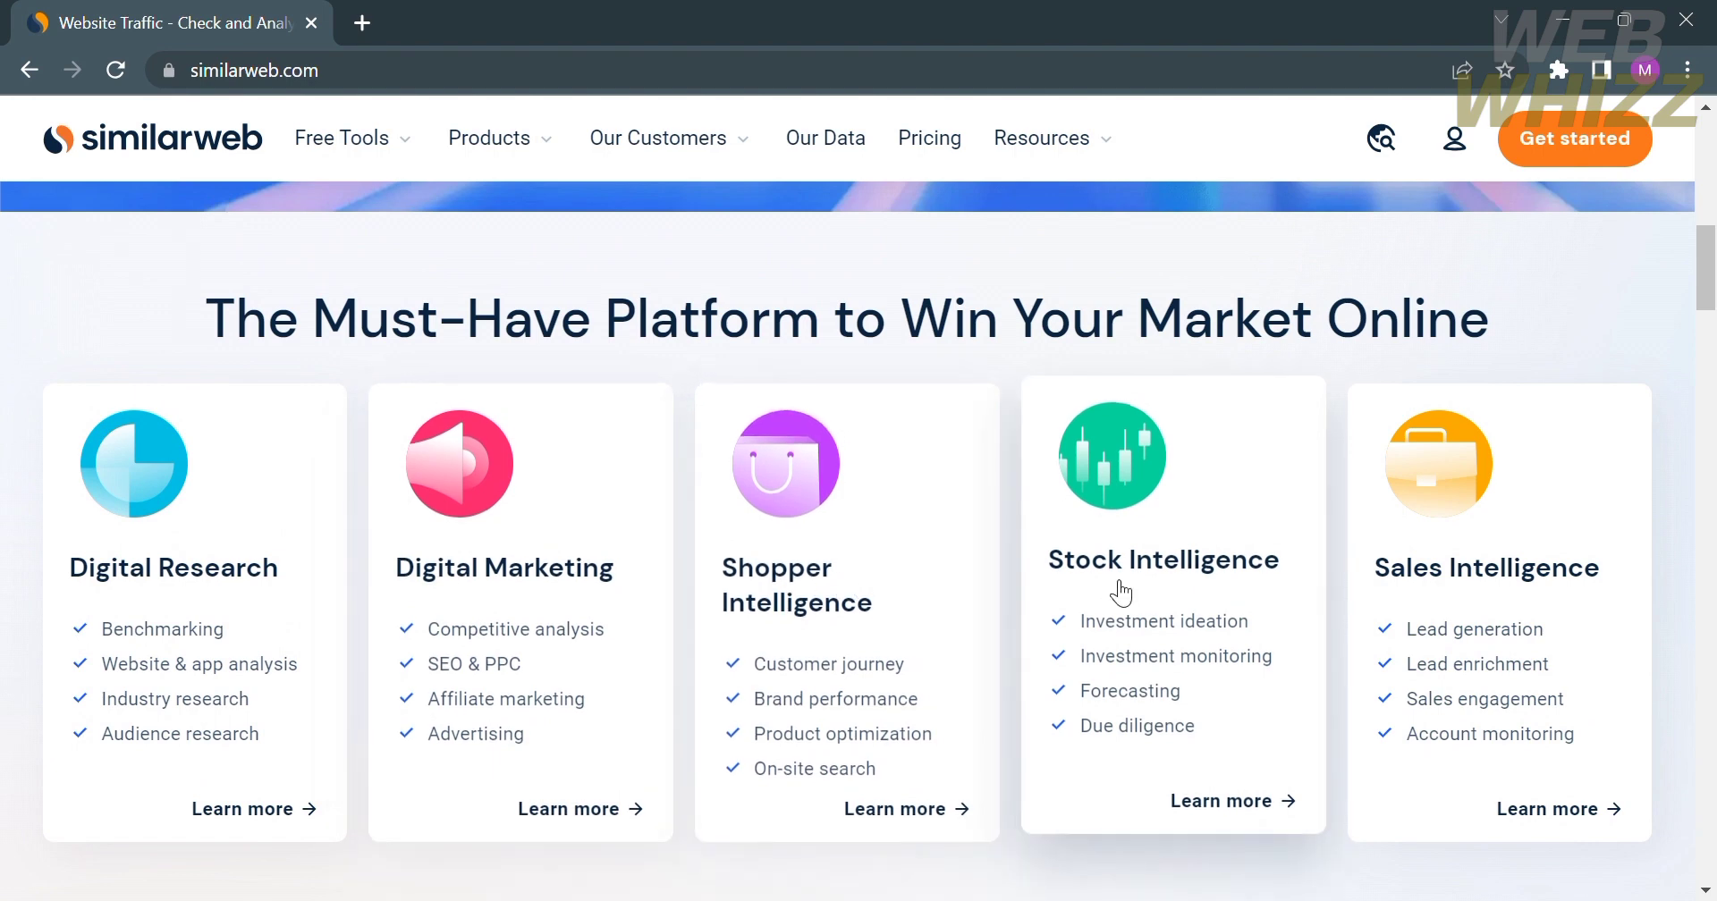
scroll(down, 3)
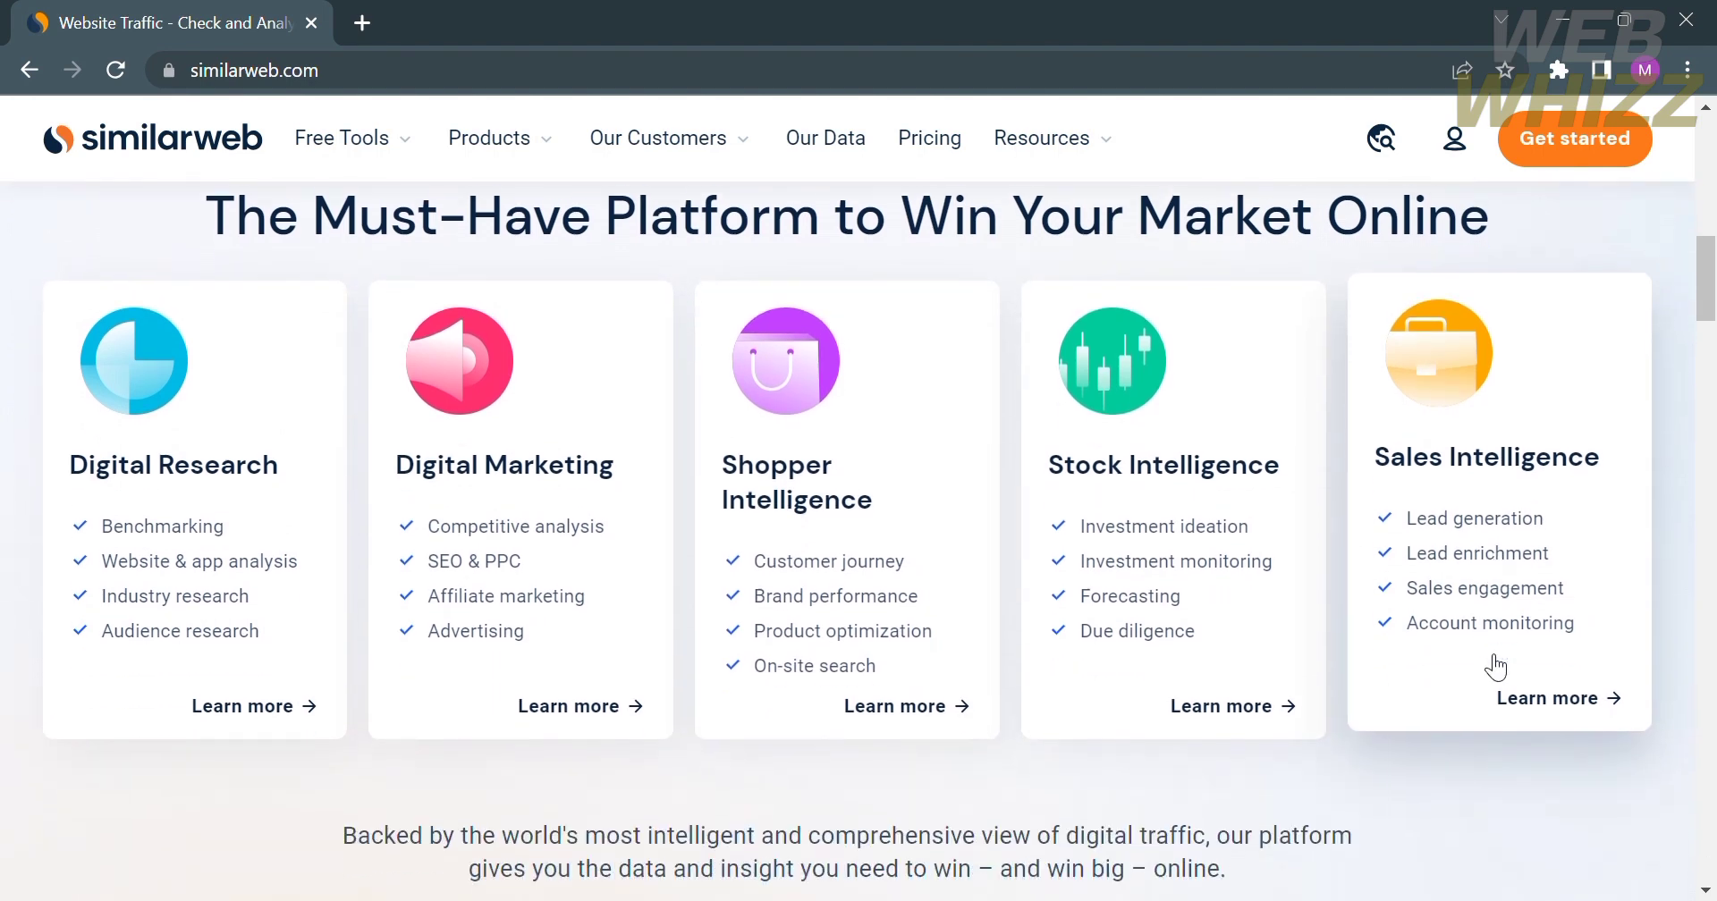
scroll(down, 3)
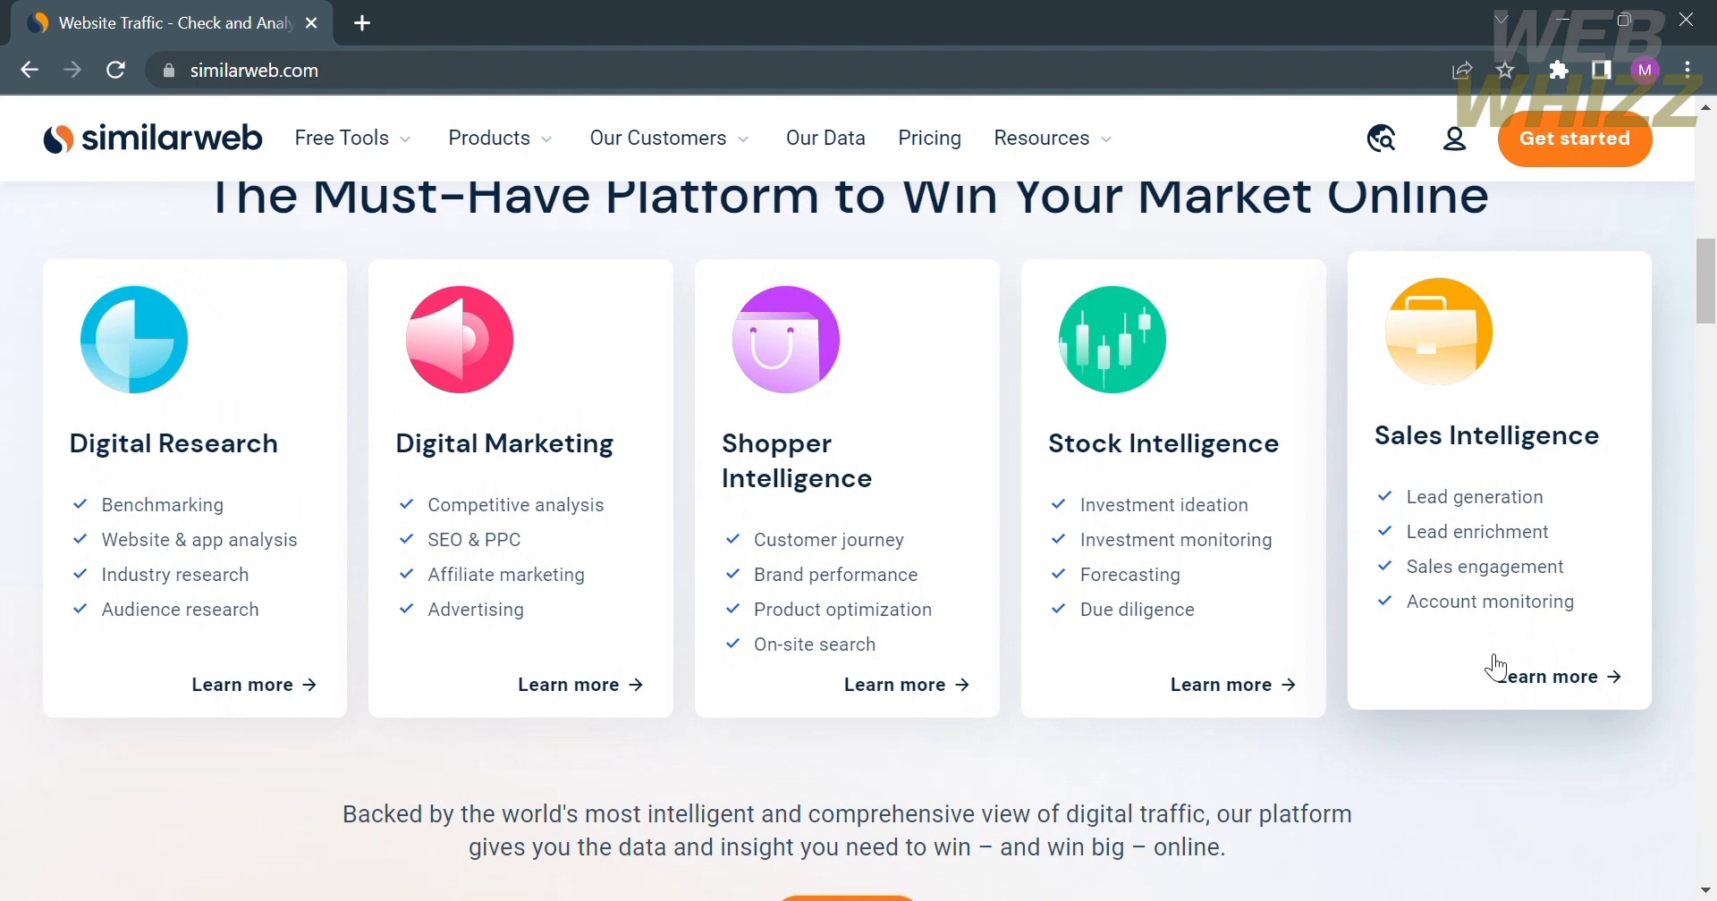
Scroll past the trusted-brand logos to the Get TrafficMeter Free for Your Browser section.
scroll(down, 3)
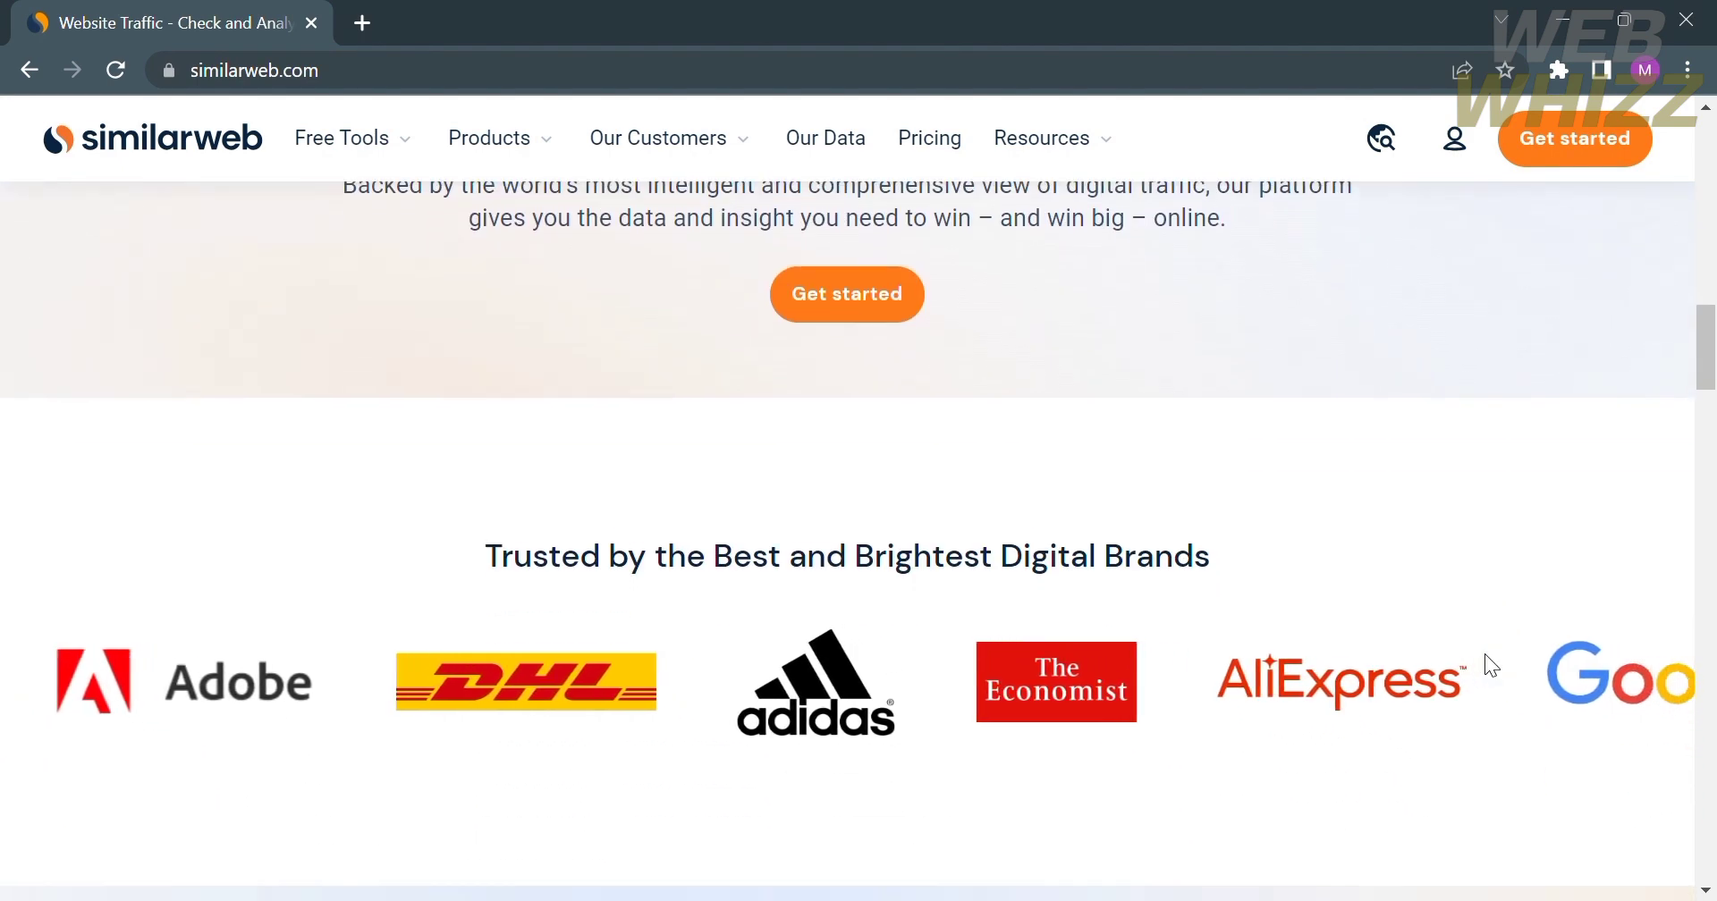
scroll(down, 3)
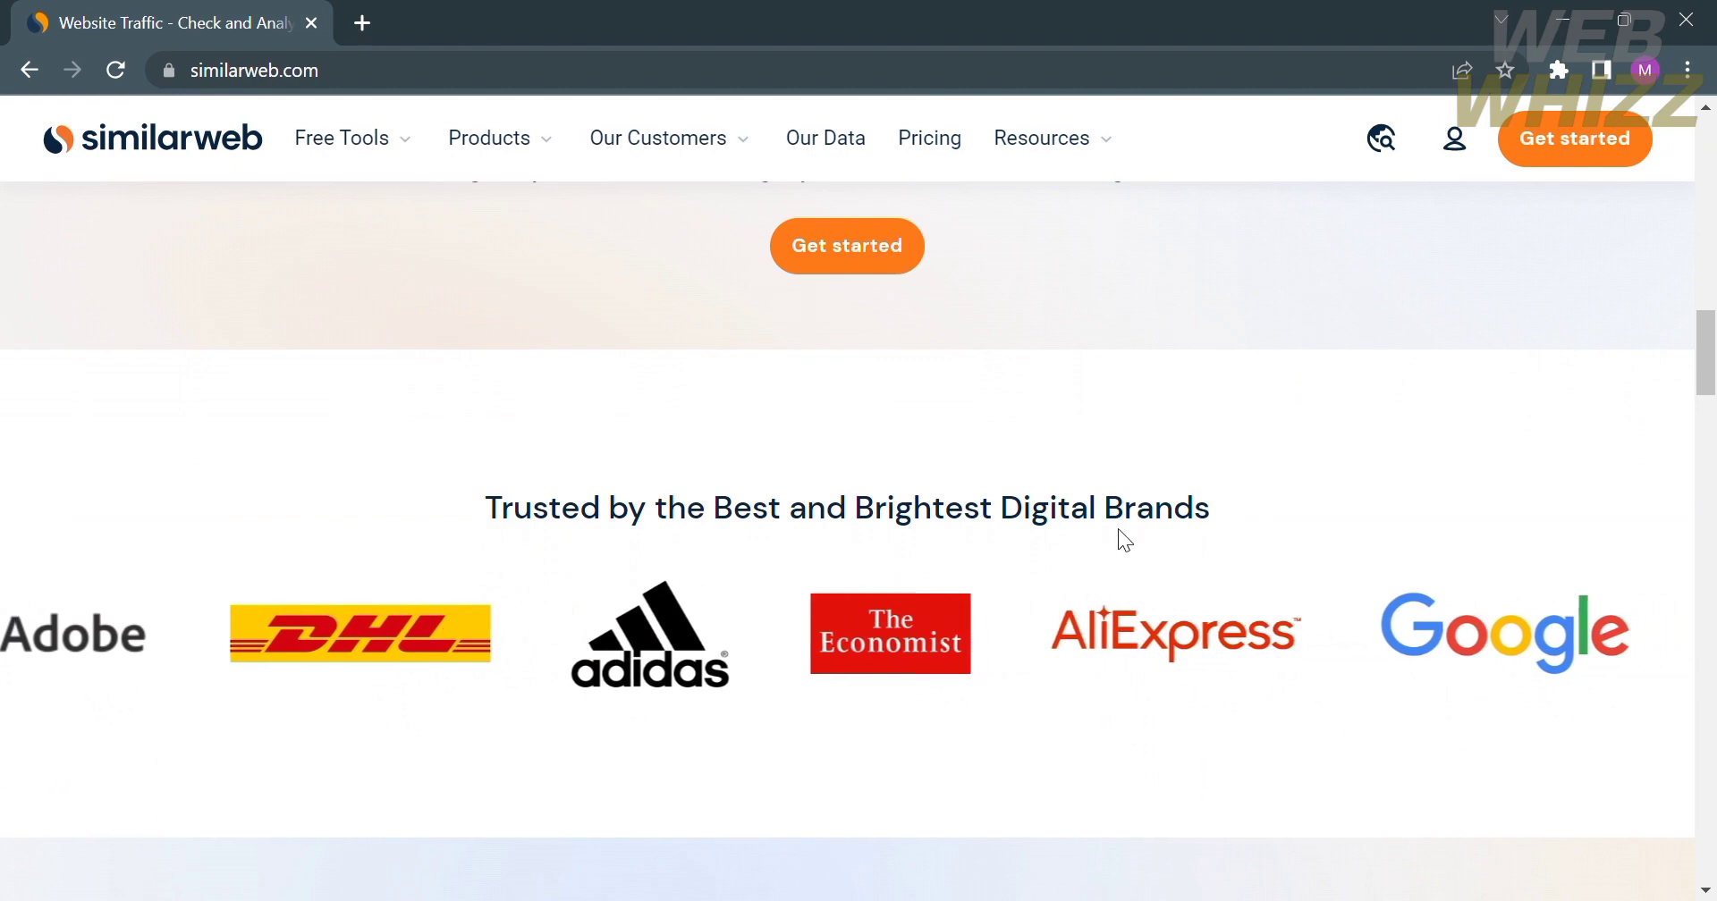
scroll(down, 3)
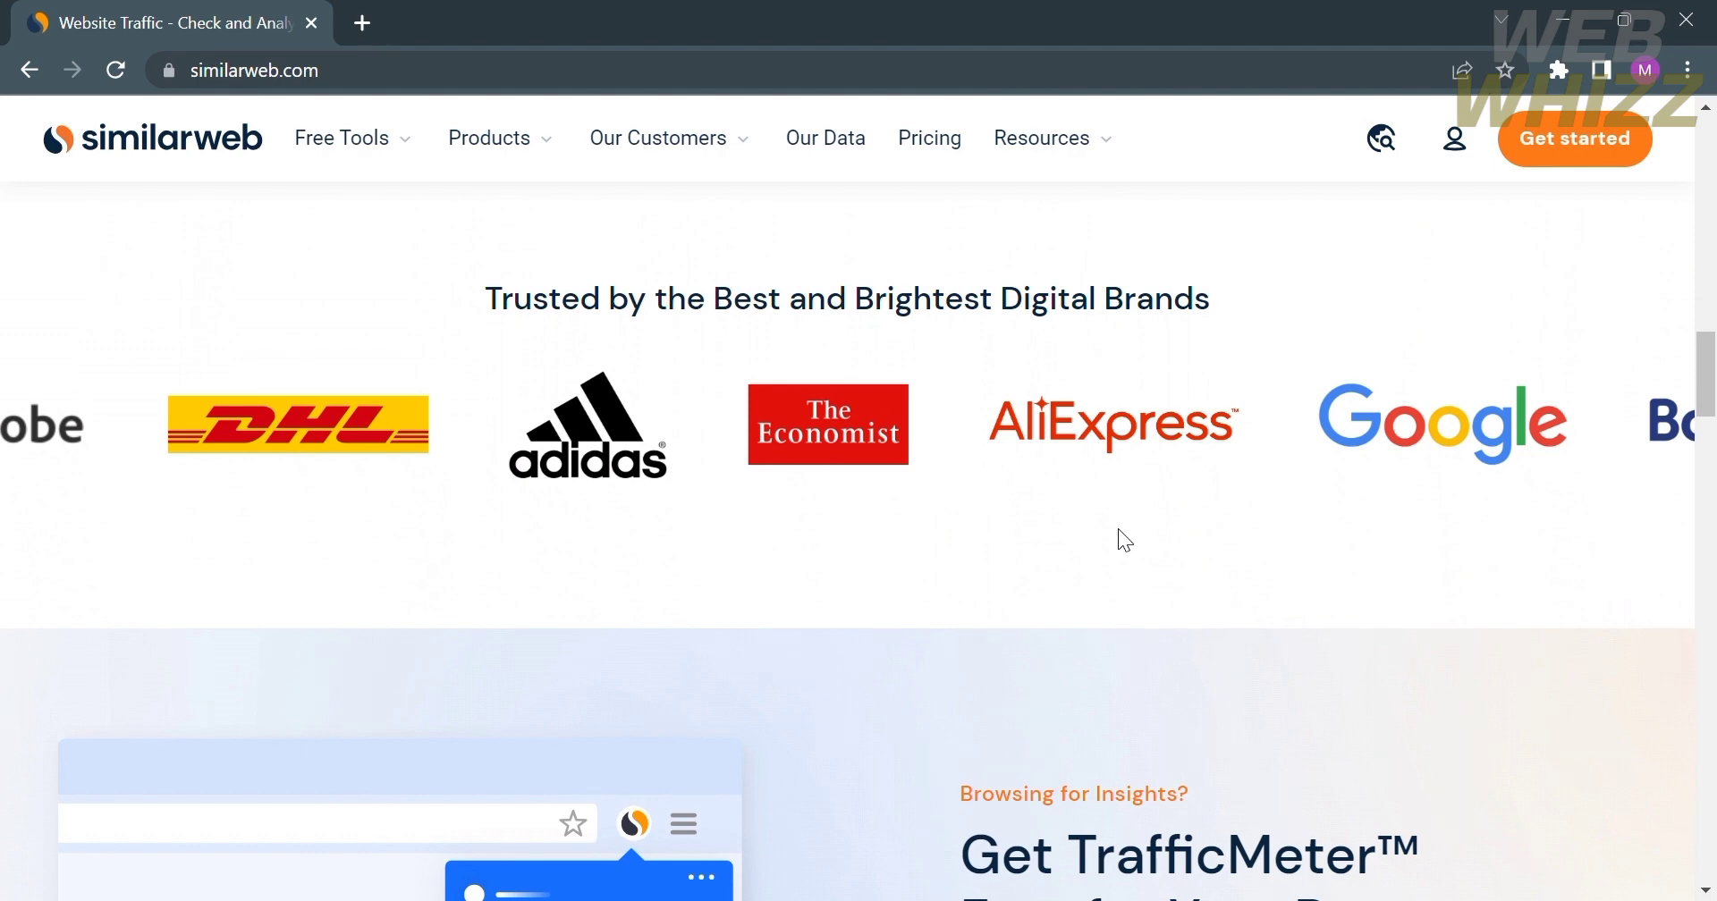
scroll(down, 3)
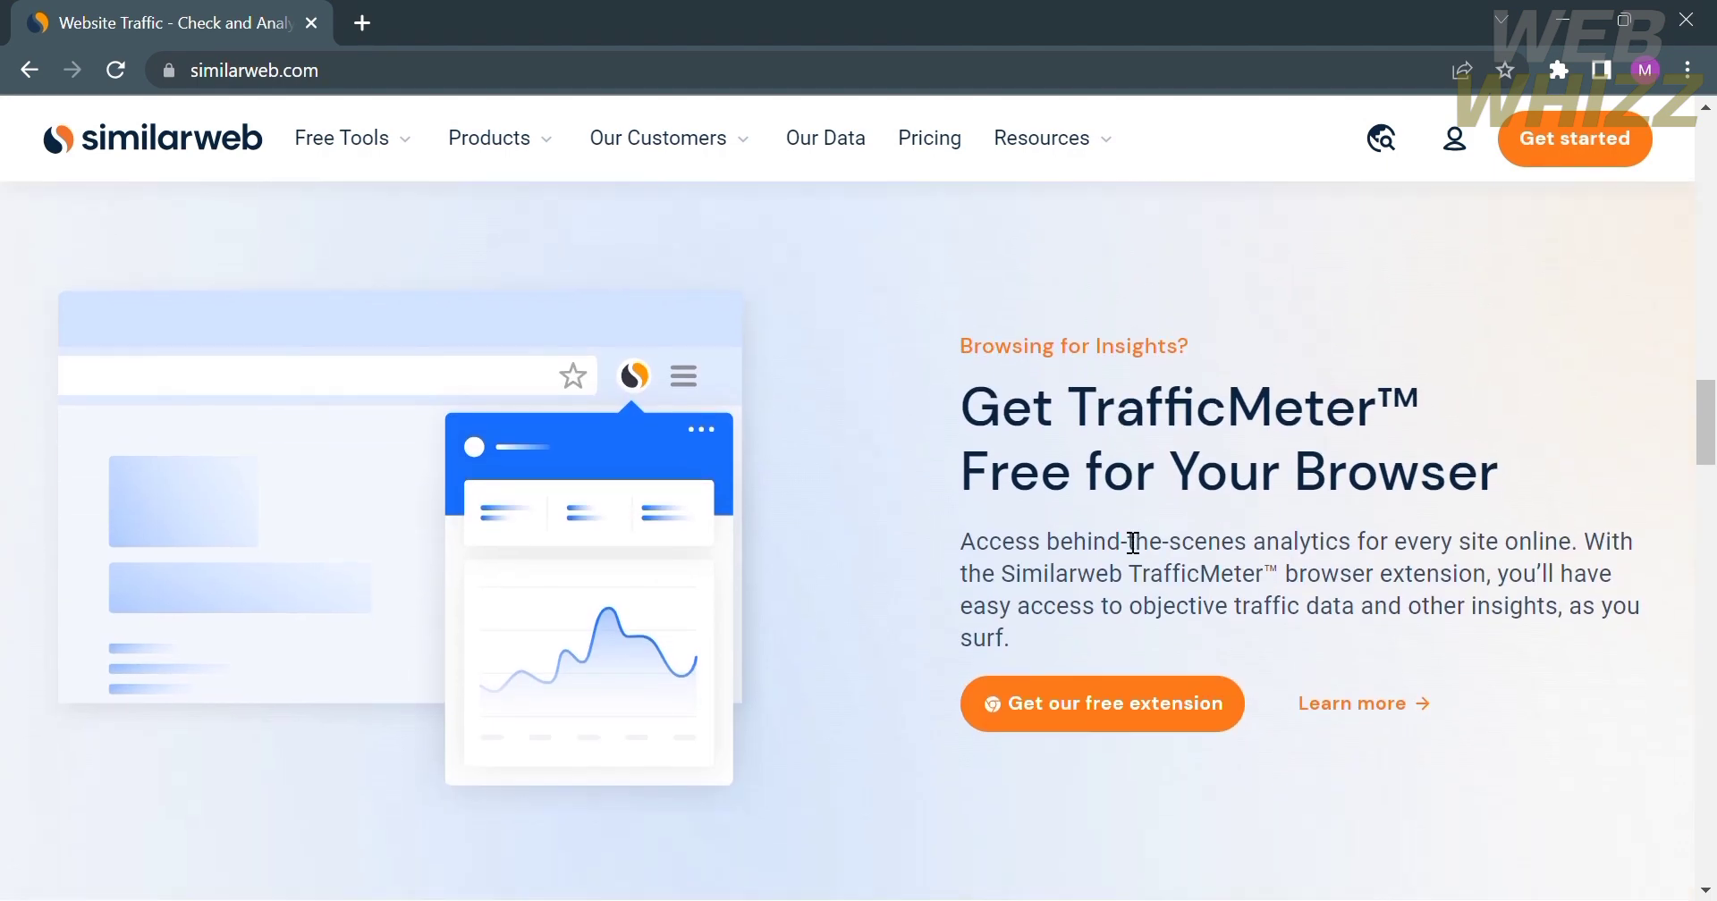
mouse_move(1089, 578)
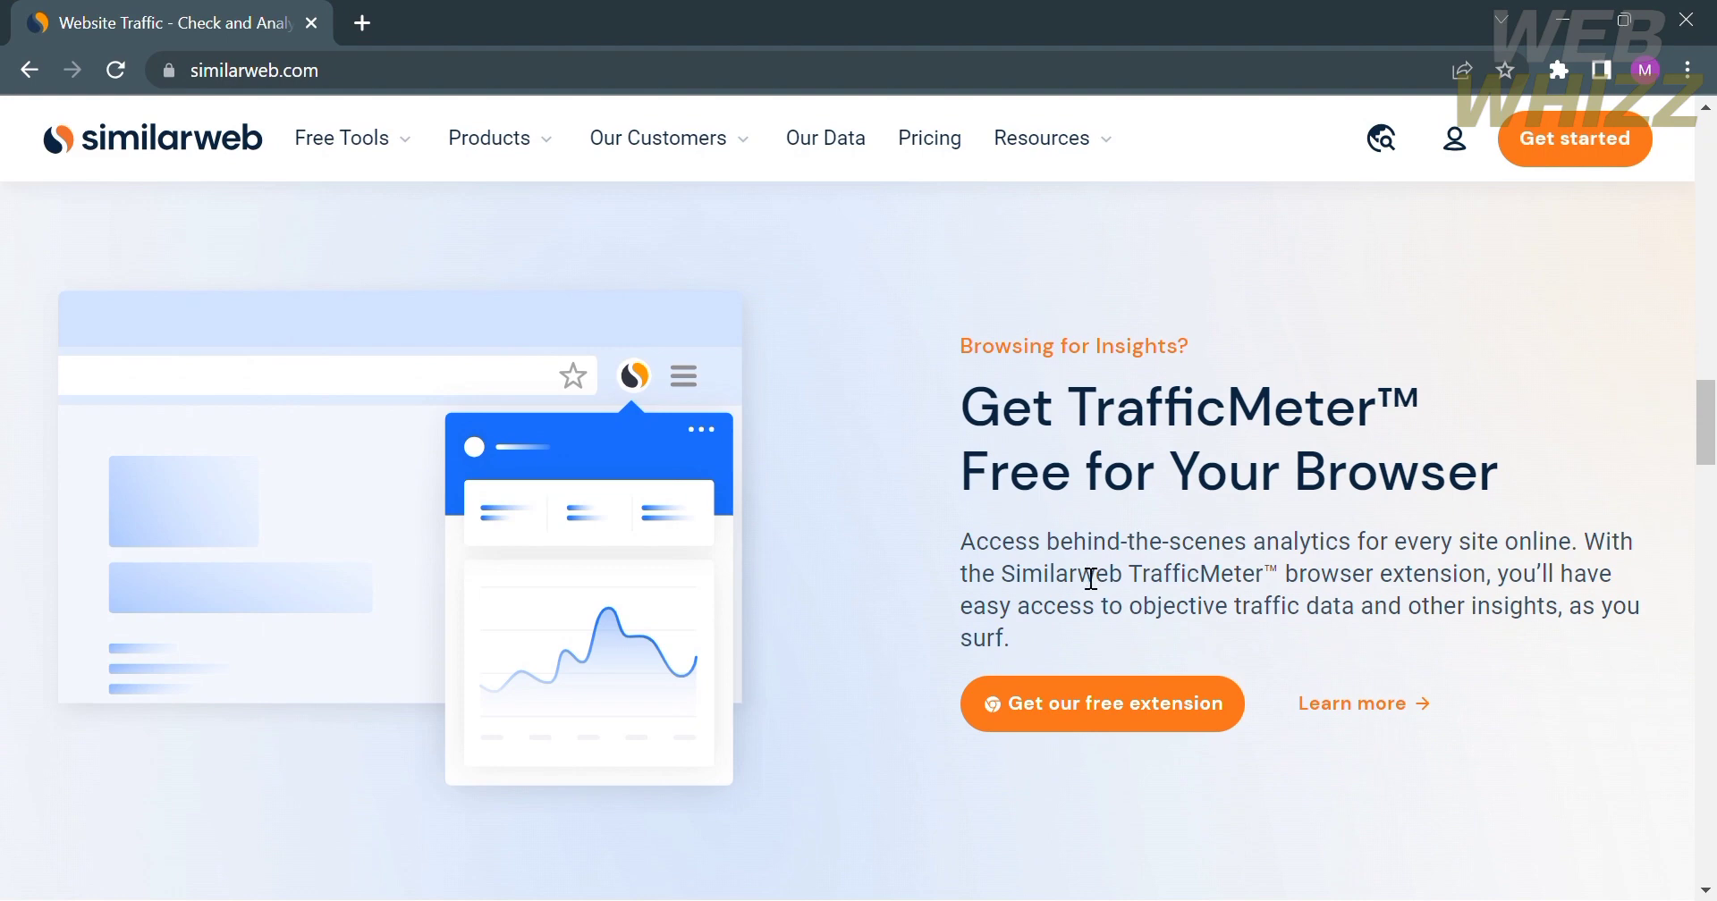
scroll(down, 3)
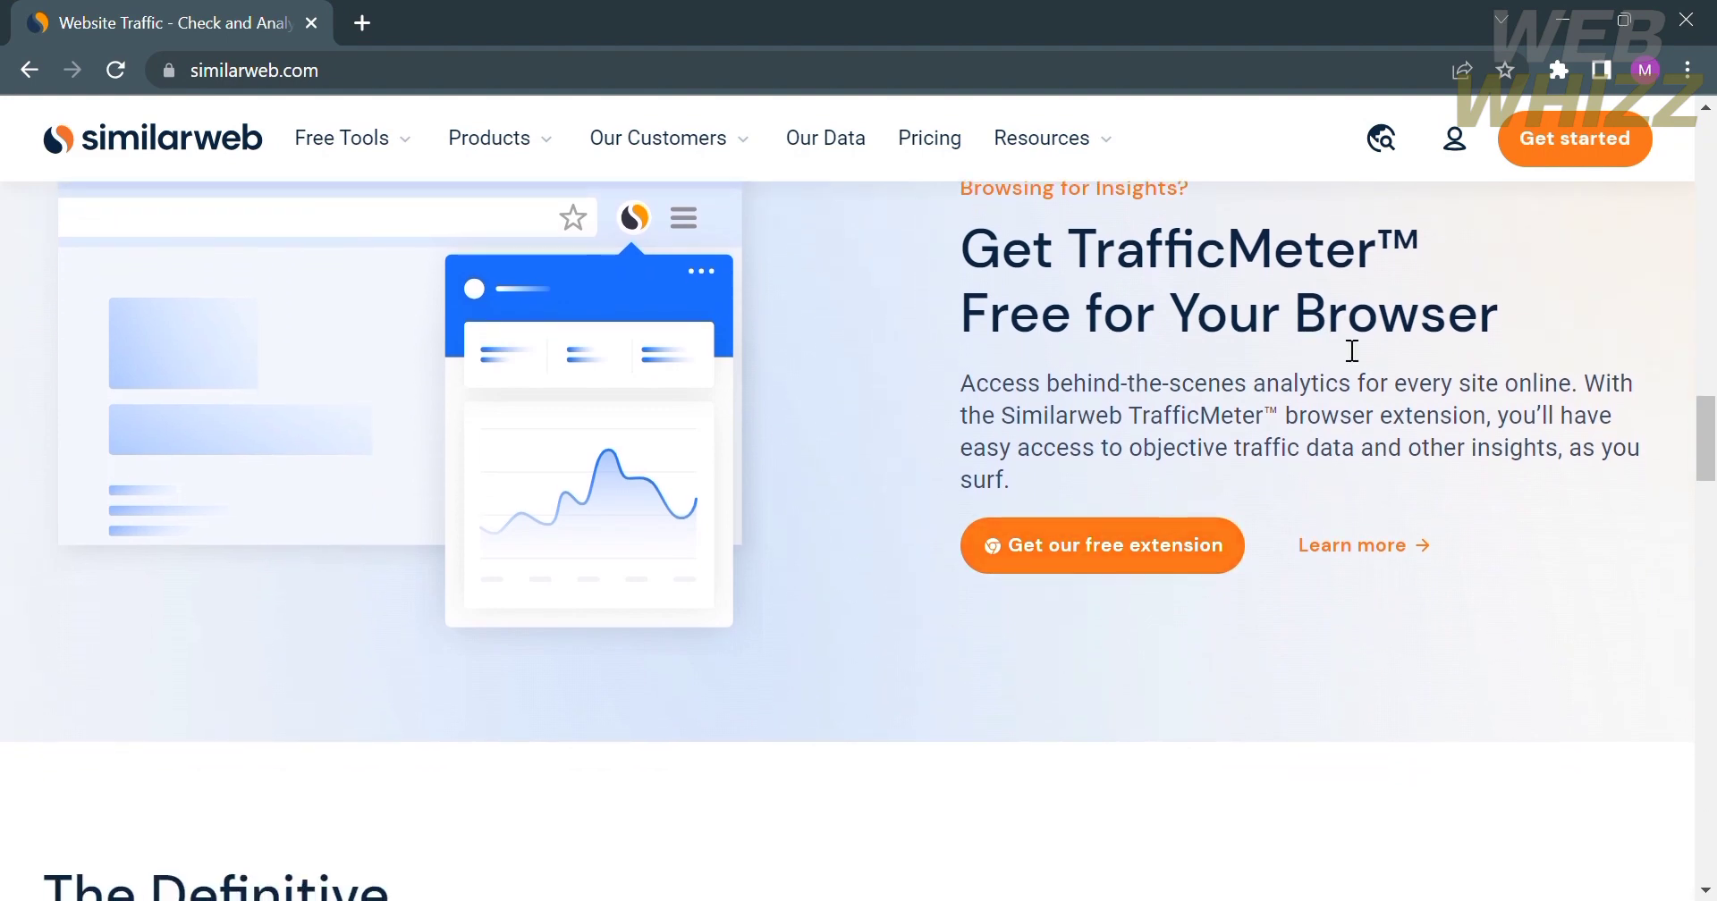
mouse_move(1631, 411)
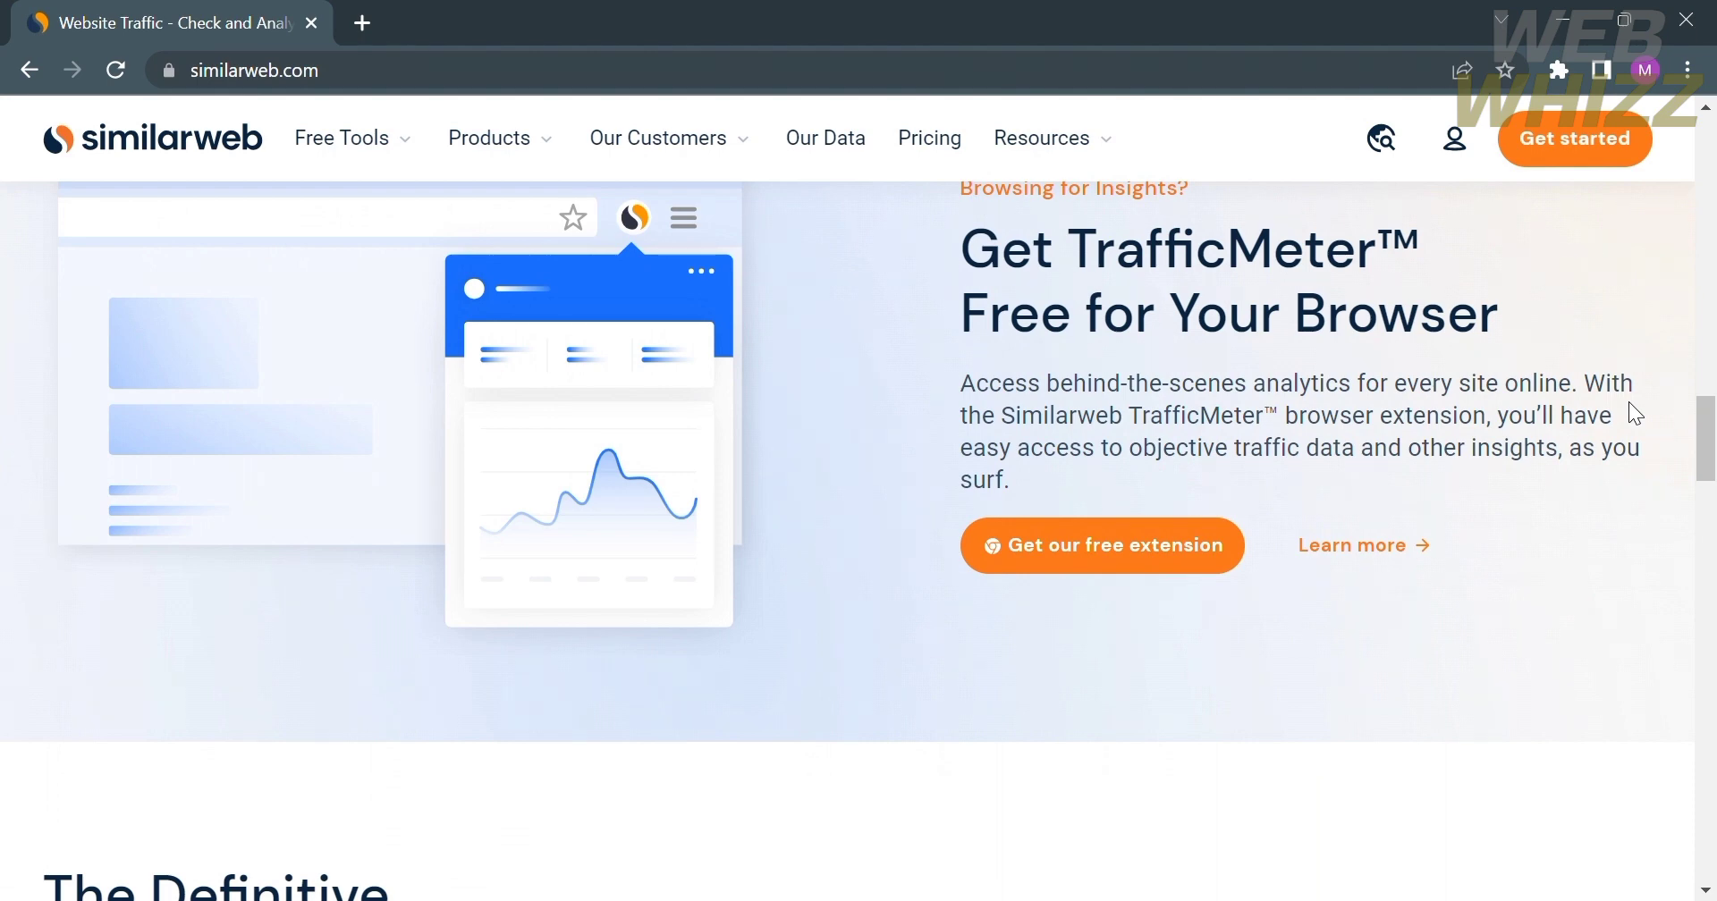
mouse_move(1434, 805)
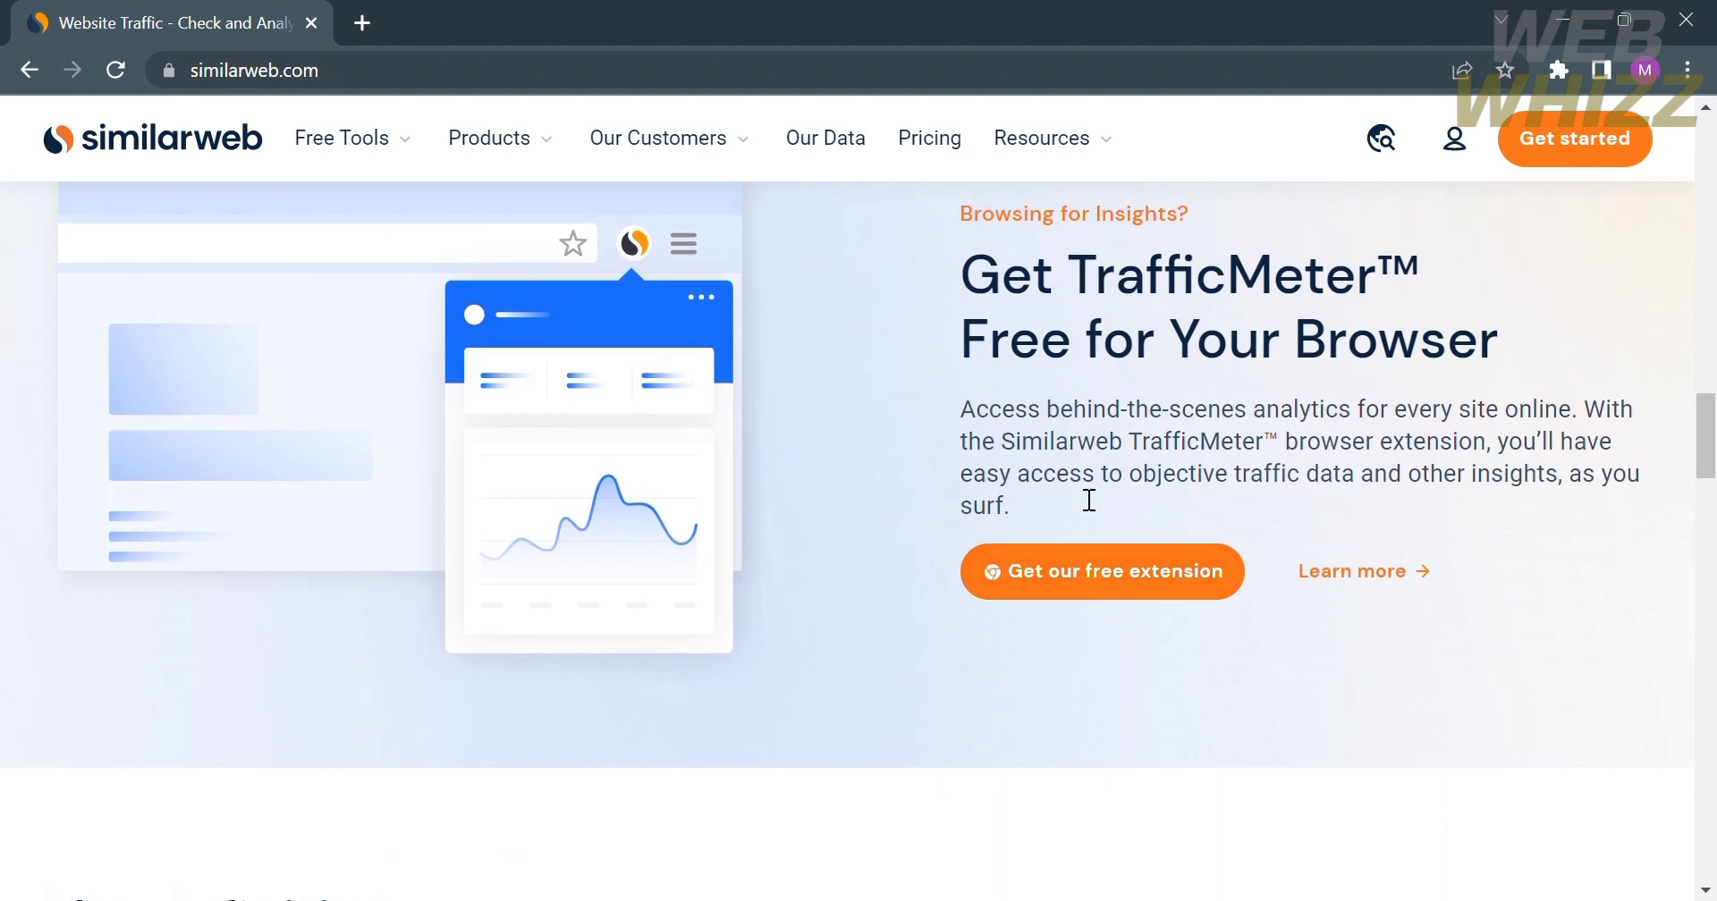
mouse_move(787, 750)
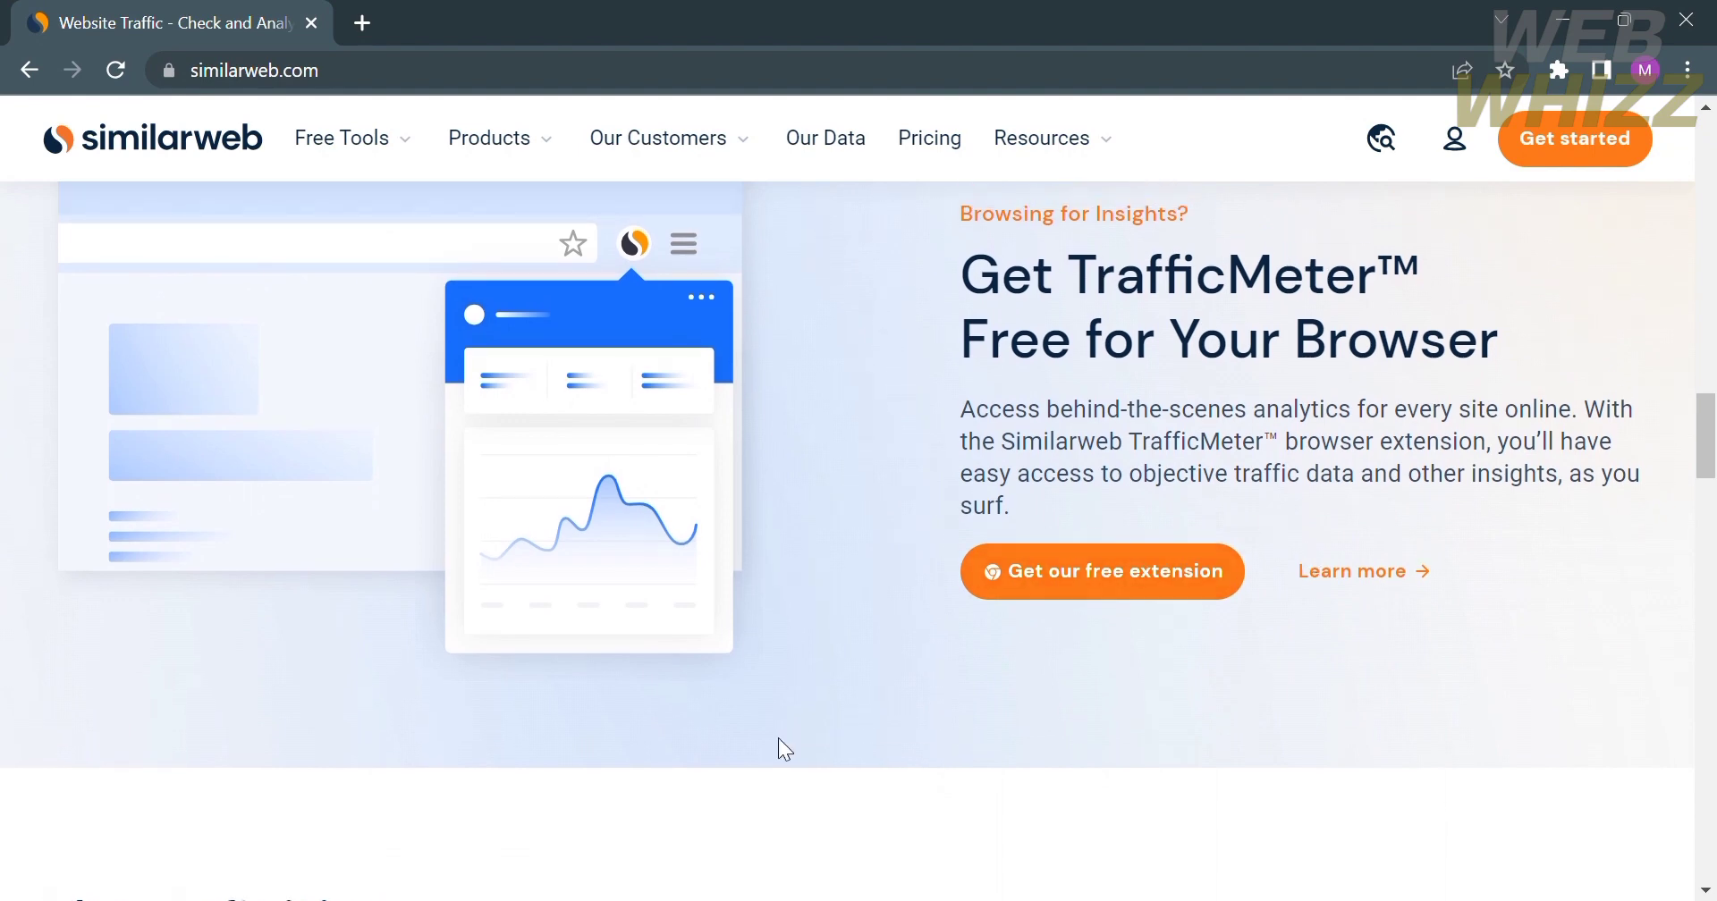
Scroll past The Definitive Ranking and Get Accredited to the Follow the Traffic to Ultimate Insight blurb.
scroll(down, 3)
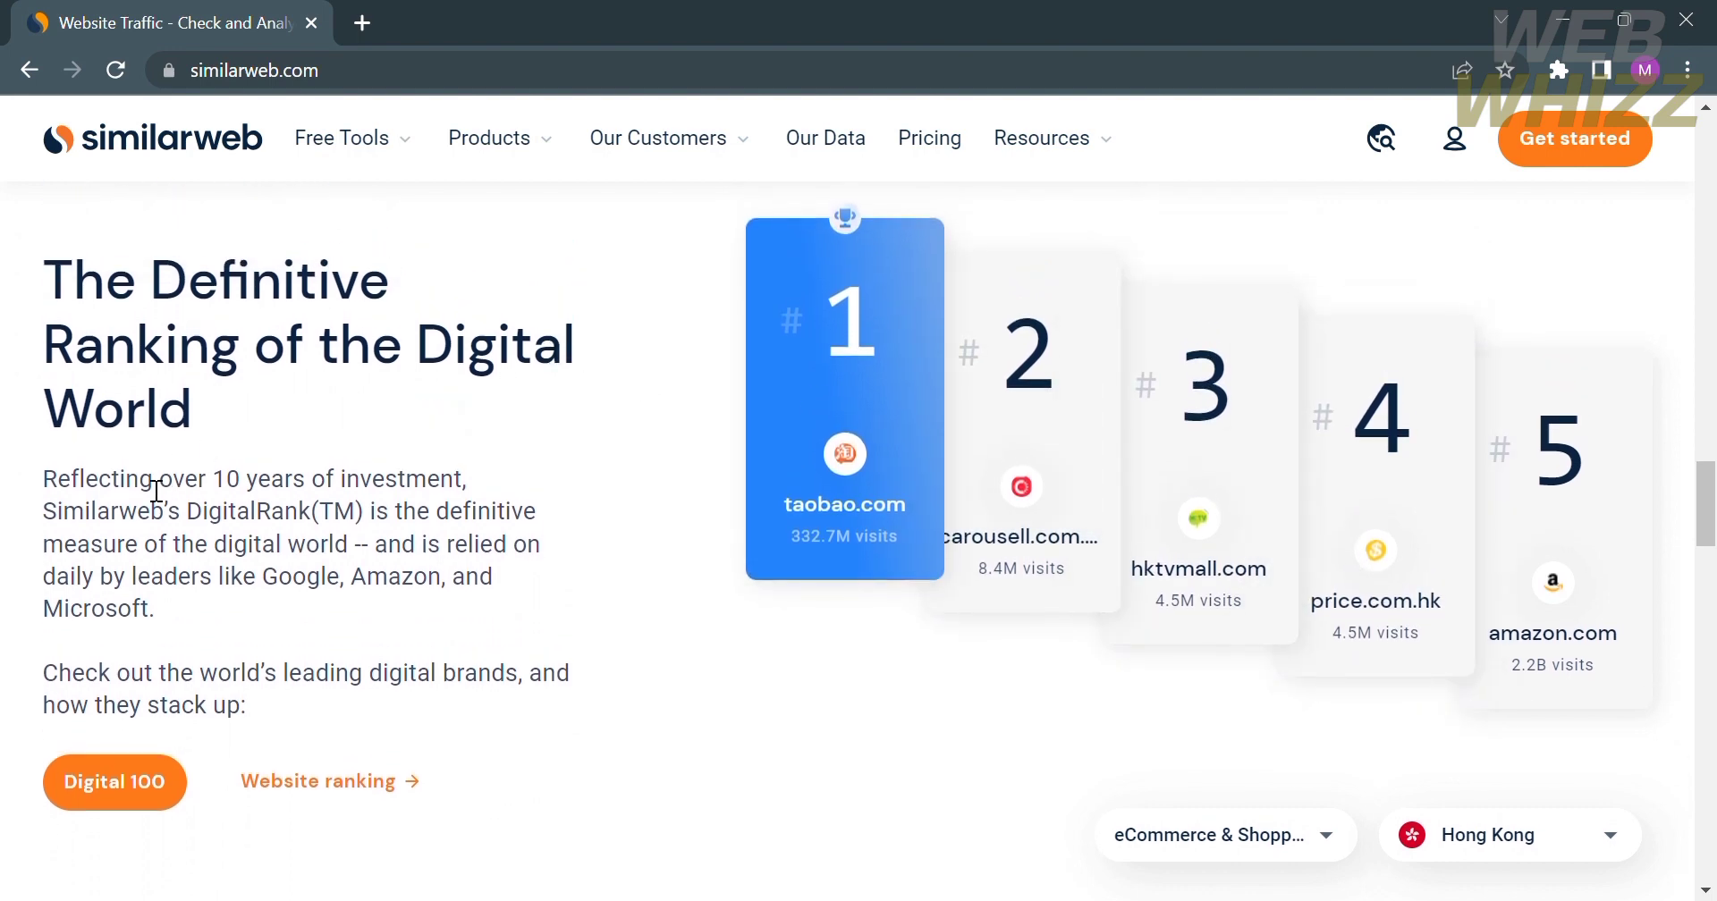
mouse_move(506, 553)
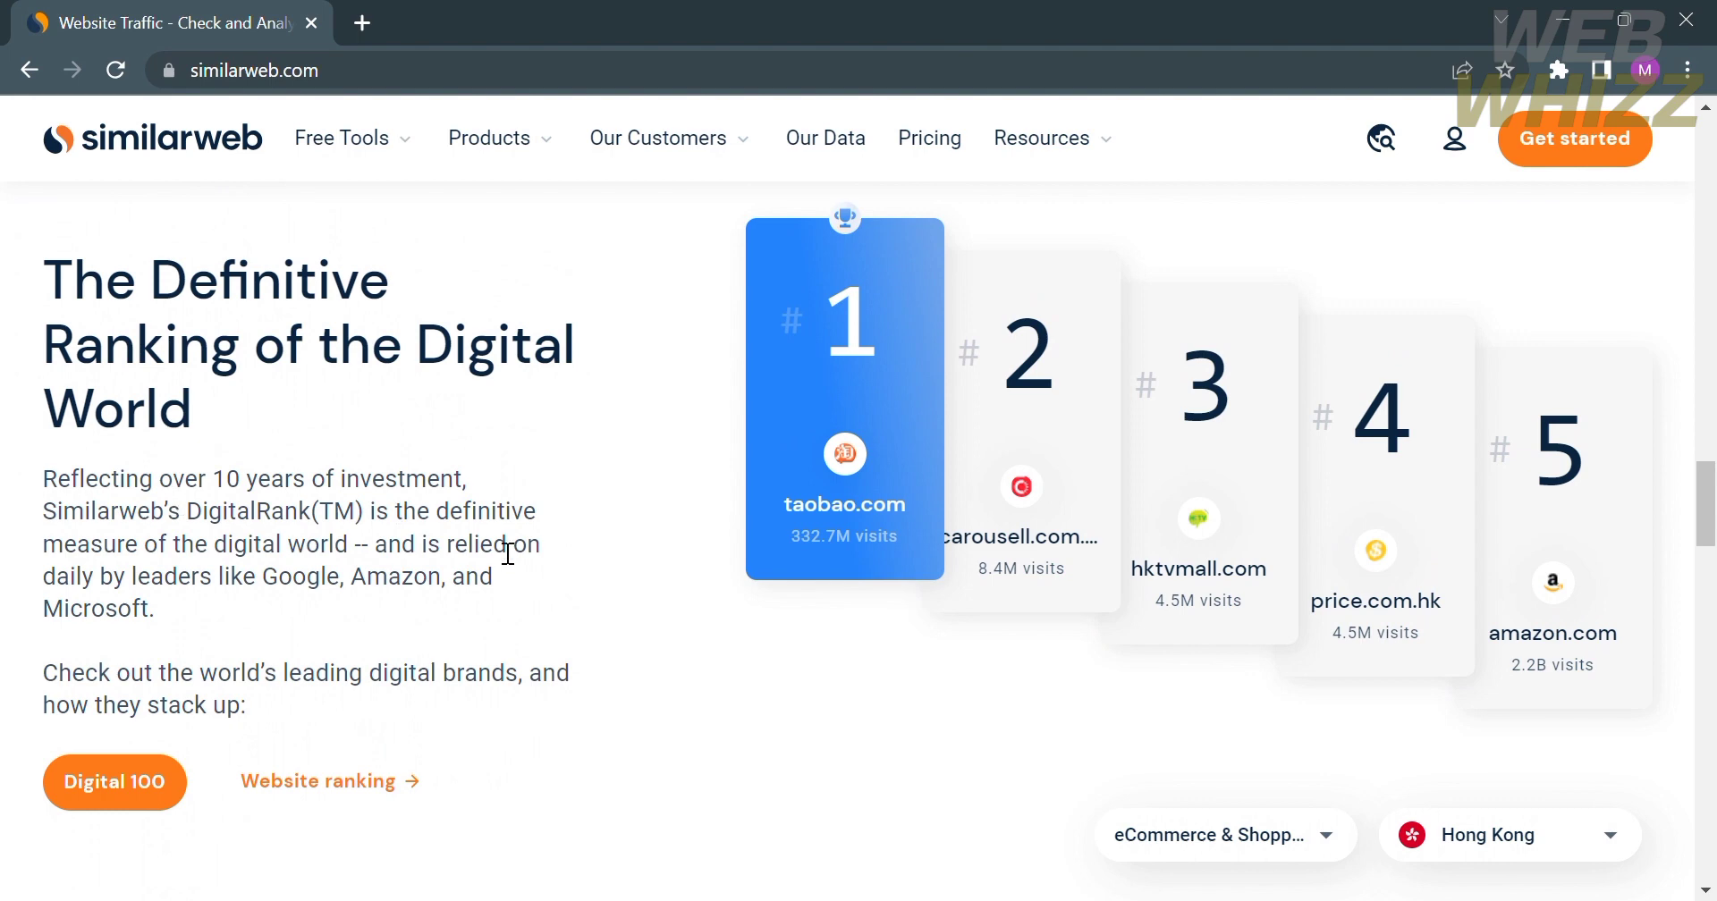
scroll(down, 3)
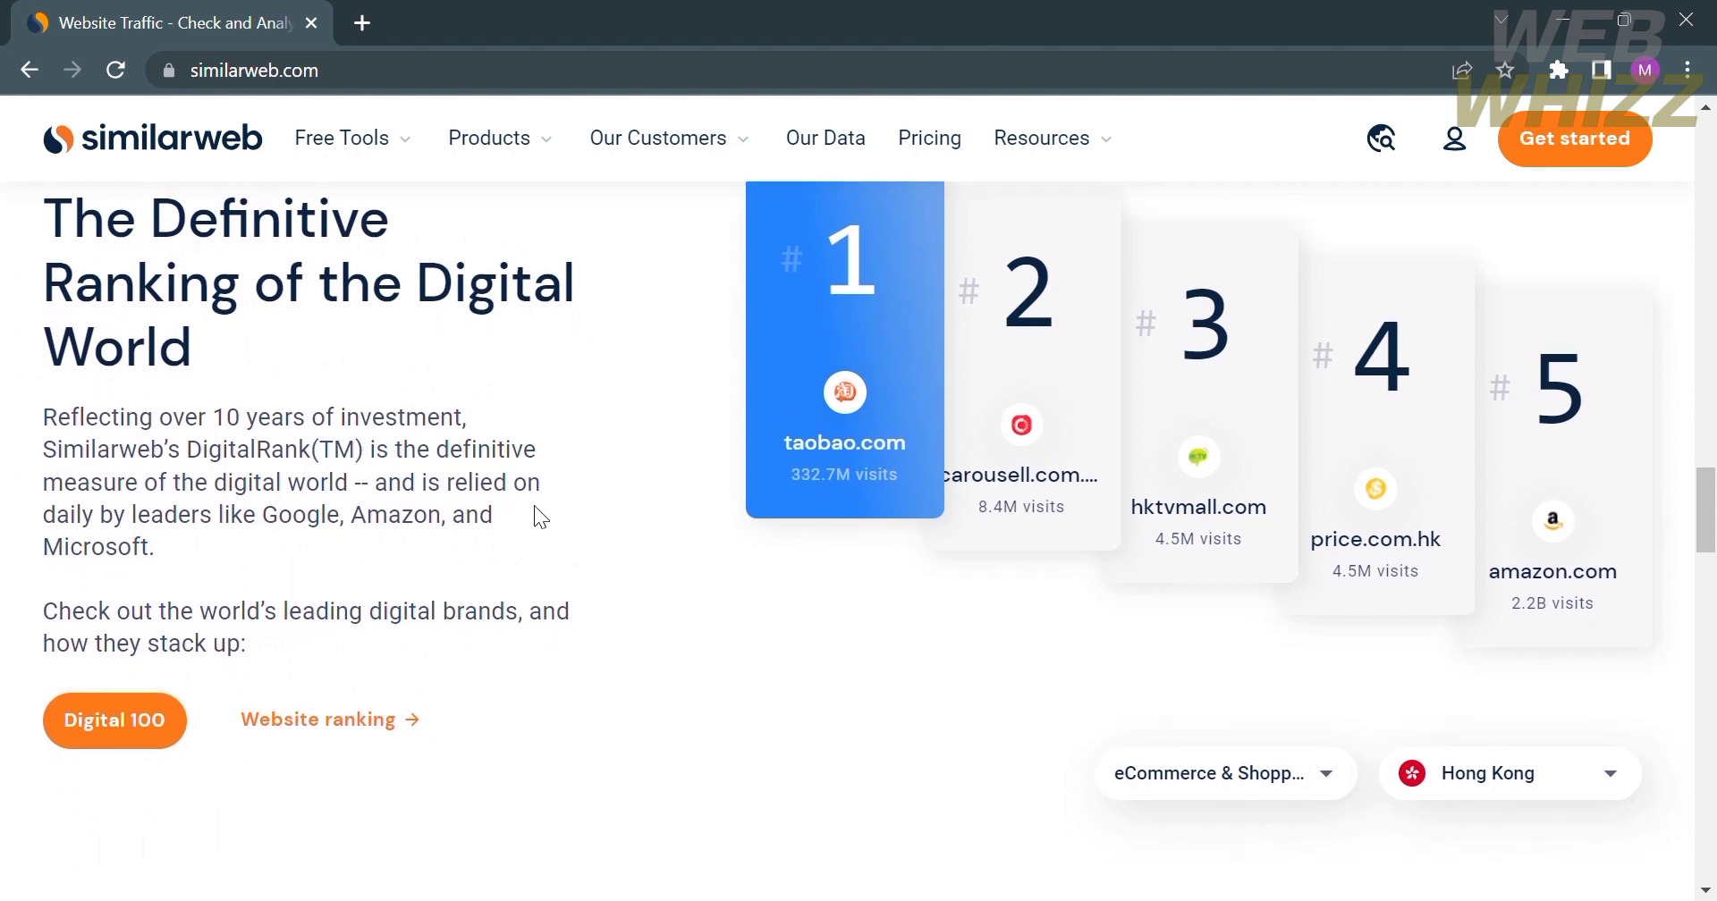
mouse_move(296, 564)
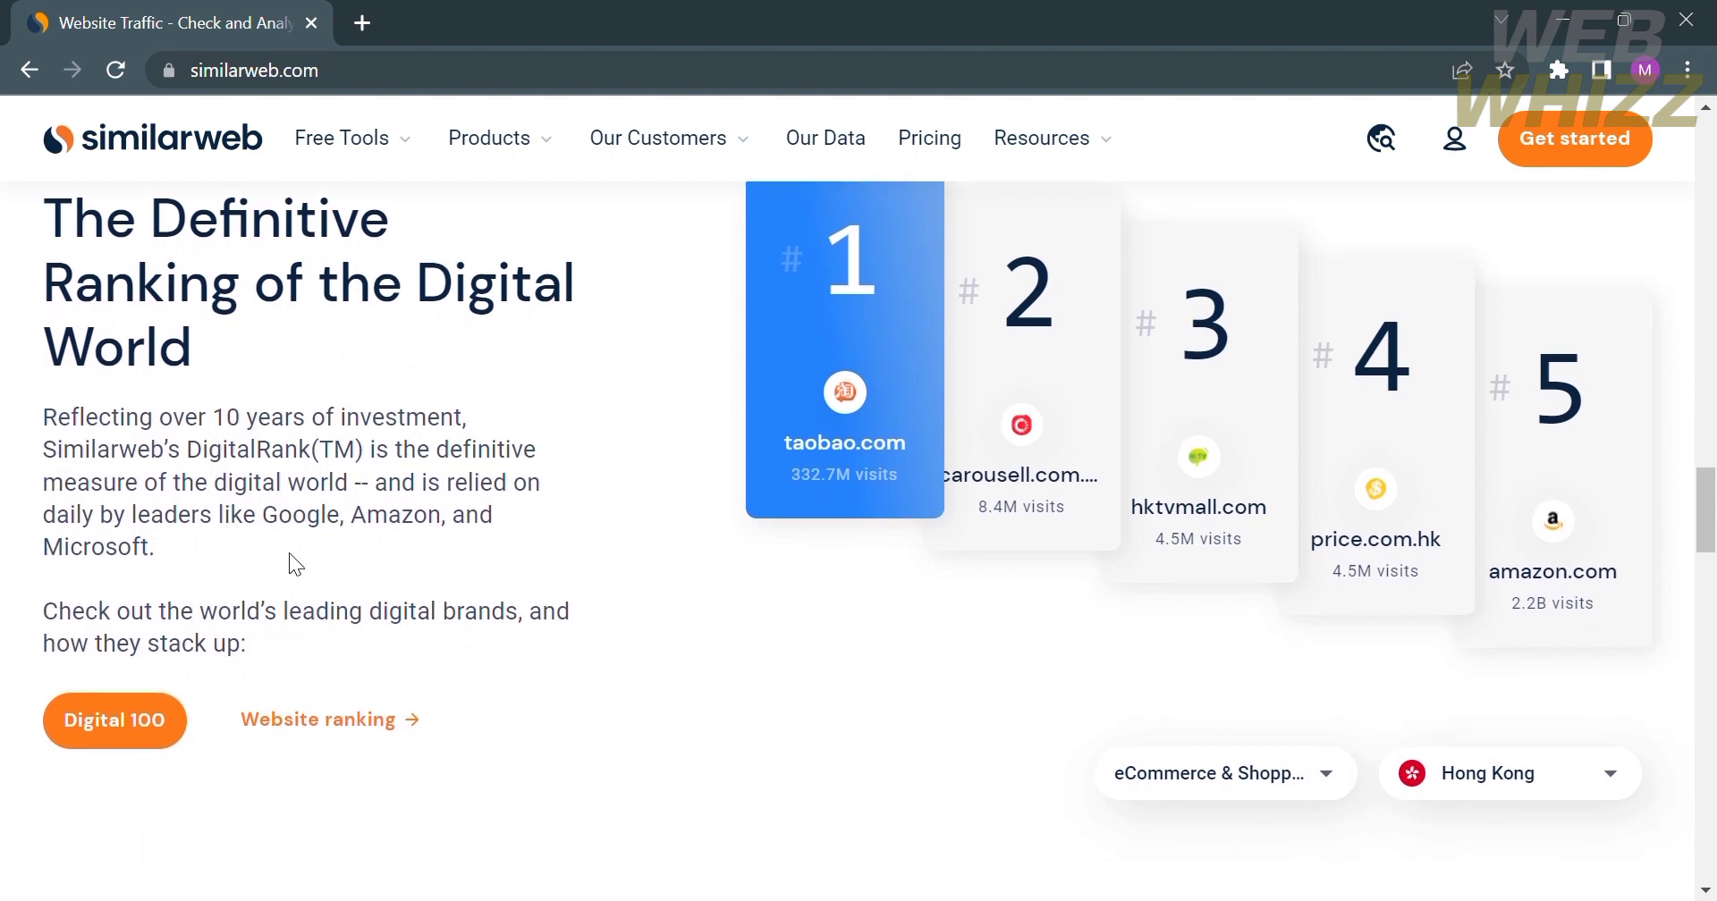
scroll(down, 3)
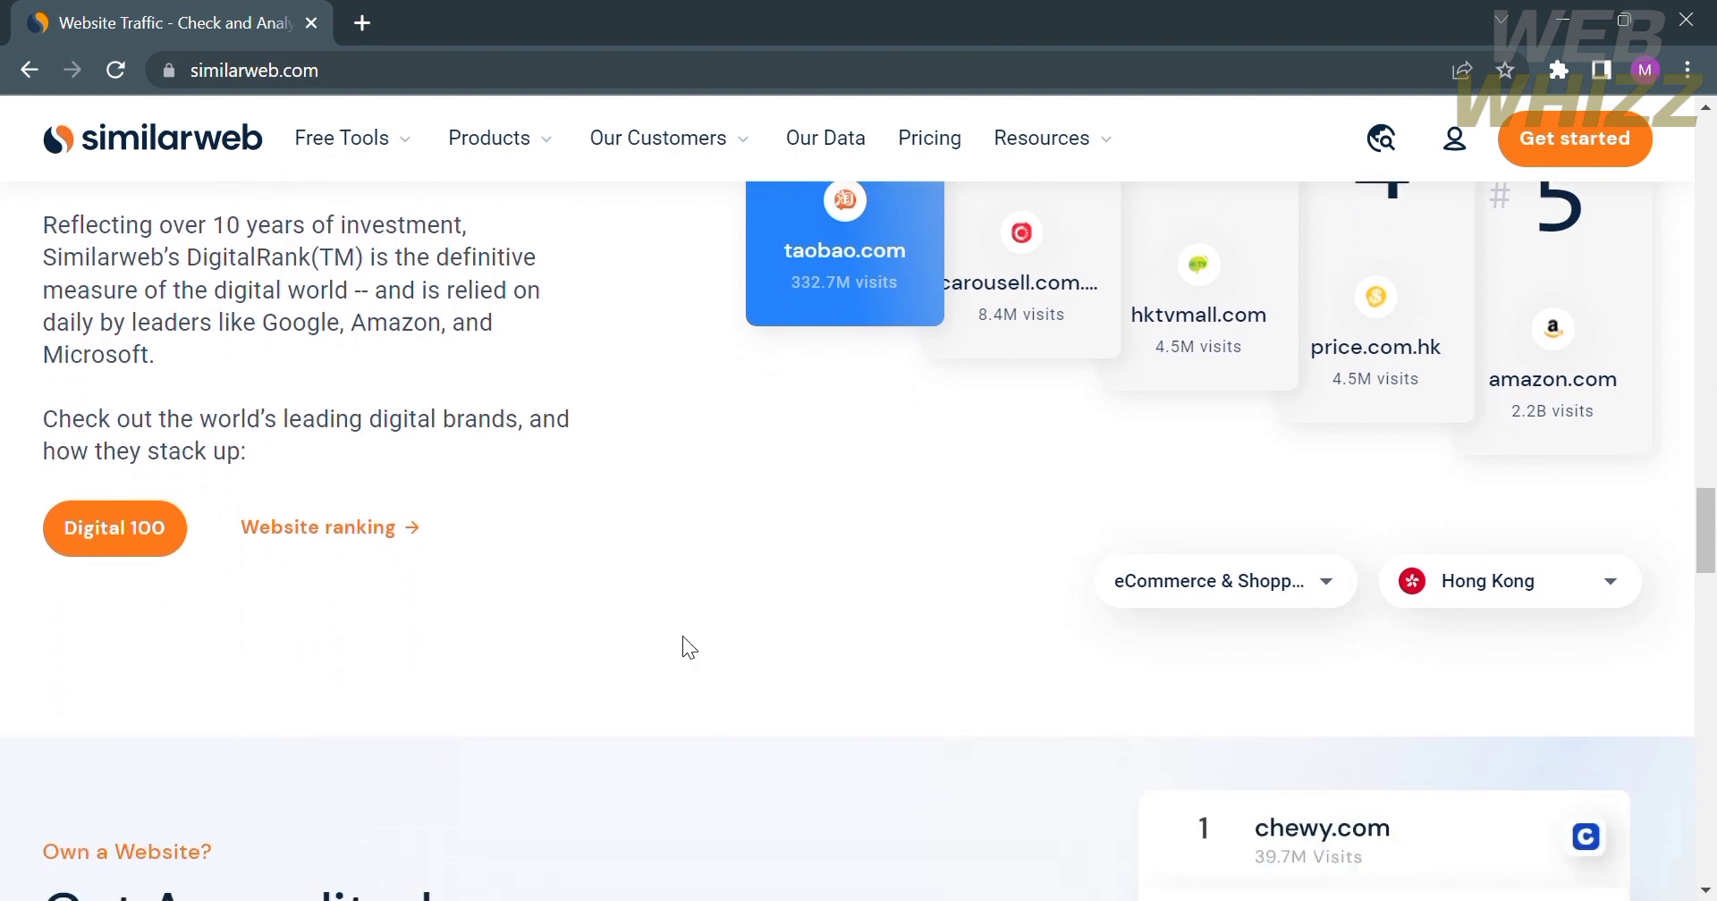
scroll(down, 3)
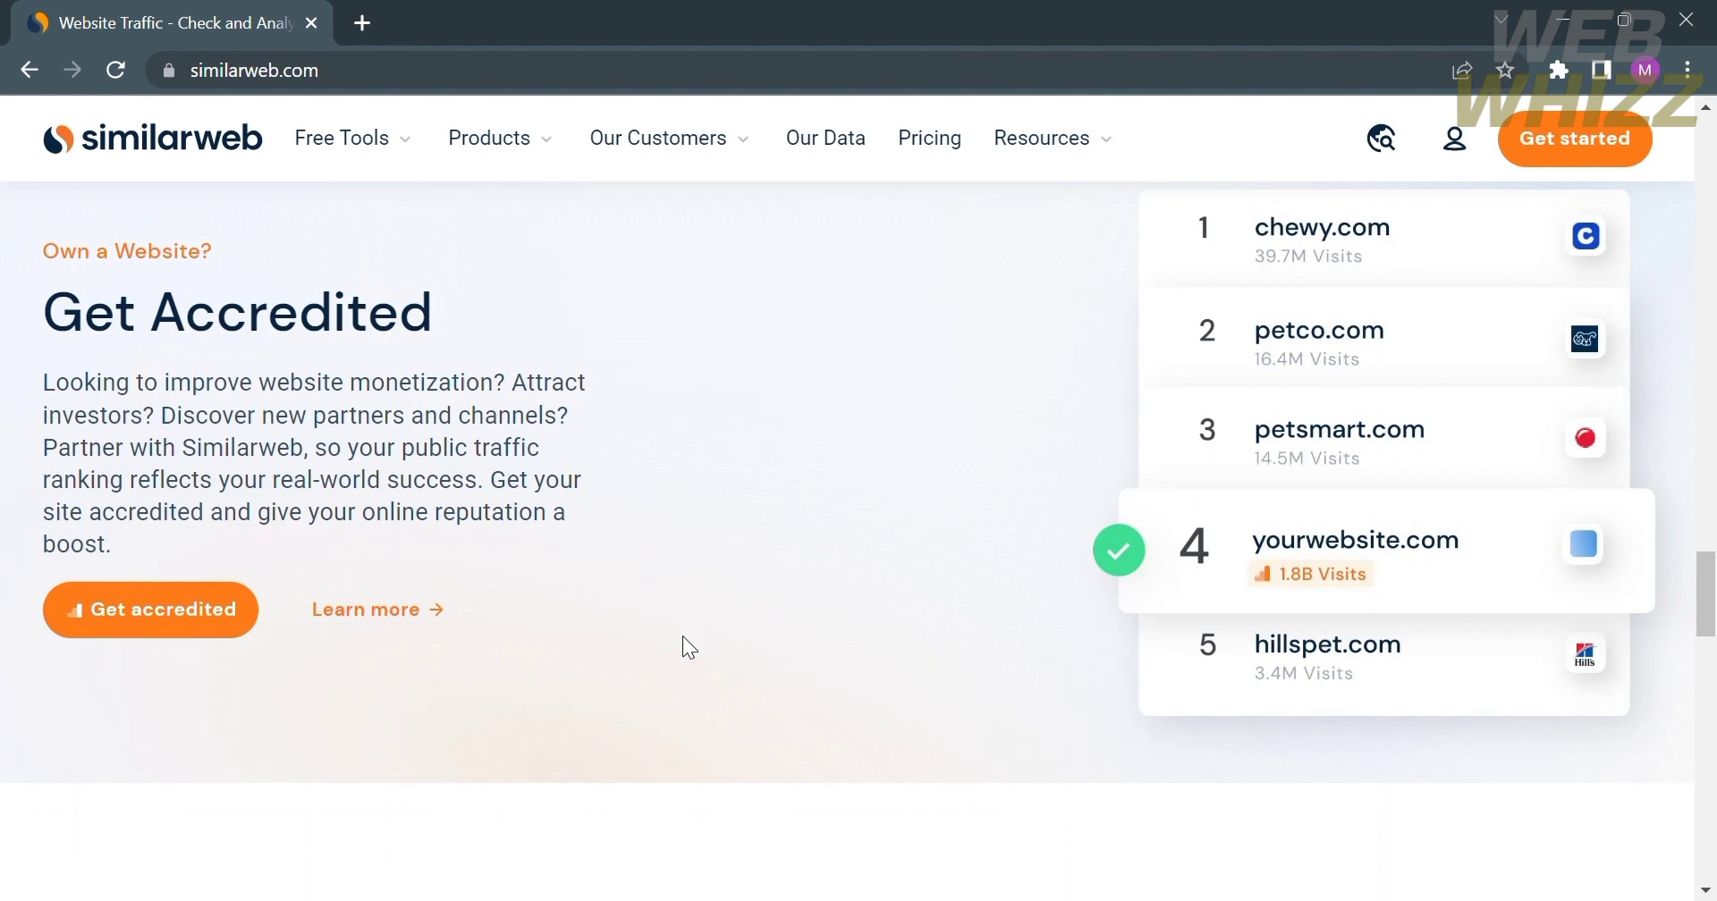
scroll(down, 3)
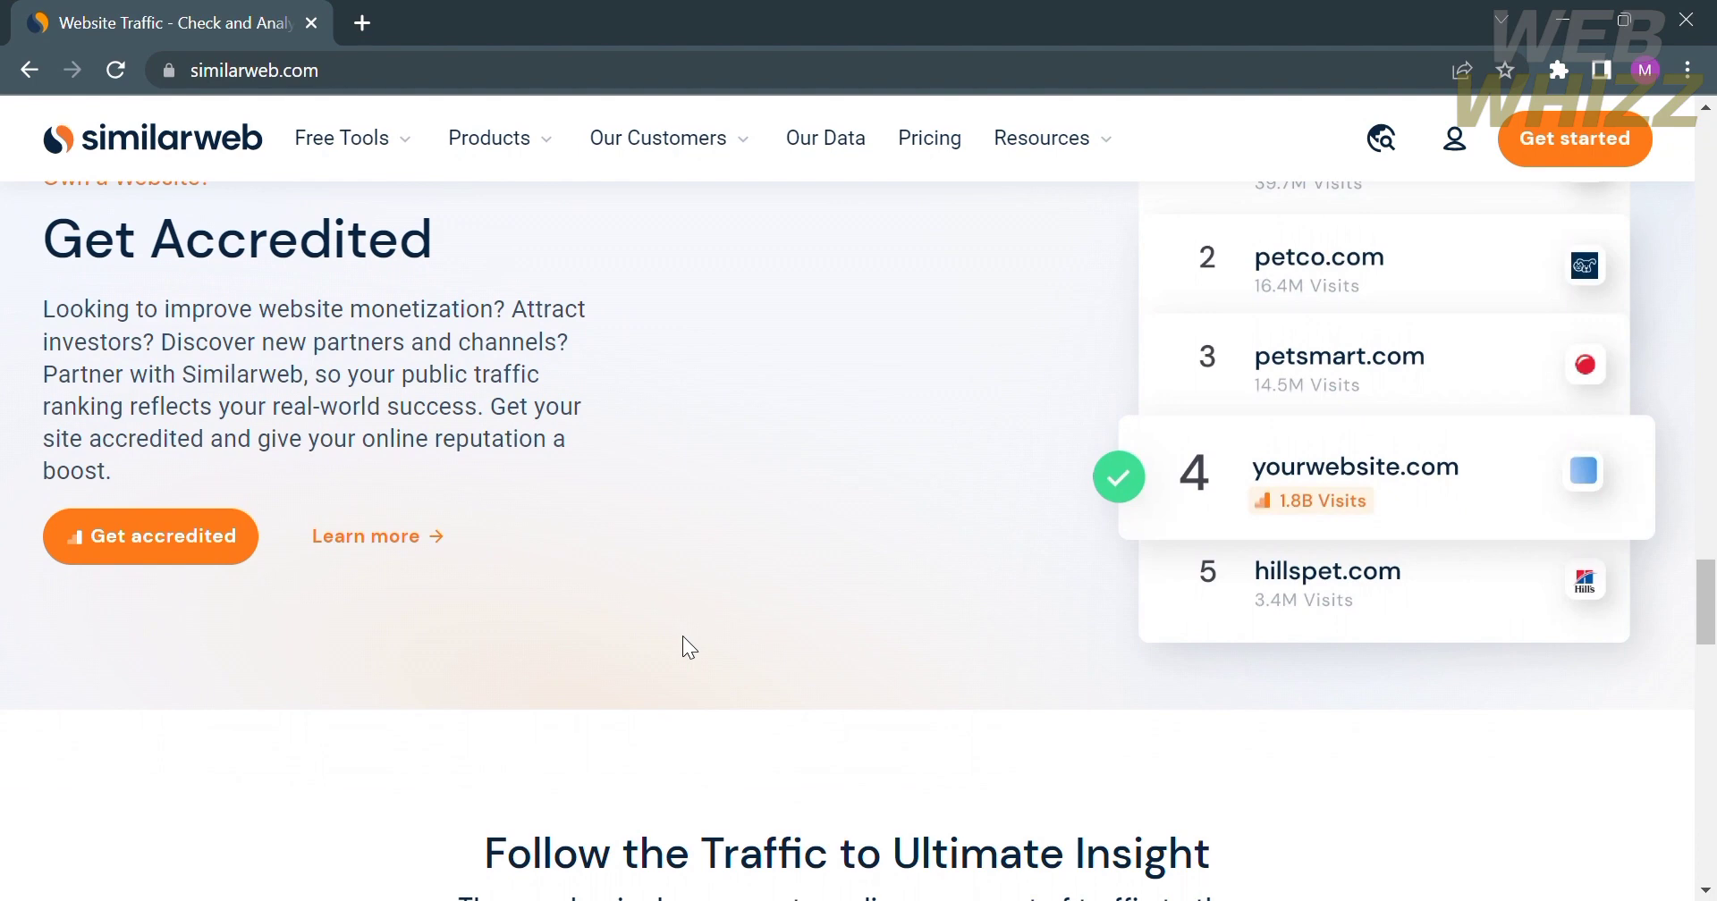
scroll(down, 3)
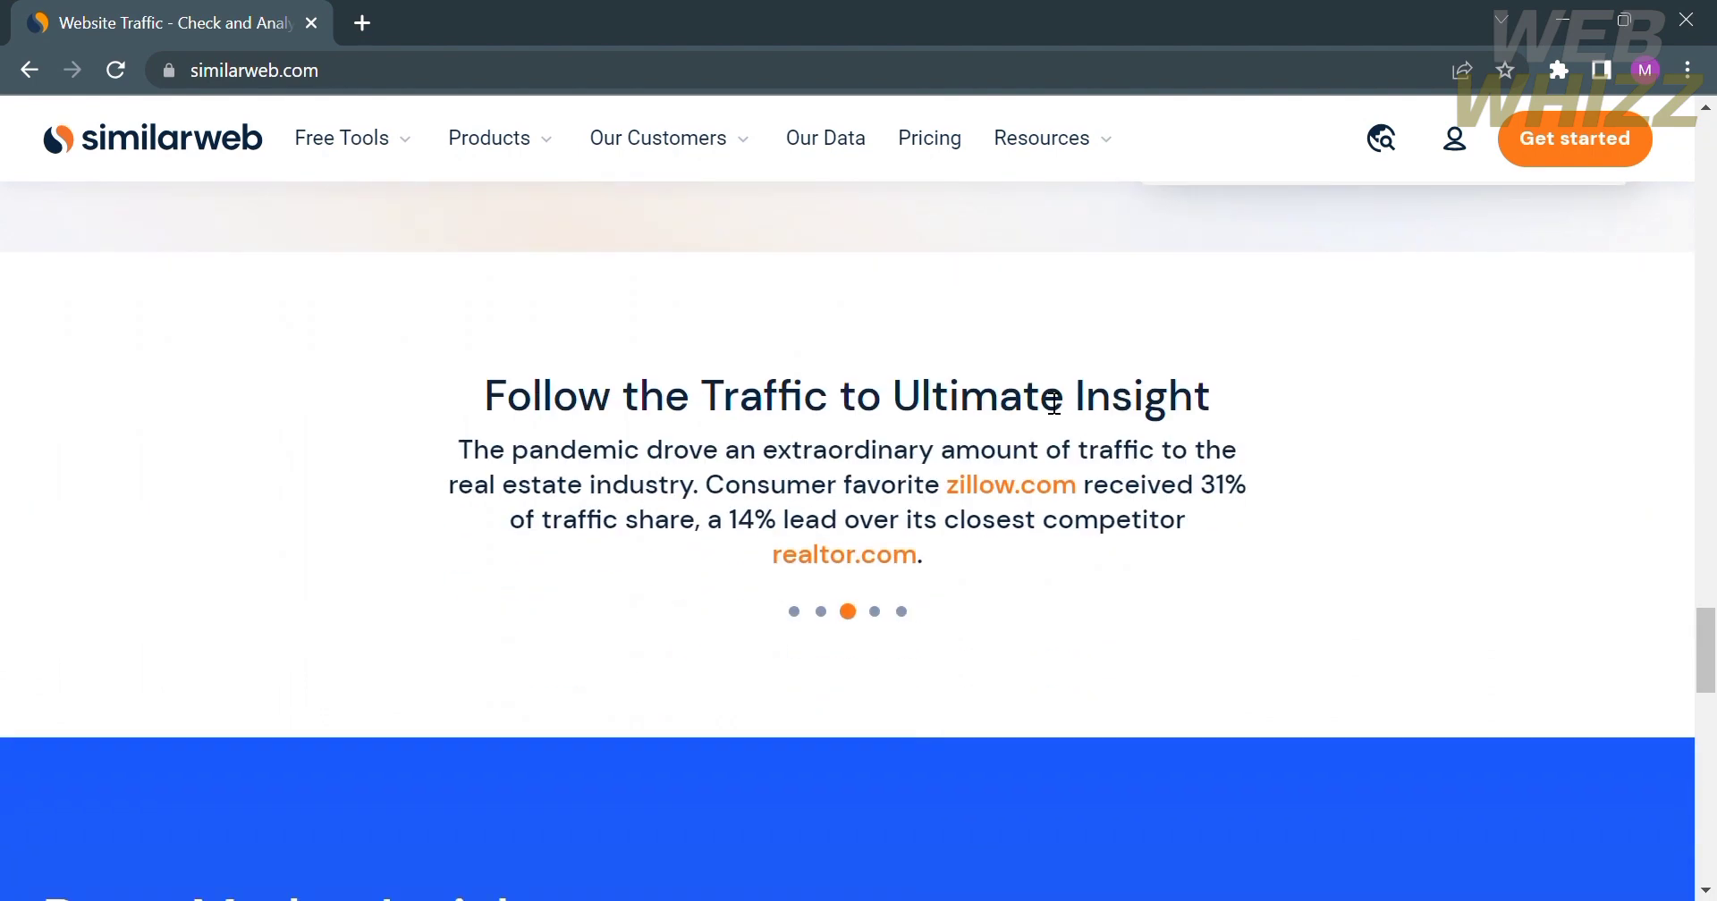
mouse_move(1393, 428)
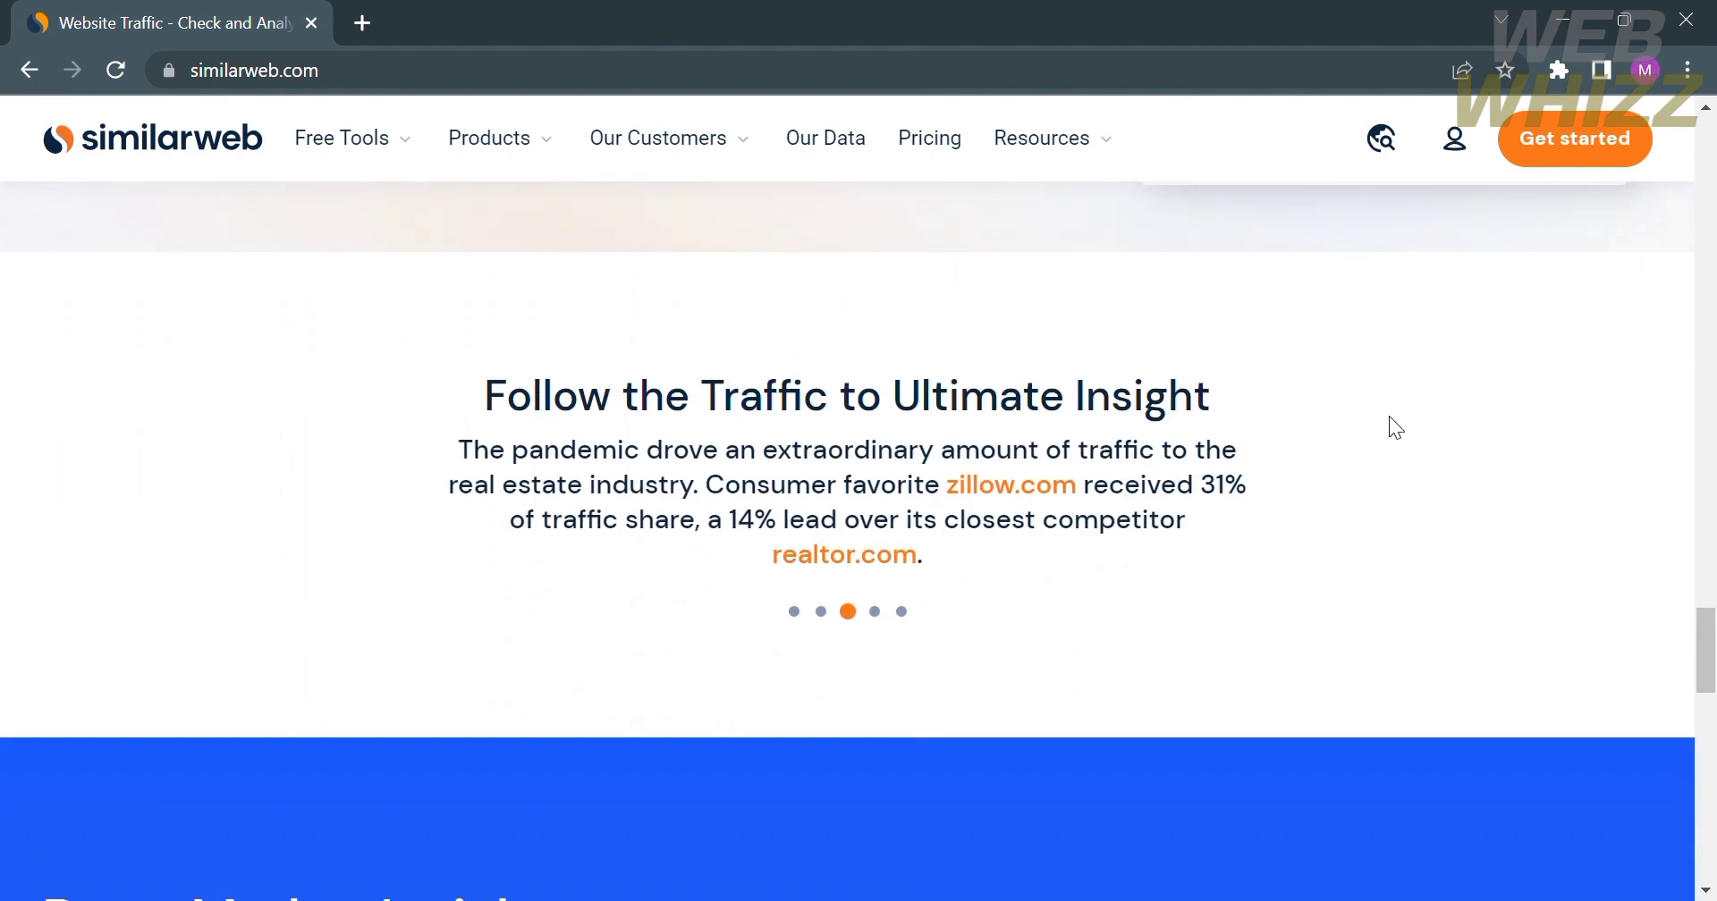
mouse_move(1108, 466)
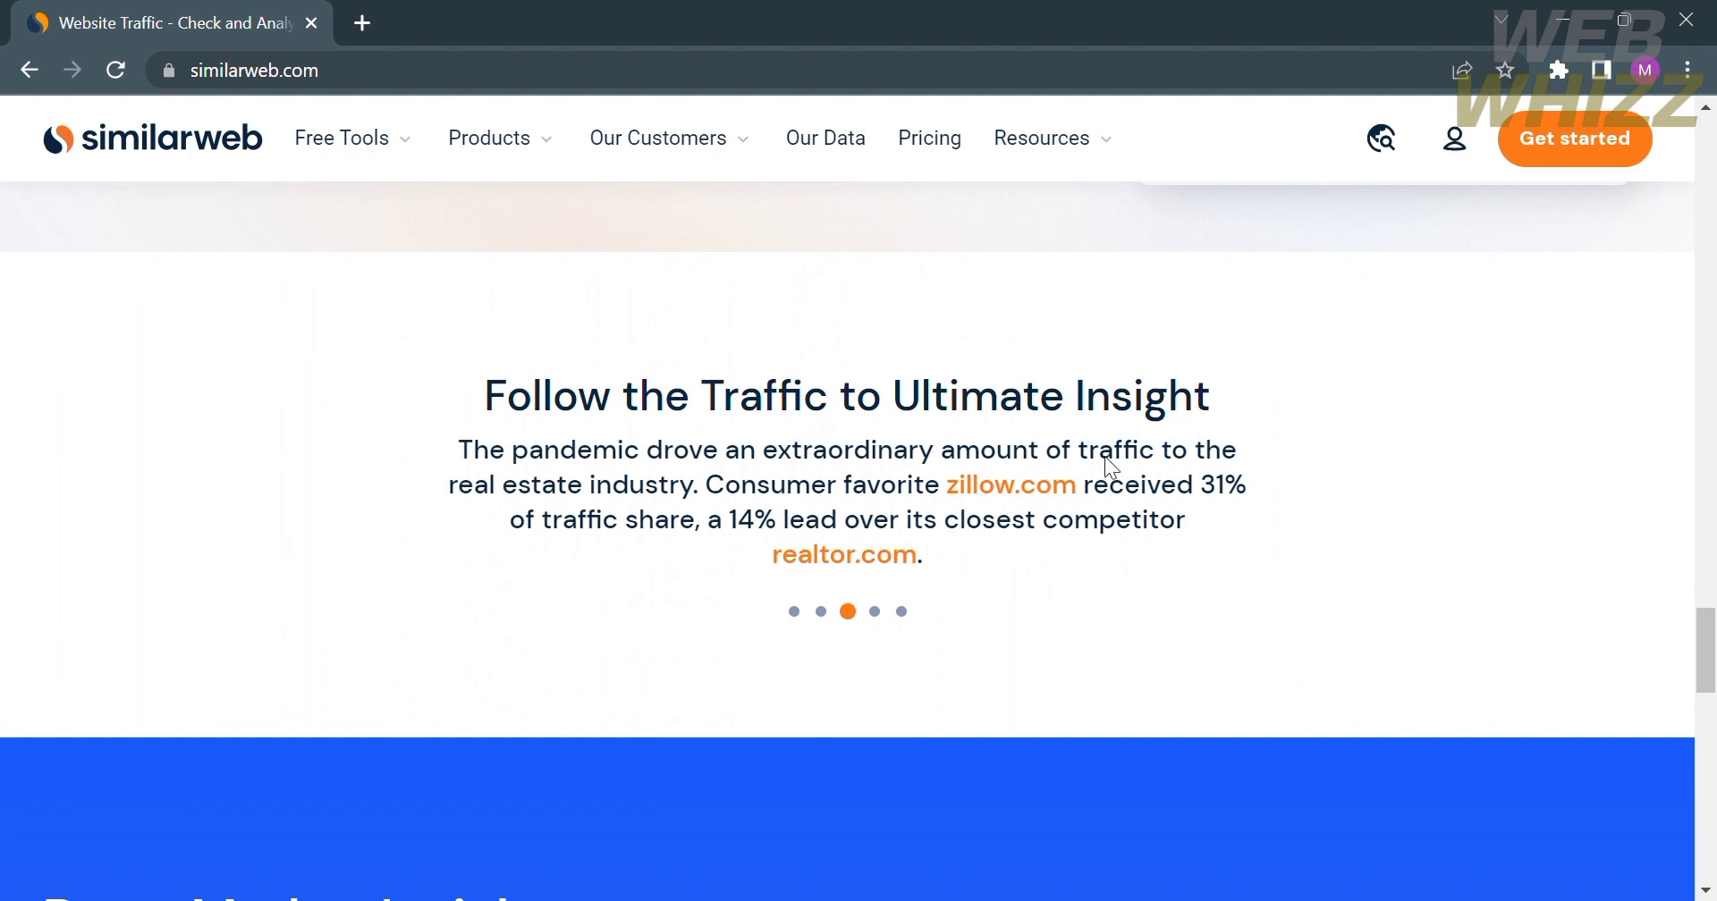
scroll(down, 3)
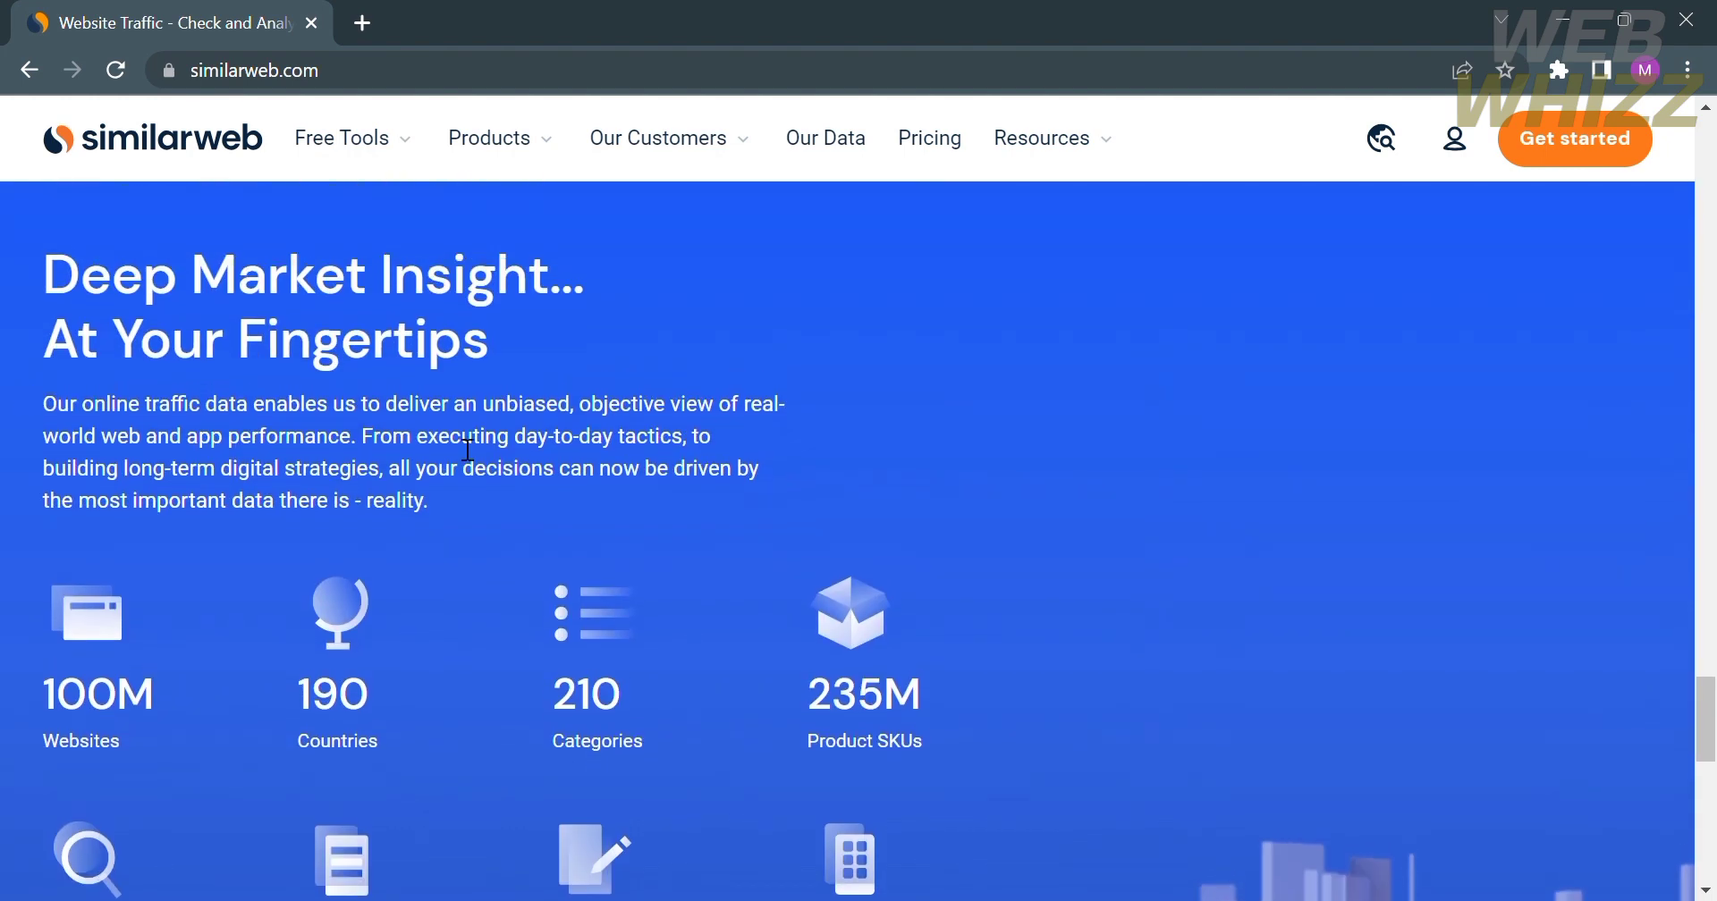
scroll(down, 3)
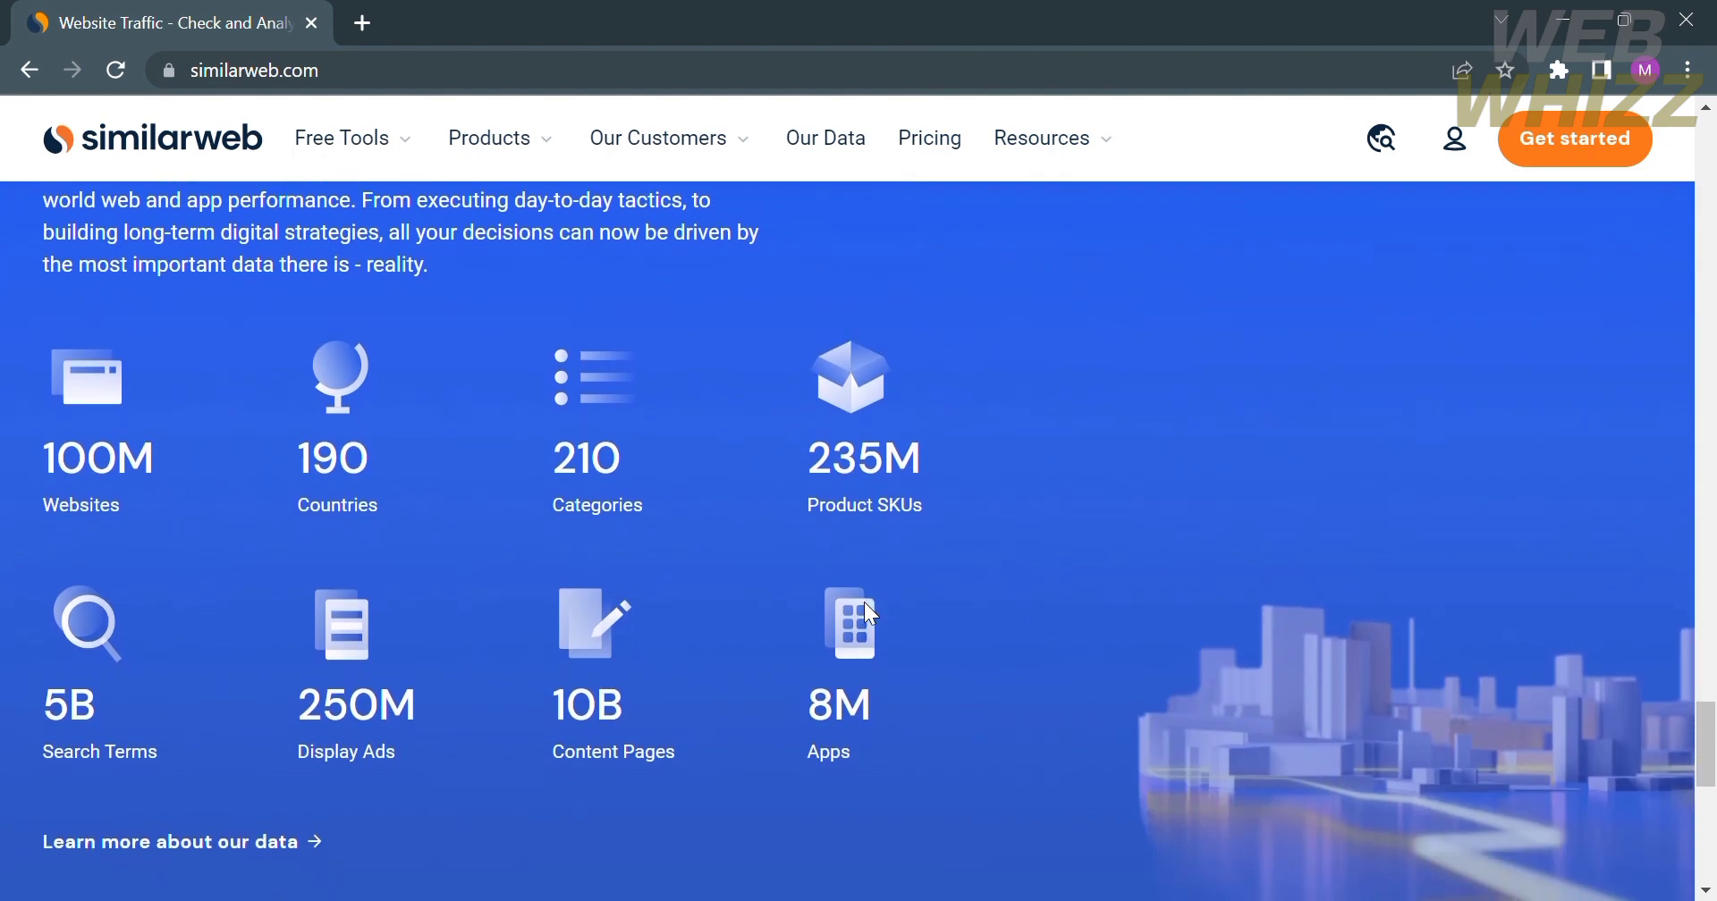
scroll(down, 3)
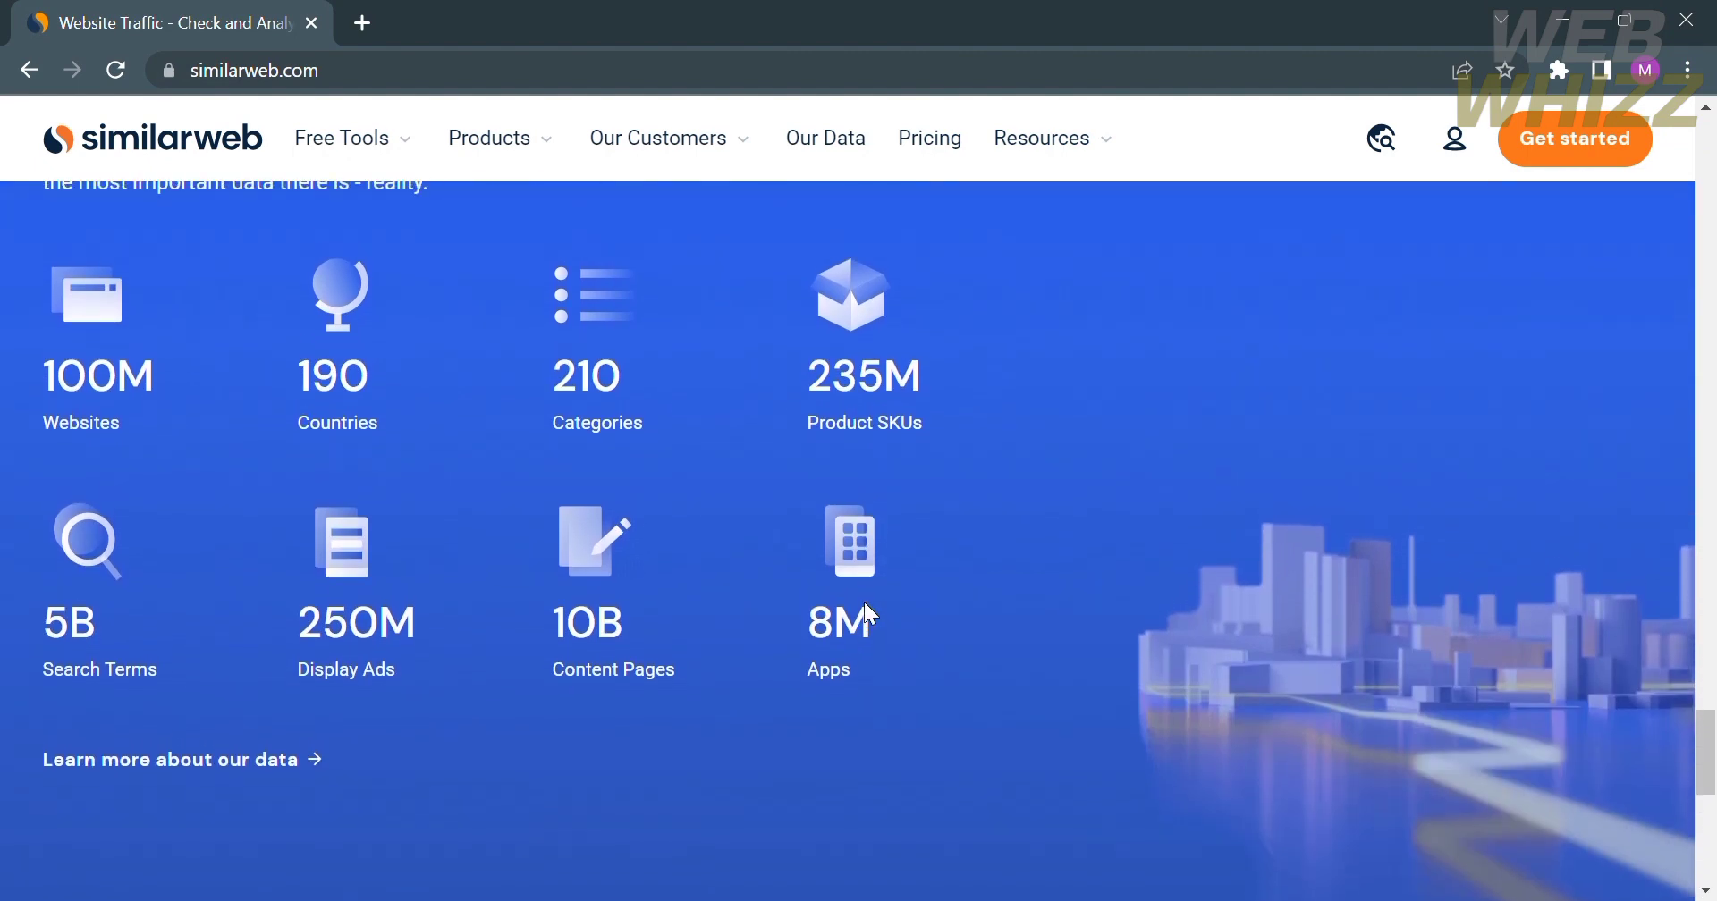
mouse_move(944, 408)
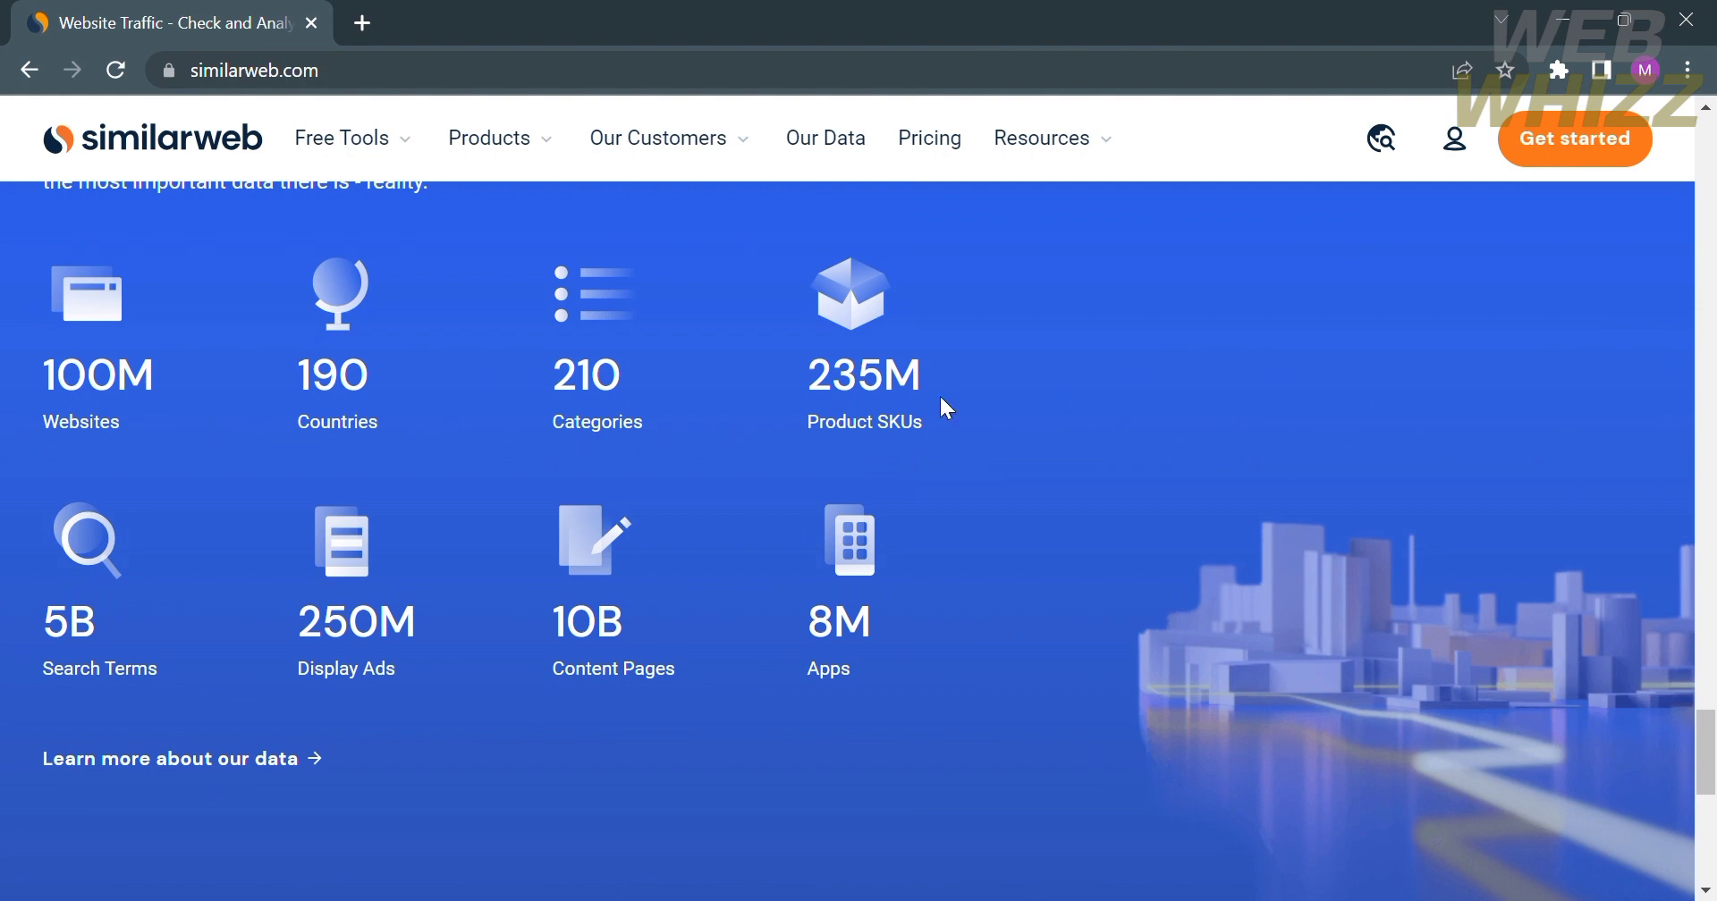
scroll(down, 3)
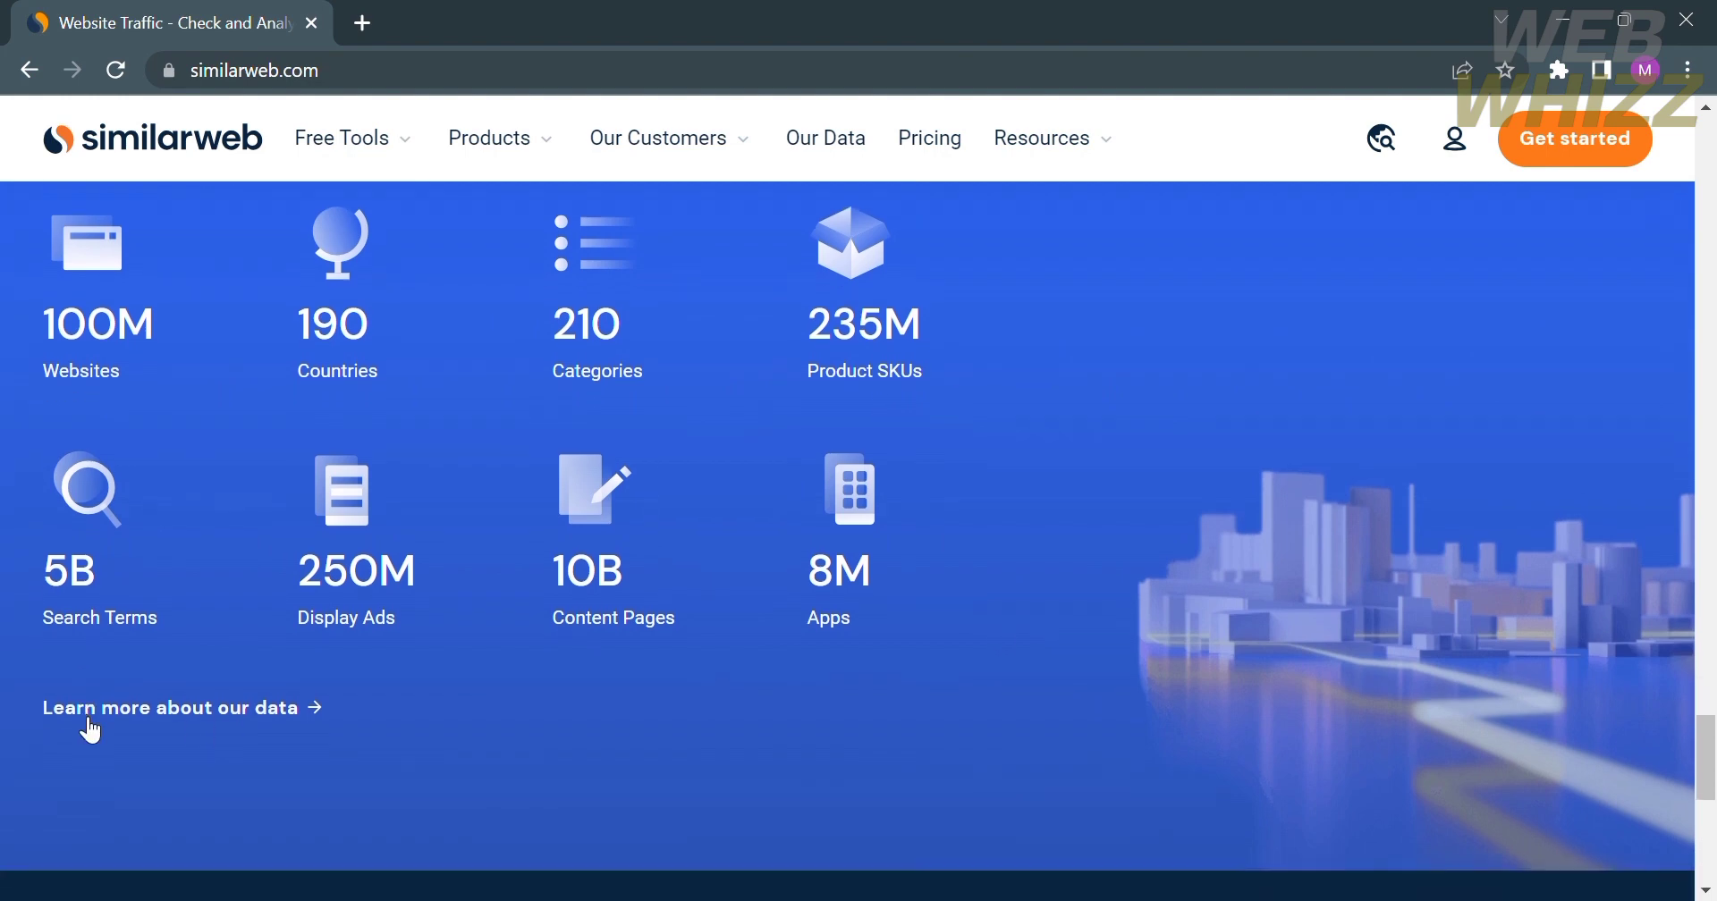
scroll(down, 3)
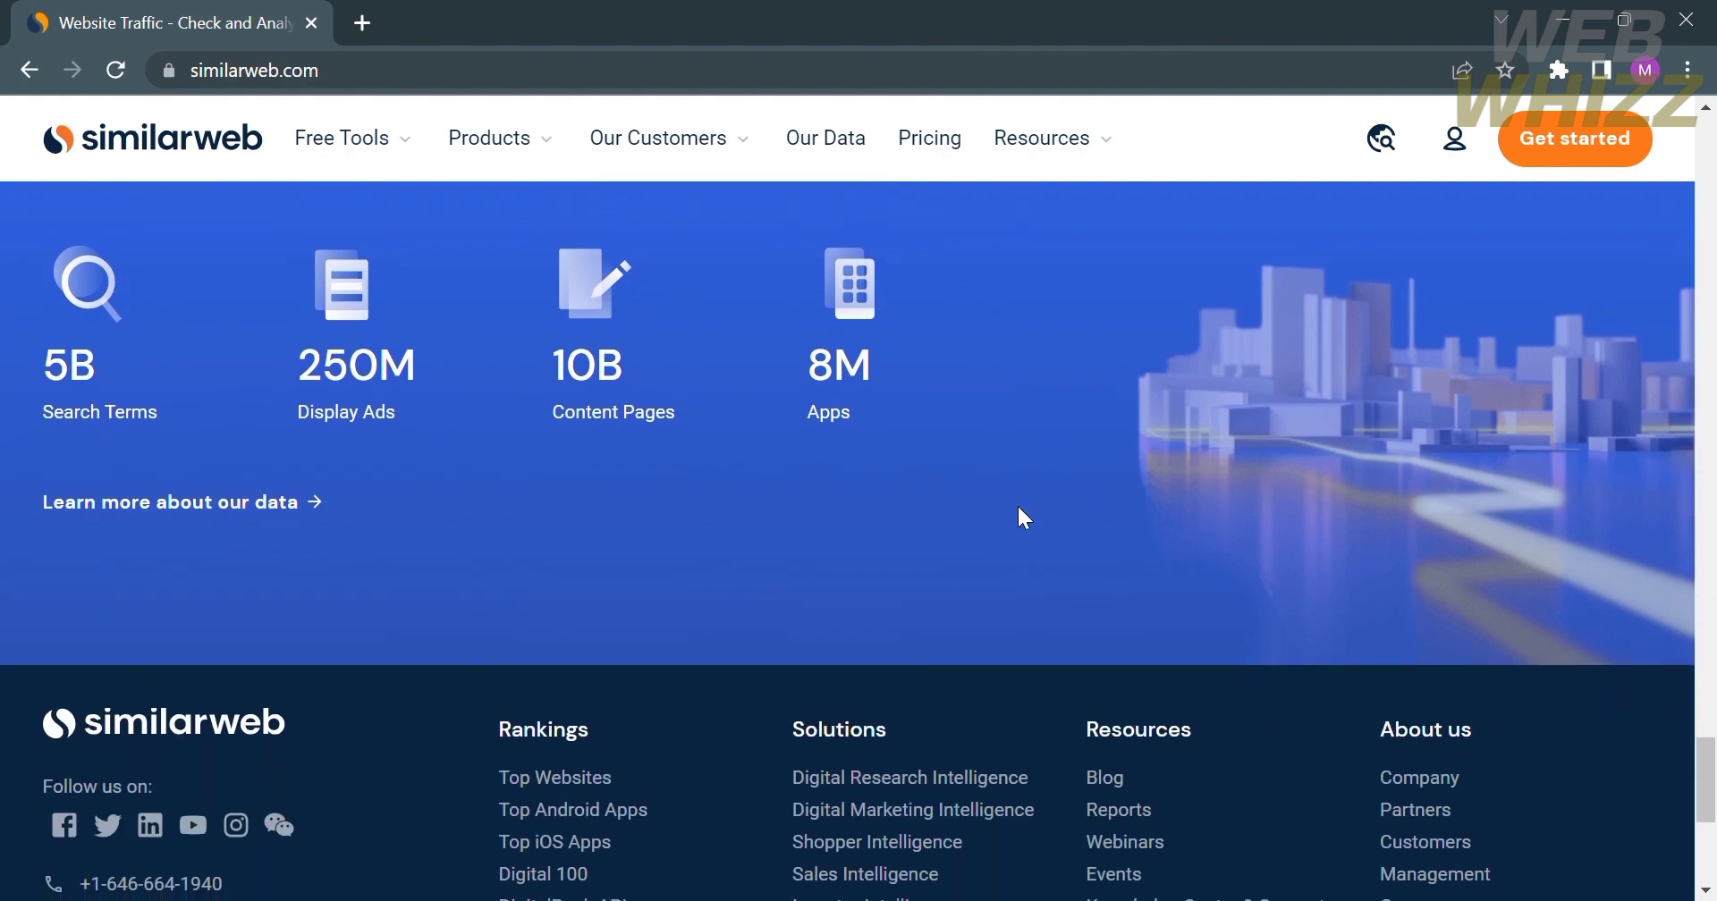
scroll(down, 3)
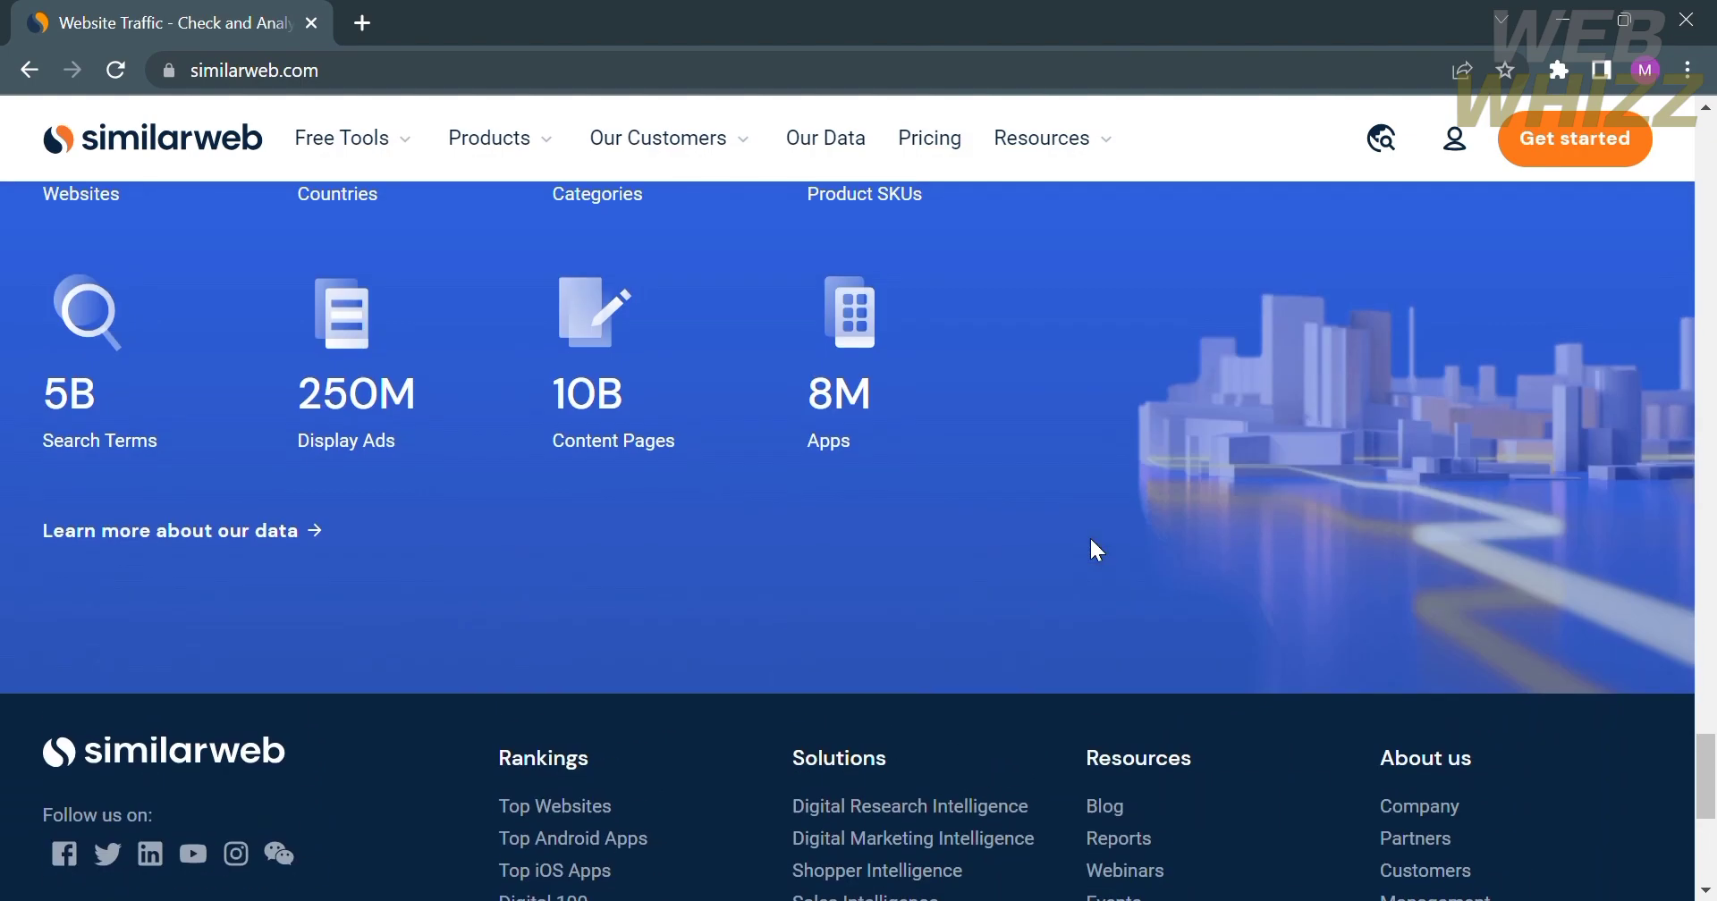
scroll(down, 3)
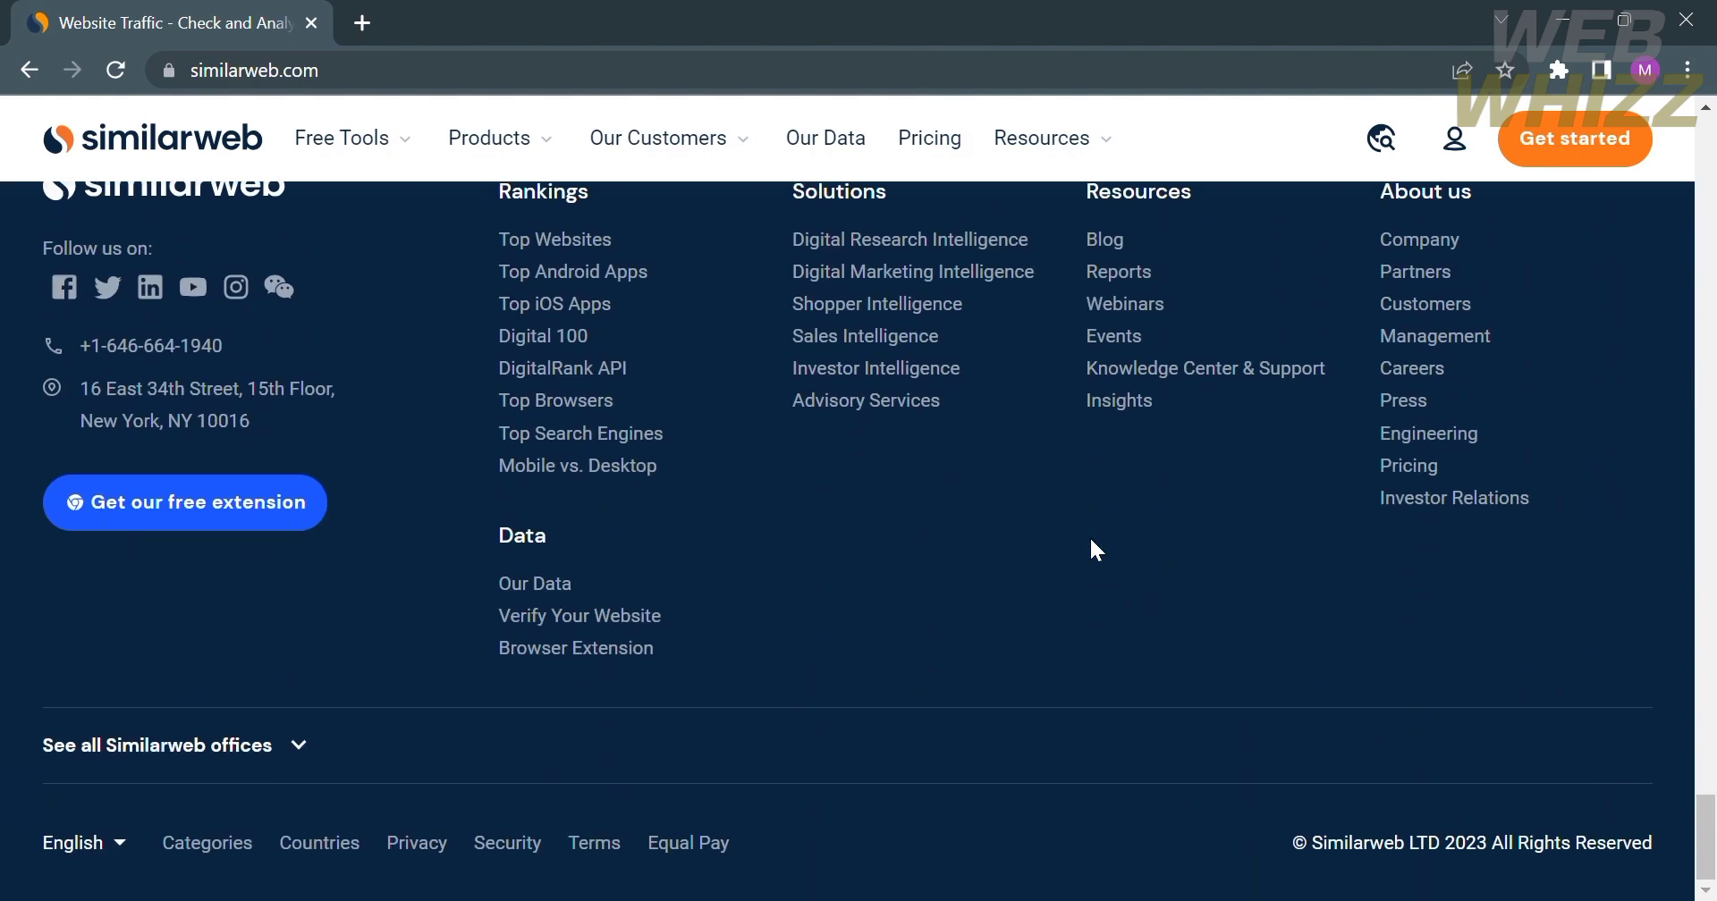
scroll(up, 3)
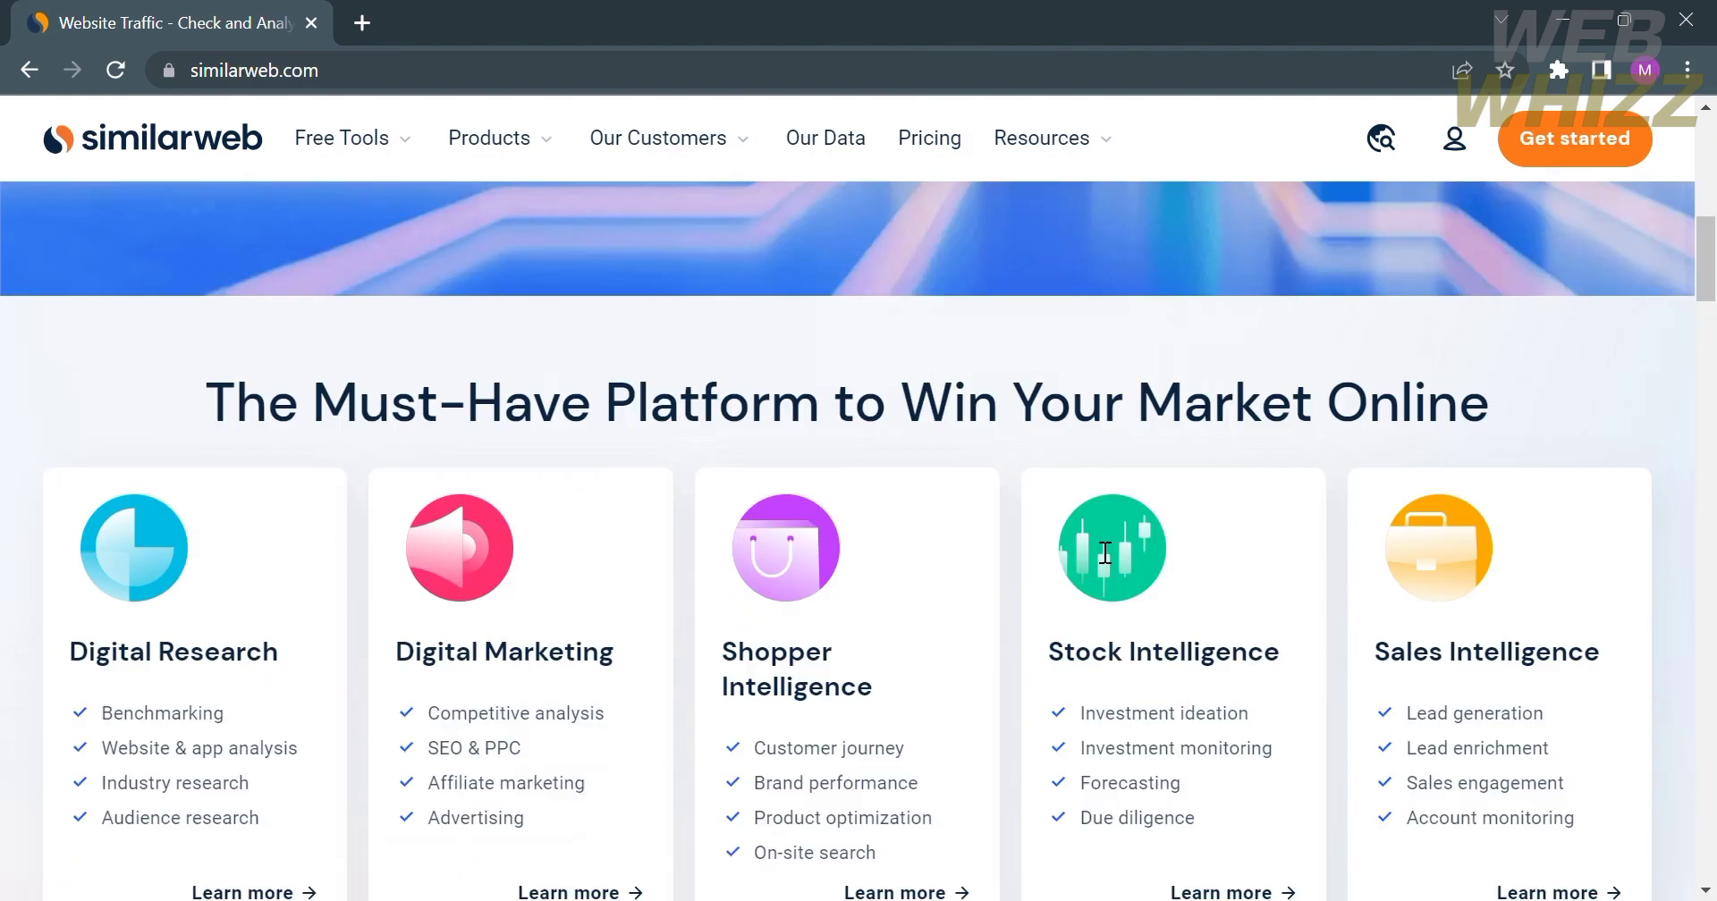
scroll(up, 3)
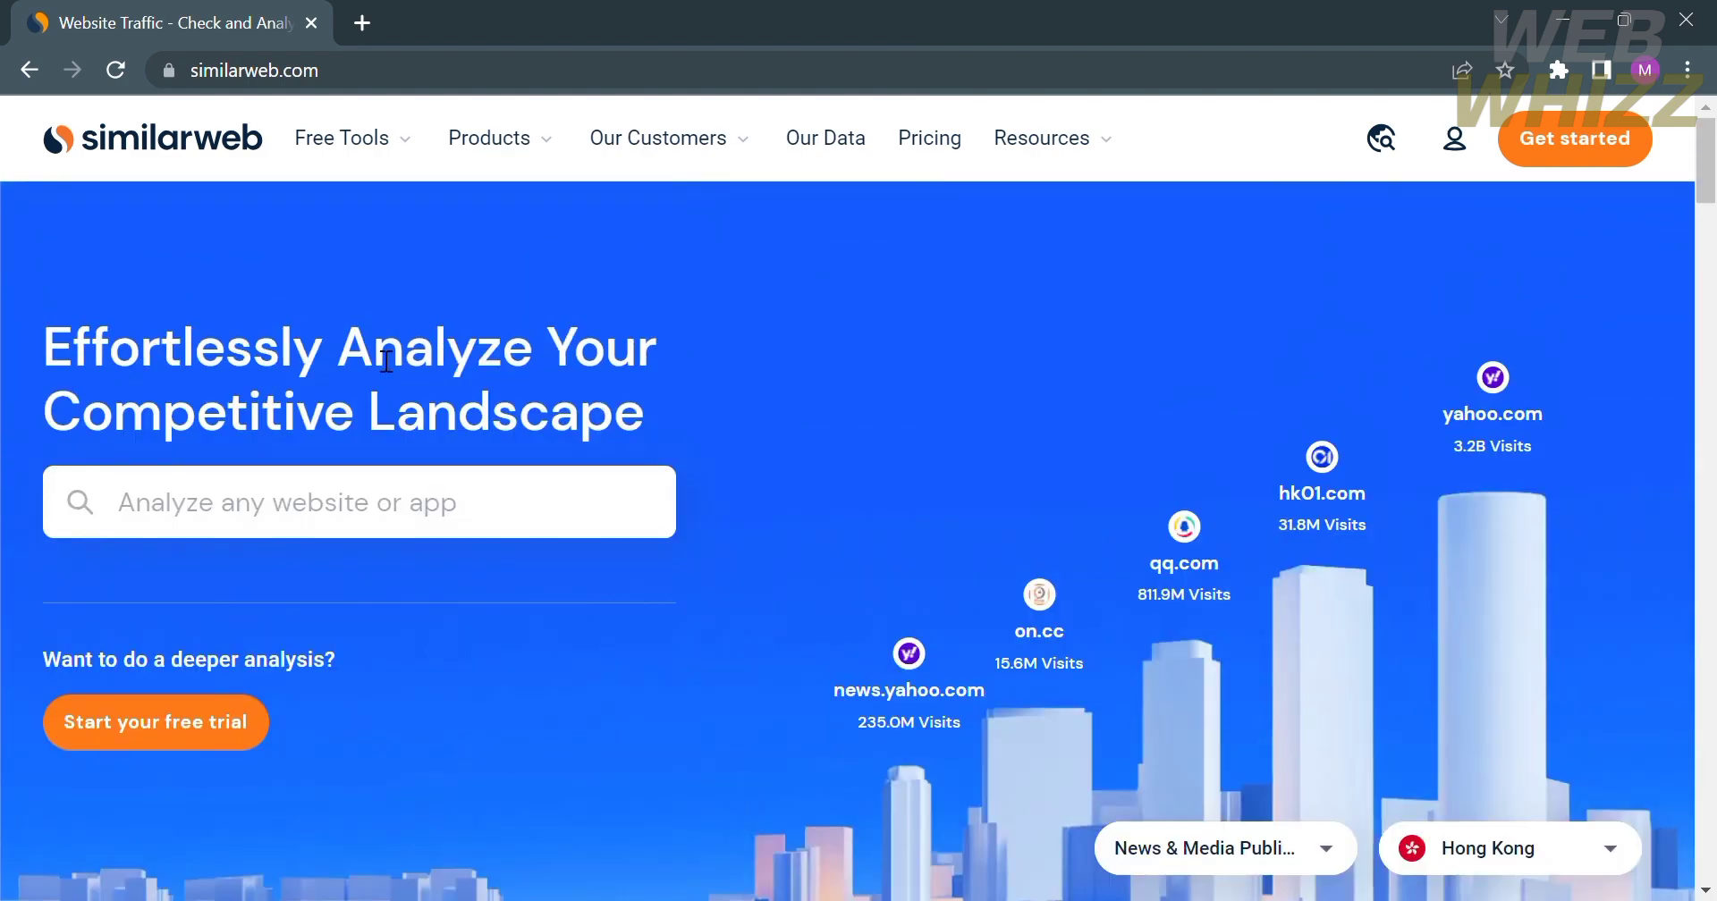
Show the Free Tools menu listing rankings and website-analysis tools.
click(343, 138)
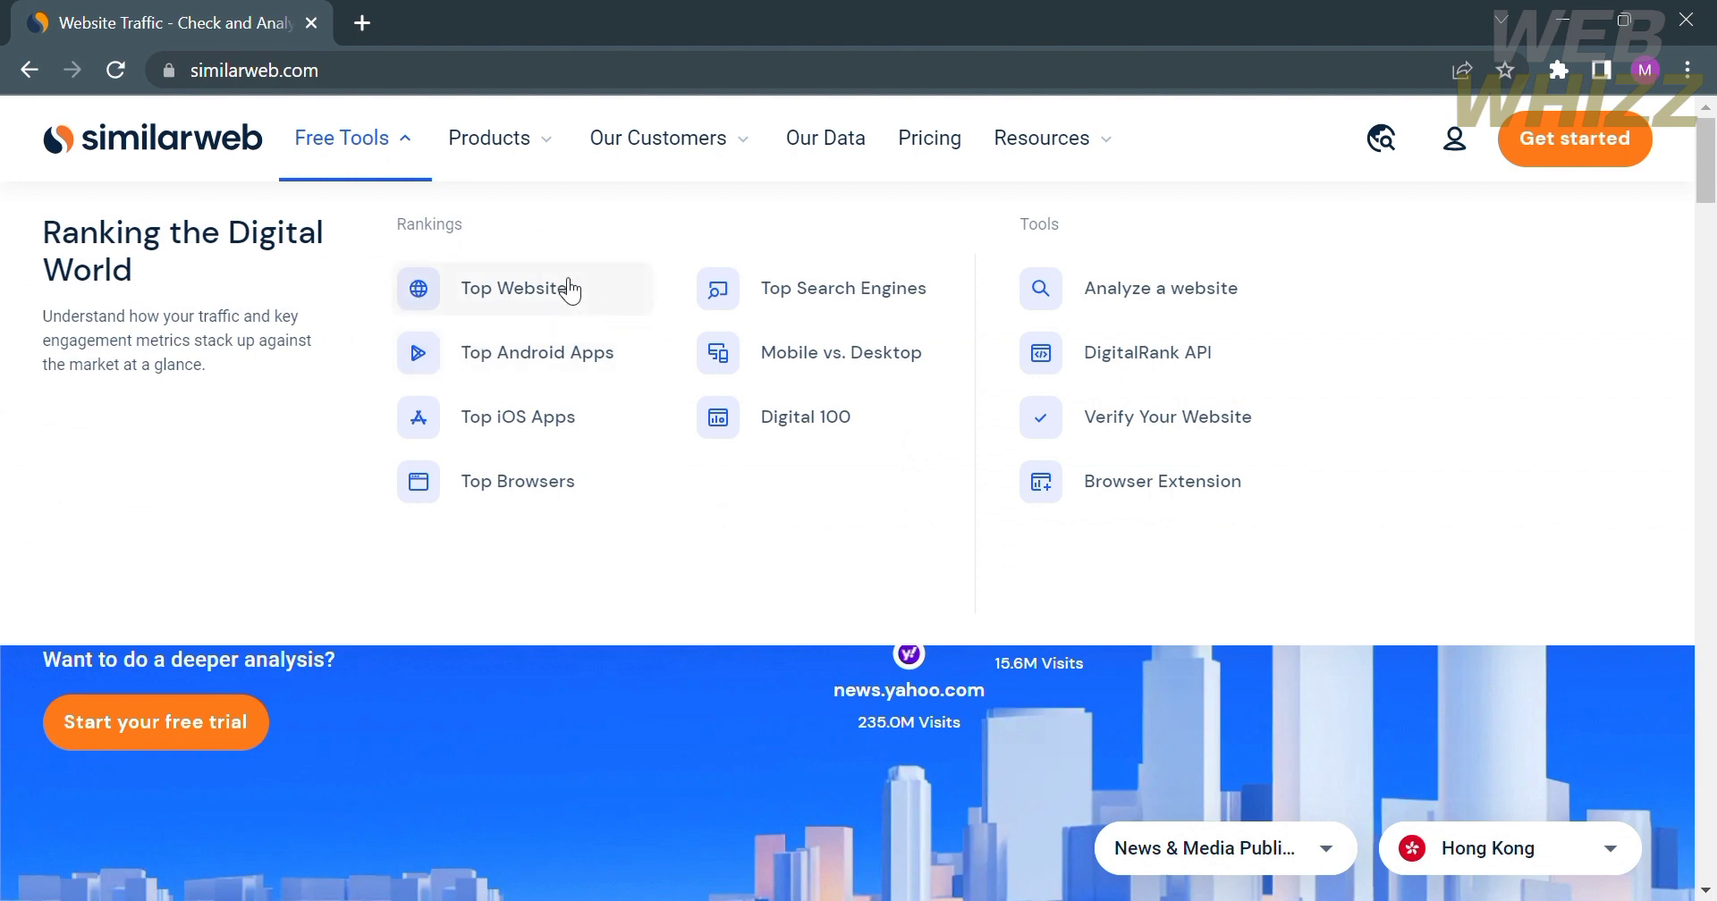
mouse_move(772, 322)
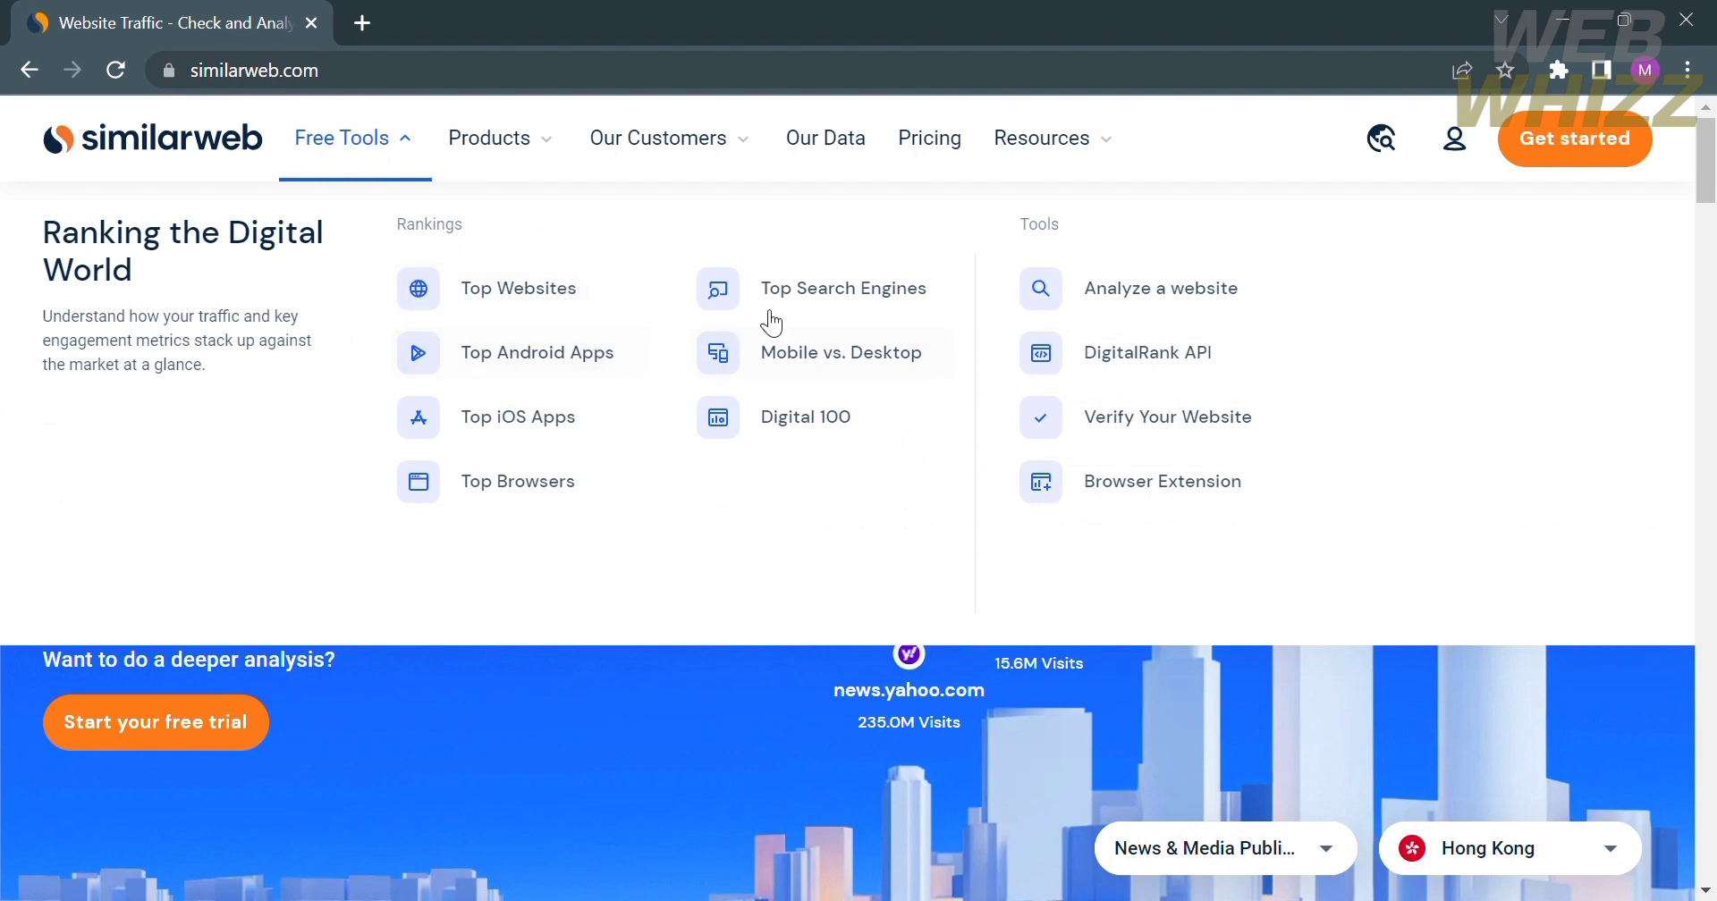
mouse_move(876, 416)
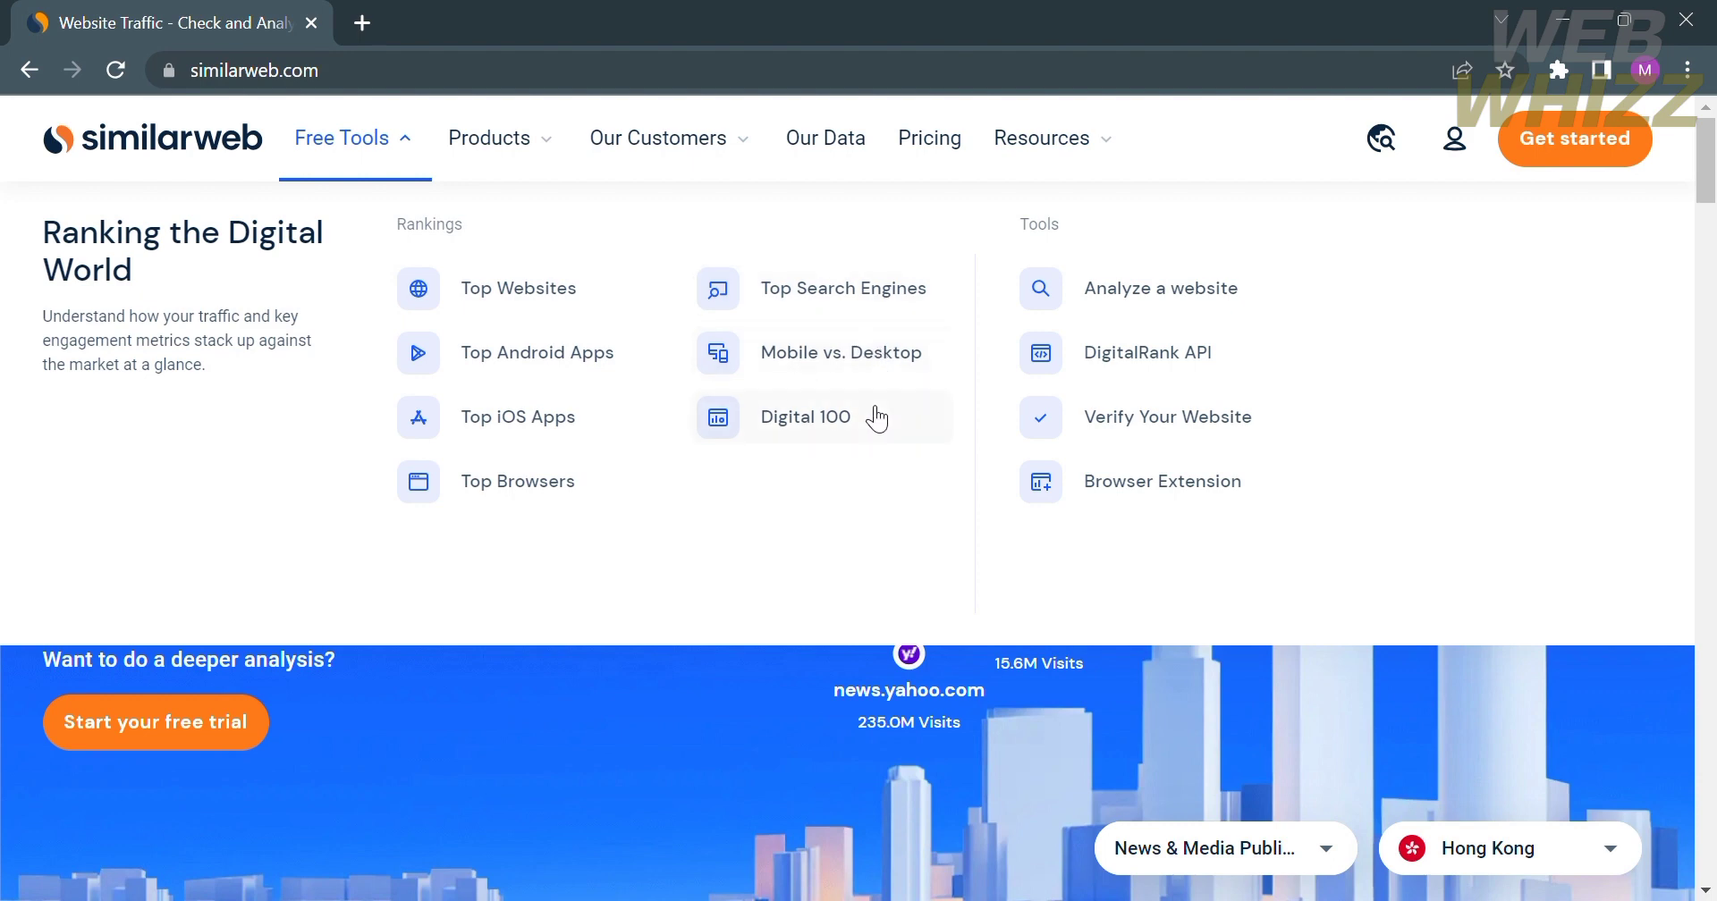
mouse_move(939, 347)
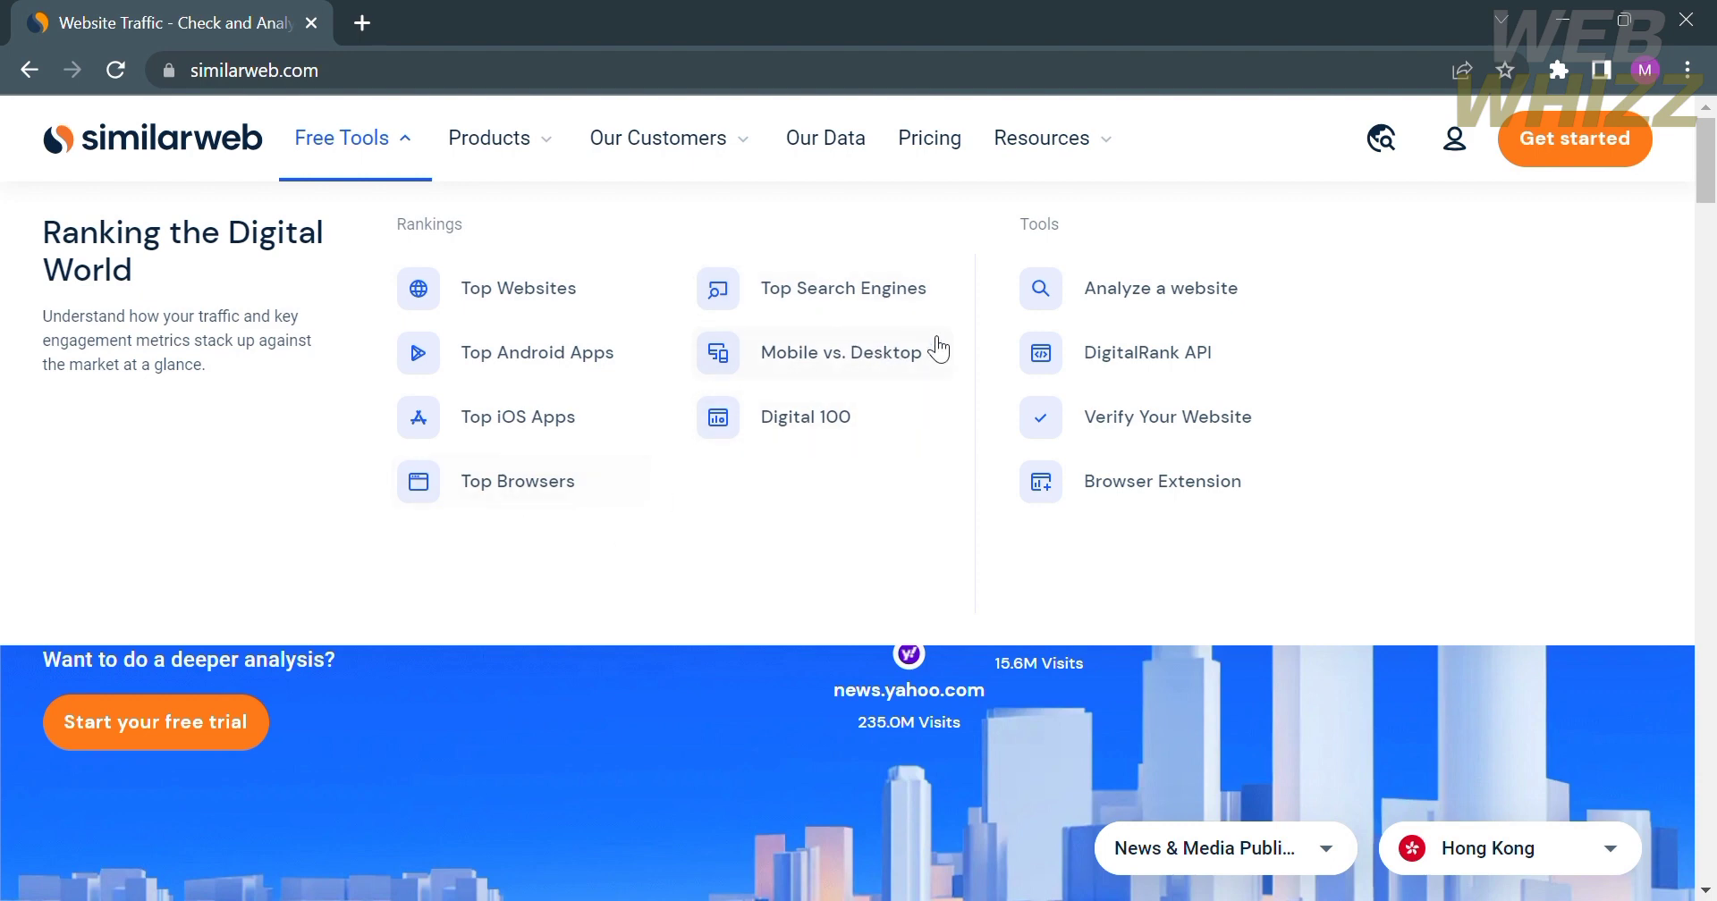
mouse_move(1152, 288)
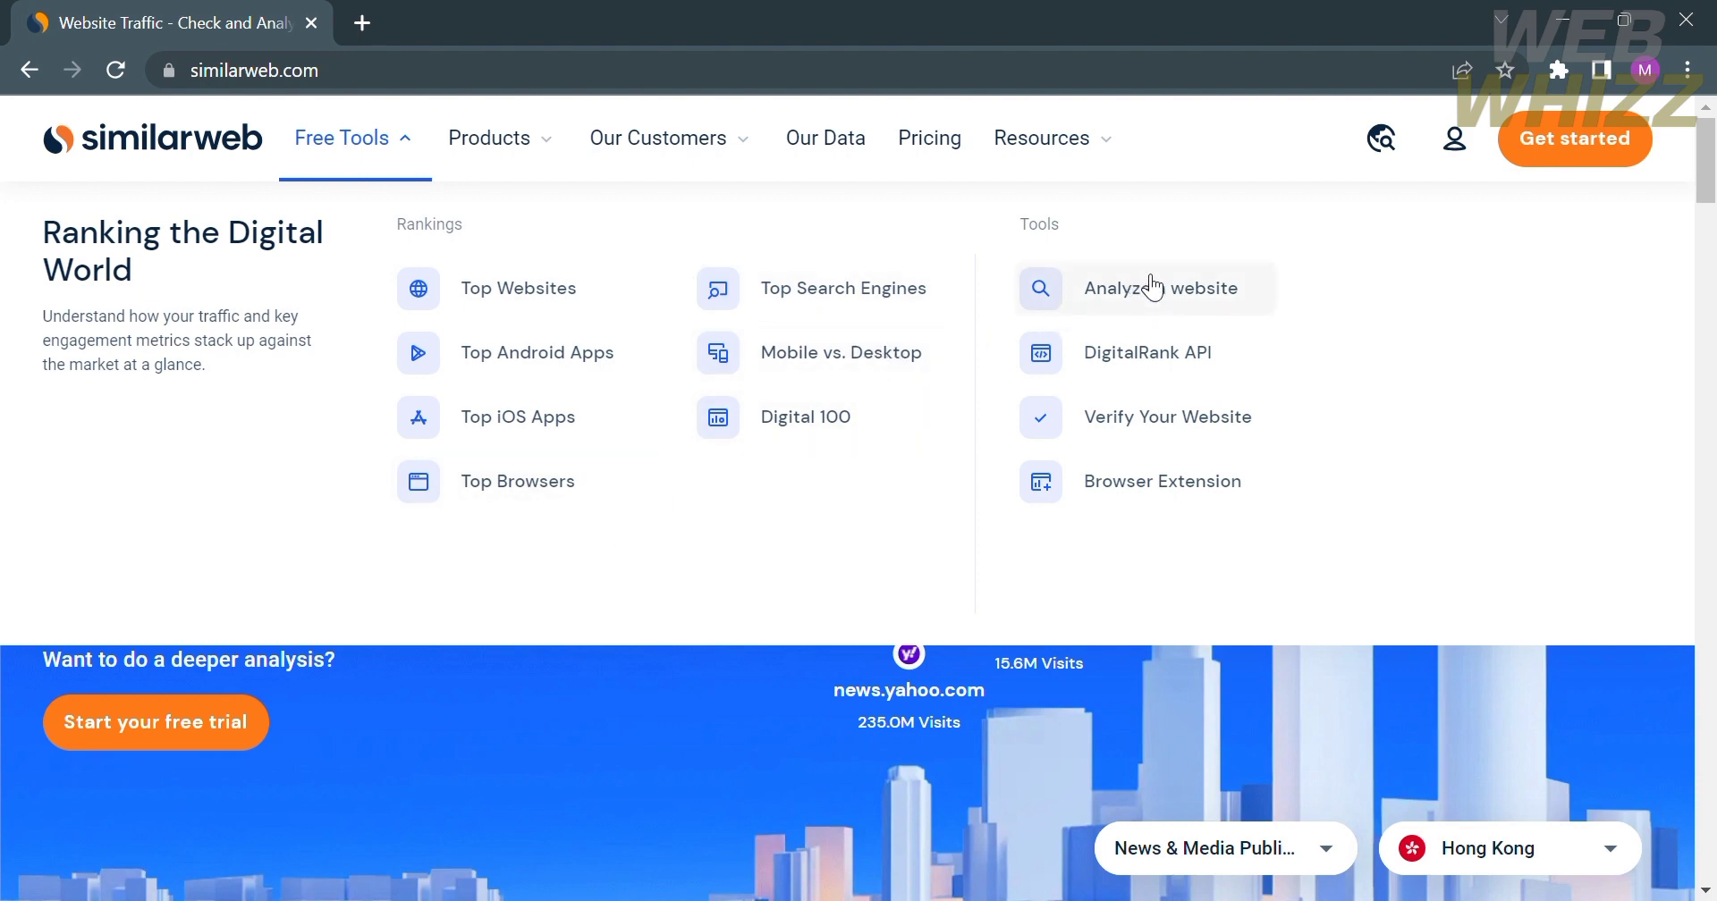
mouse_move(1216, 315)
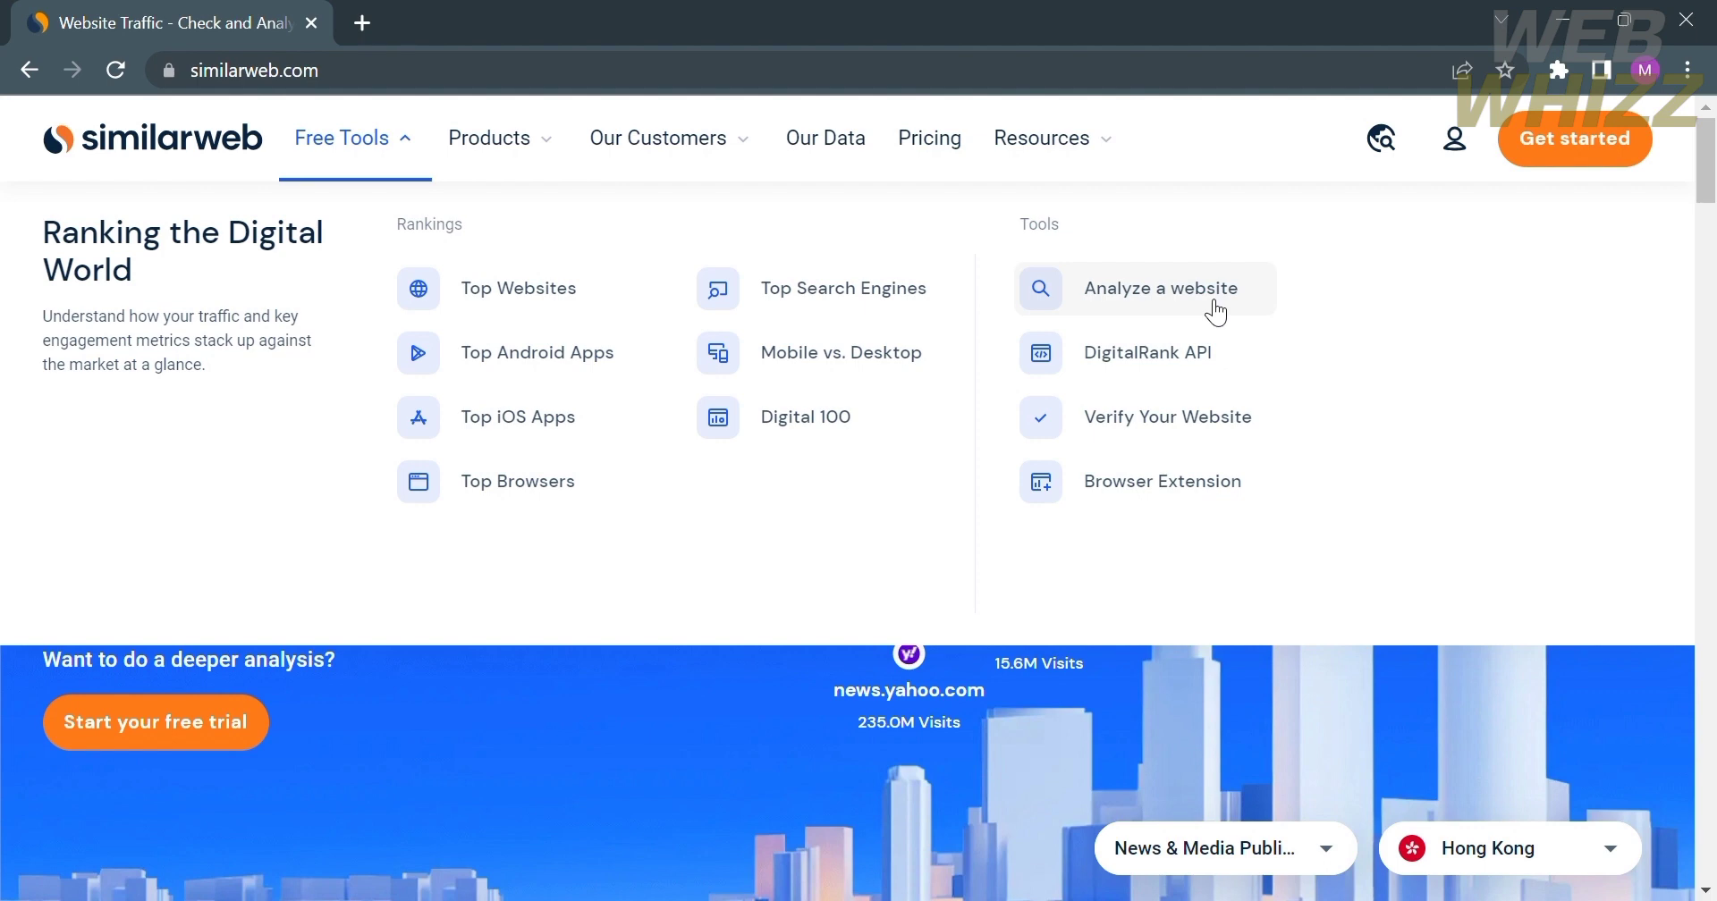
Search for notion and open the notion.so website overview report.
click(1162, 288)
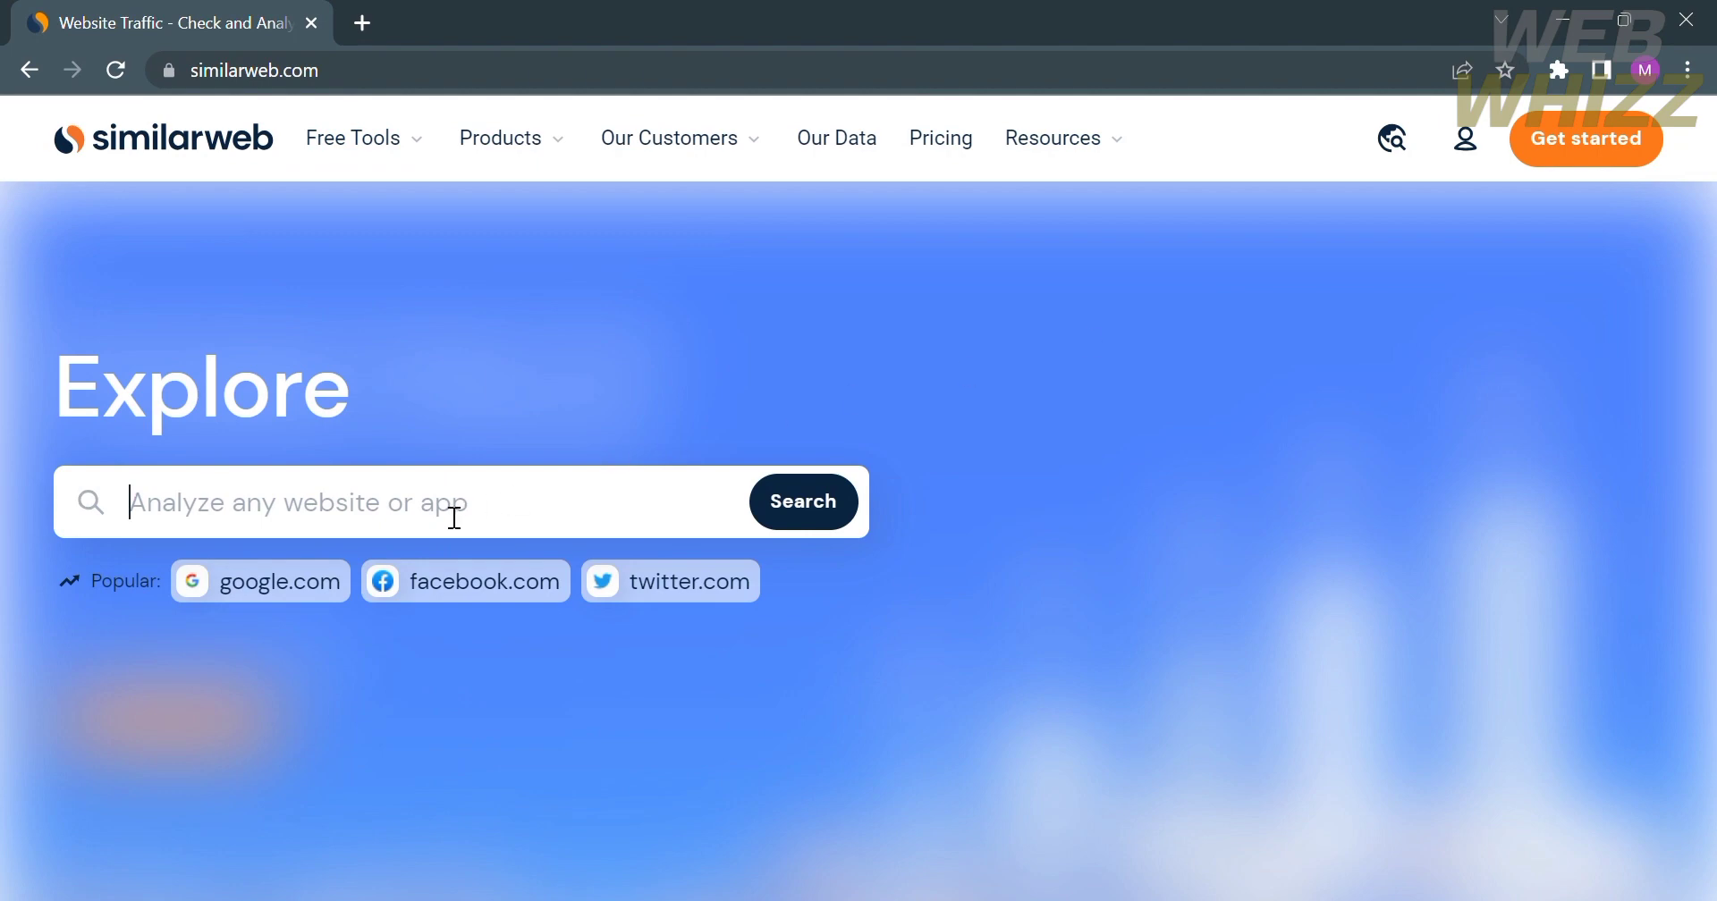
text(n)
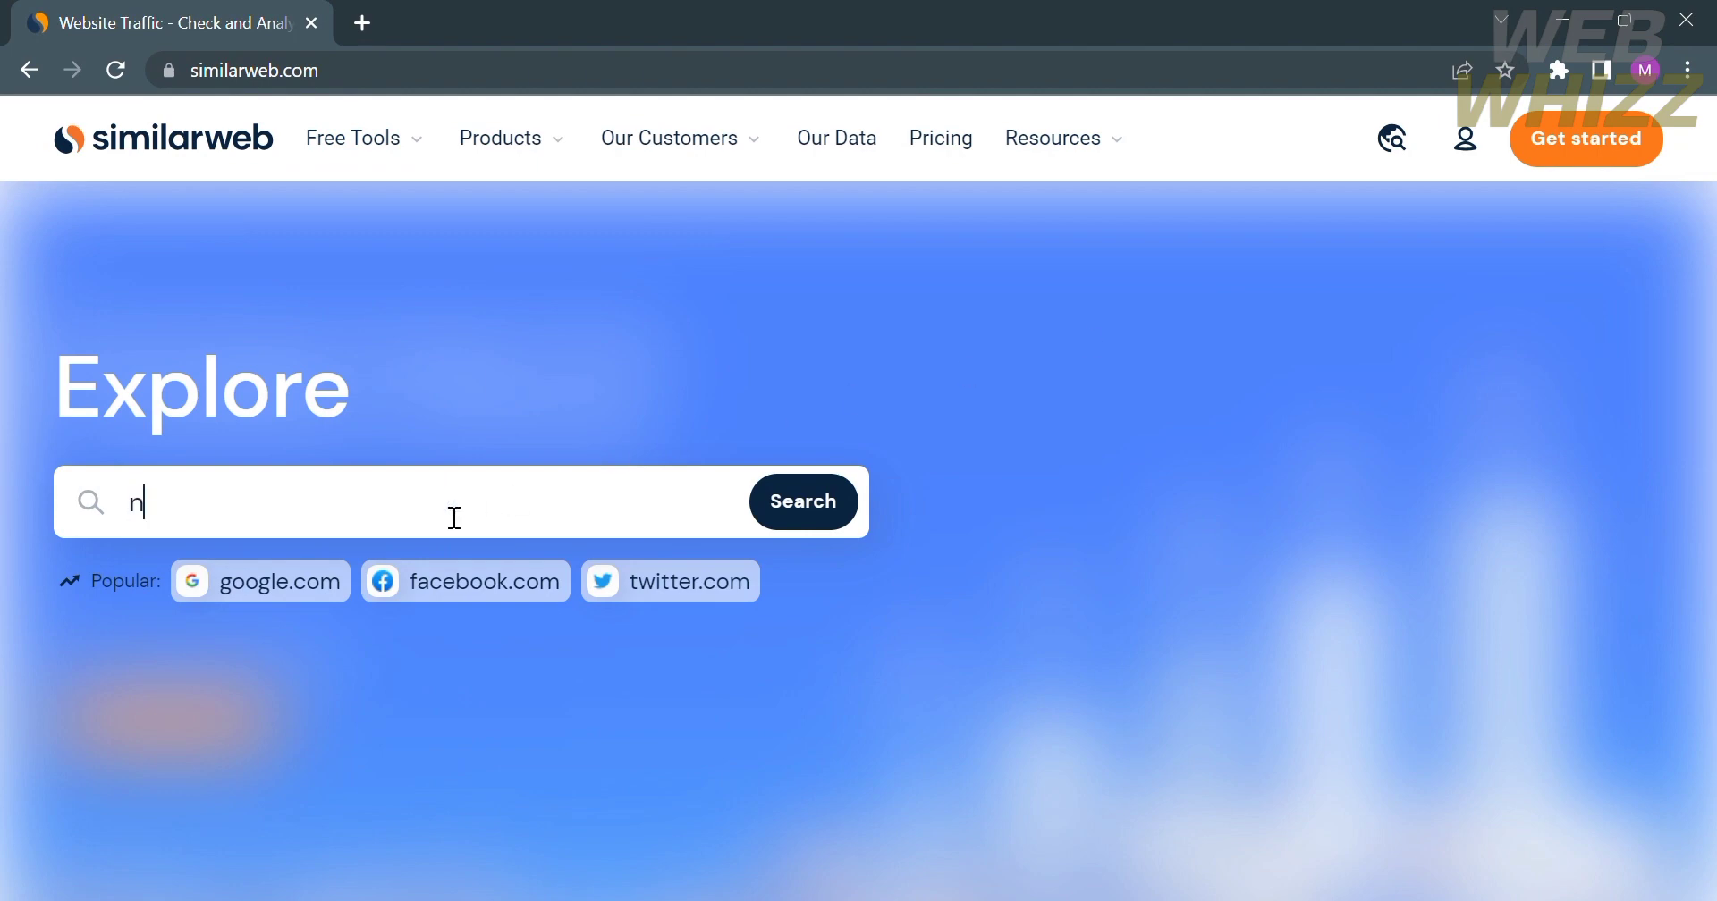
text(otion)
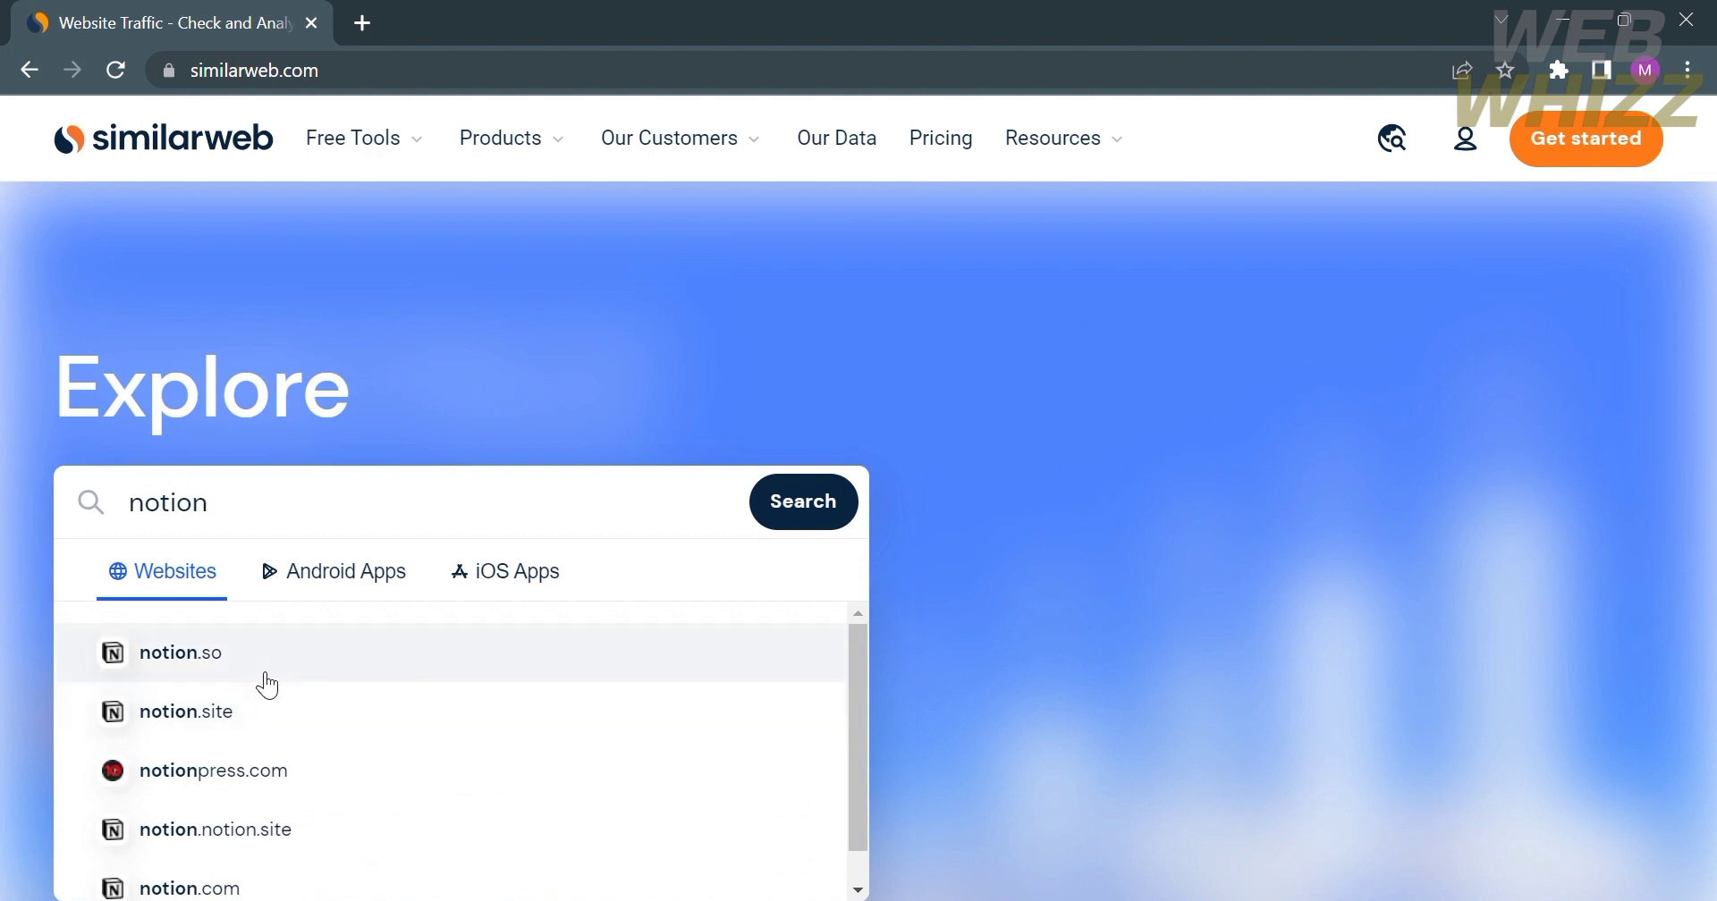
click(182, 653)
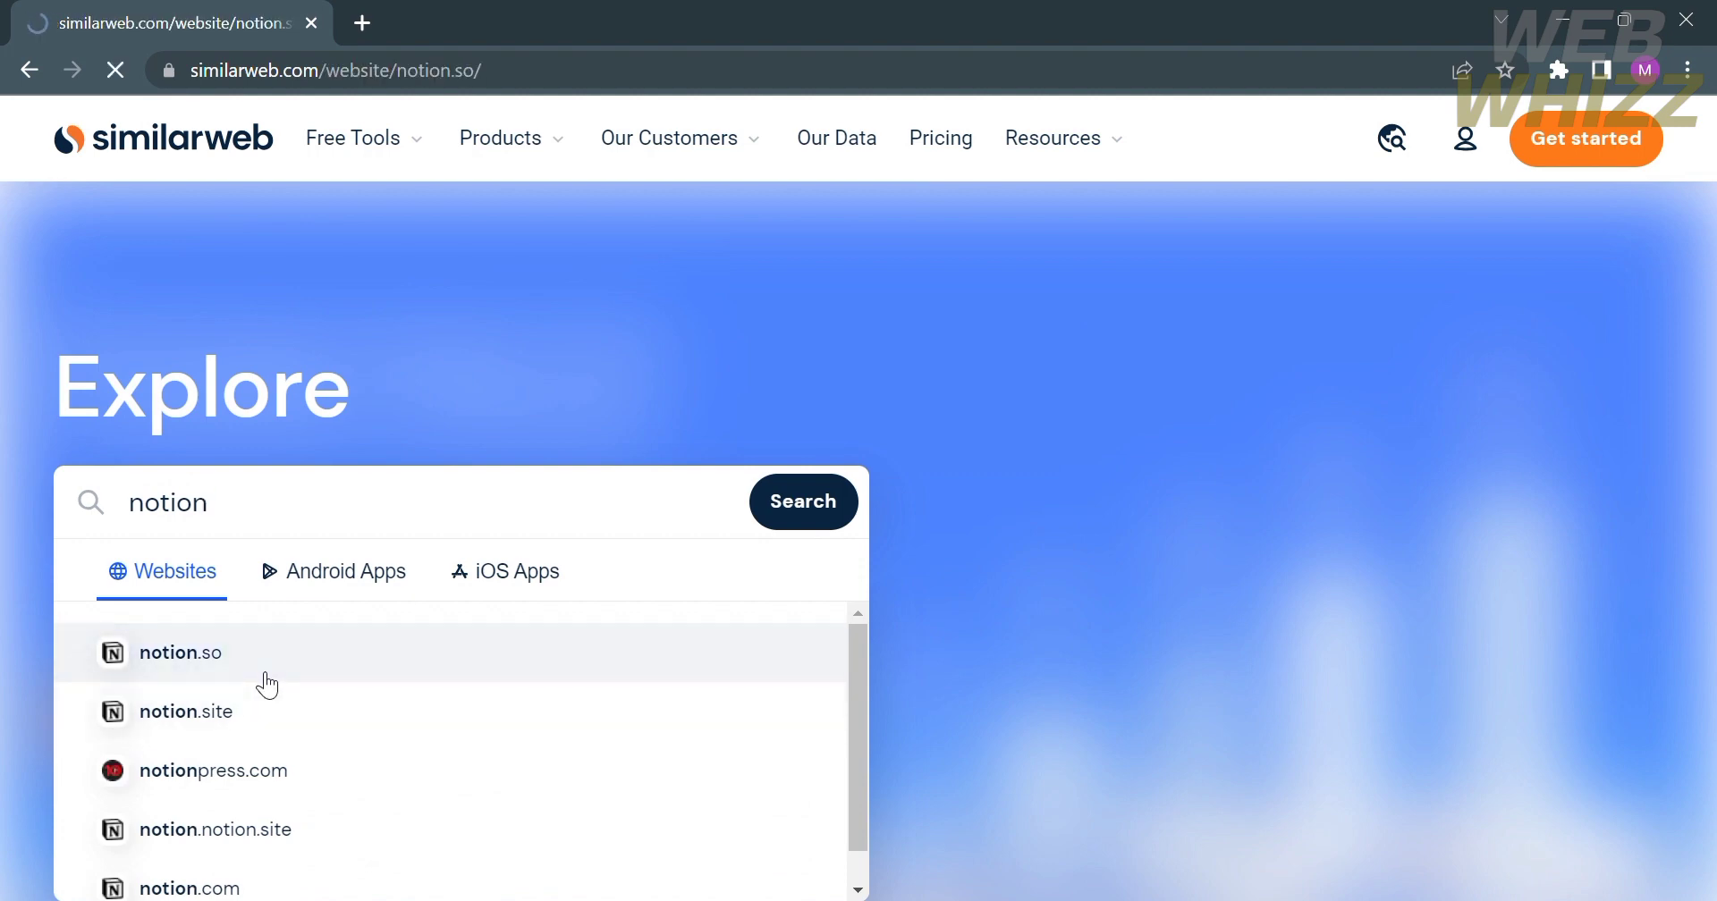
click(183, 653)
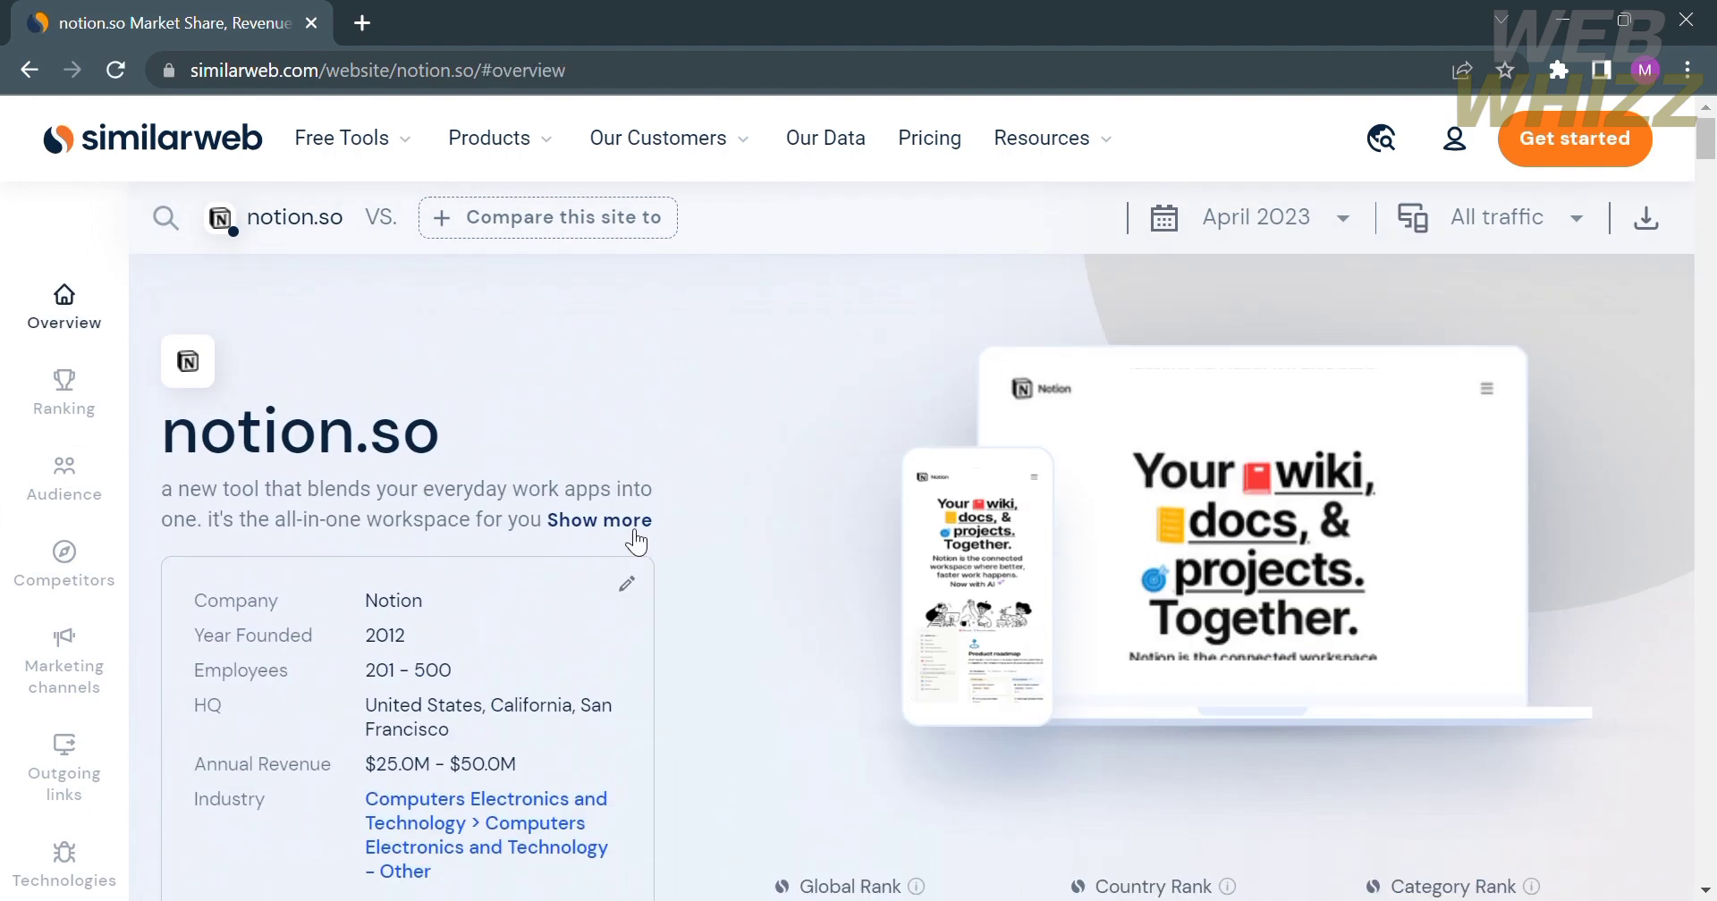
click(599, 520)
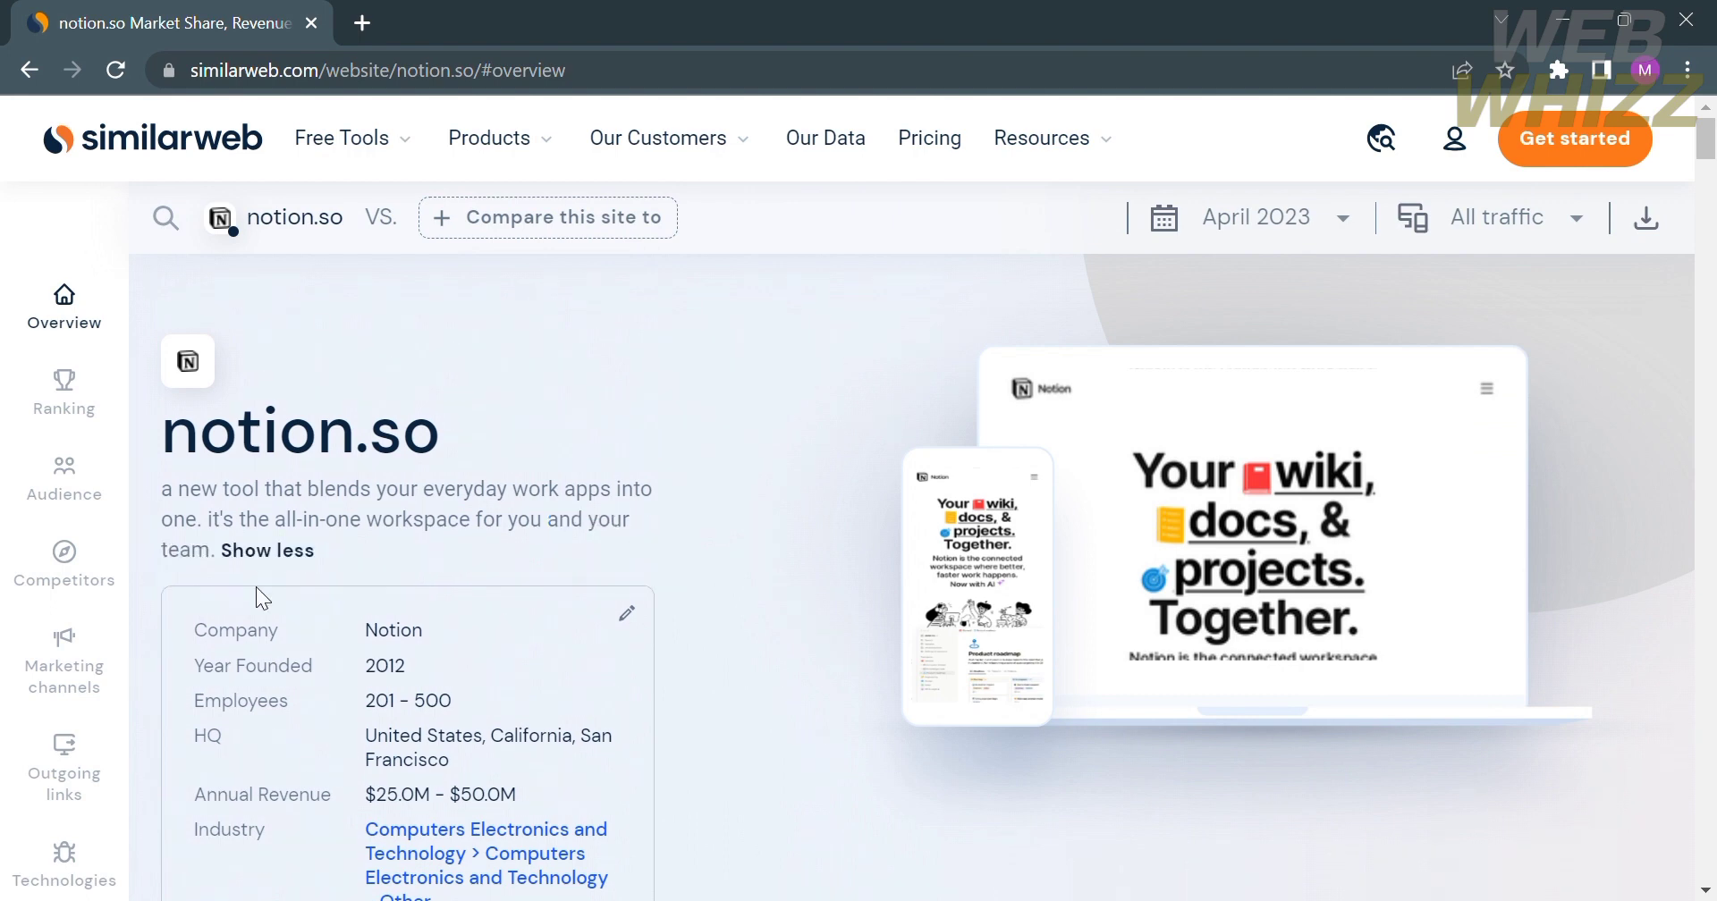
scroll(down, 3)
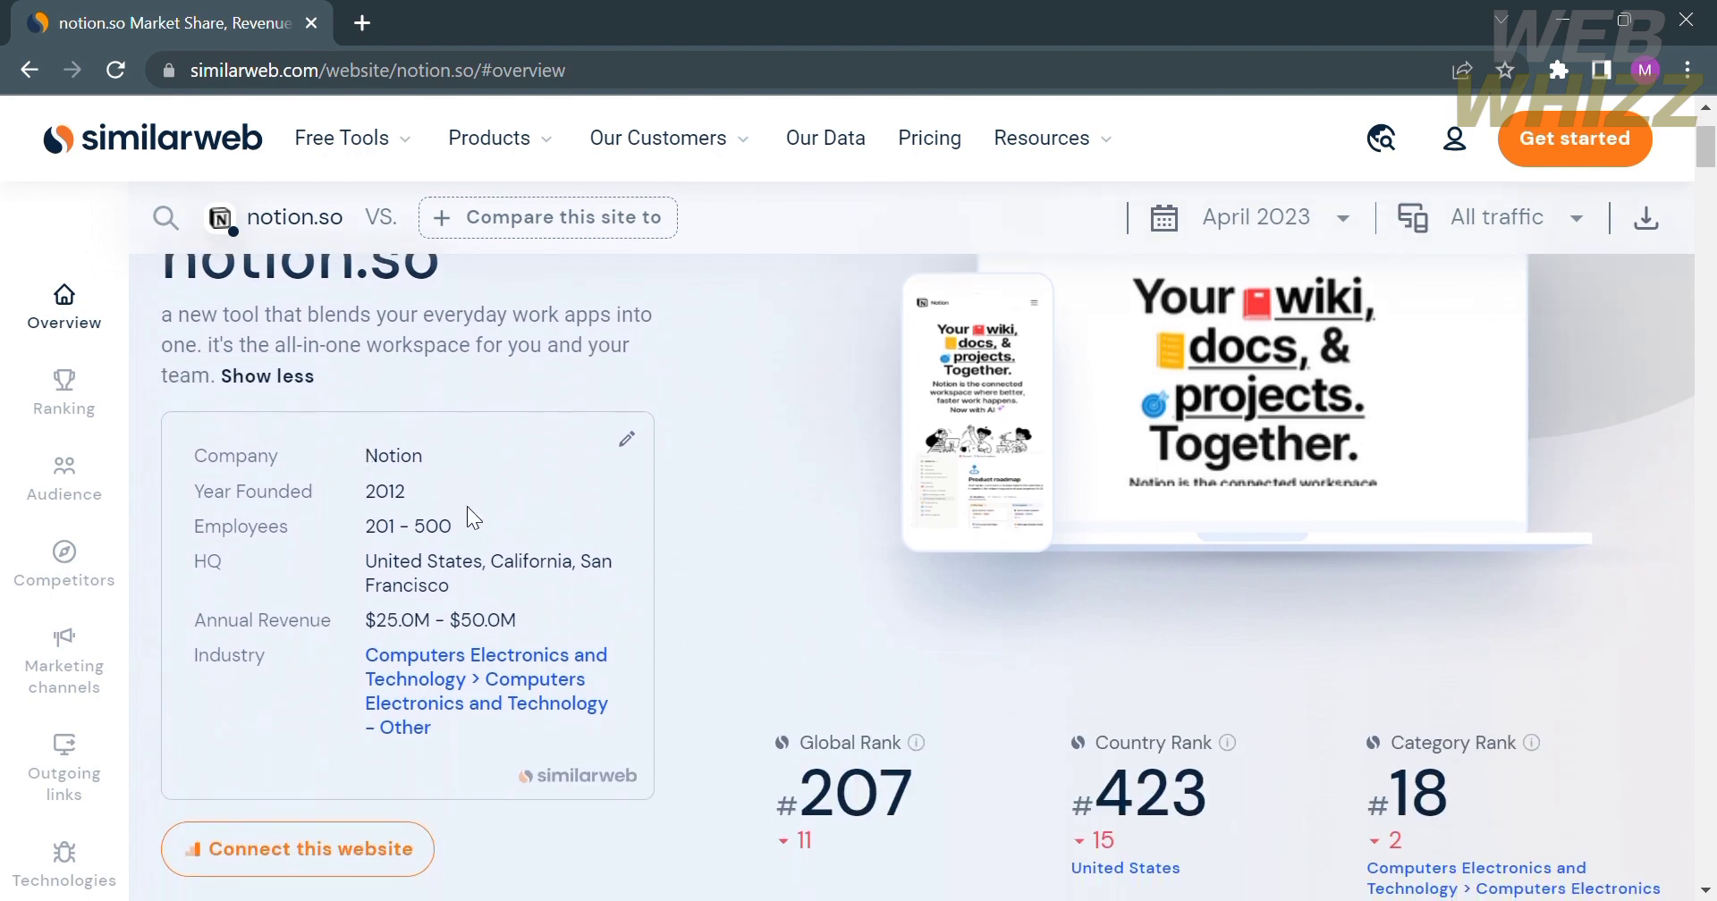
mouse_move(388, 537)
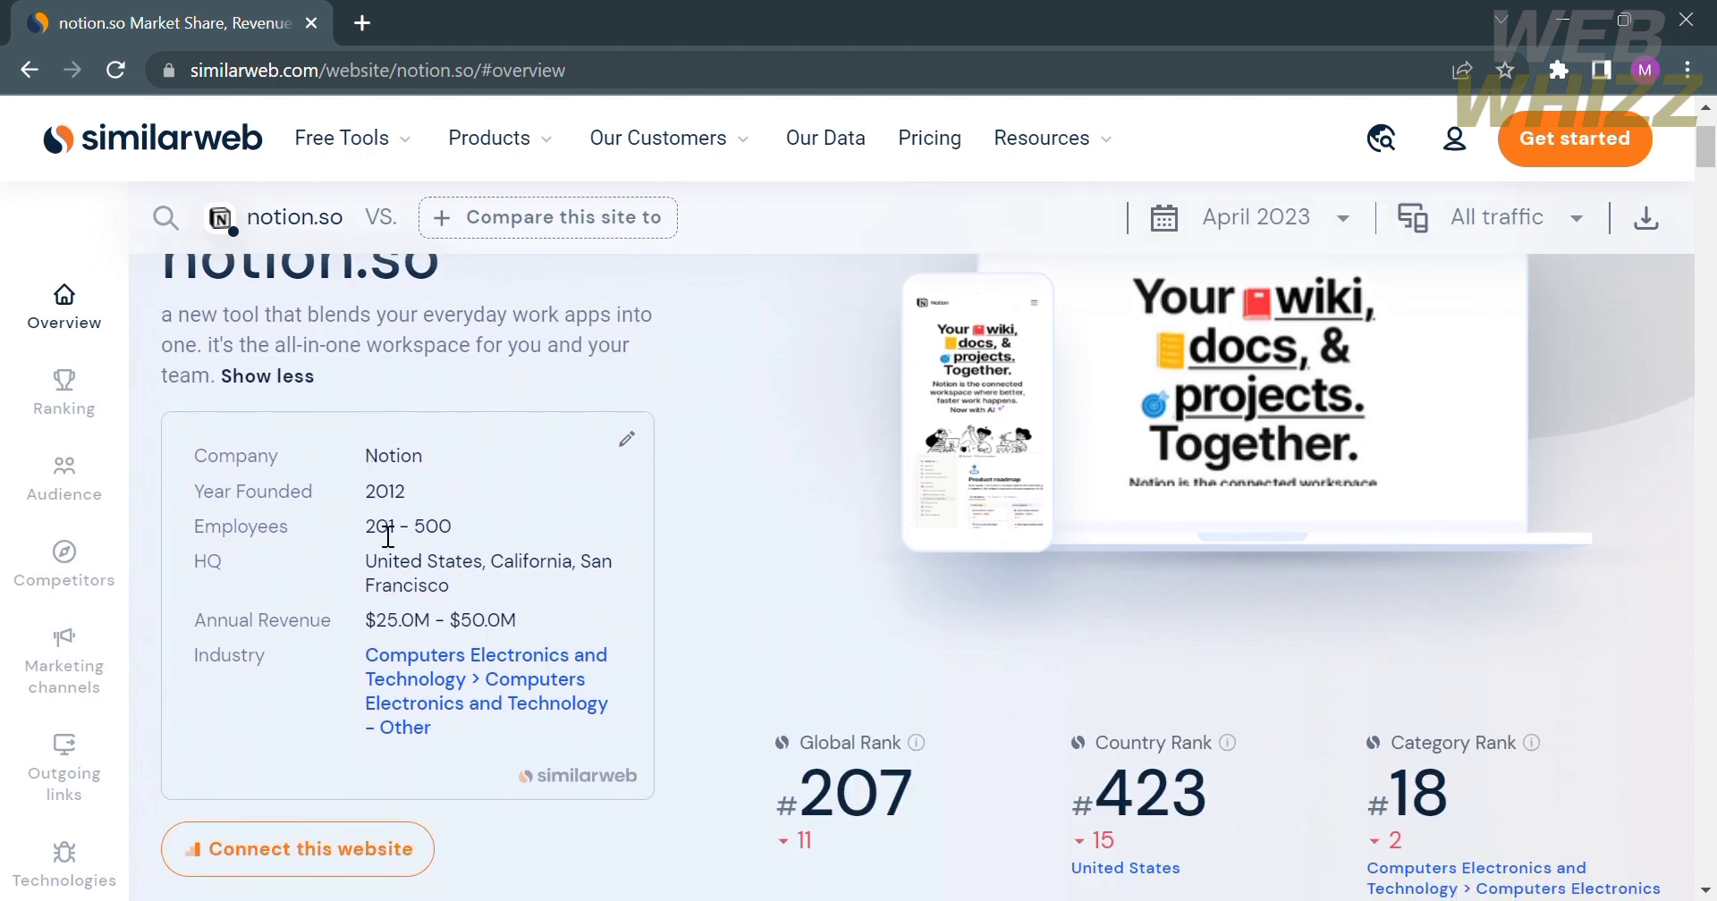
mouse_move(473, 592)
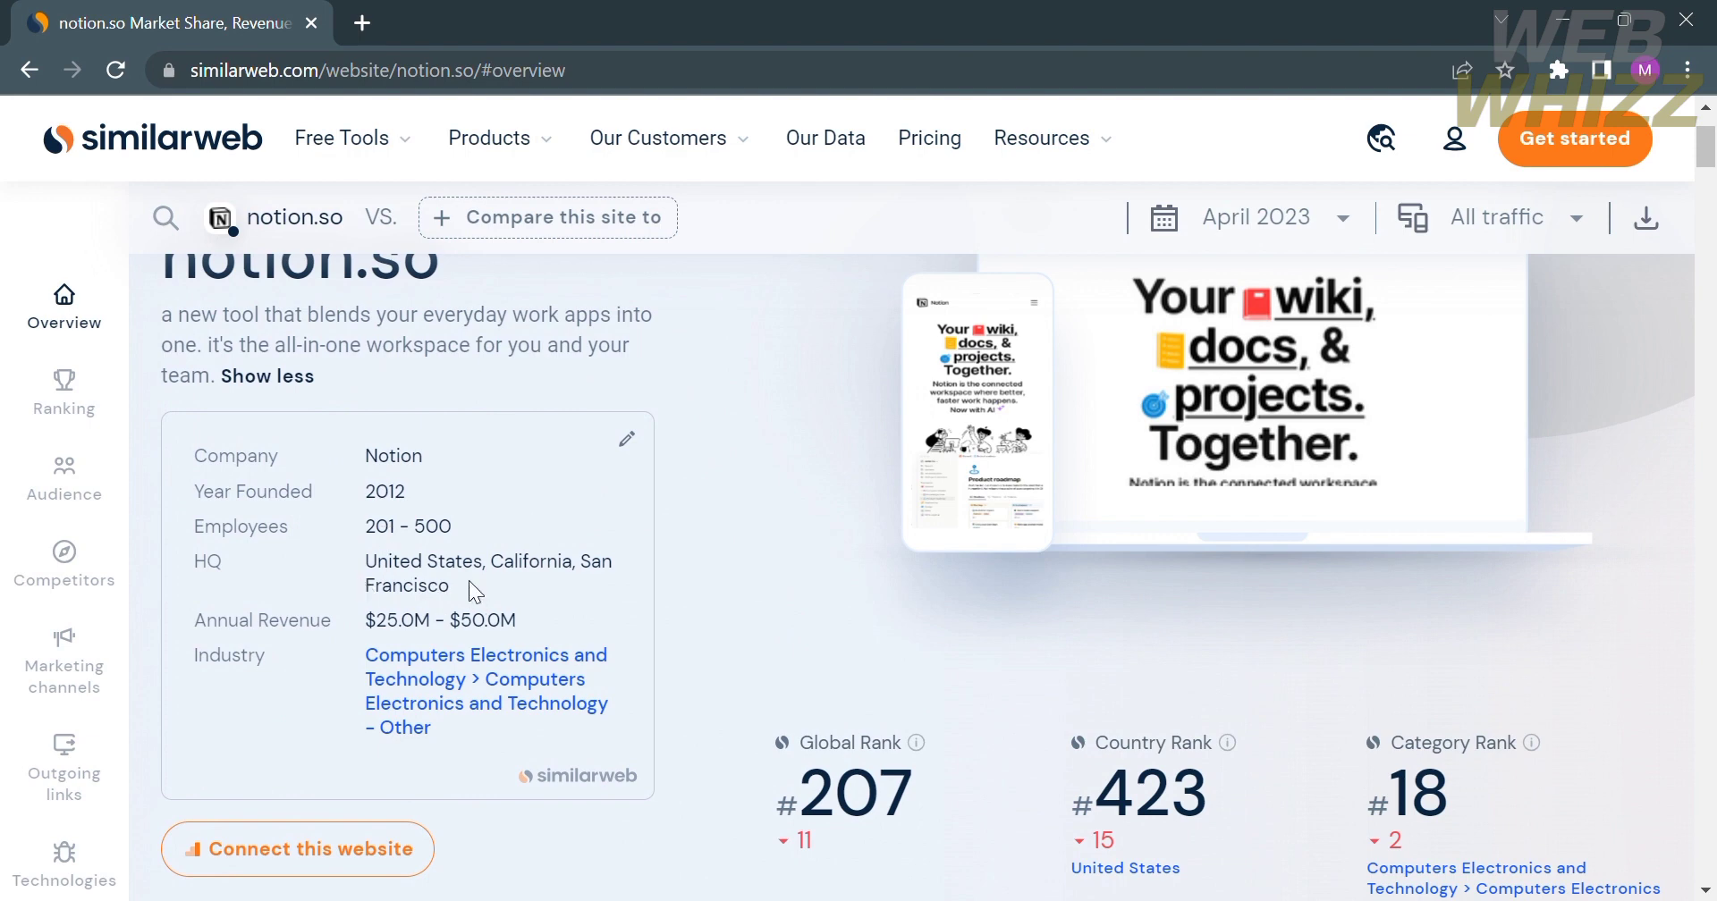
mouse_move(502, 644)
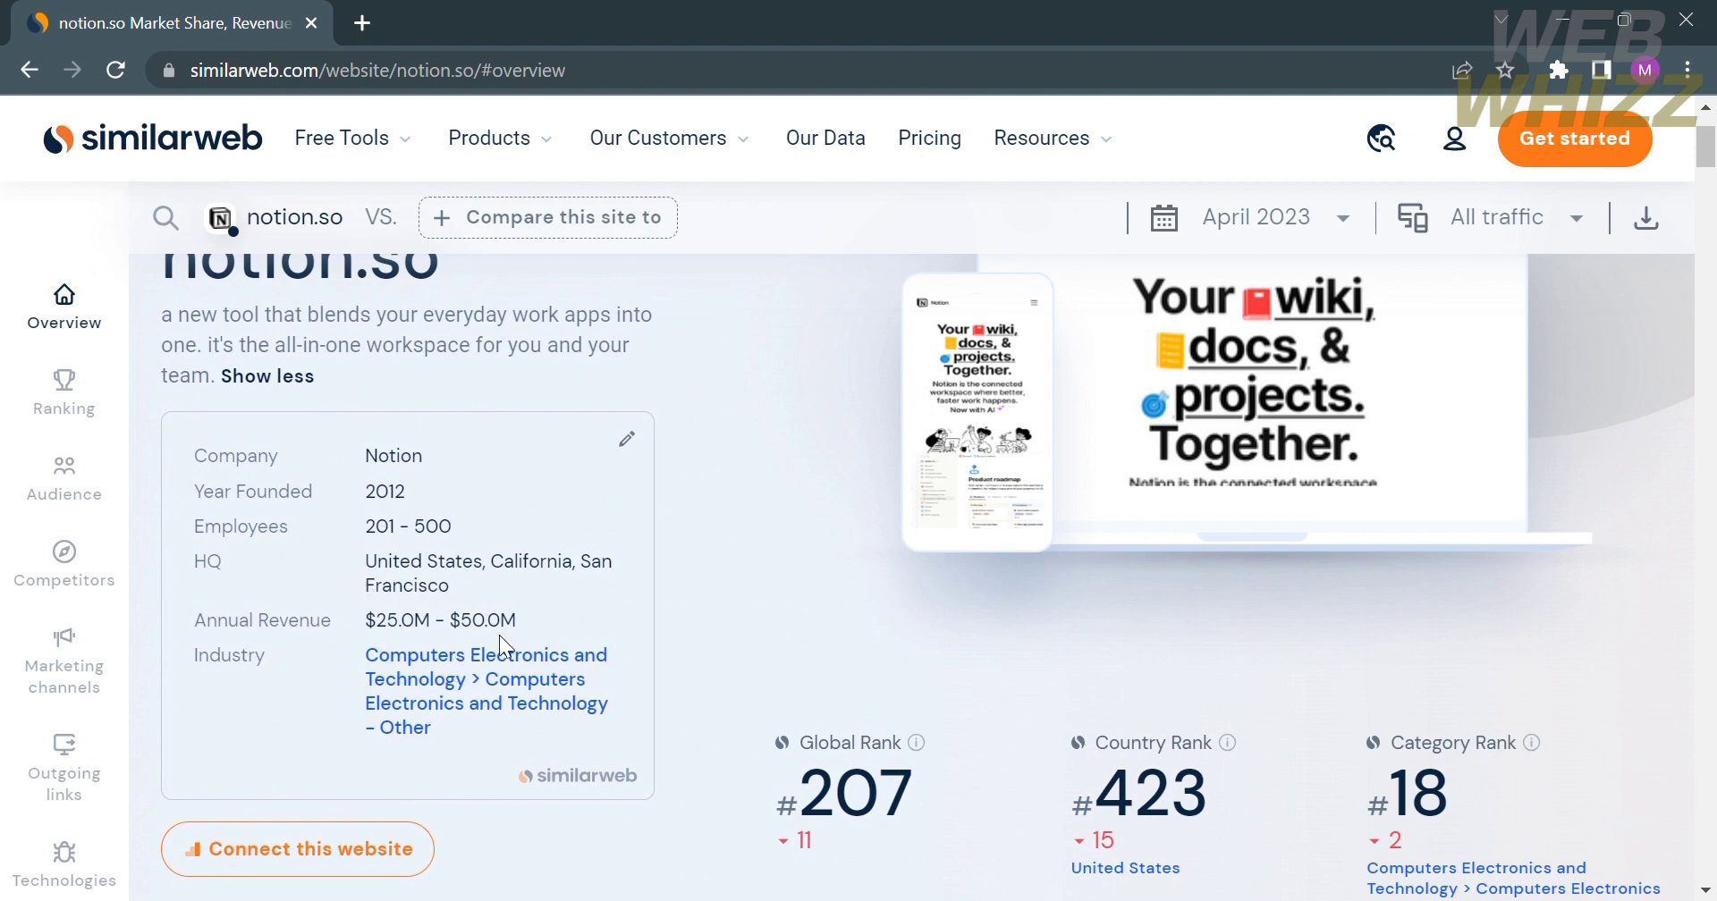
scroll(down, 3)
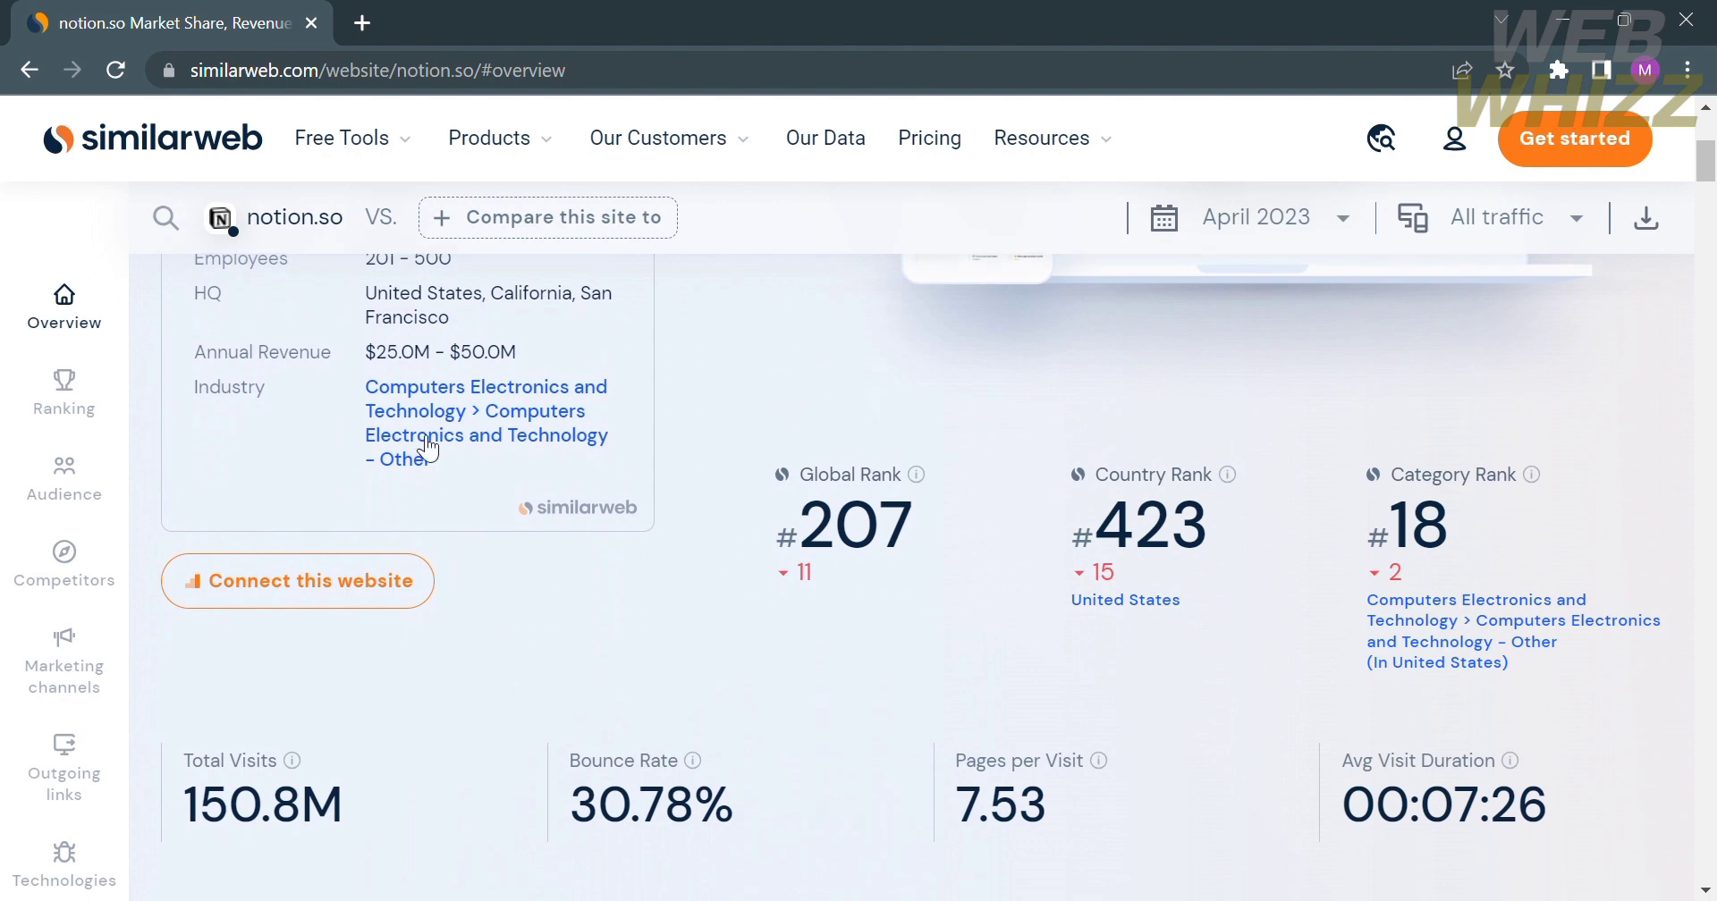
scroll(down, 3)
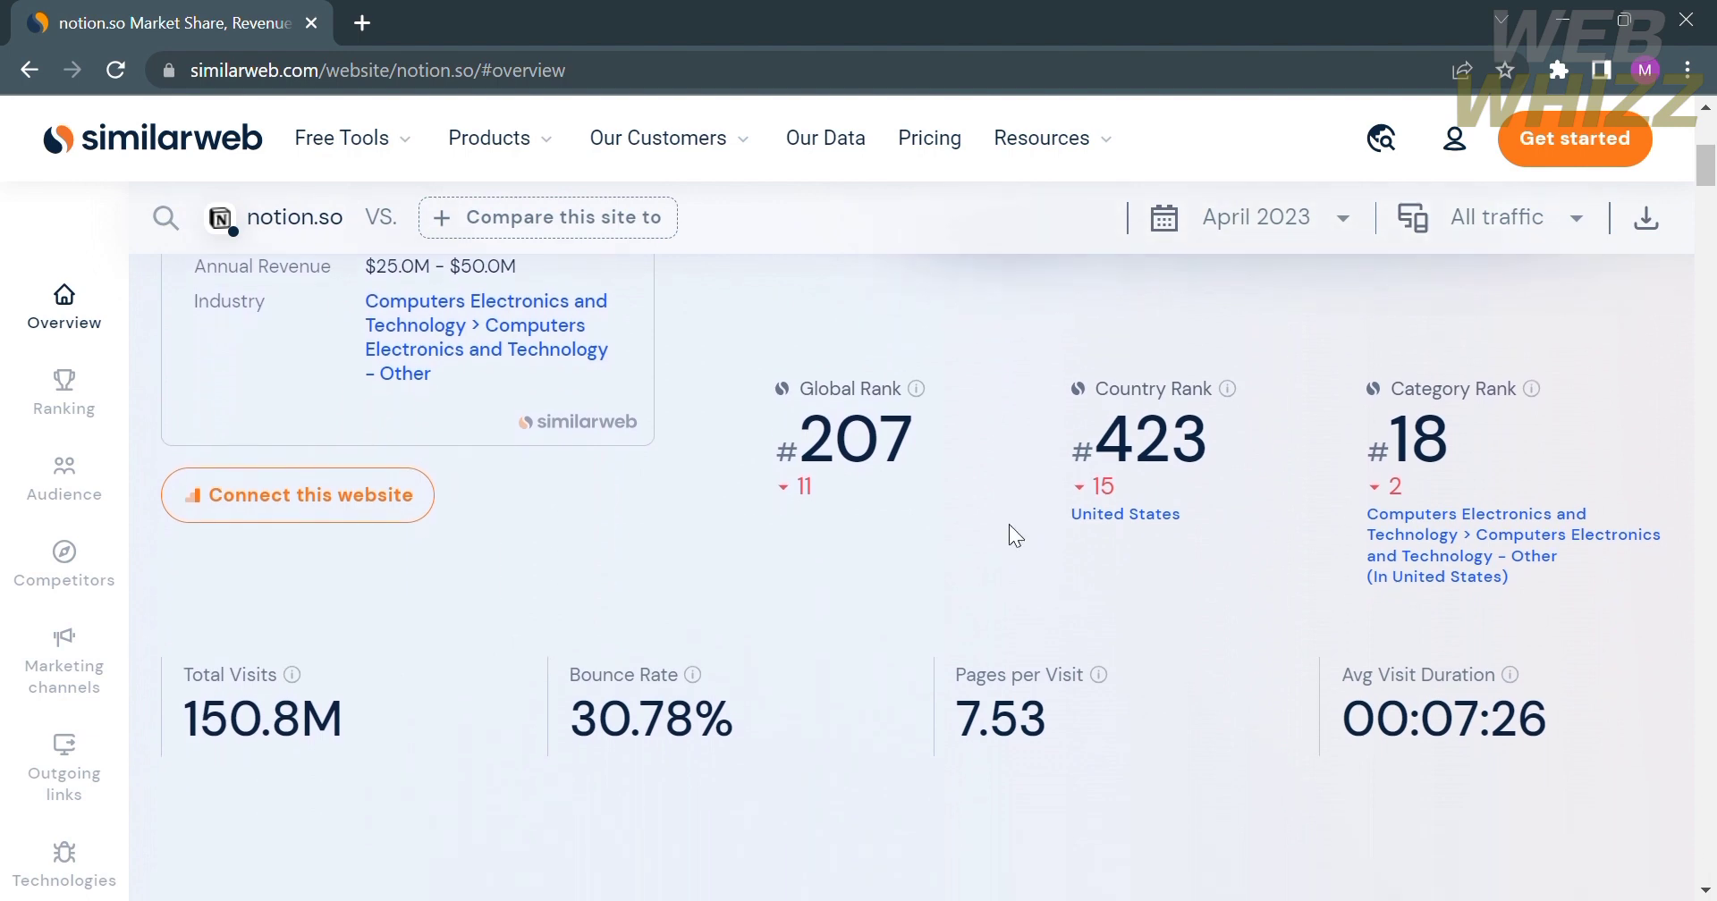
double_click(851, 439)
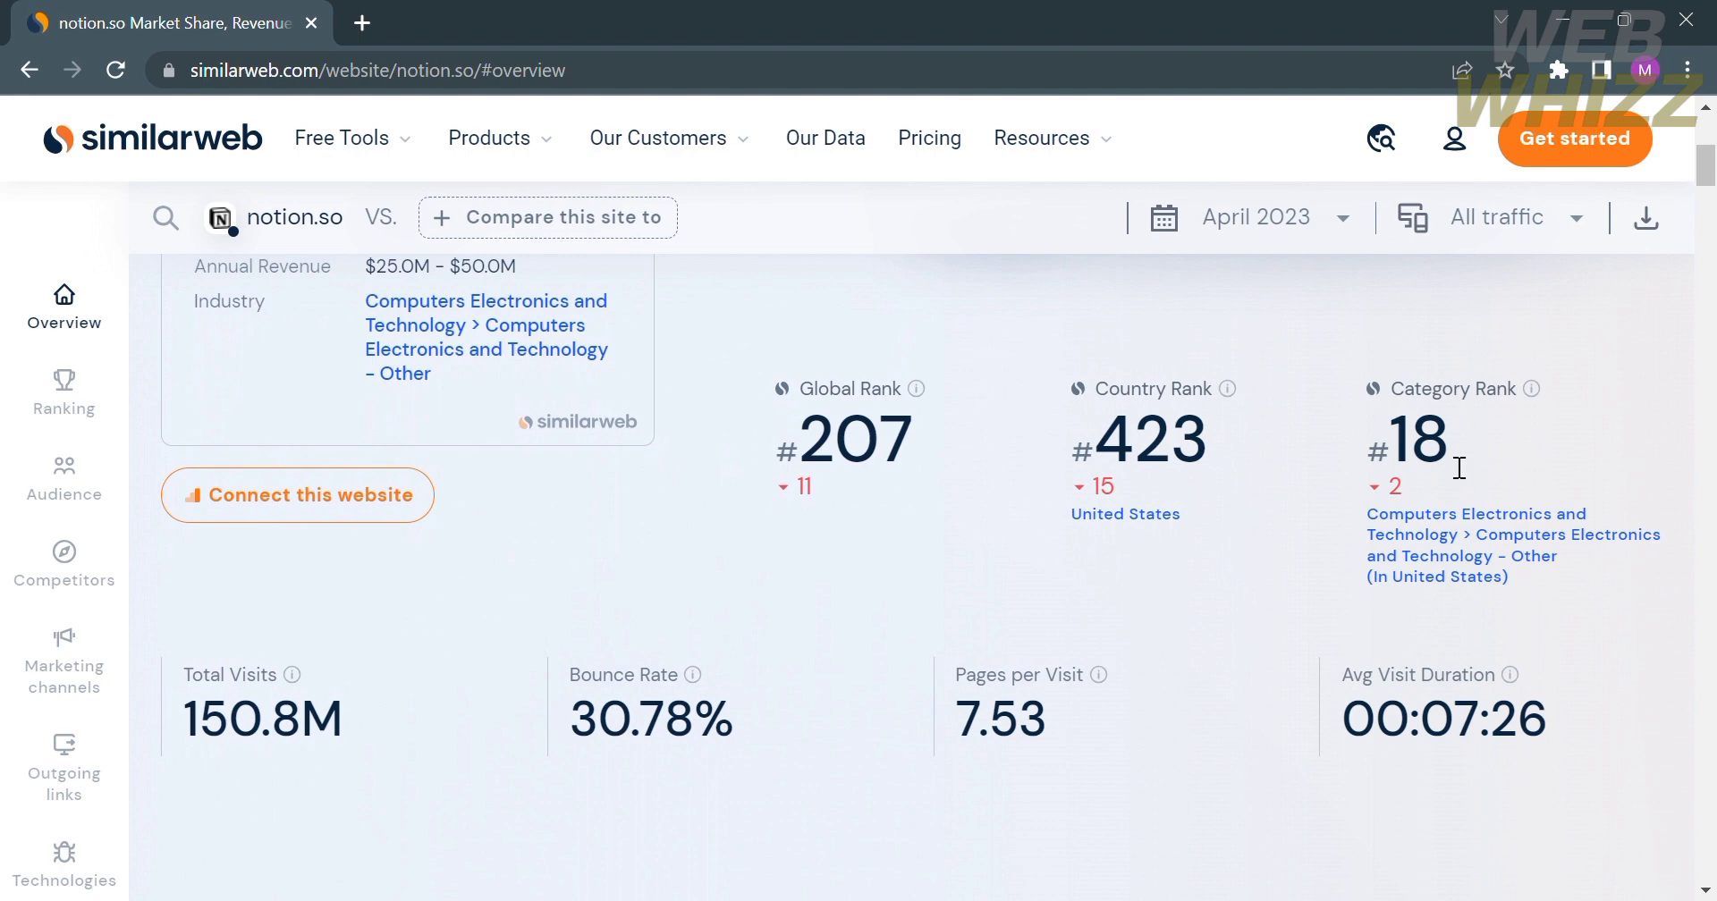
mouse_move(452, 610)
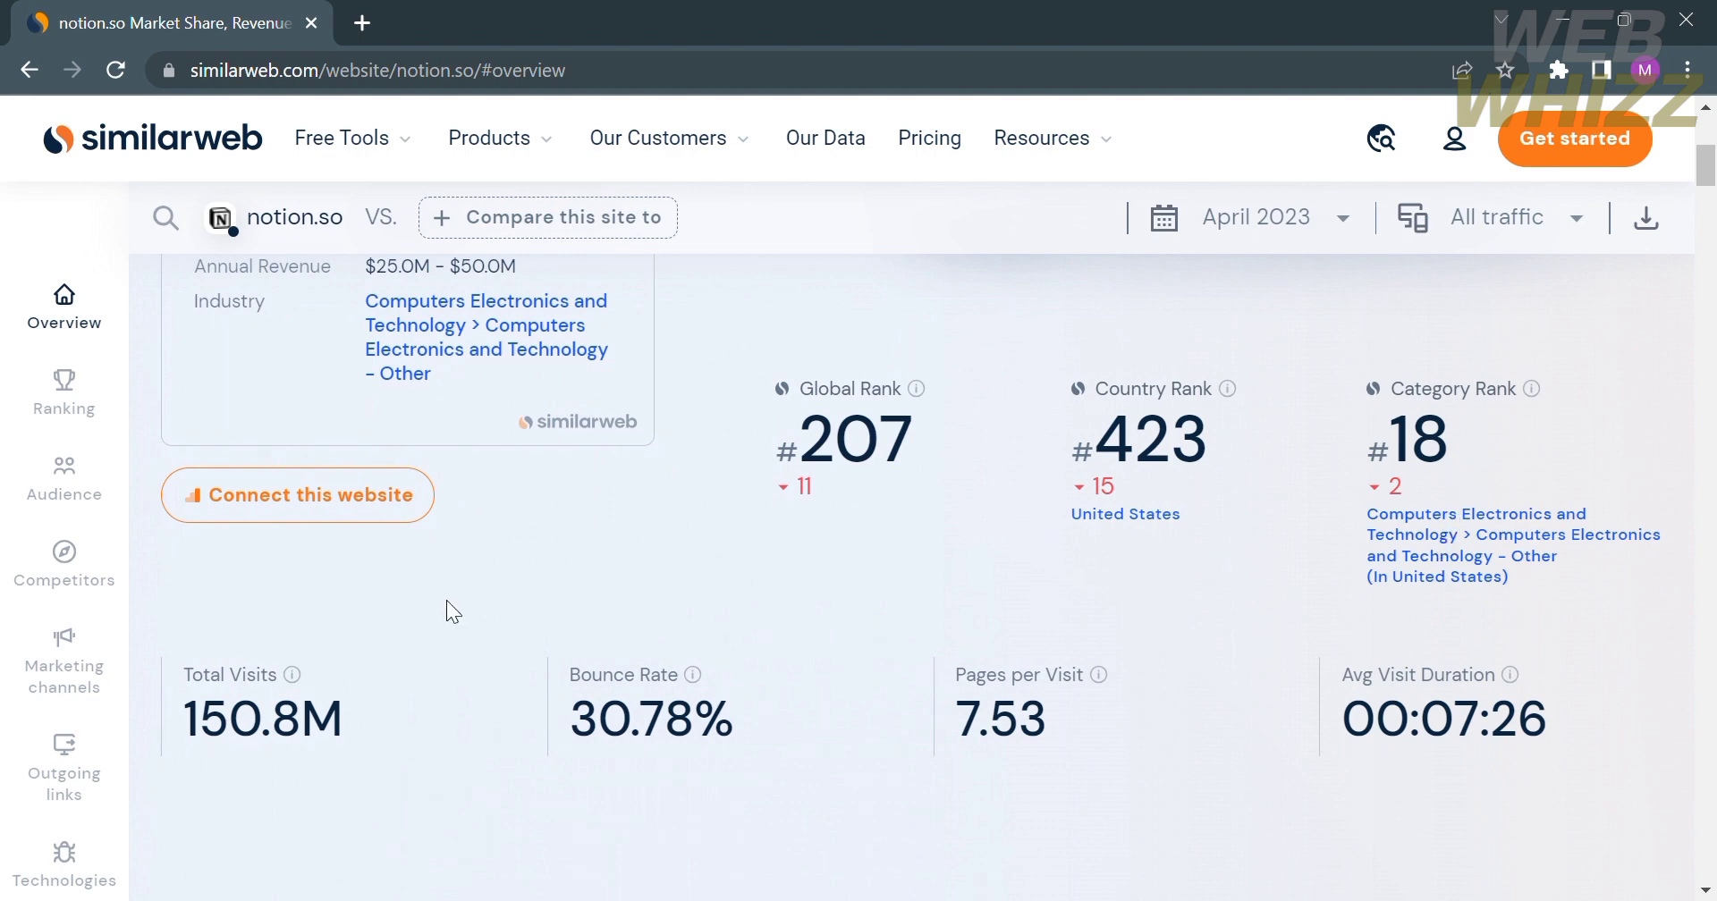
scroll(down, 3)
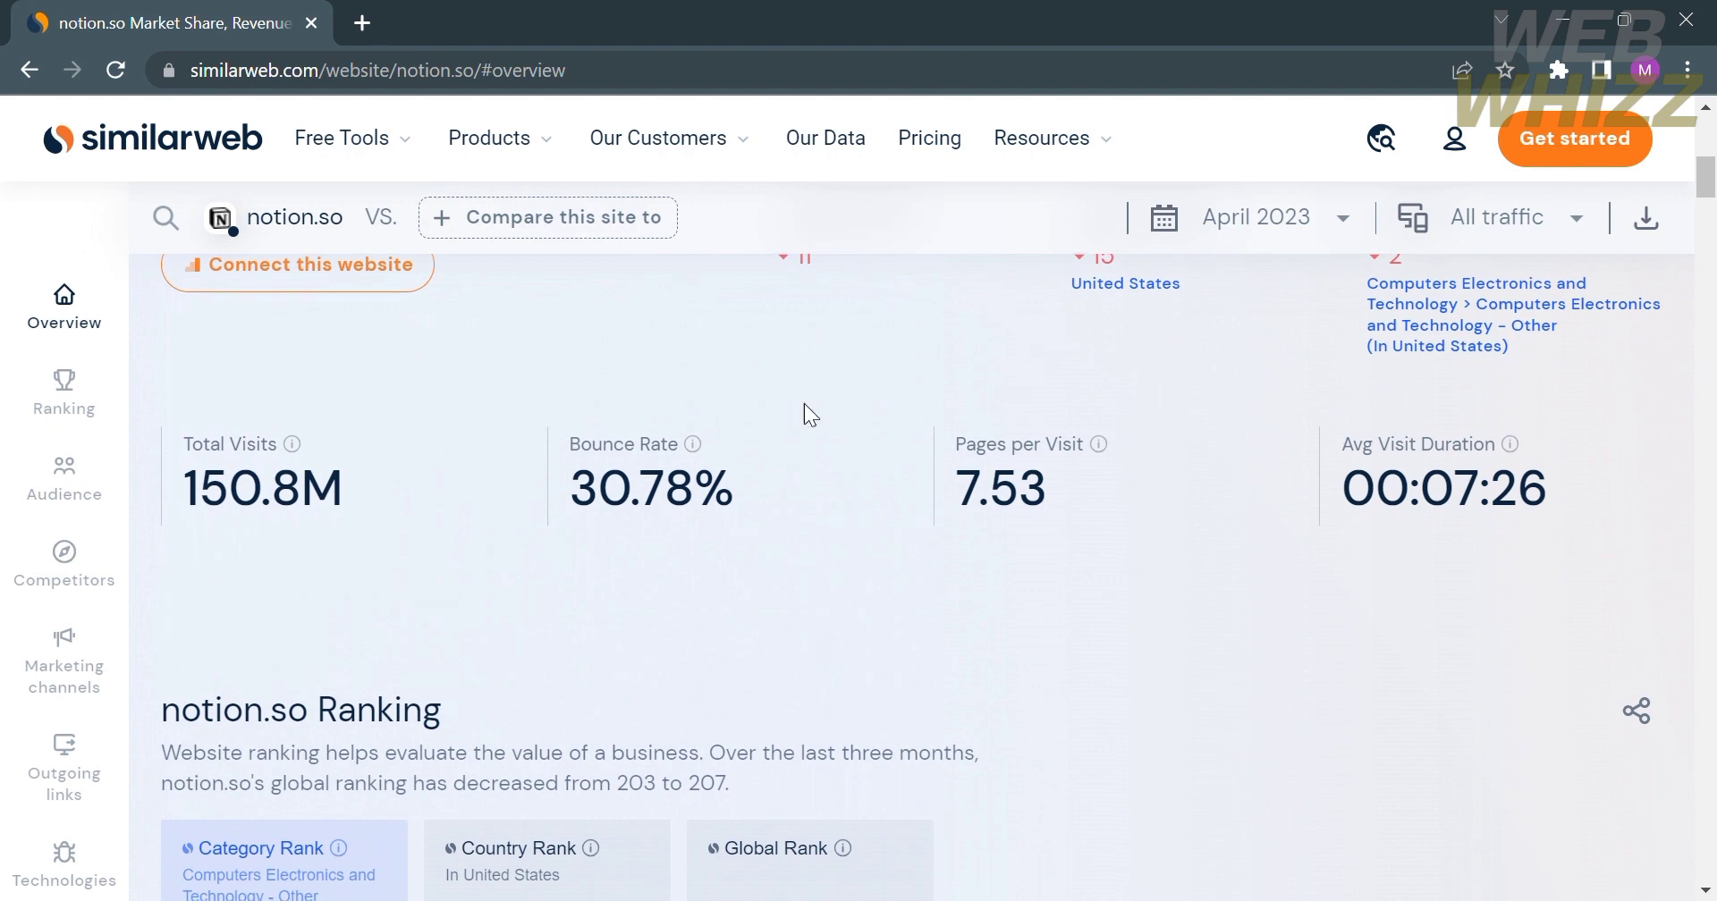
mouse_move(1175, 480)
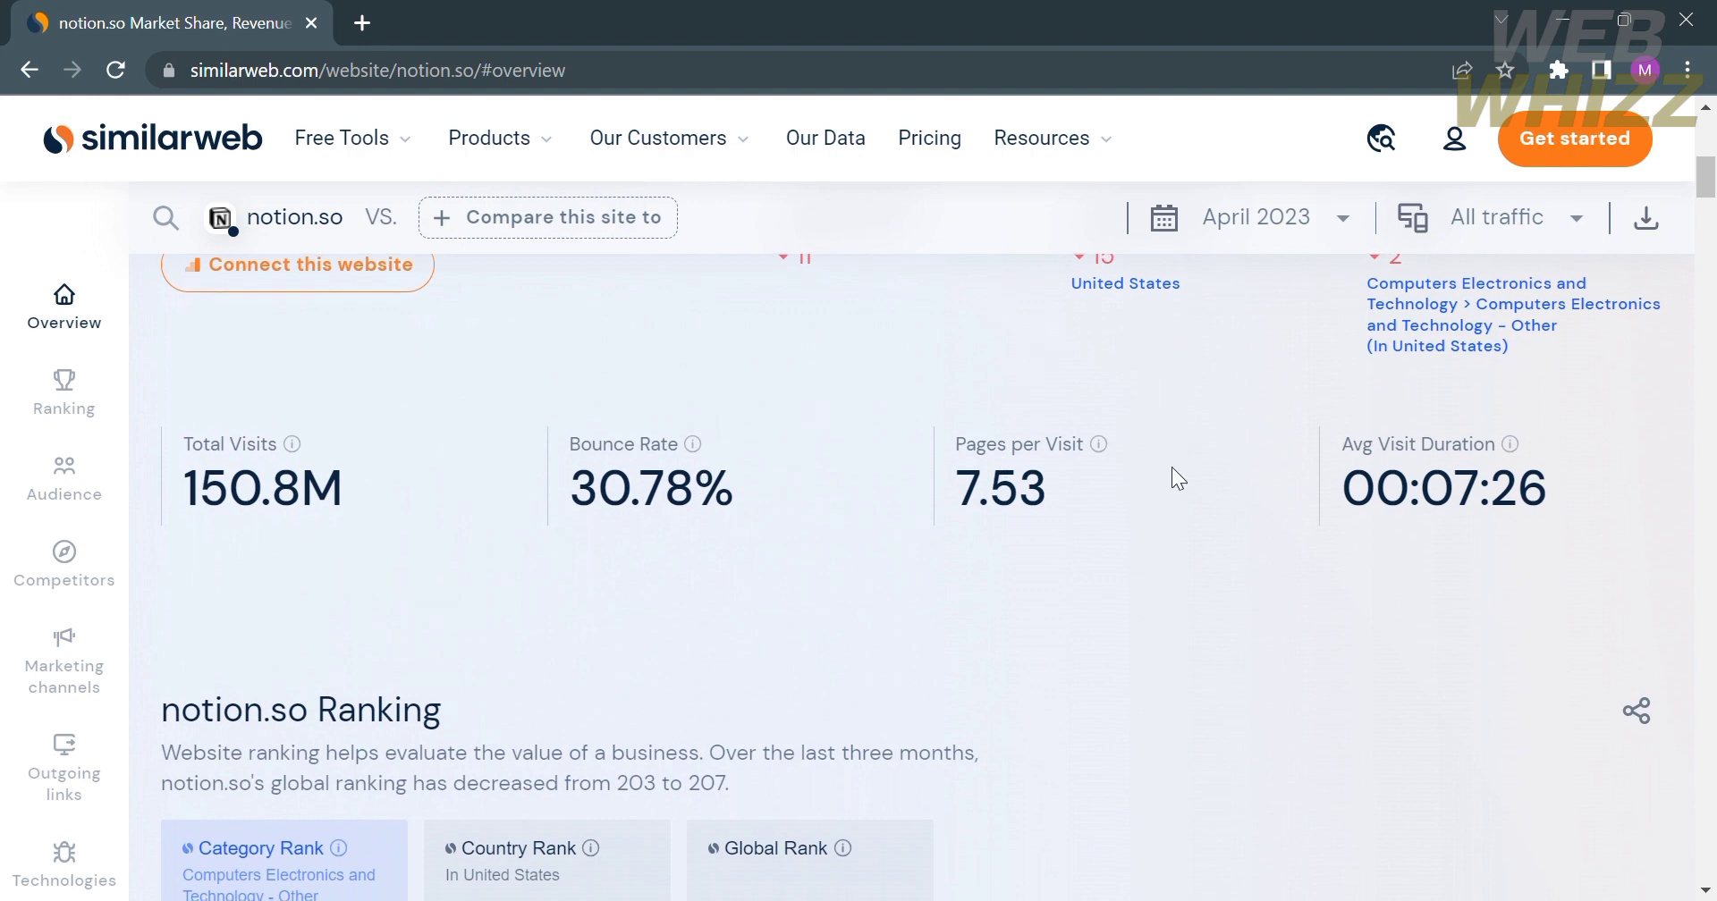
mouse_move(1396, 546)
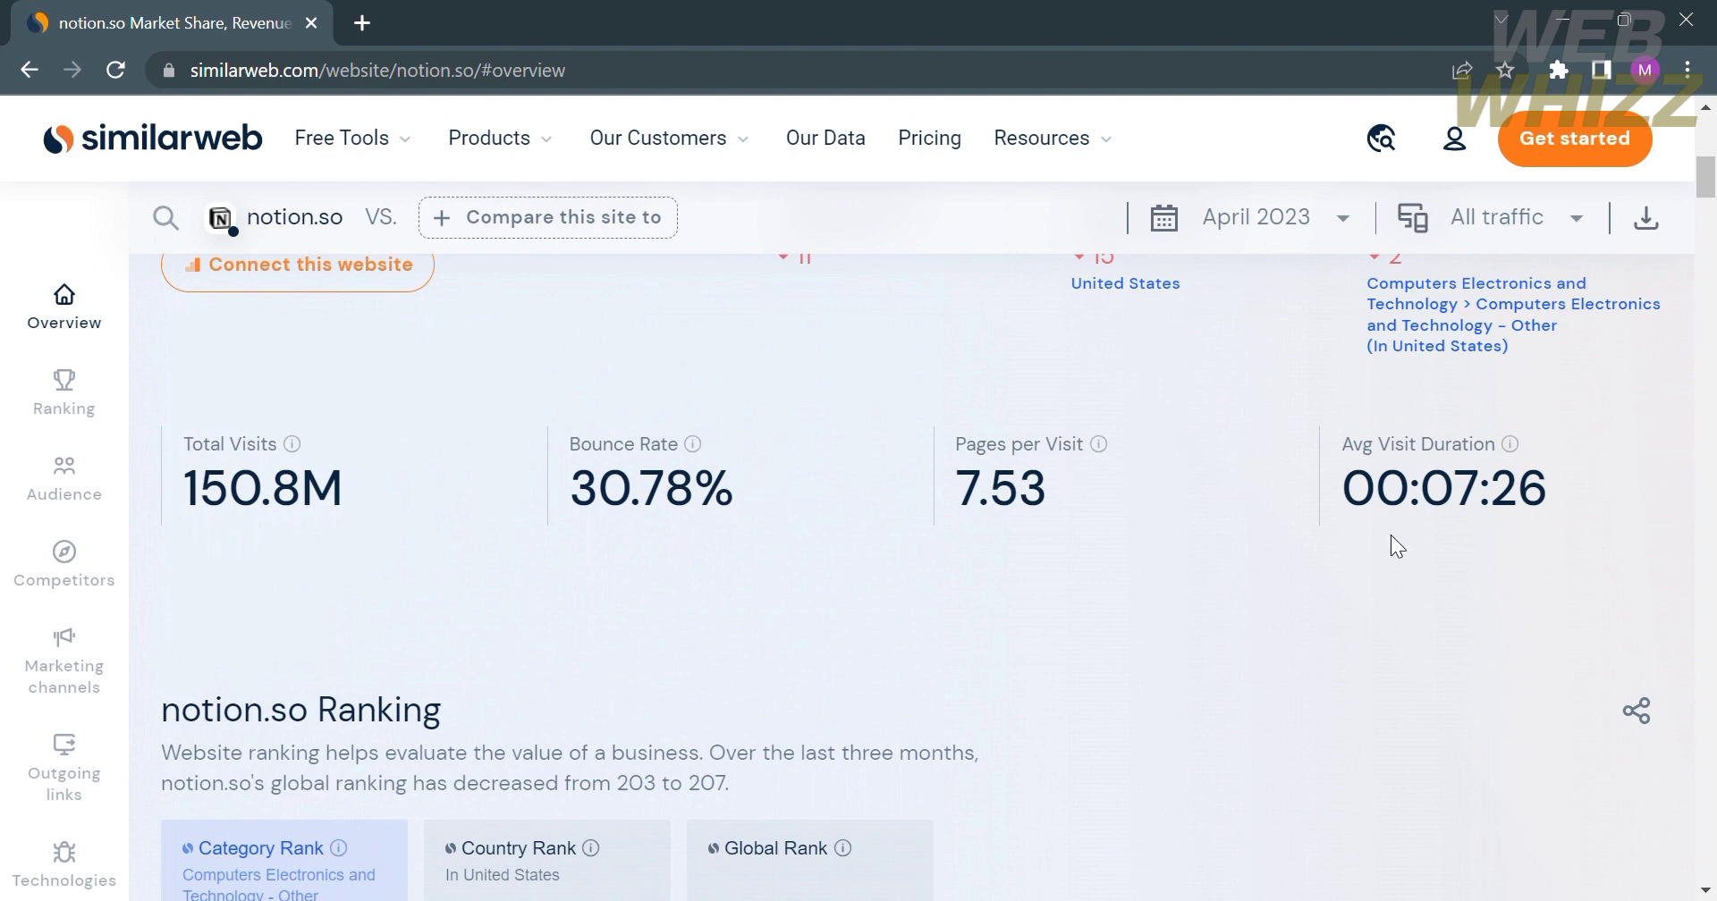
mouse_move(1531, 479)
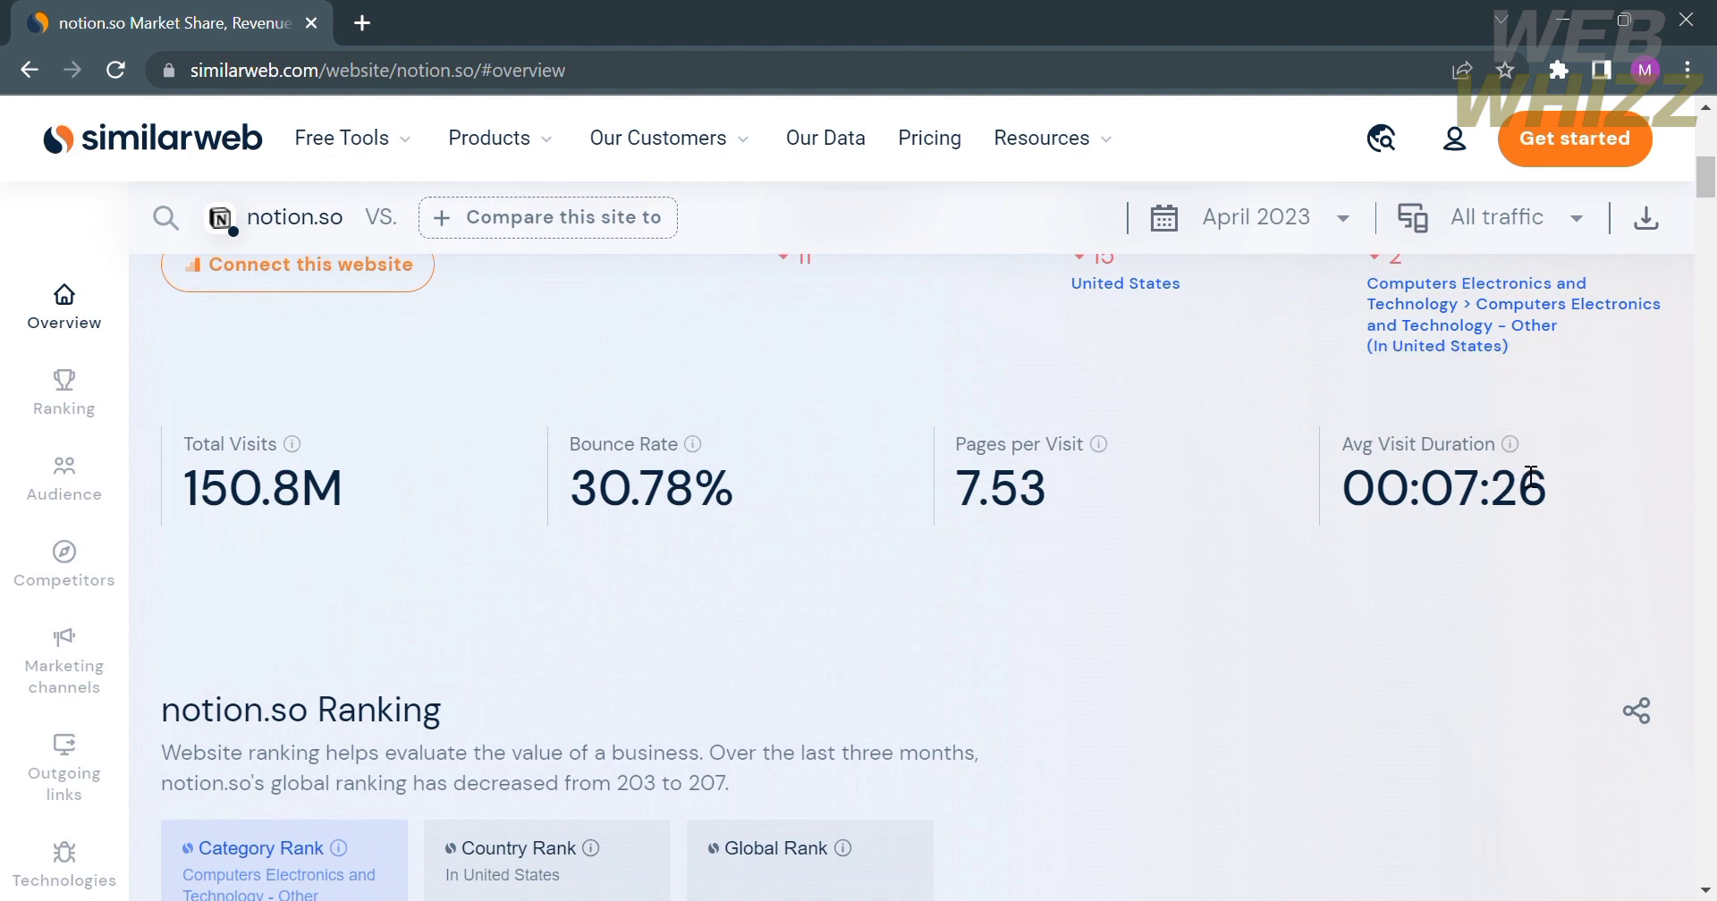
Scroll to notion.so's Ranking section and switch the view to Global Rank.
scroll(down, 3)
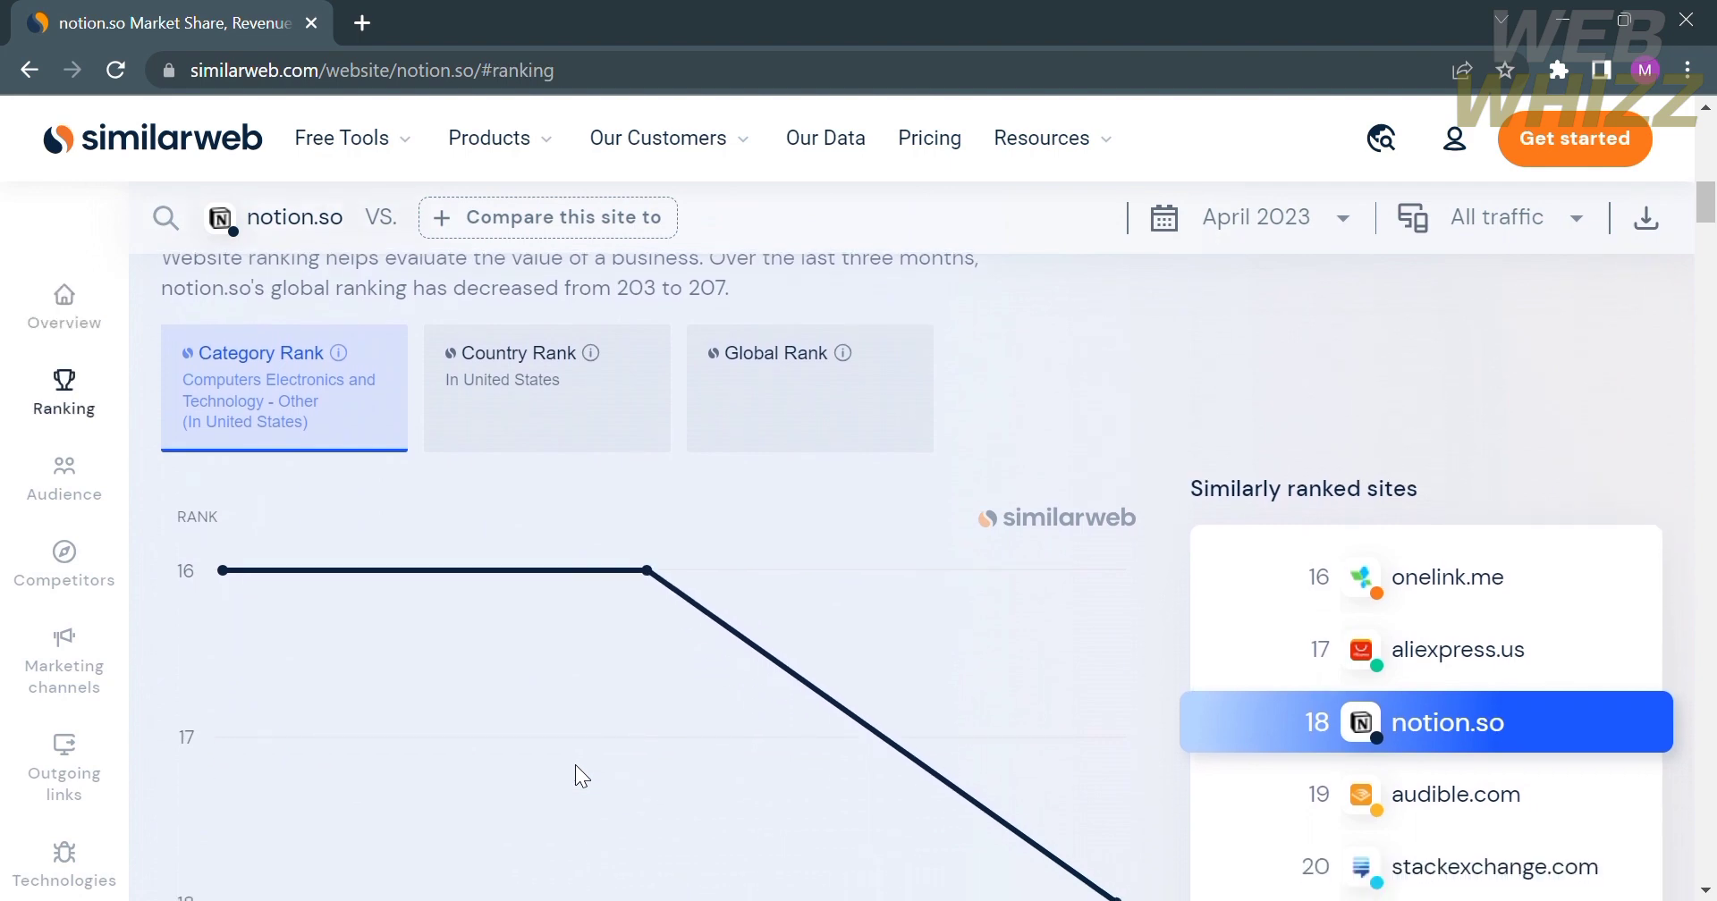
scroll(down, 3)
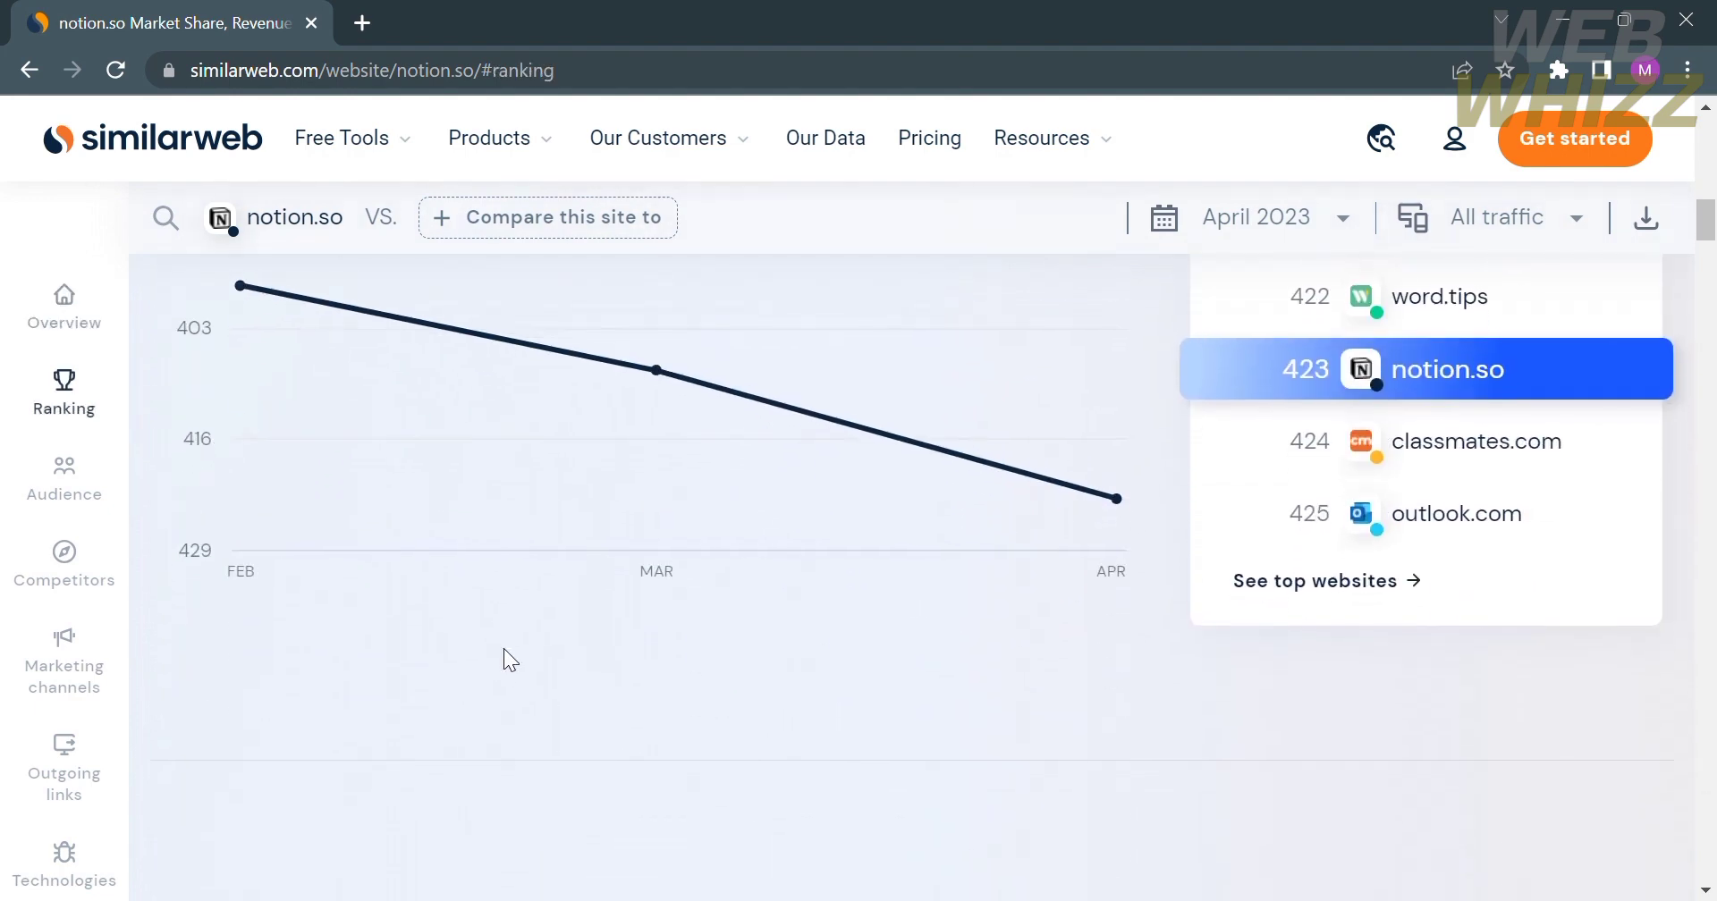
click(65, 308)
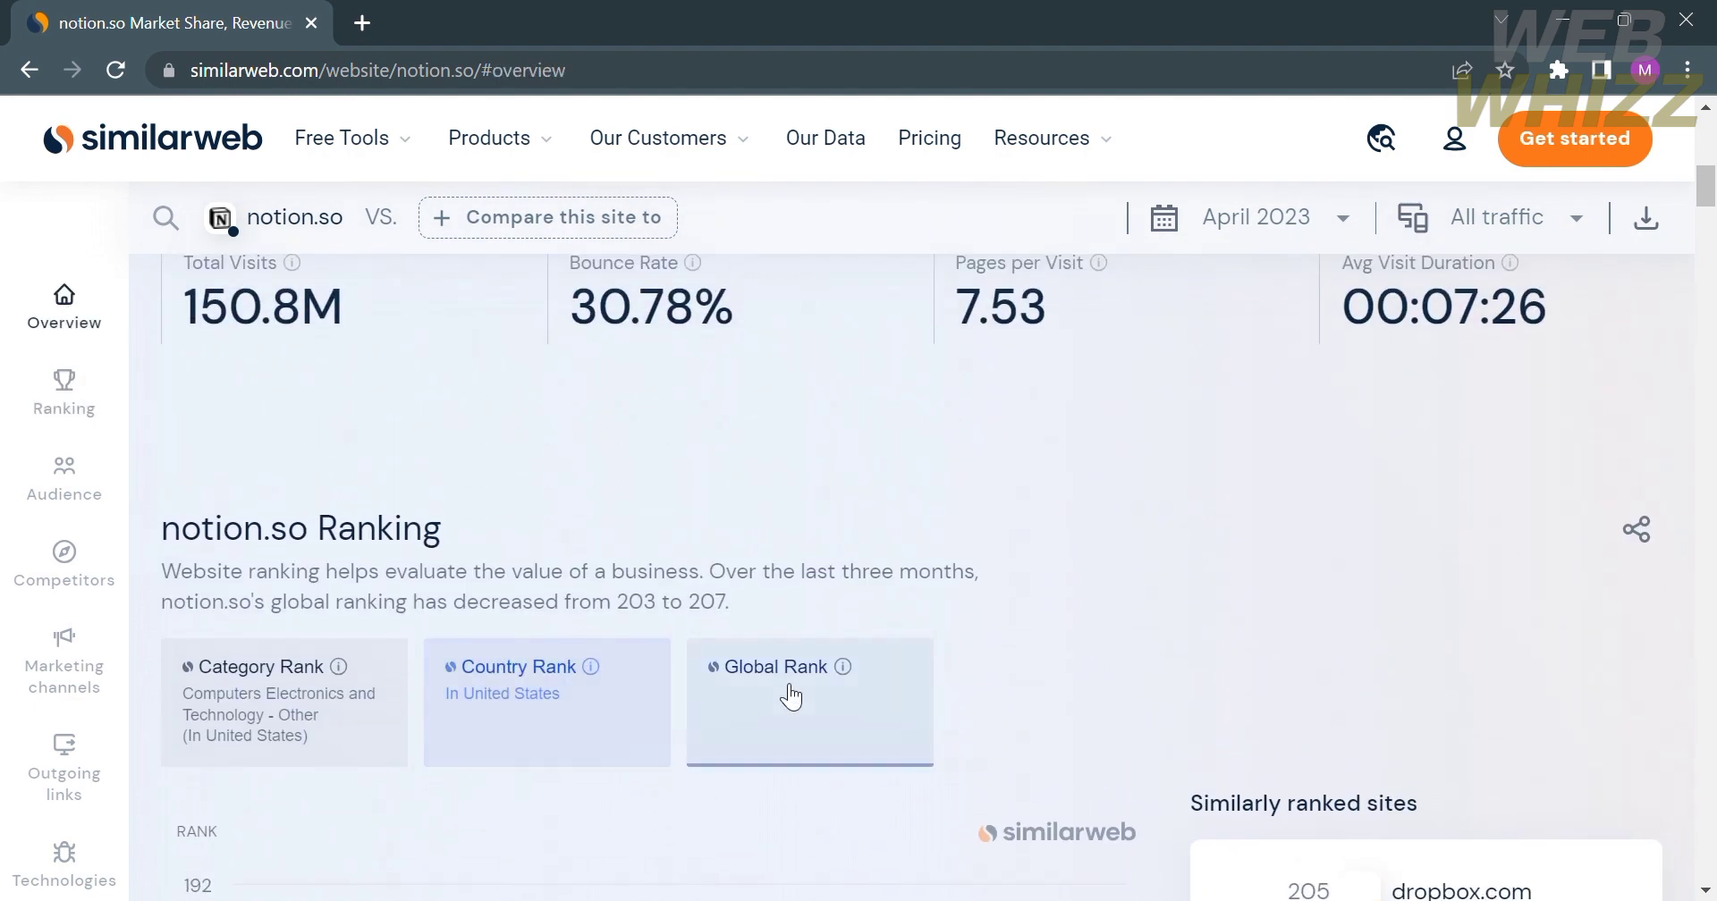
Go to notion.so's Audience section and scroll past Geography to the gender and age demographics.
click(65, 391)
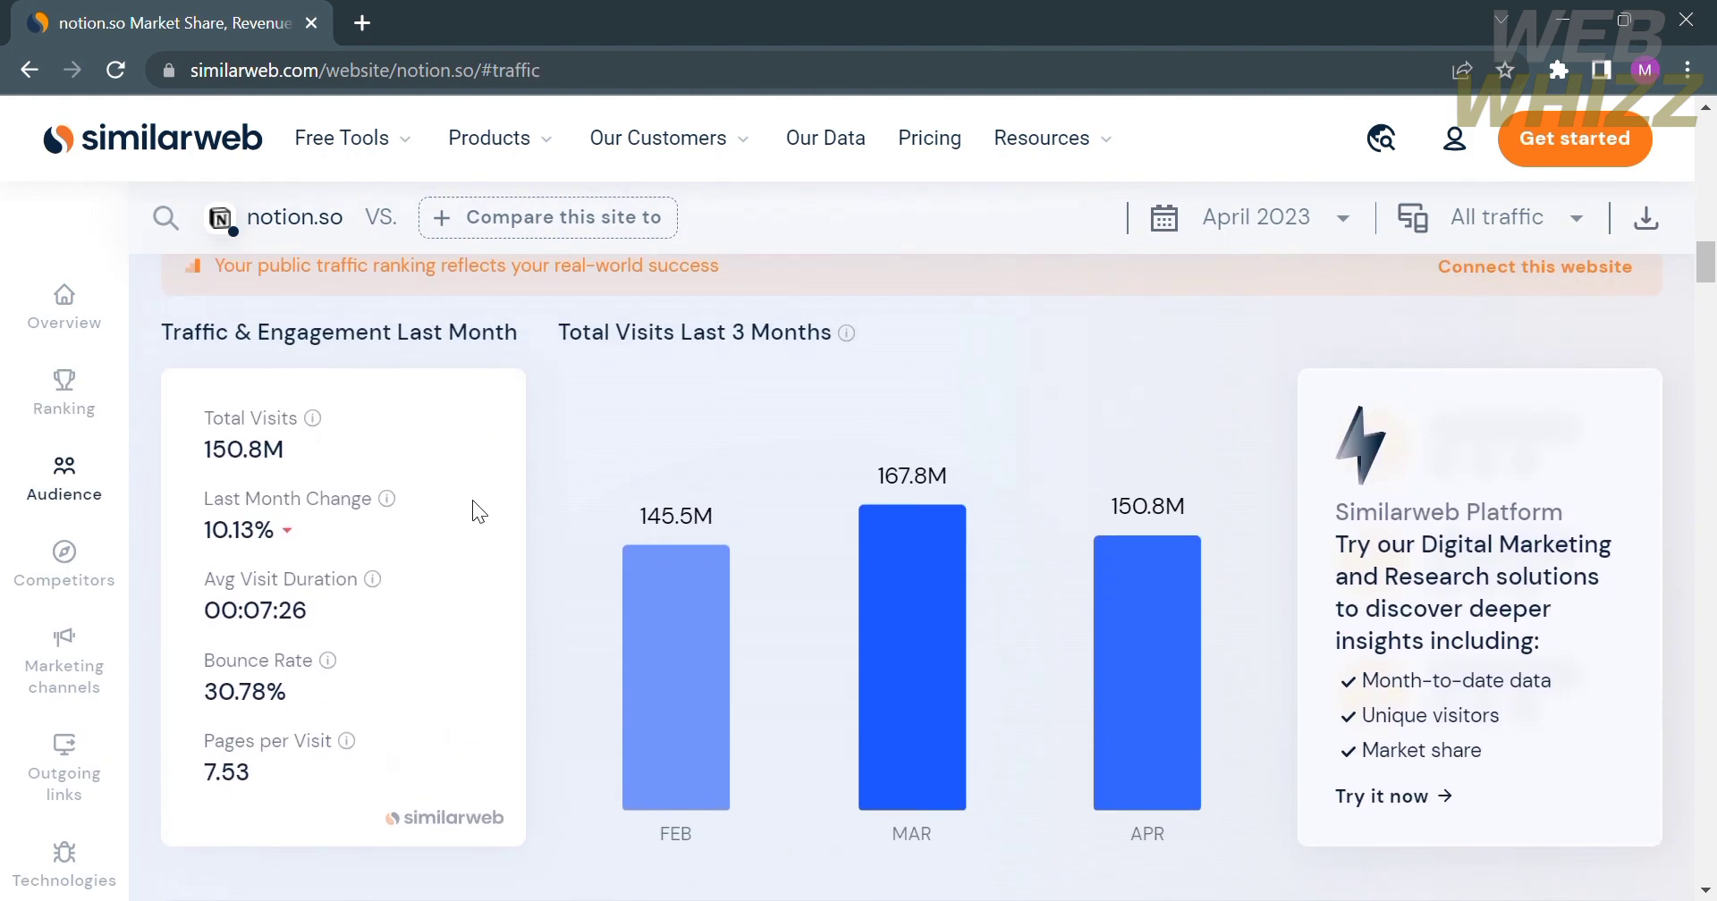
scroll(down, 3)
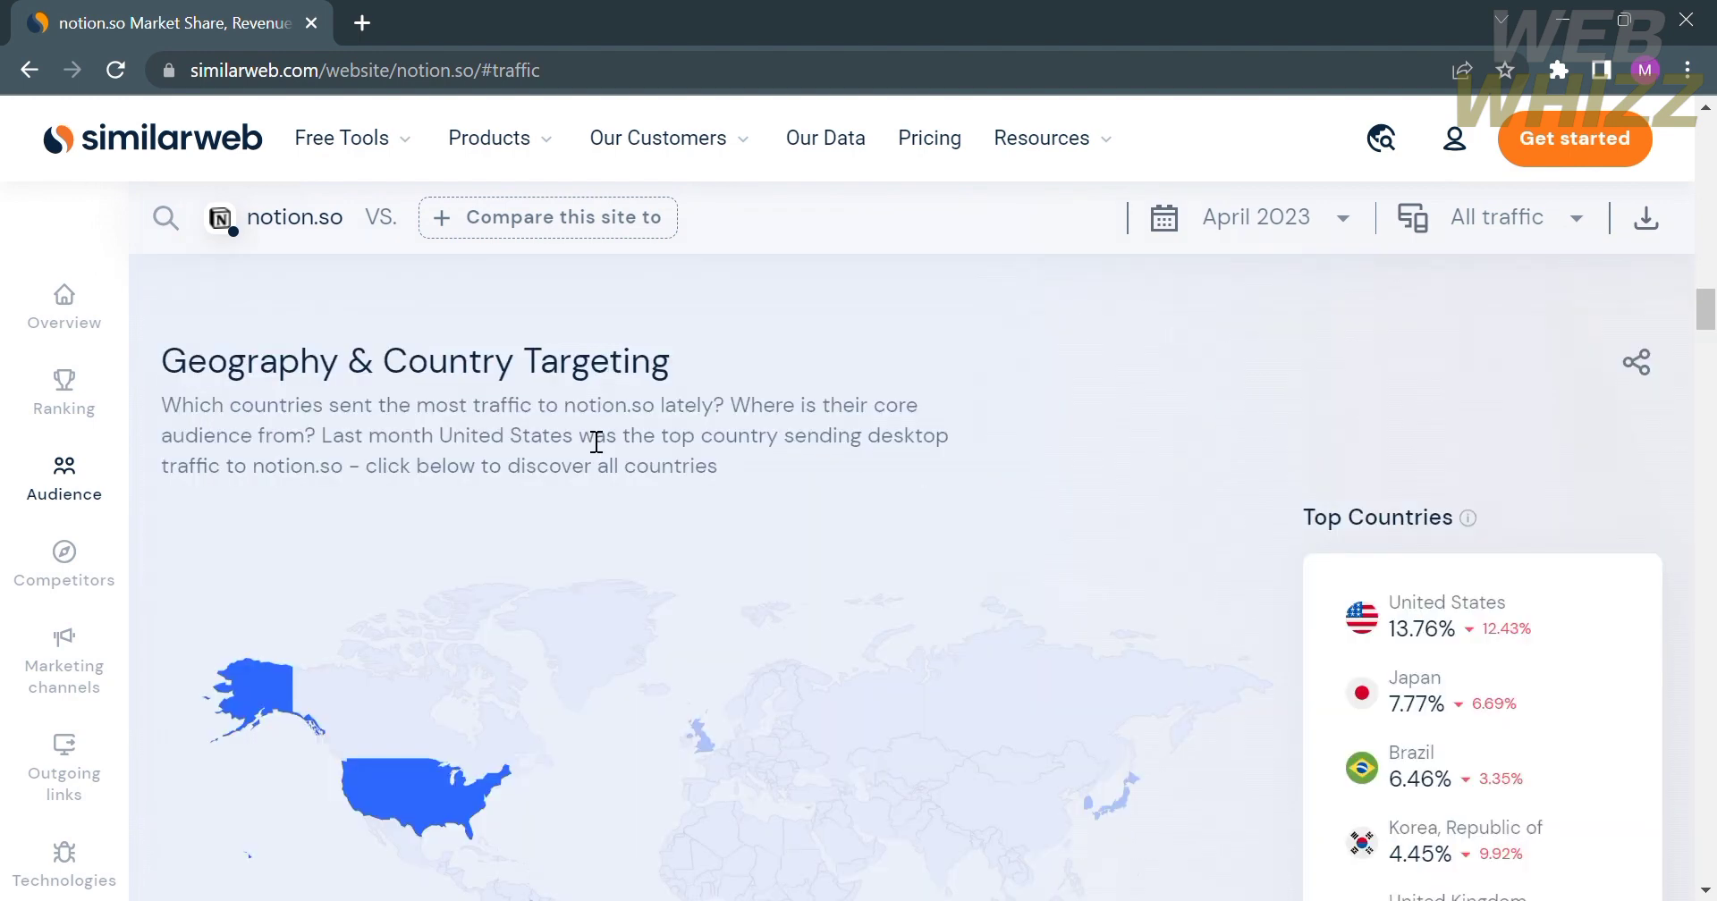
scroll(down, 3)
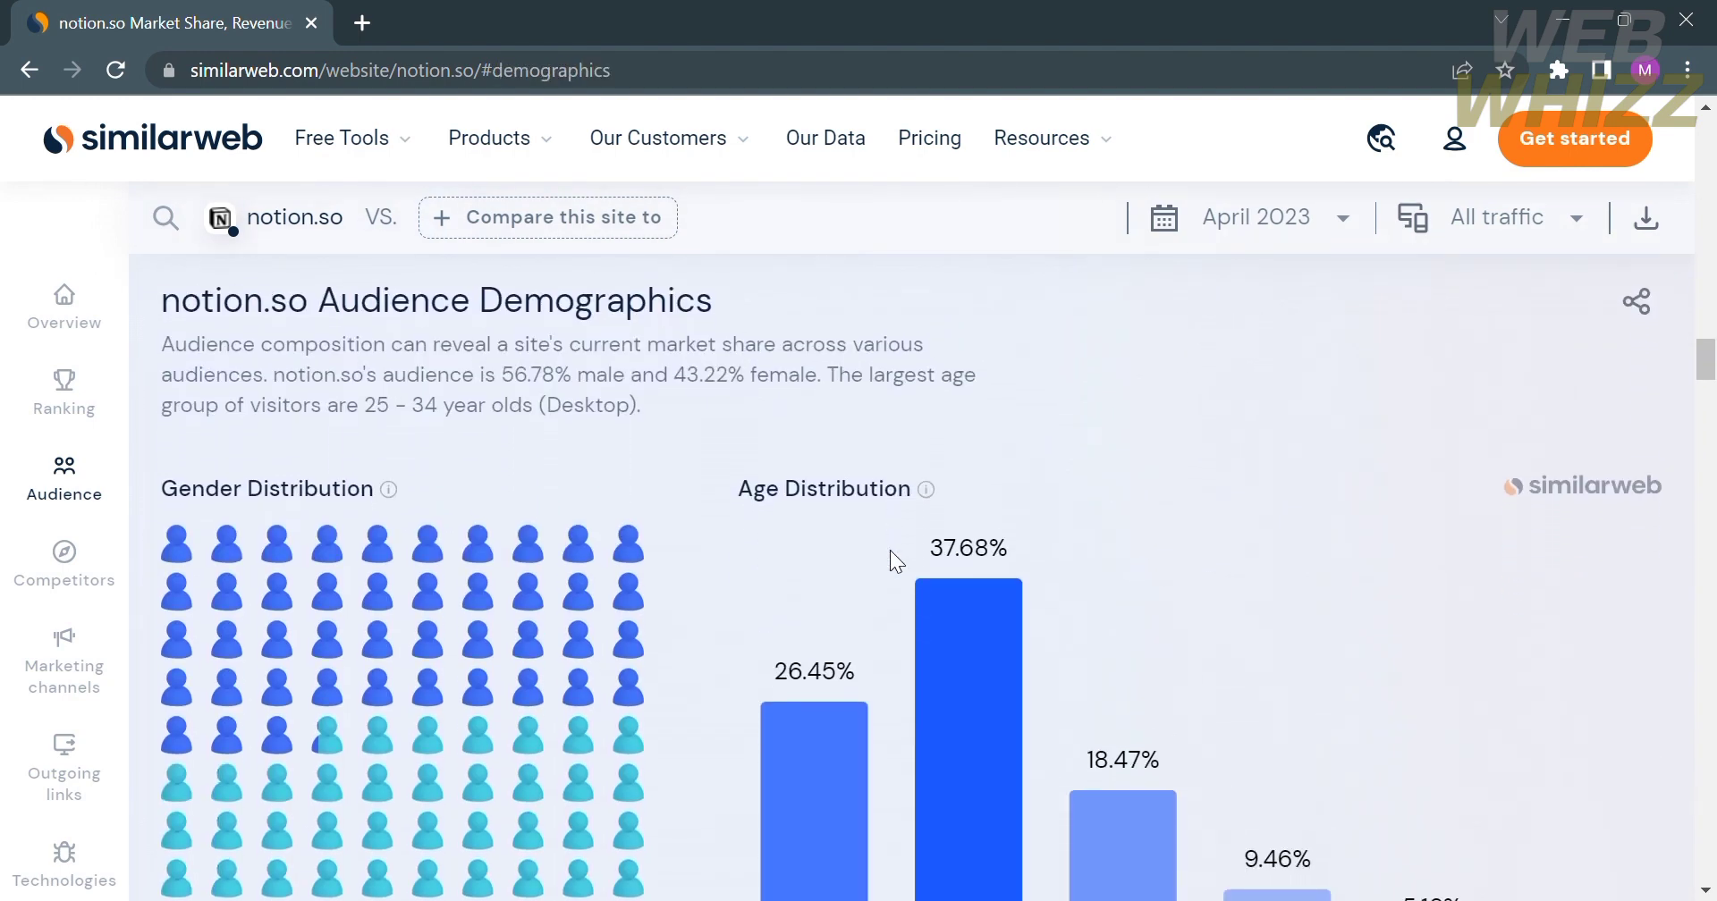
scroll(down, 3)
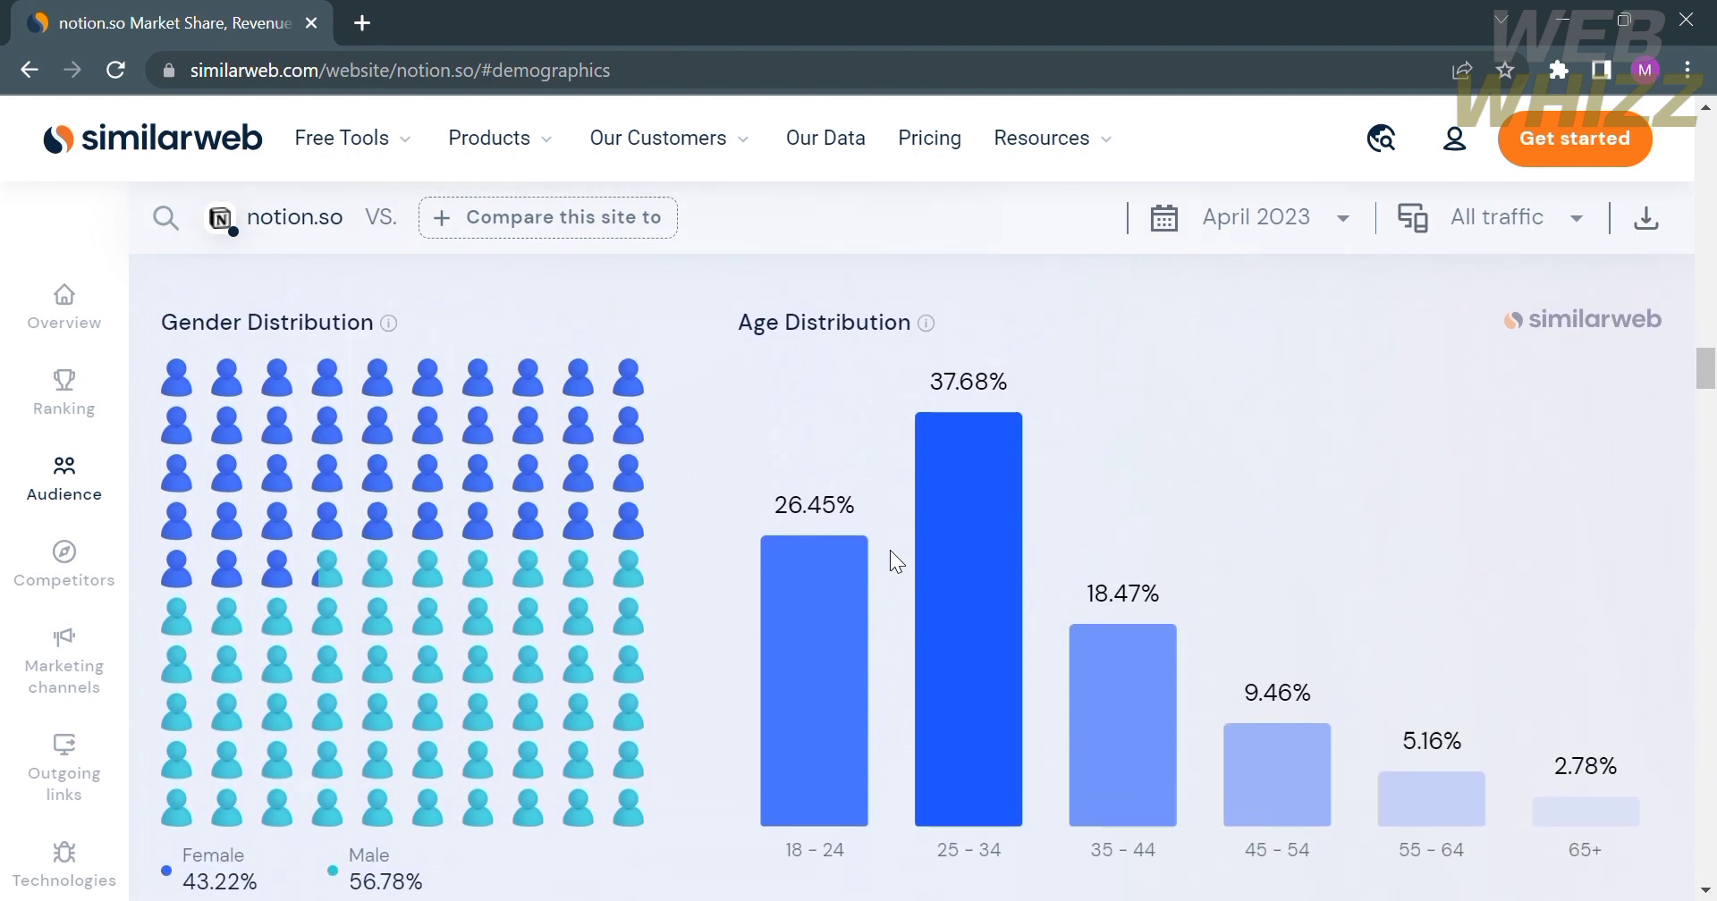
scroll(up, 3)
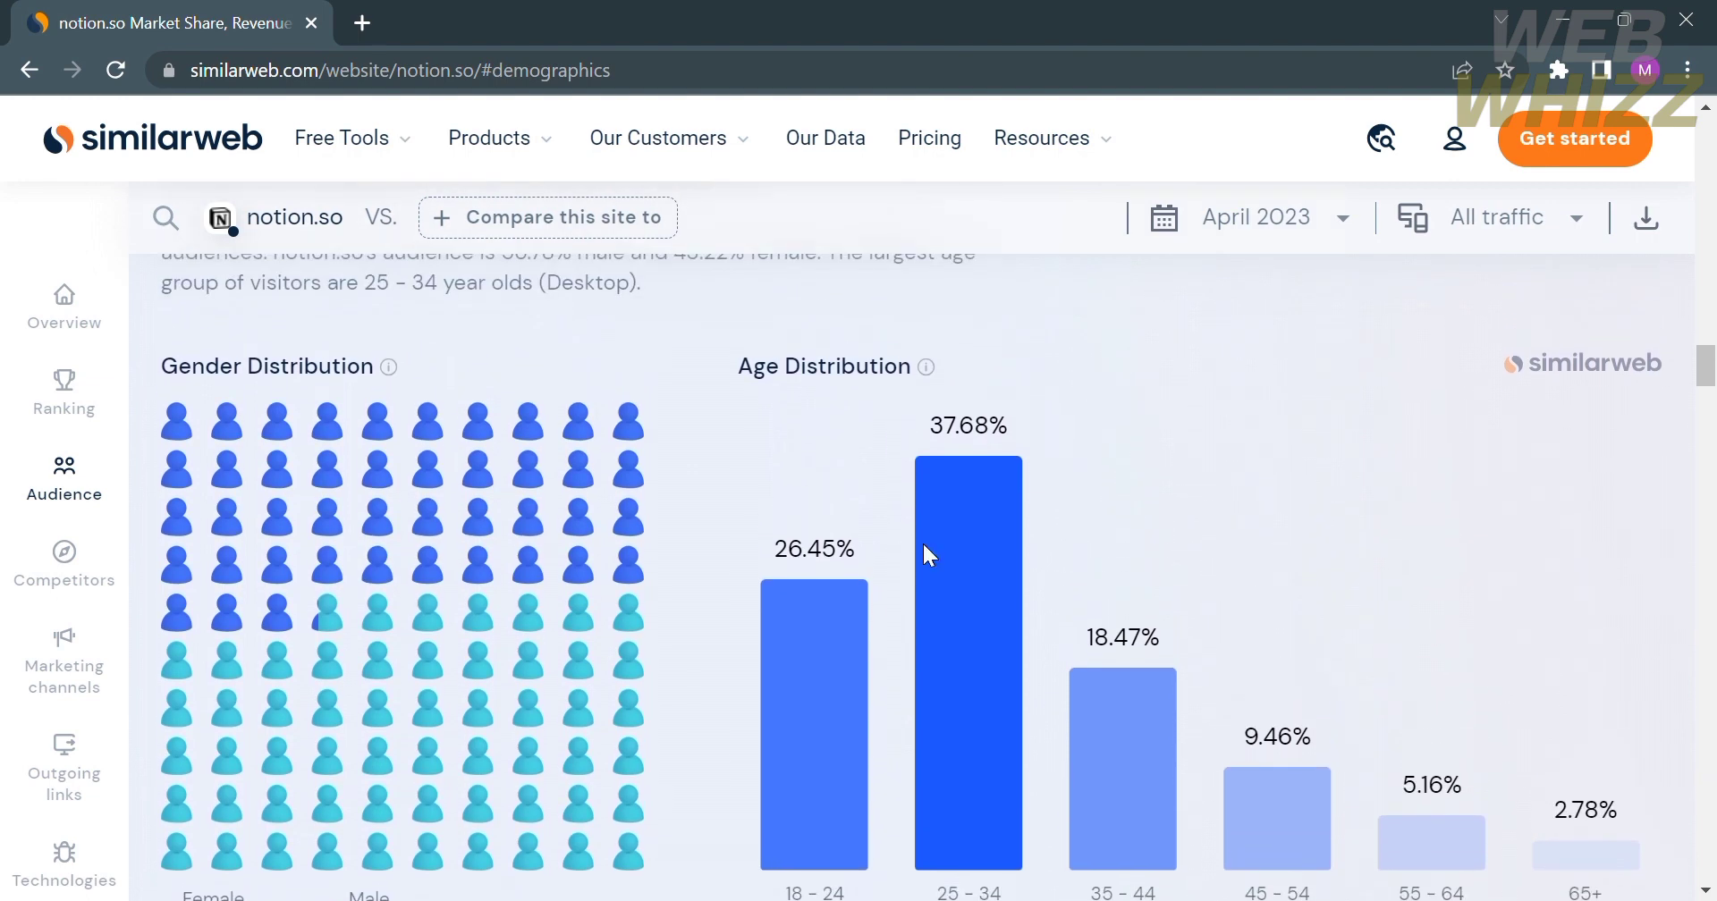
From Free Tools open the Verify Your Website page, skim it, and return to the top.
click(339, 138)
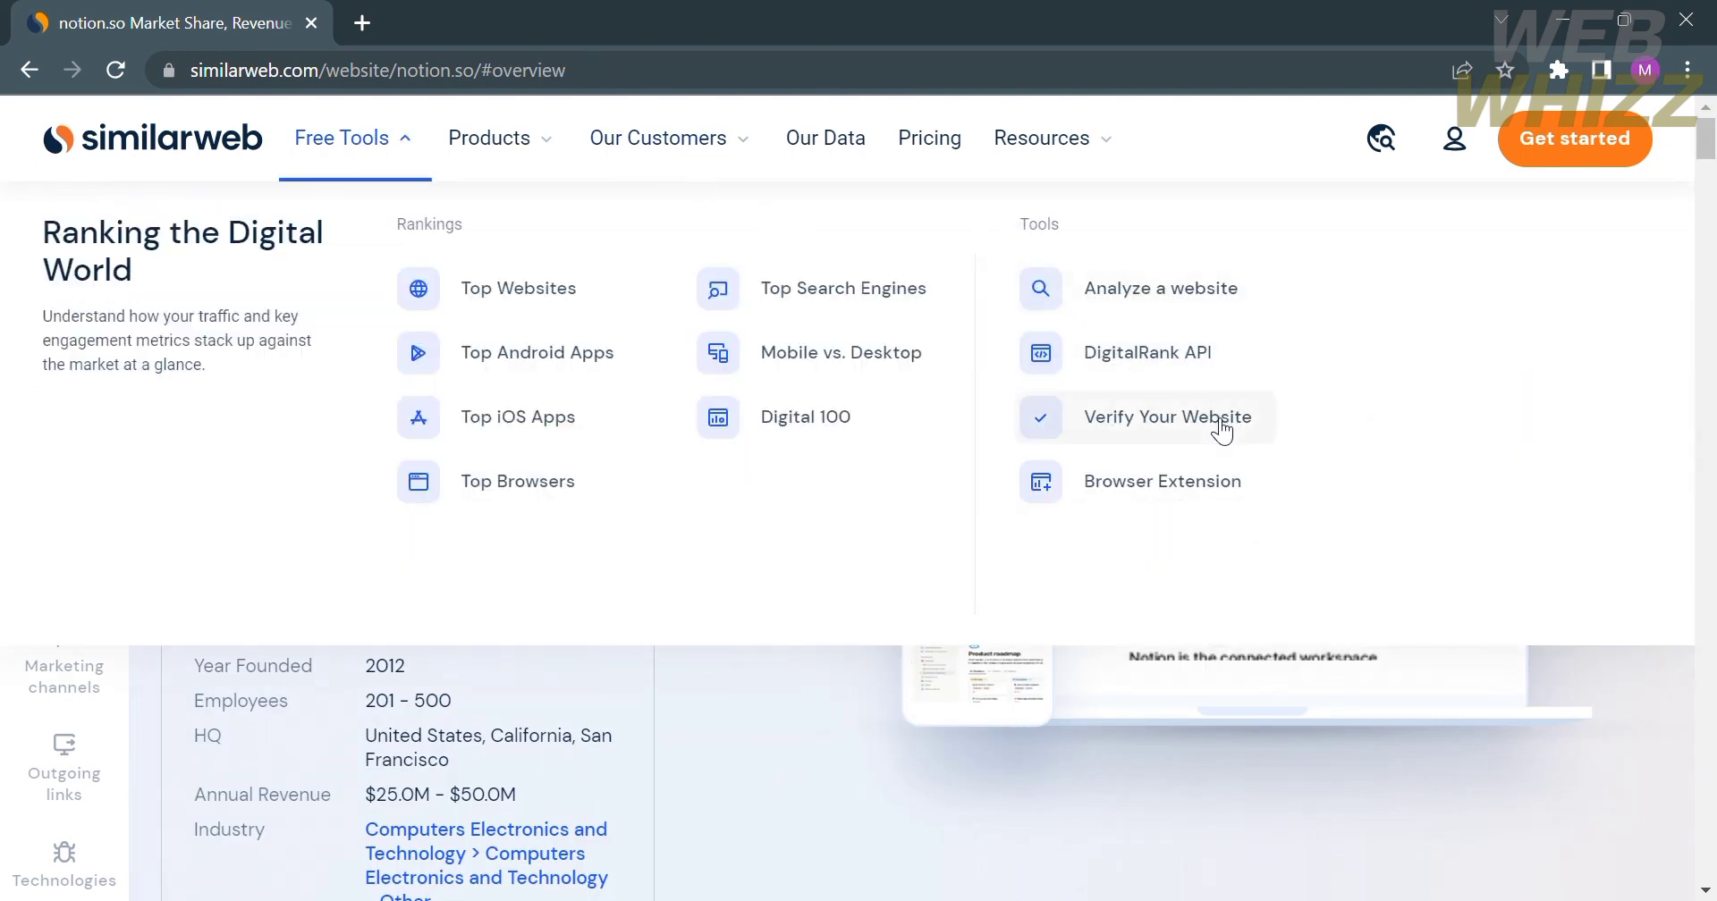
click(1168, 417)
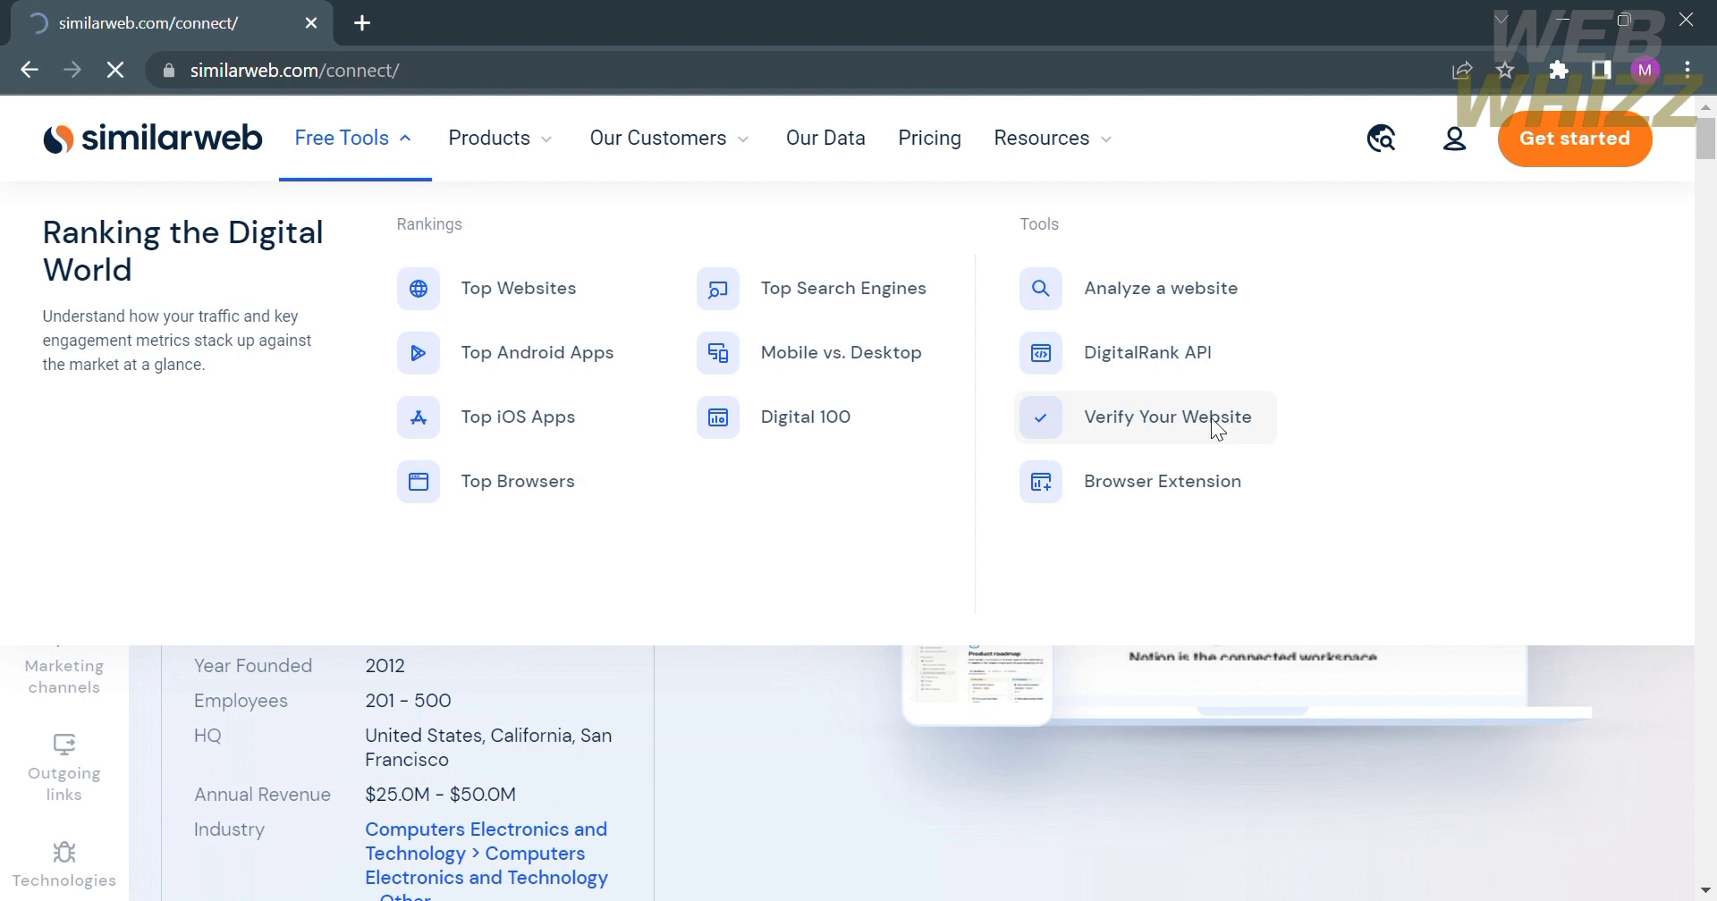
click(1168, 417)
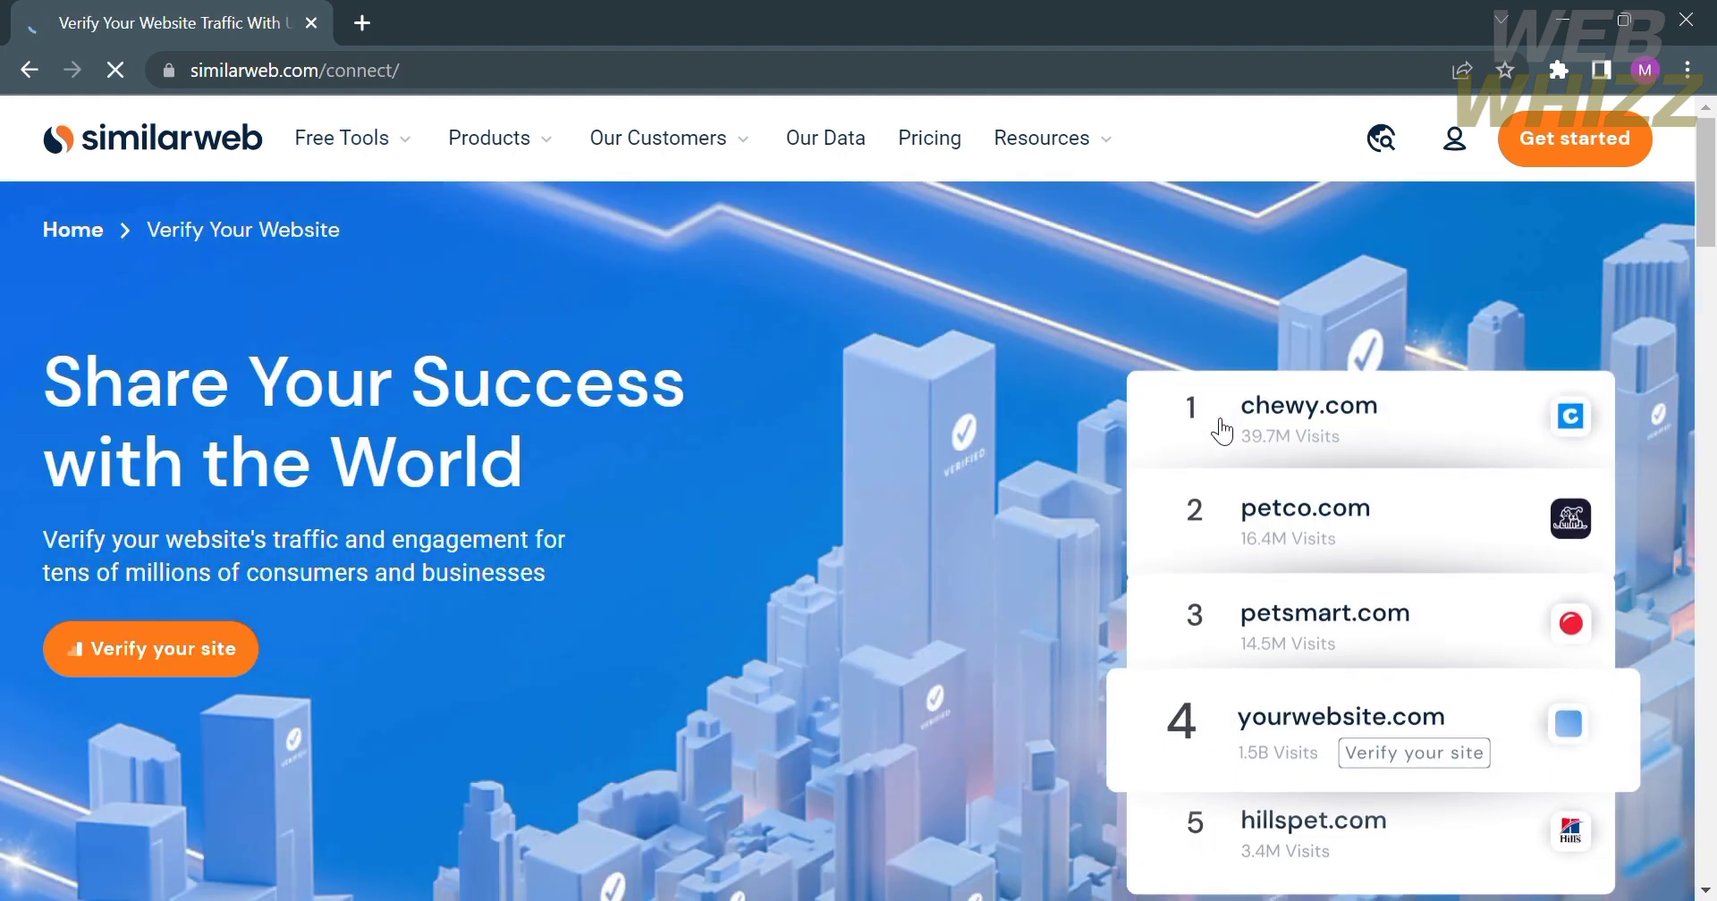
scroll(down, 3)
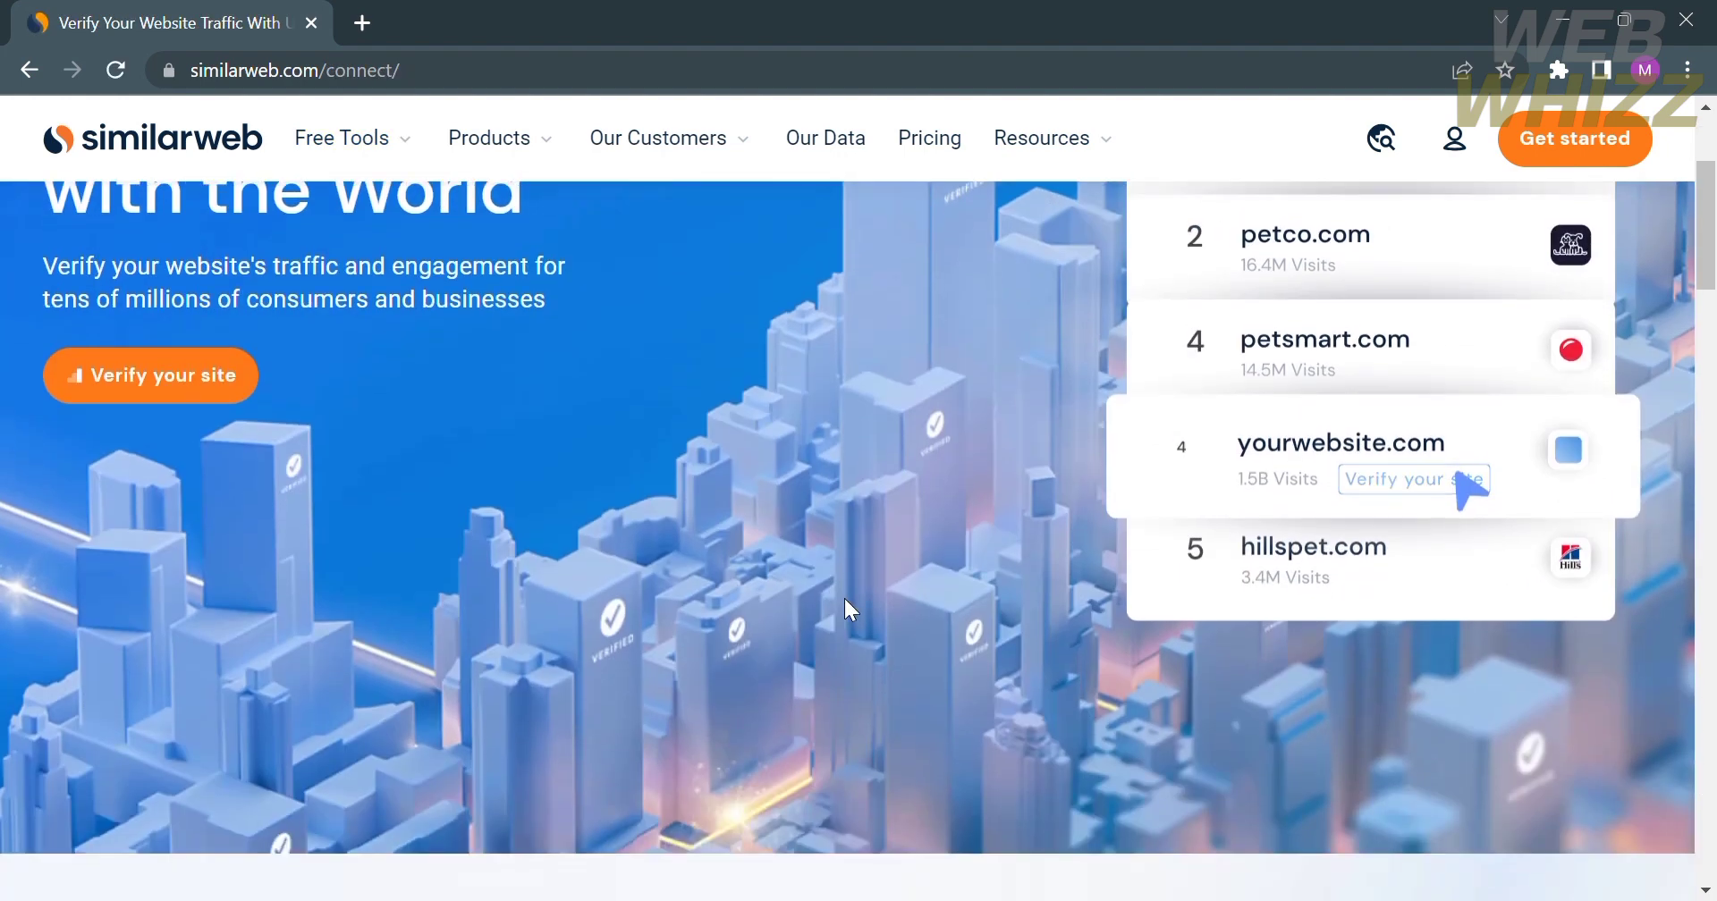
scroll(down, 3)
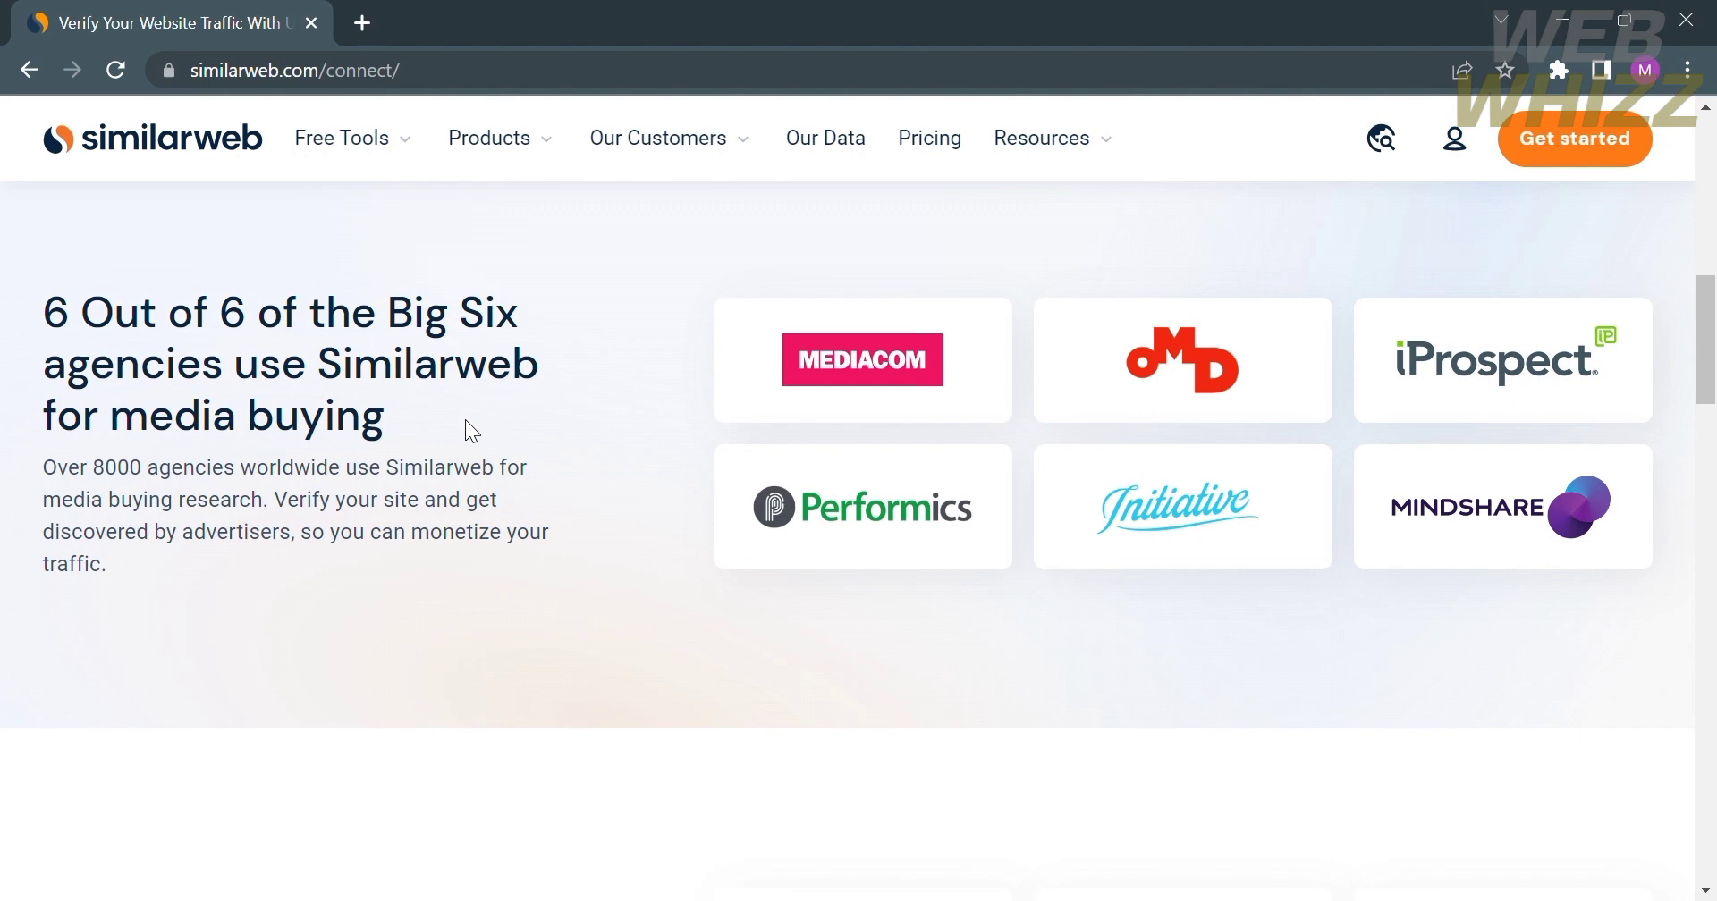
scroll(up, 3)
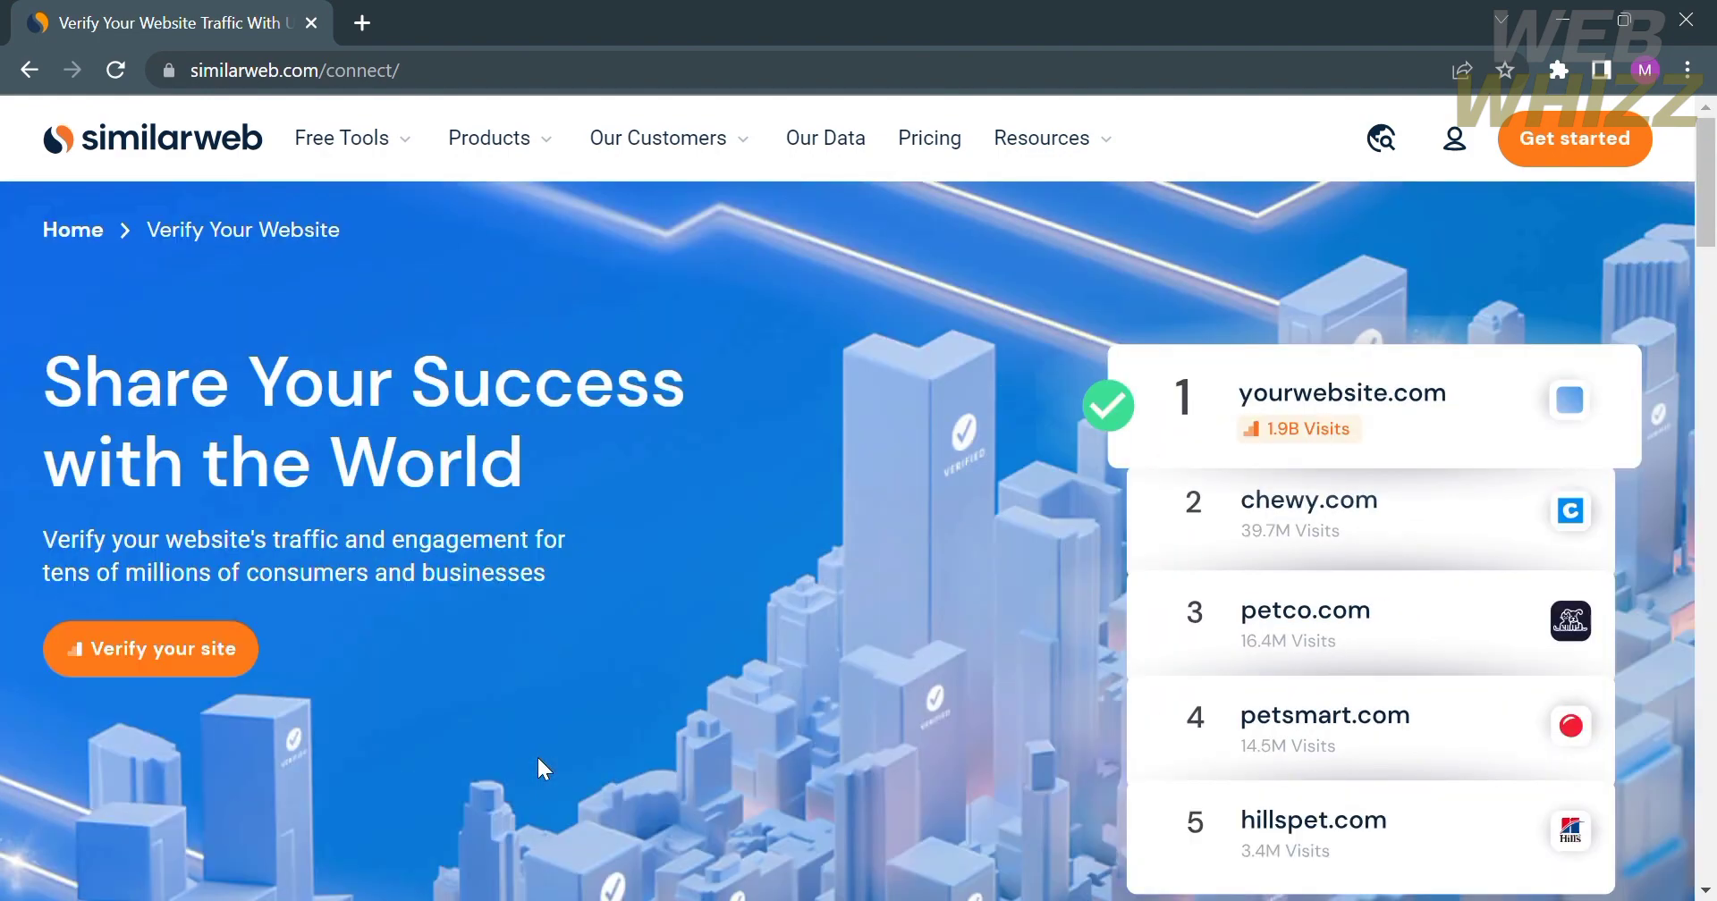
click(150, 649)
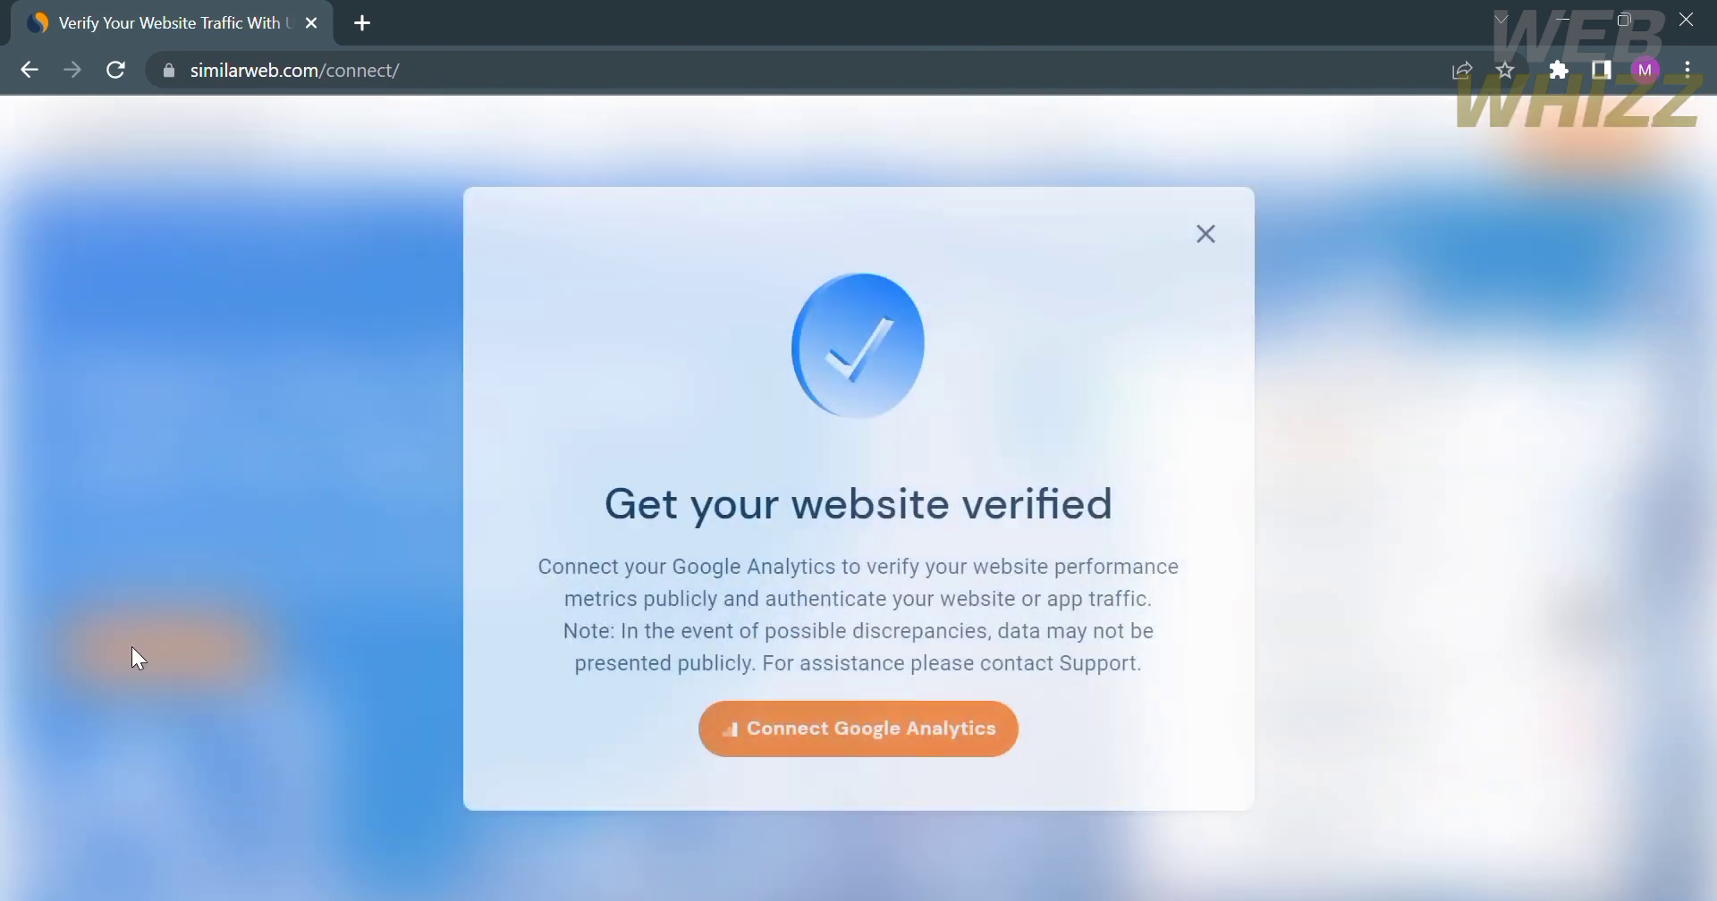
mouse_move(871, 761)
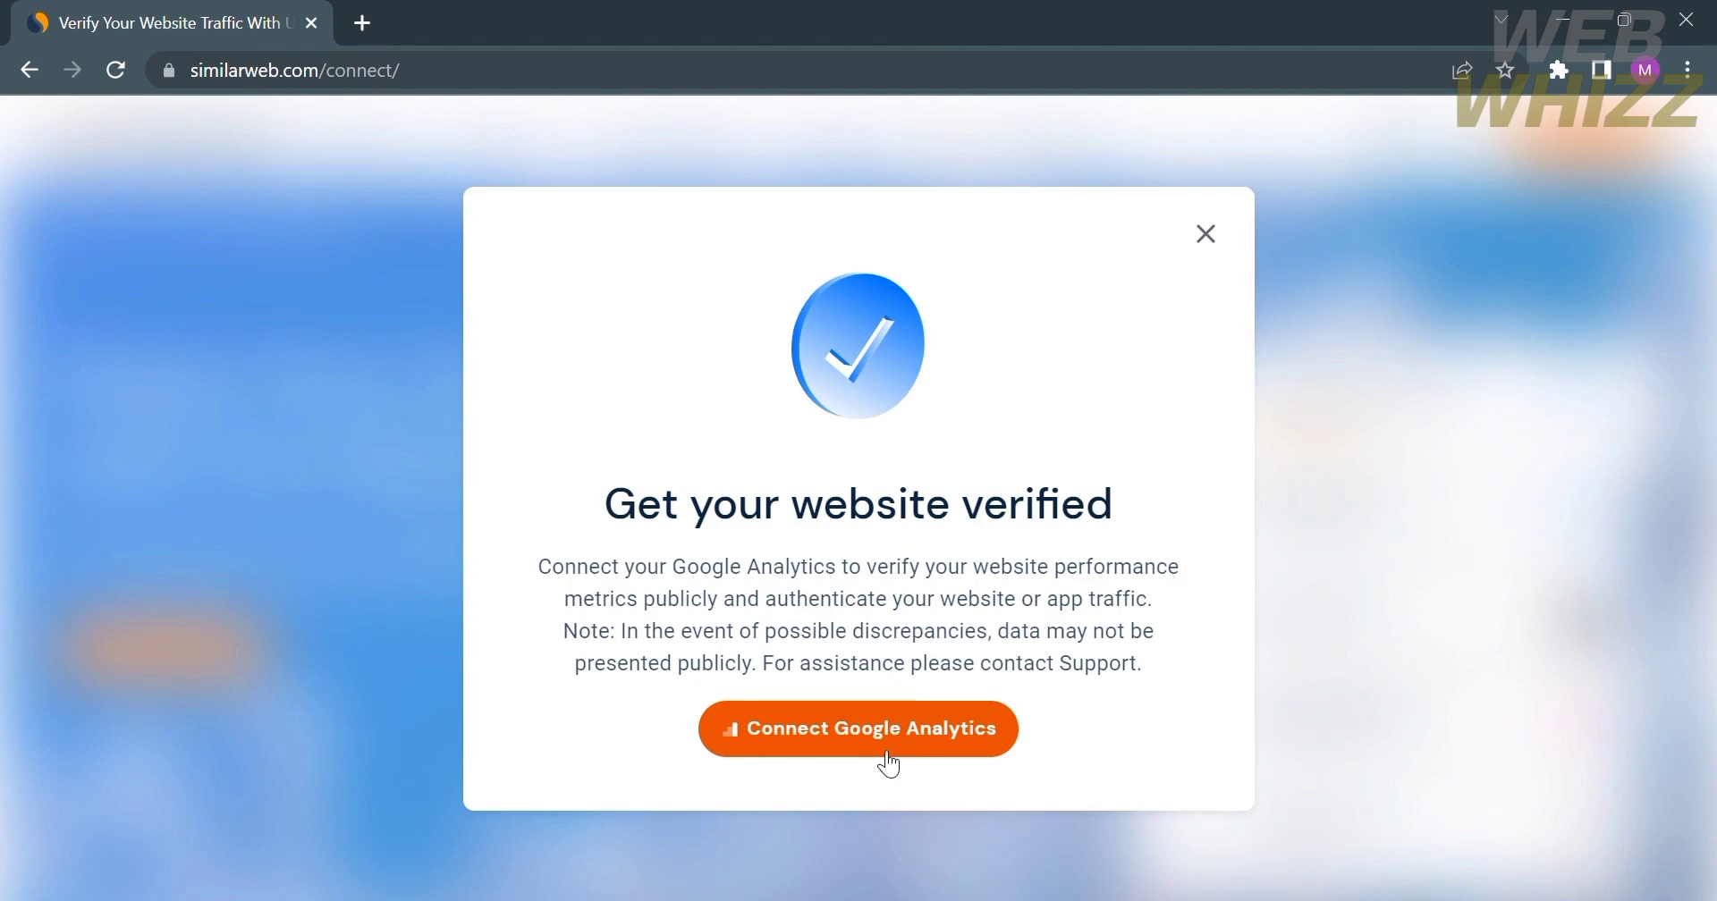
mouse_move(796, 592)
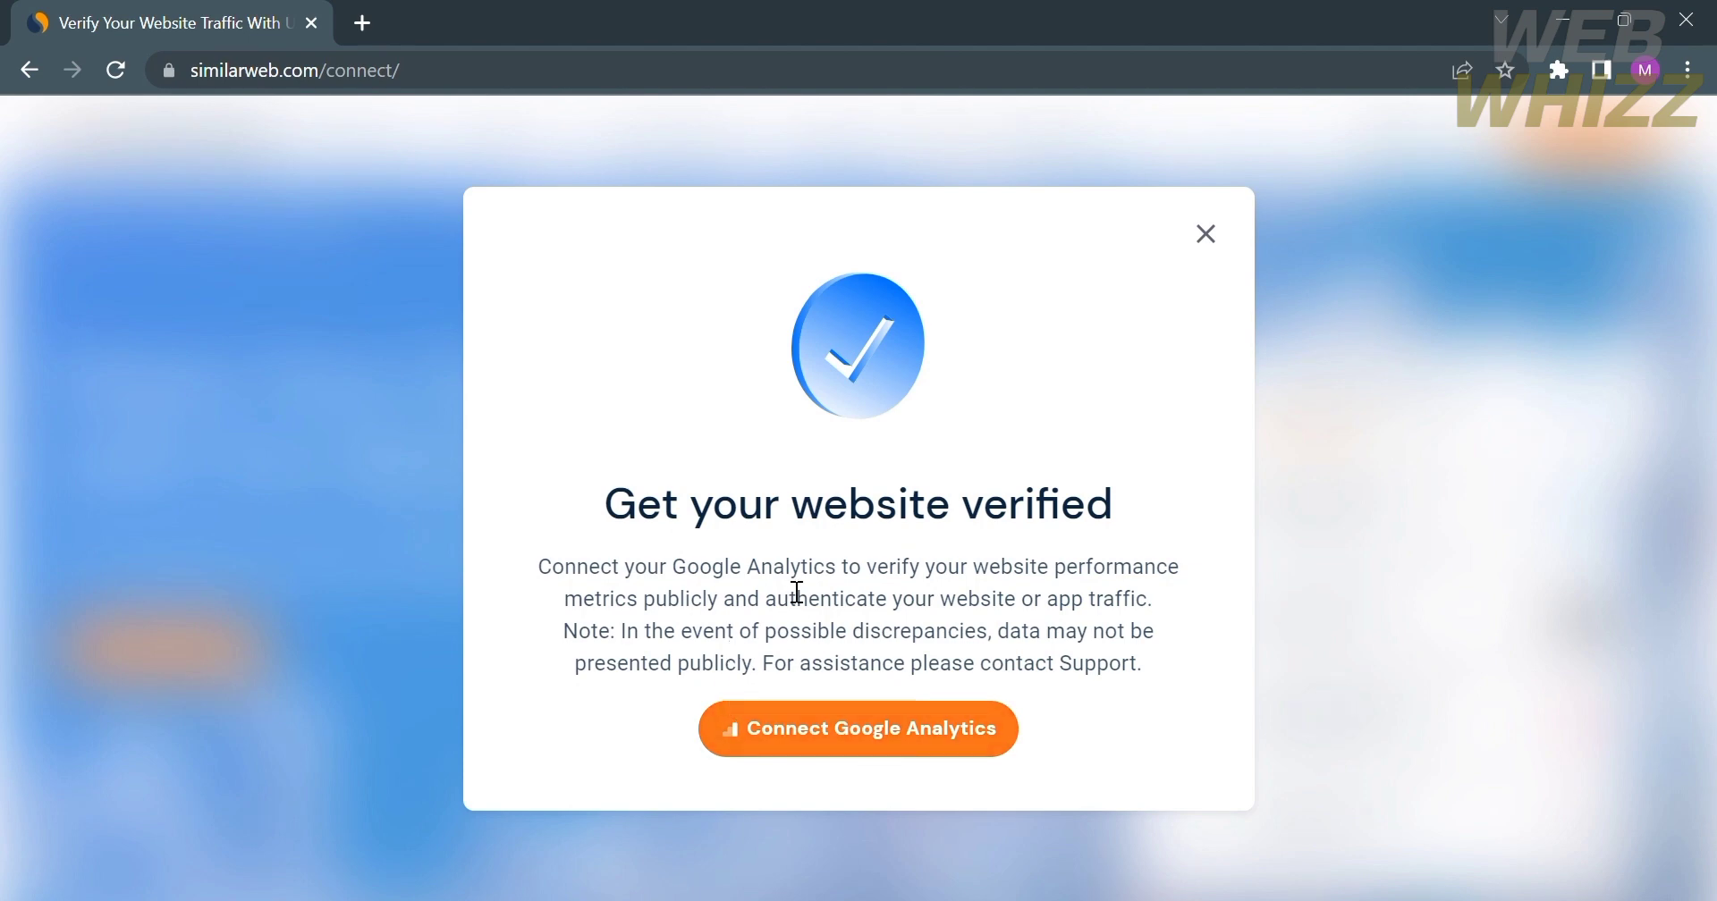
mouse_move(753, 643)
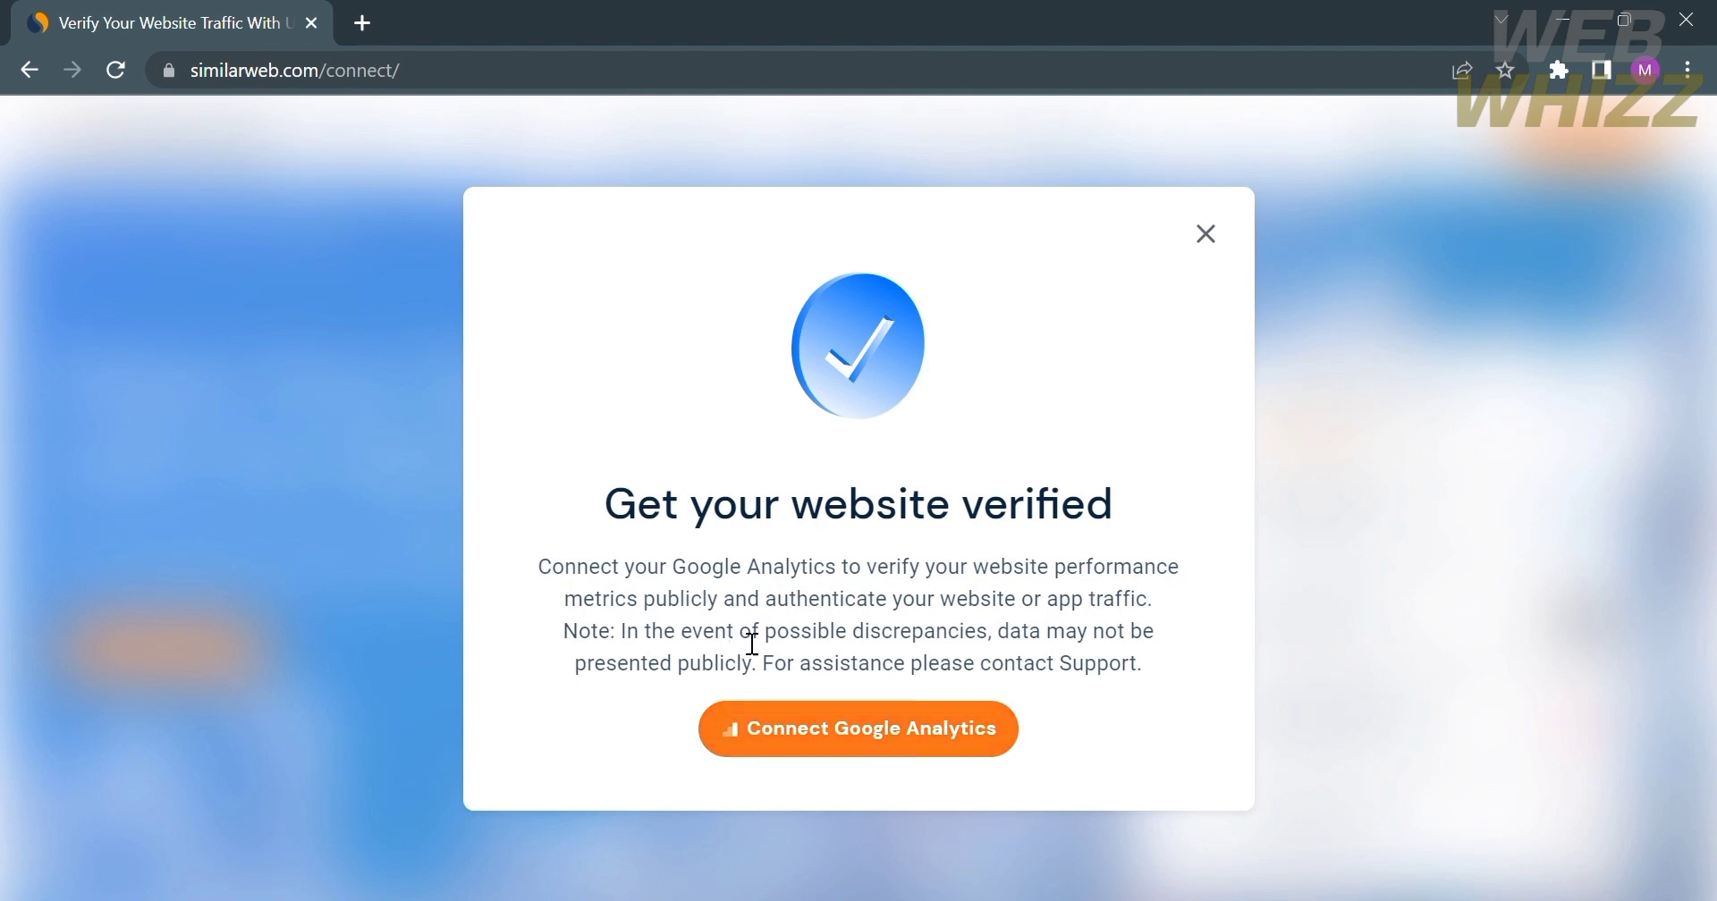
mouse_move(1068, 646)
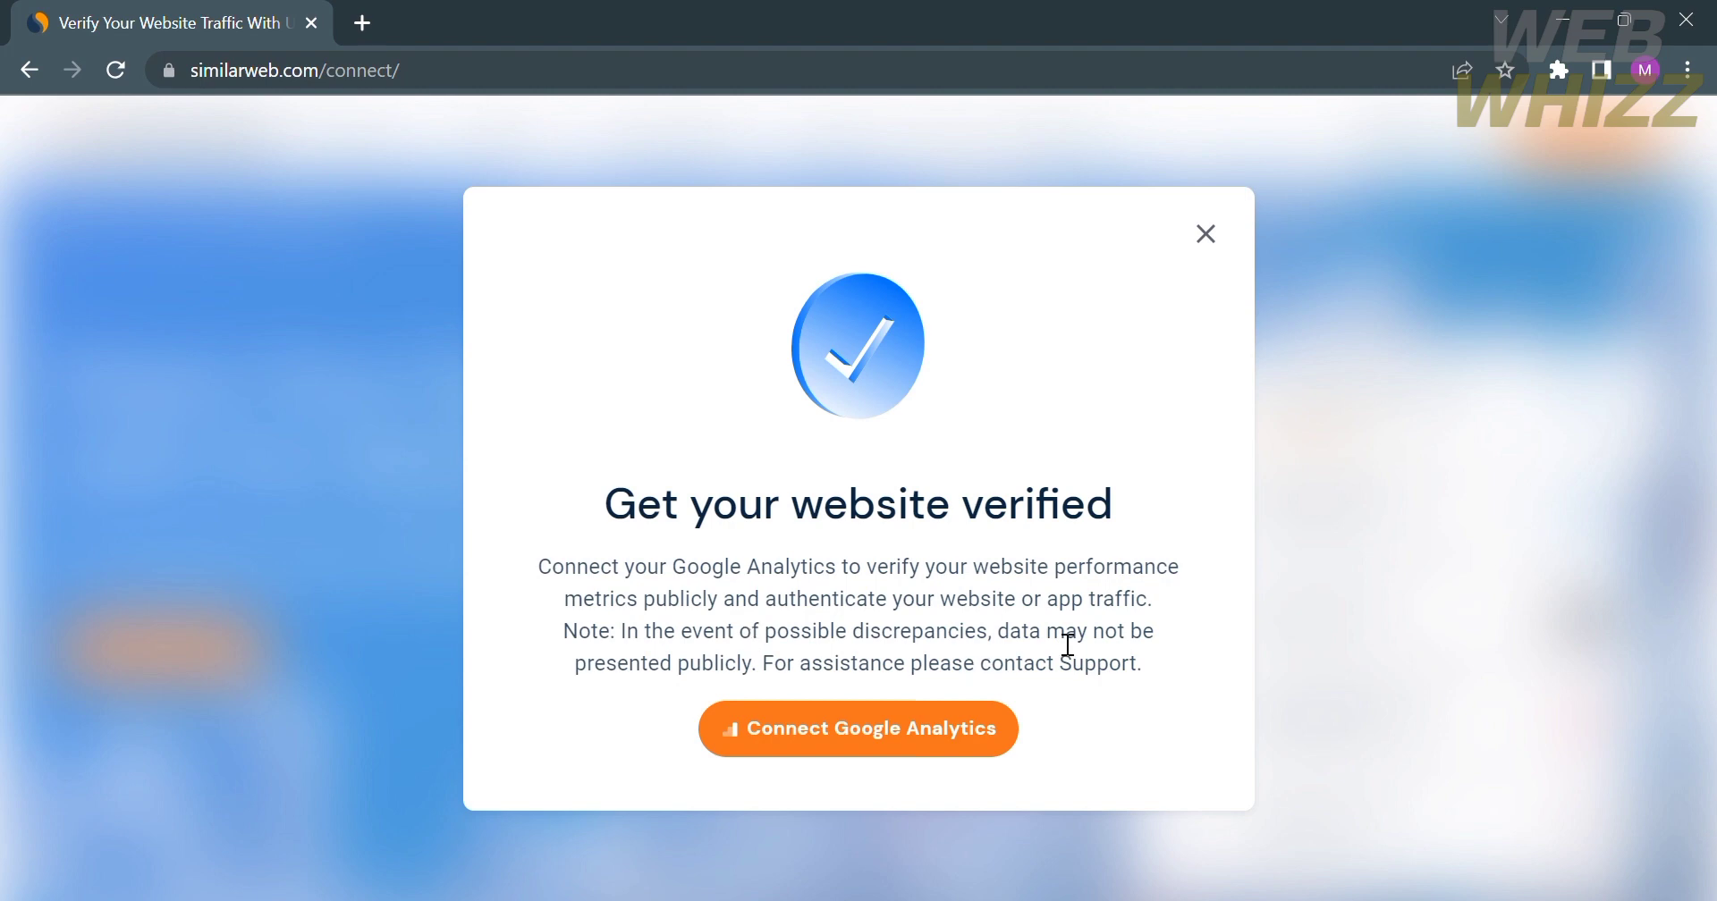
mouse_move(920, 617)
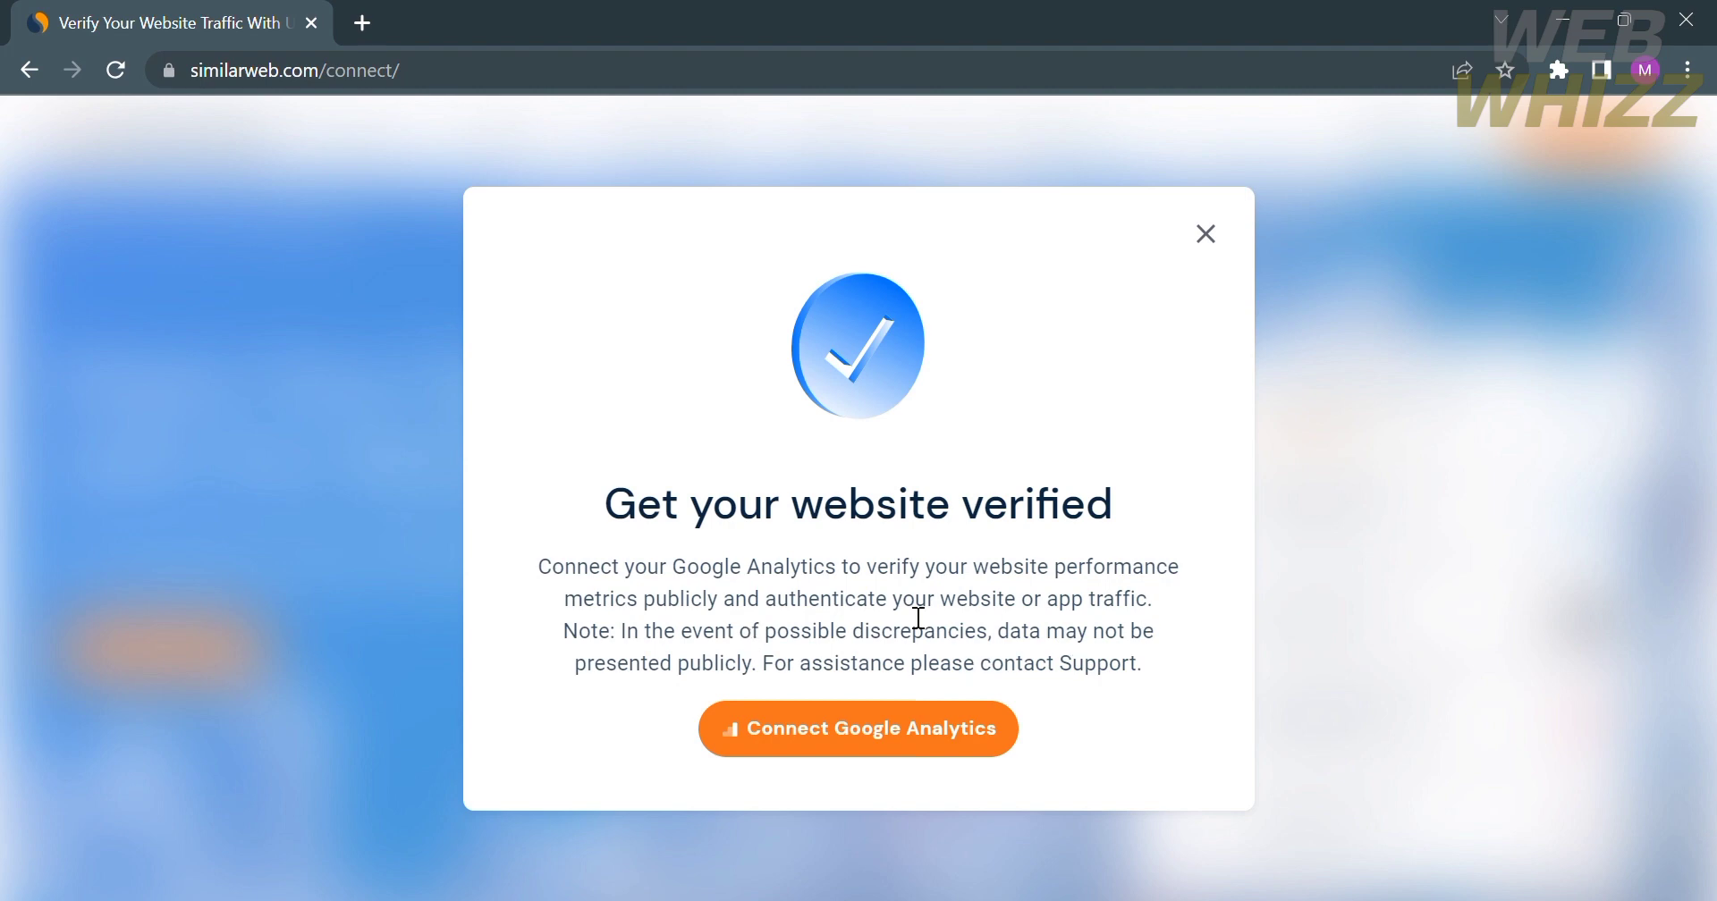
click(1203, 233)
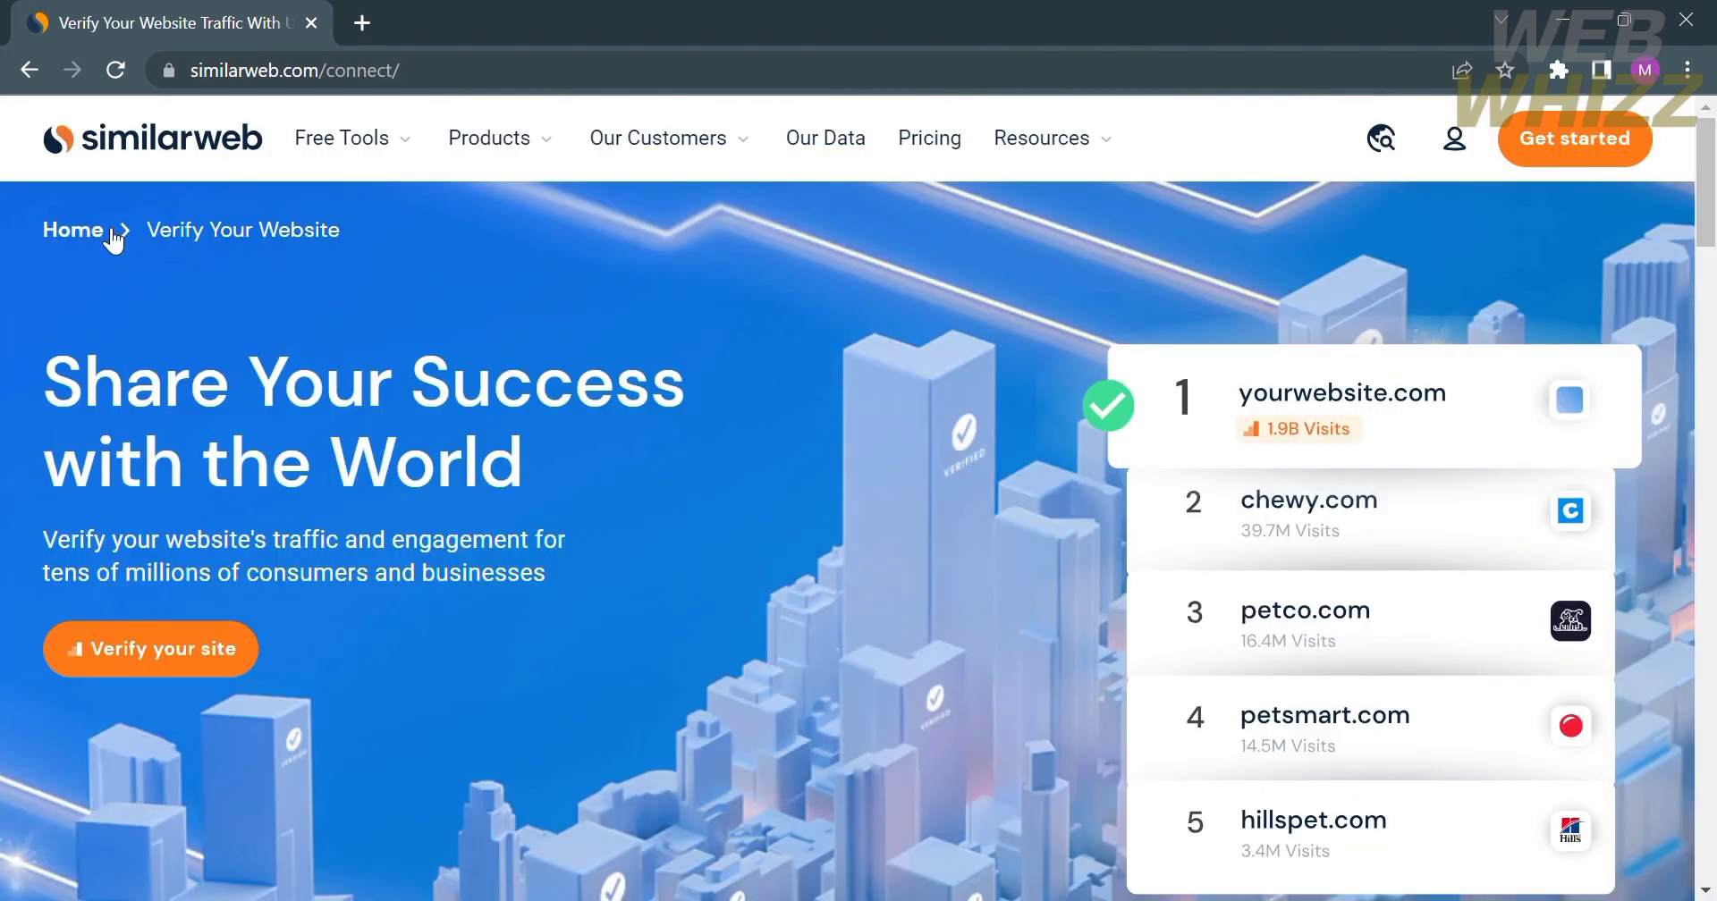
Search for upwork via Analyze a website and open the upwork.com overview report.
click(341, 138)
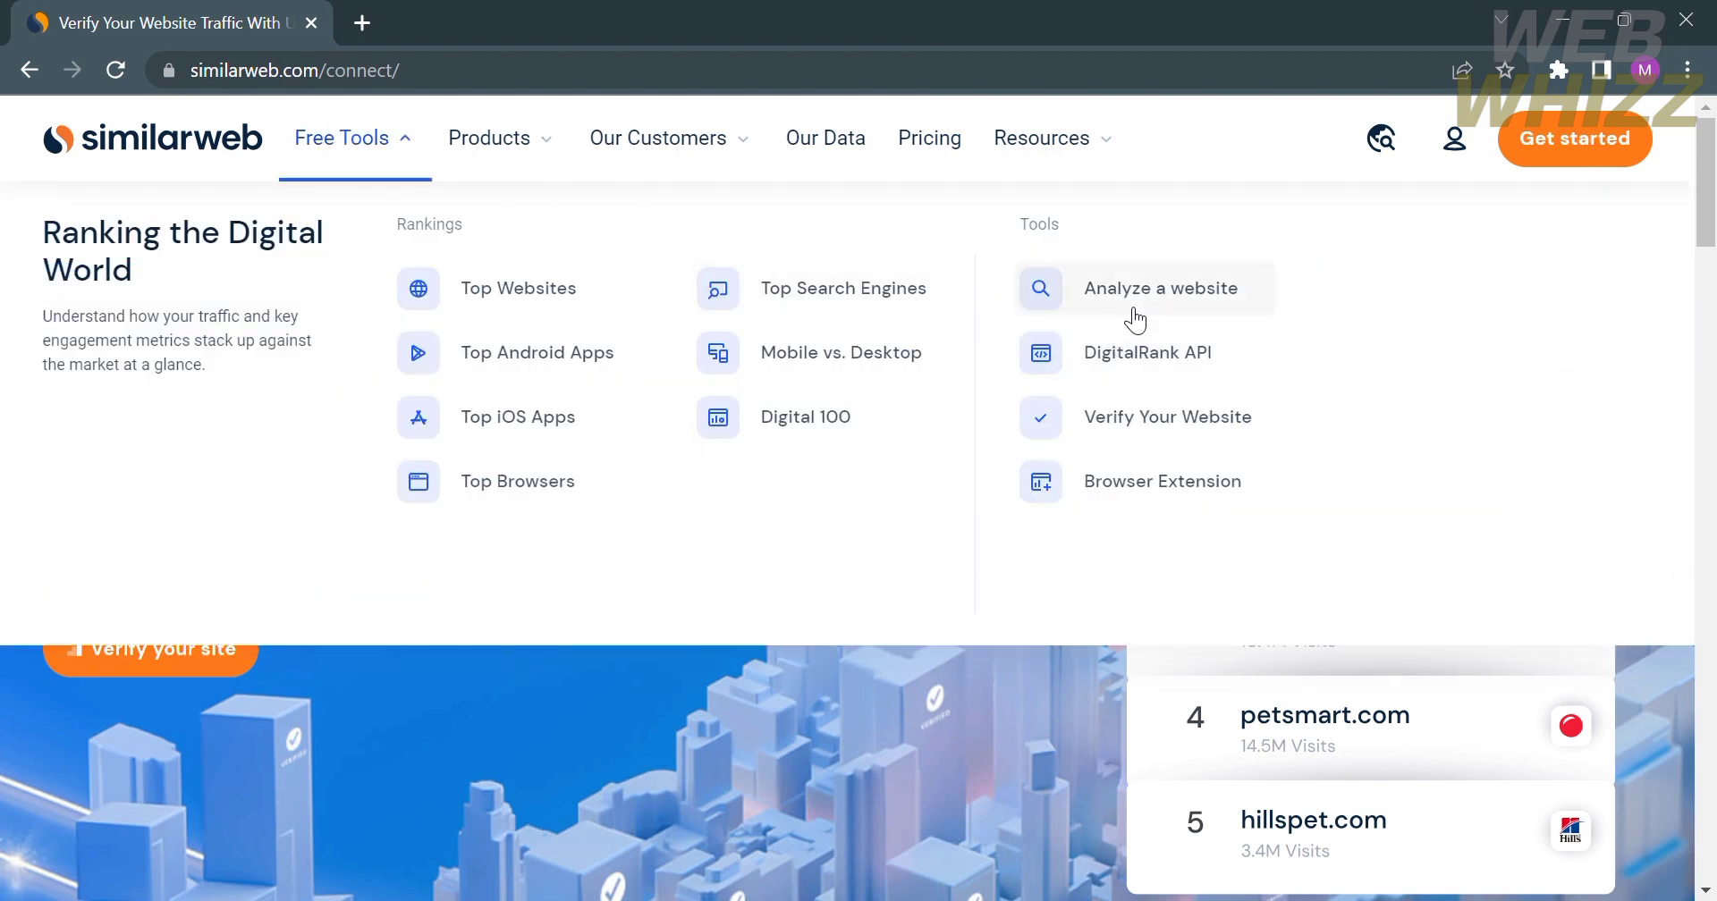
click(1159, 286)
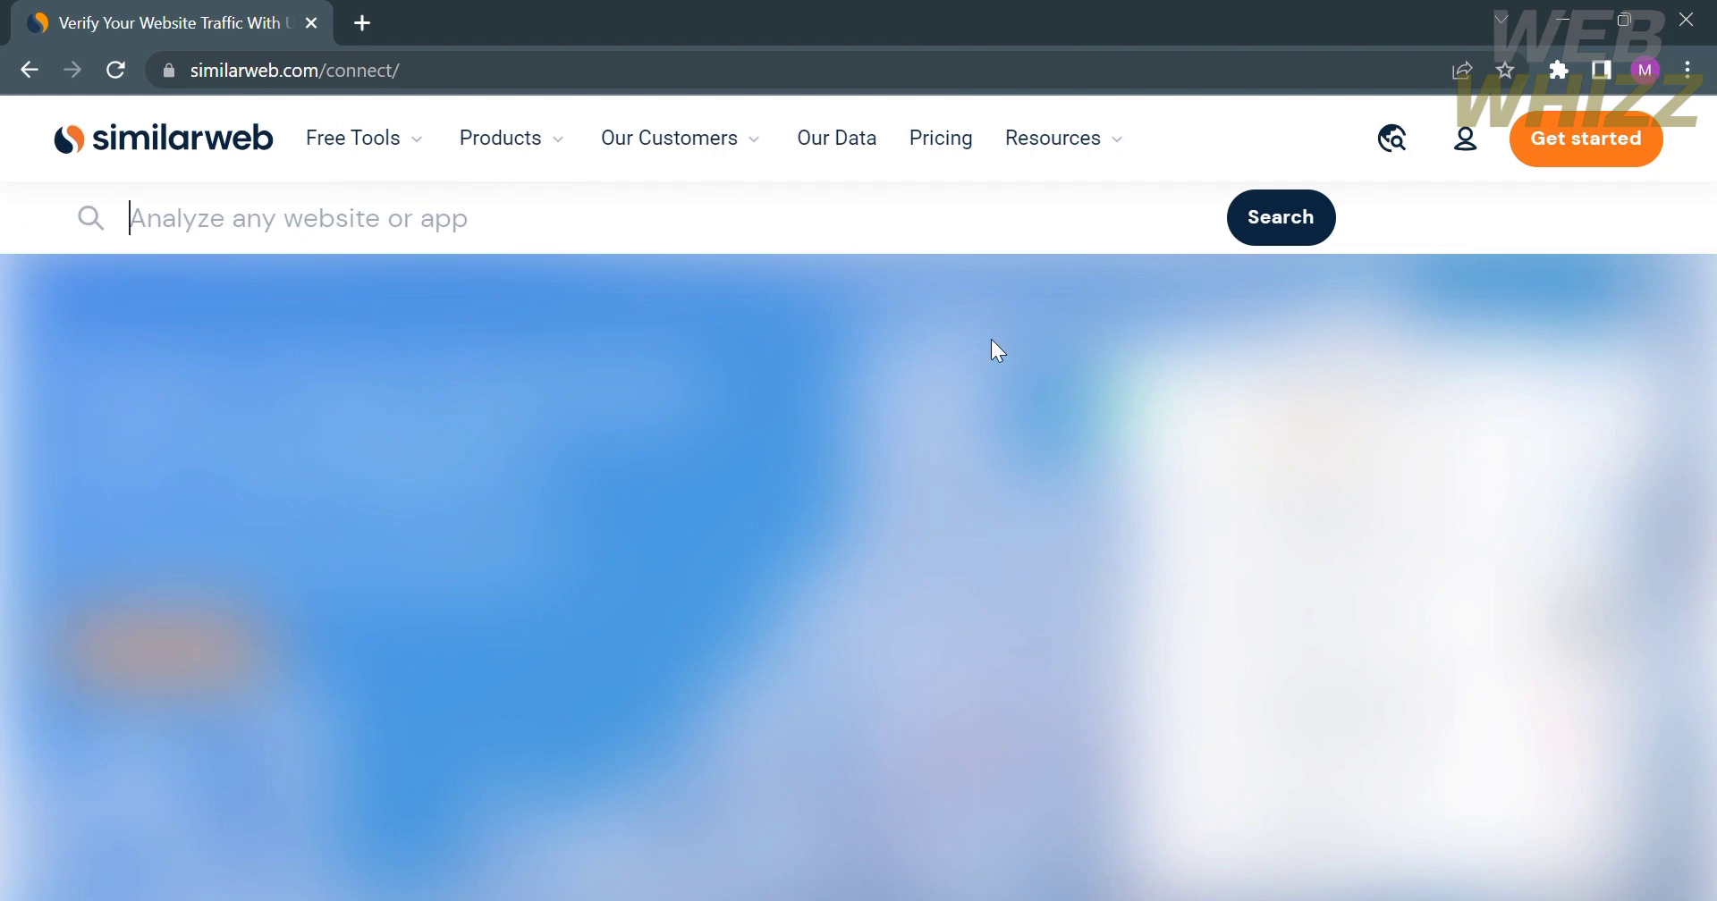
text(u)
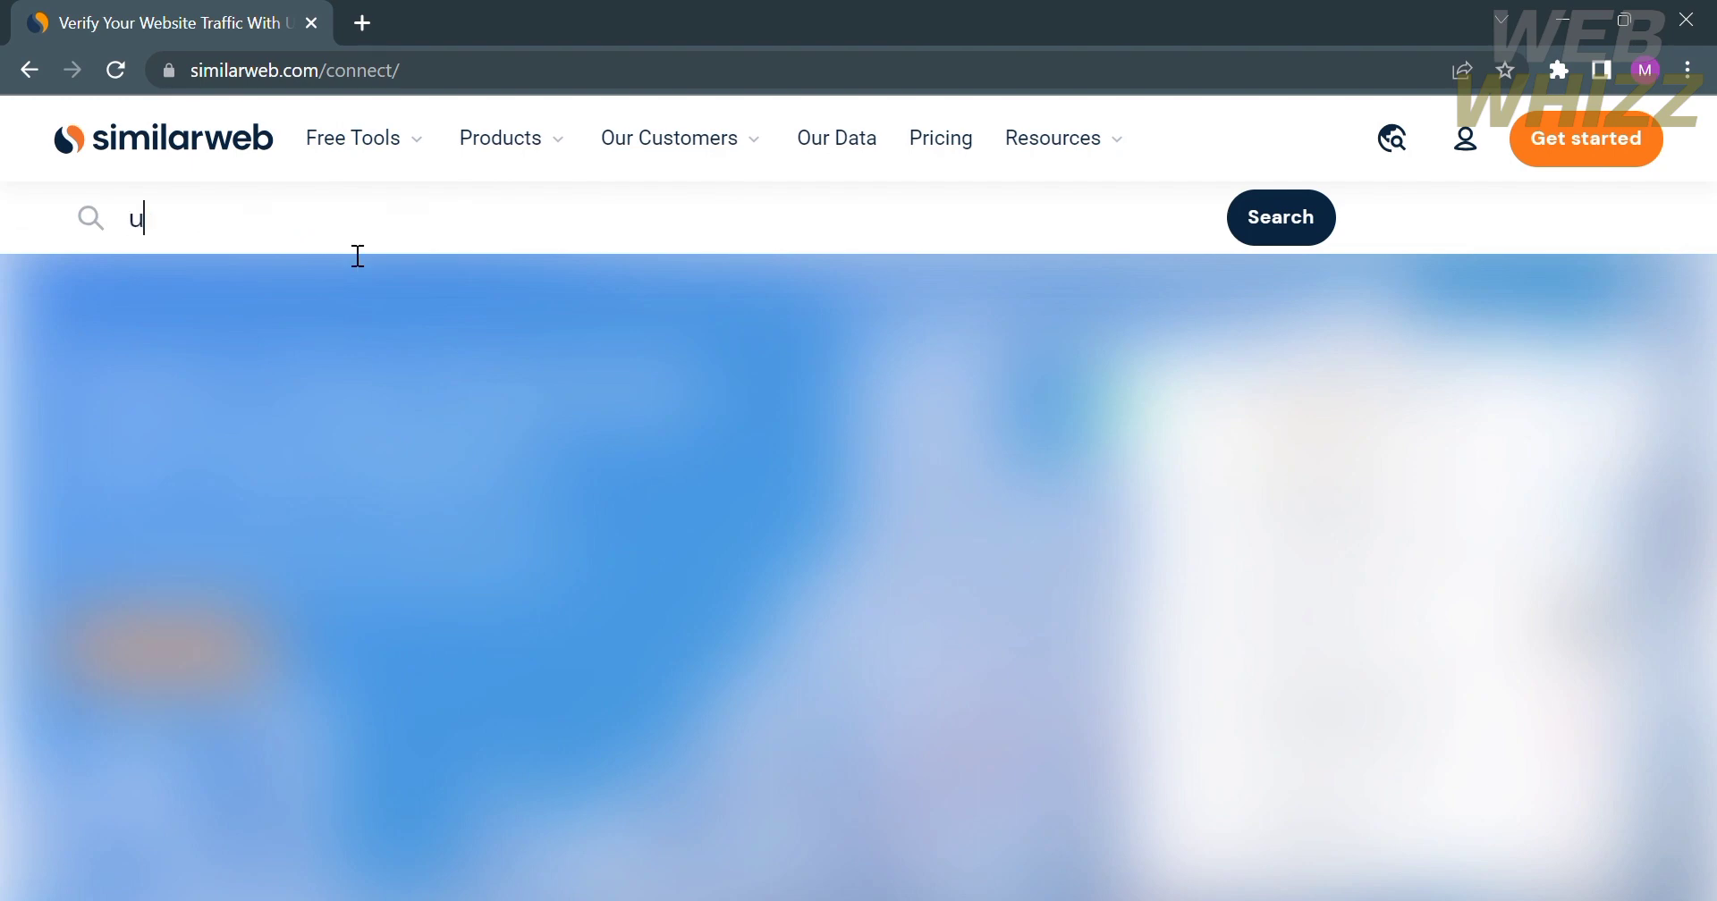
text(pwor)
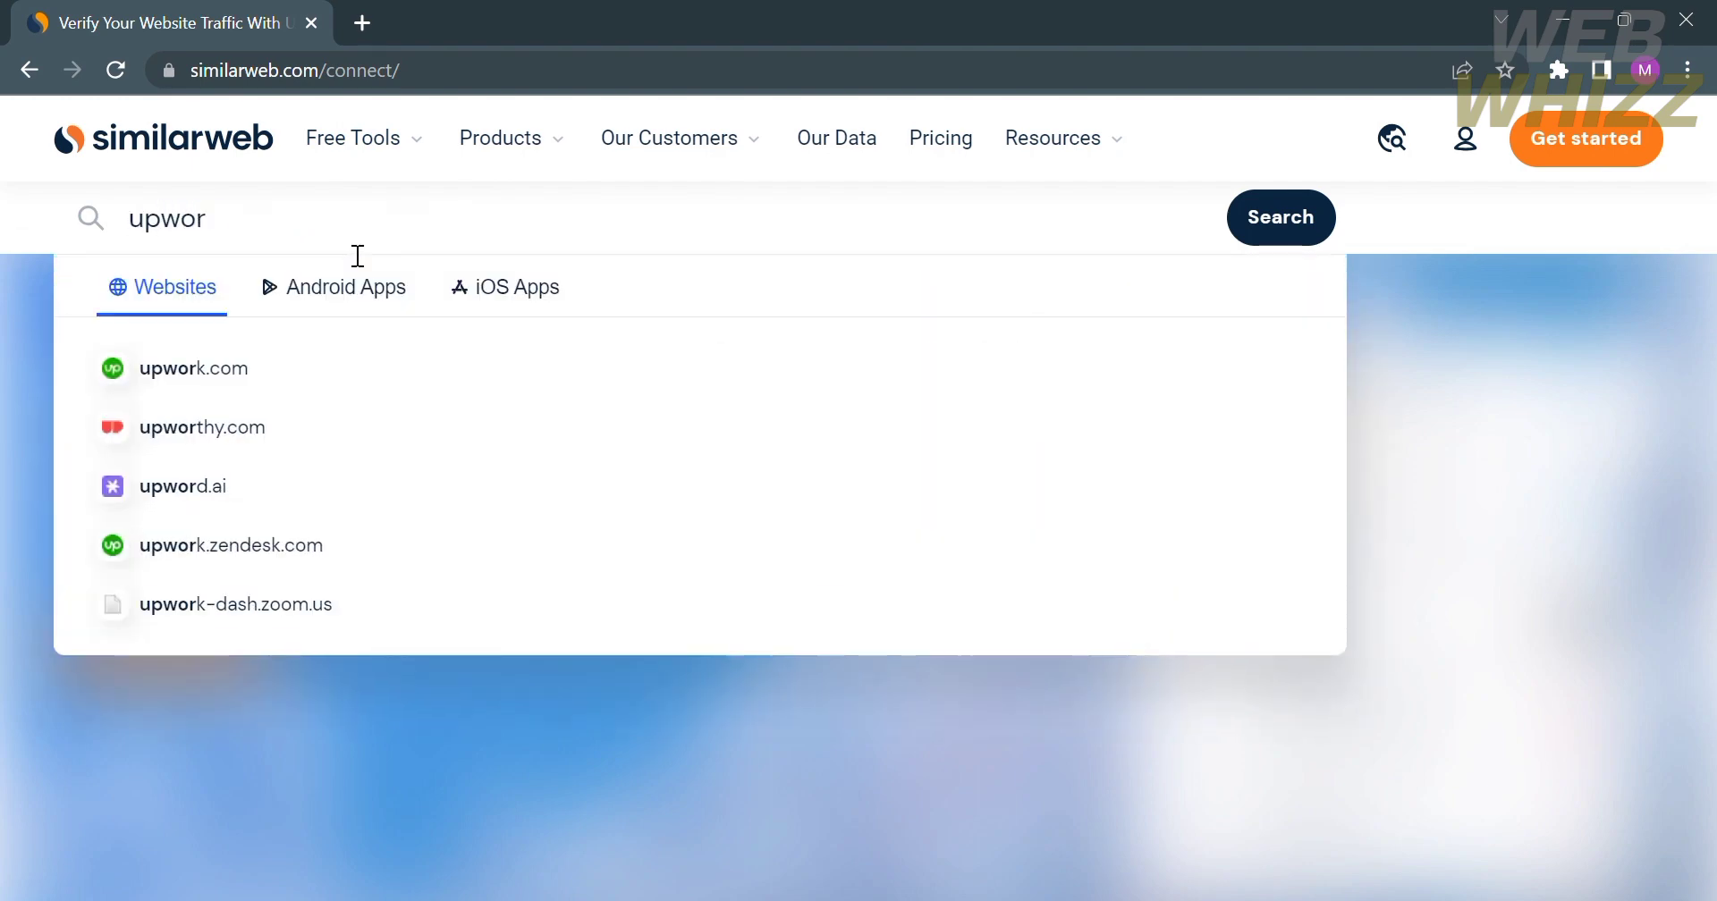
text(k)
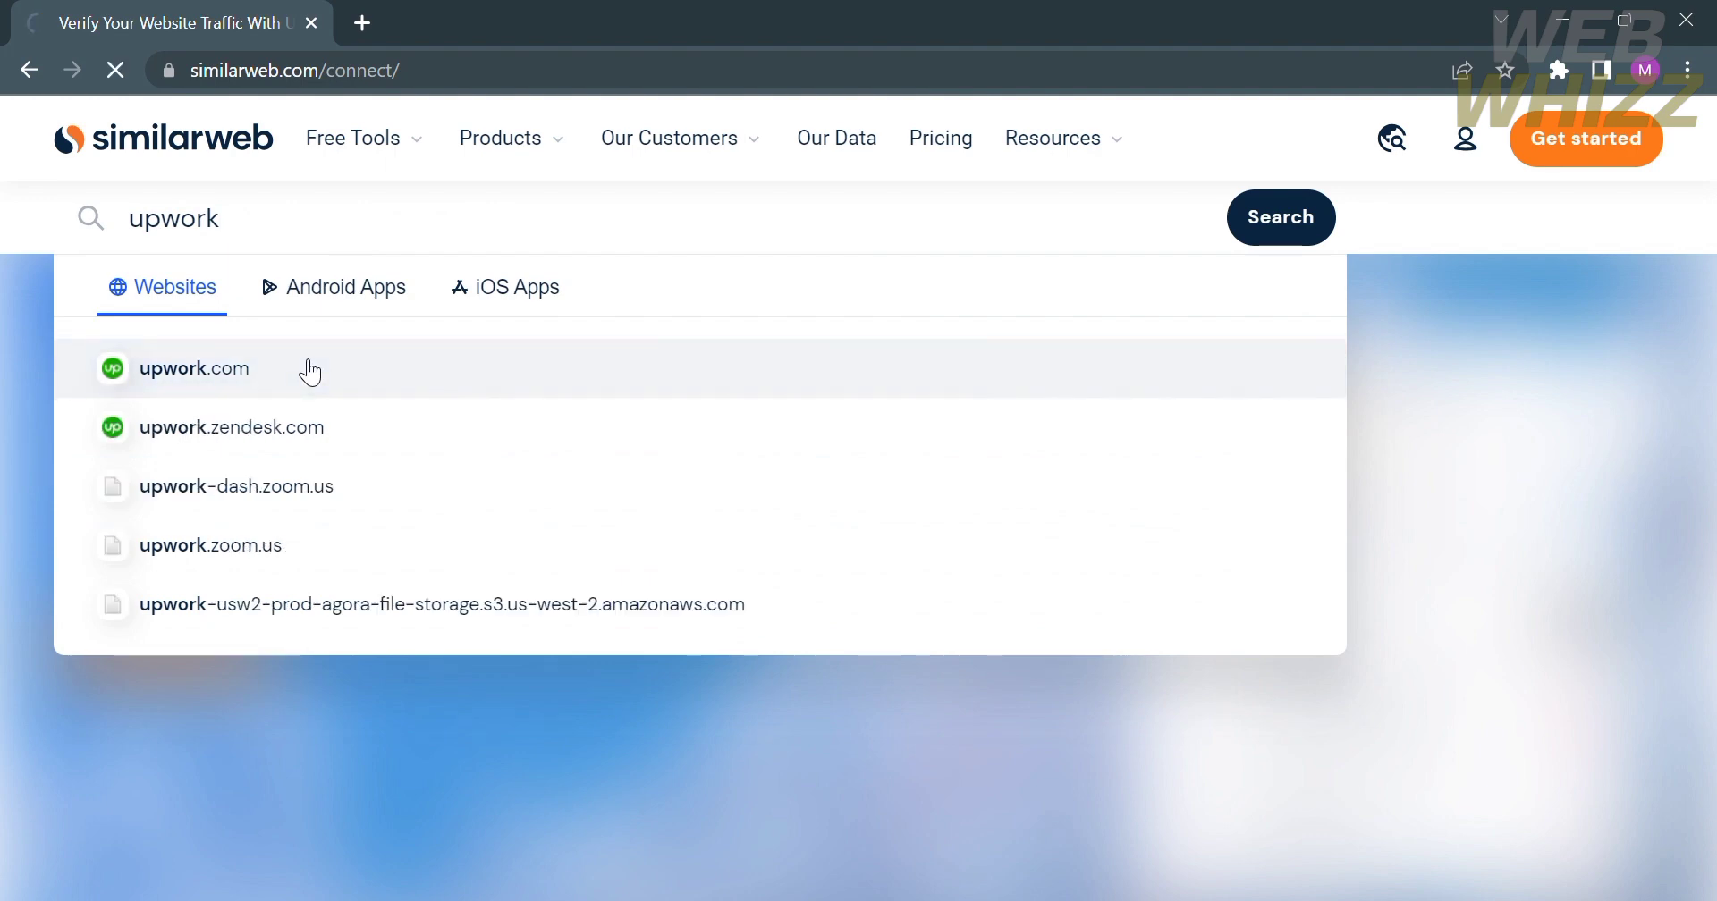
click(194, 369)
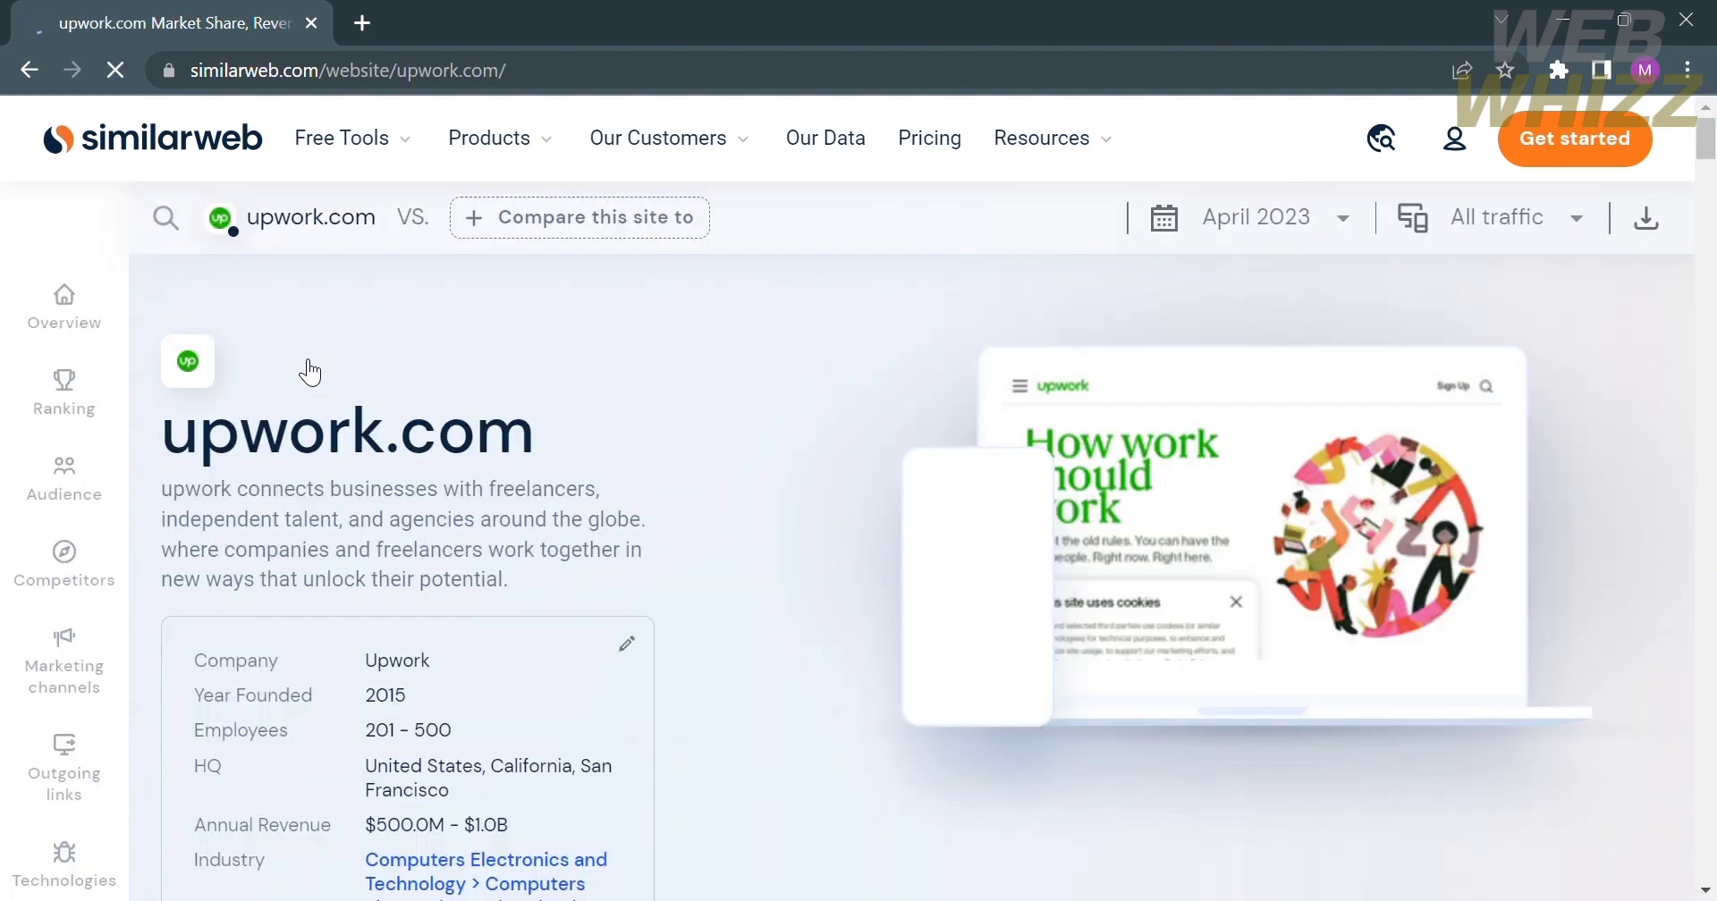
click(64, 306)
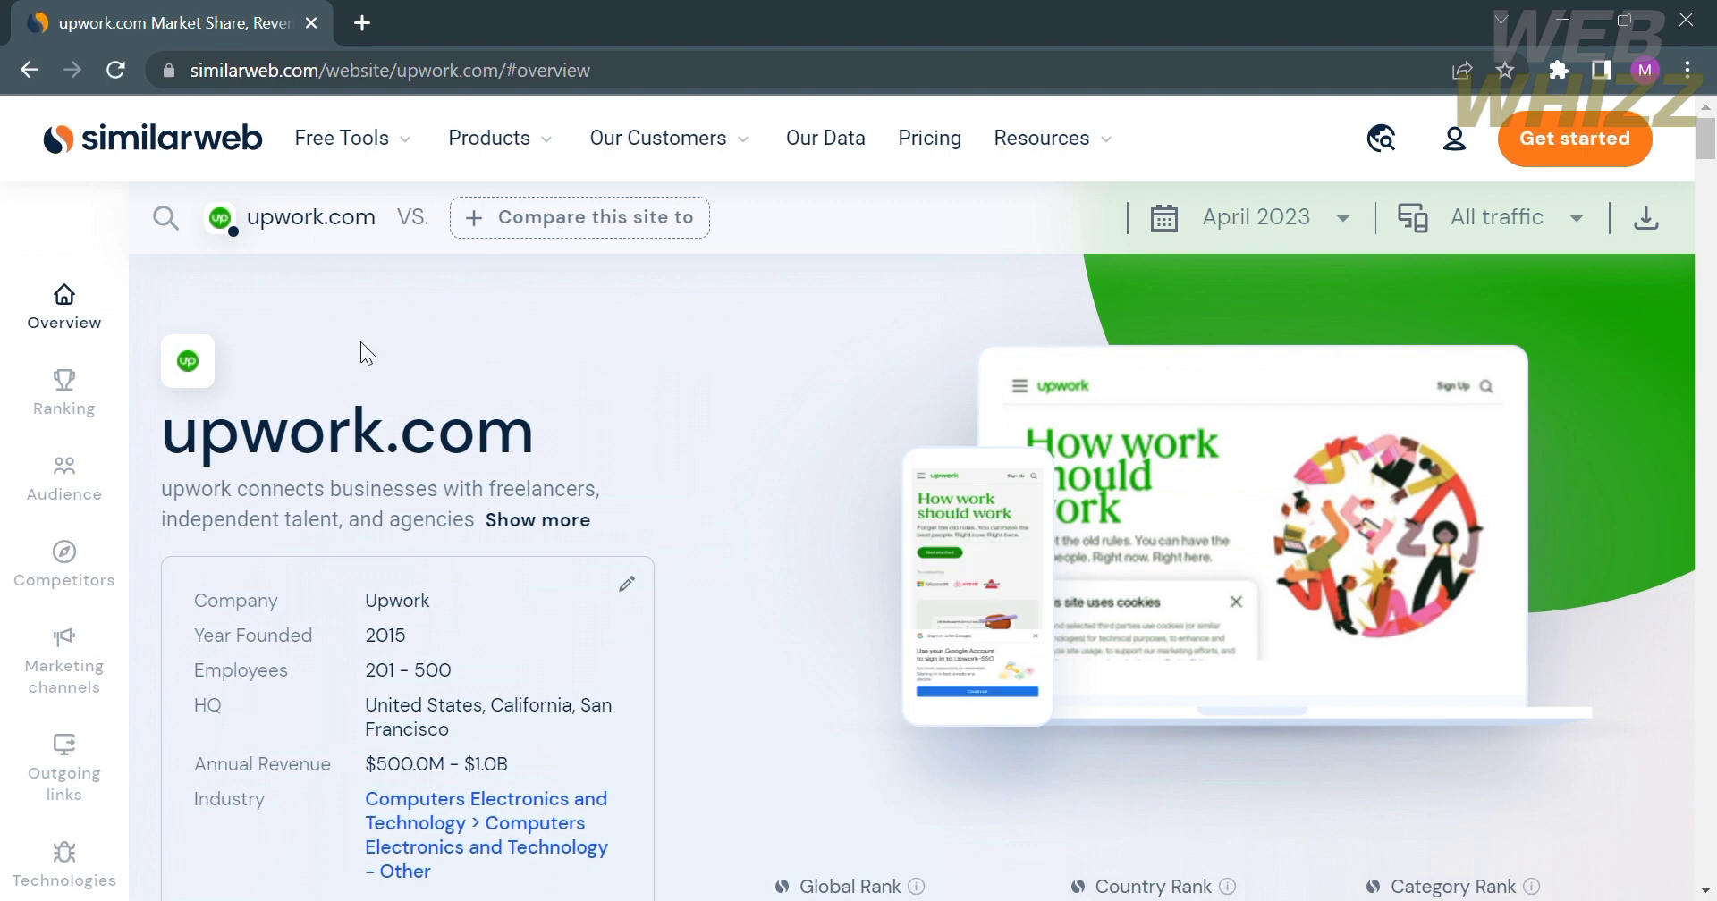
mouse_move(617, 213)
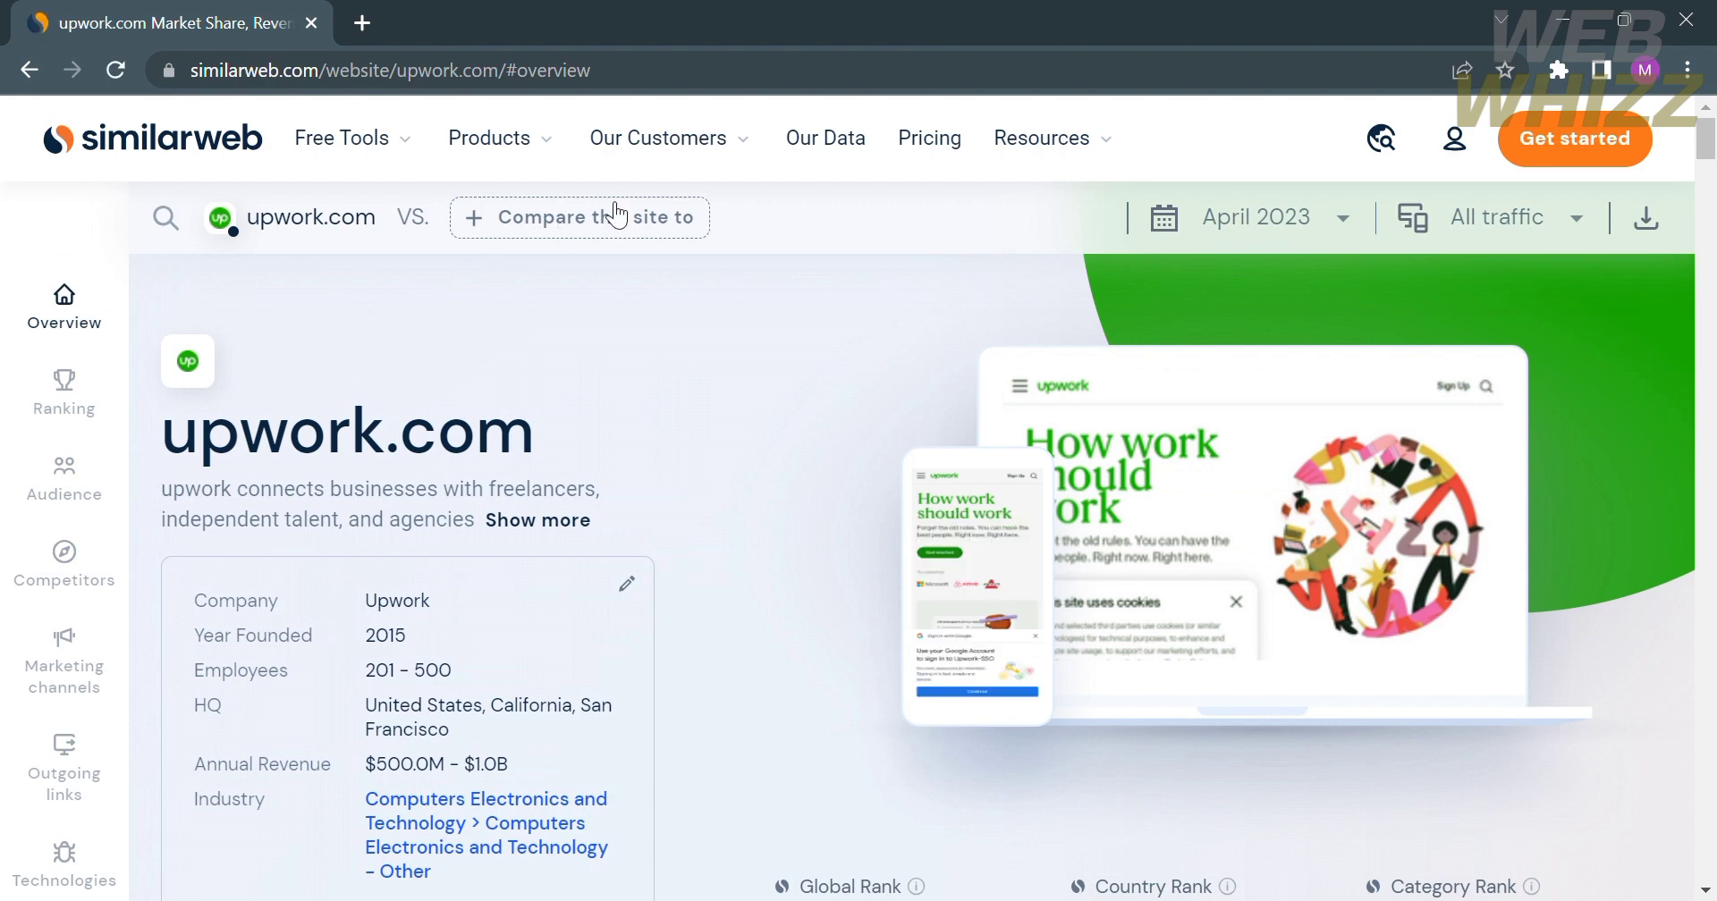
Pick fiverr.com from the compare list so upwork.com (#730) and fiverr.com (#579) load side by side.
click(579, 217)
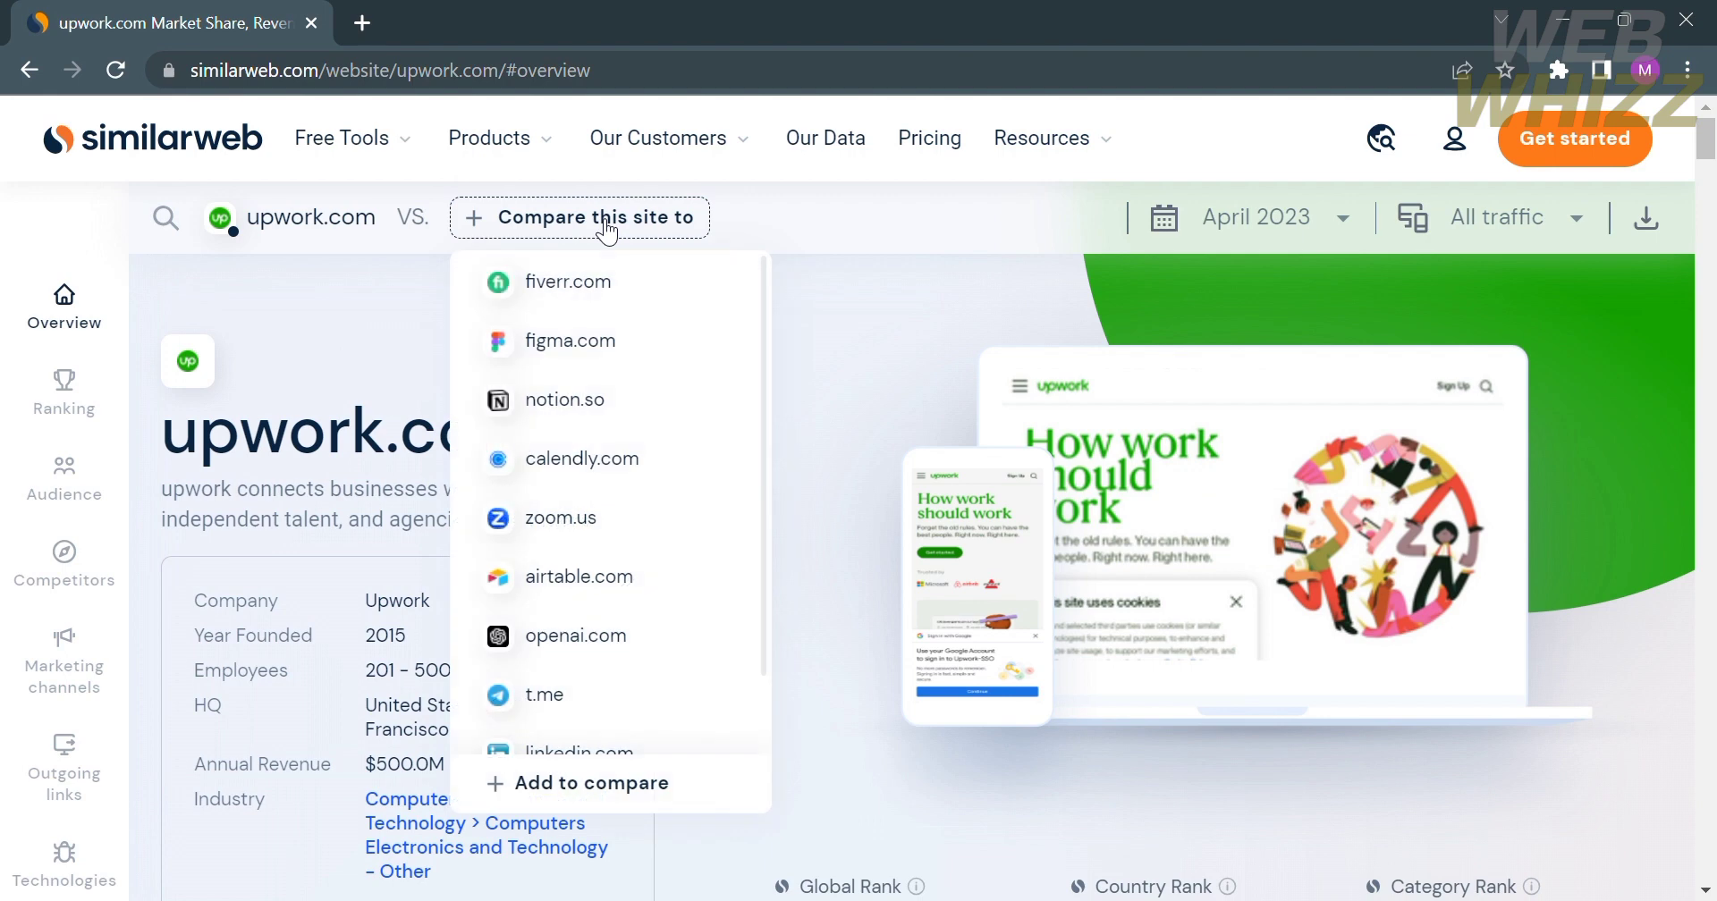
scroll(down, 3)
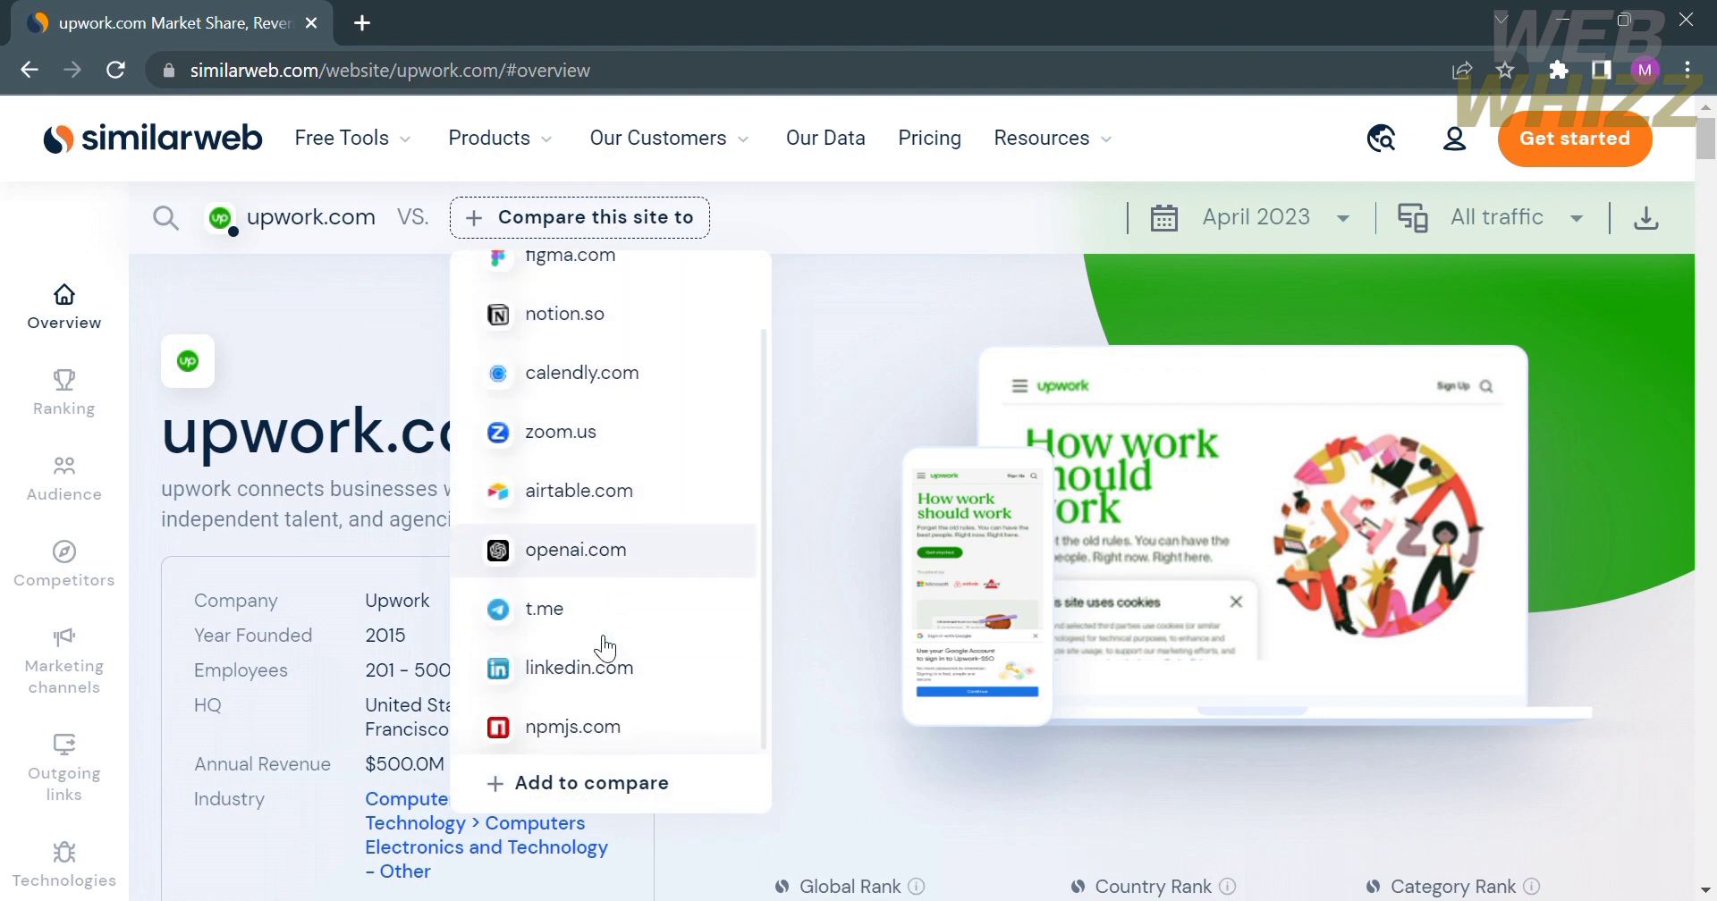
scroll(up, 3)
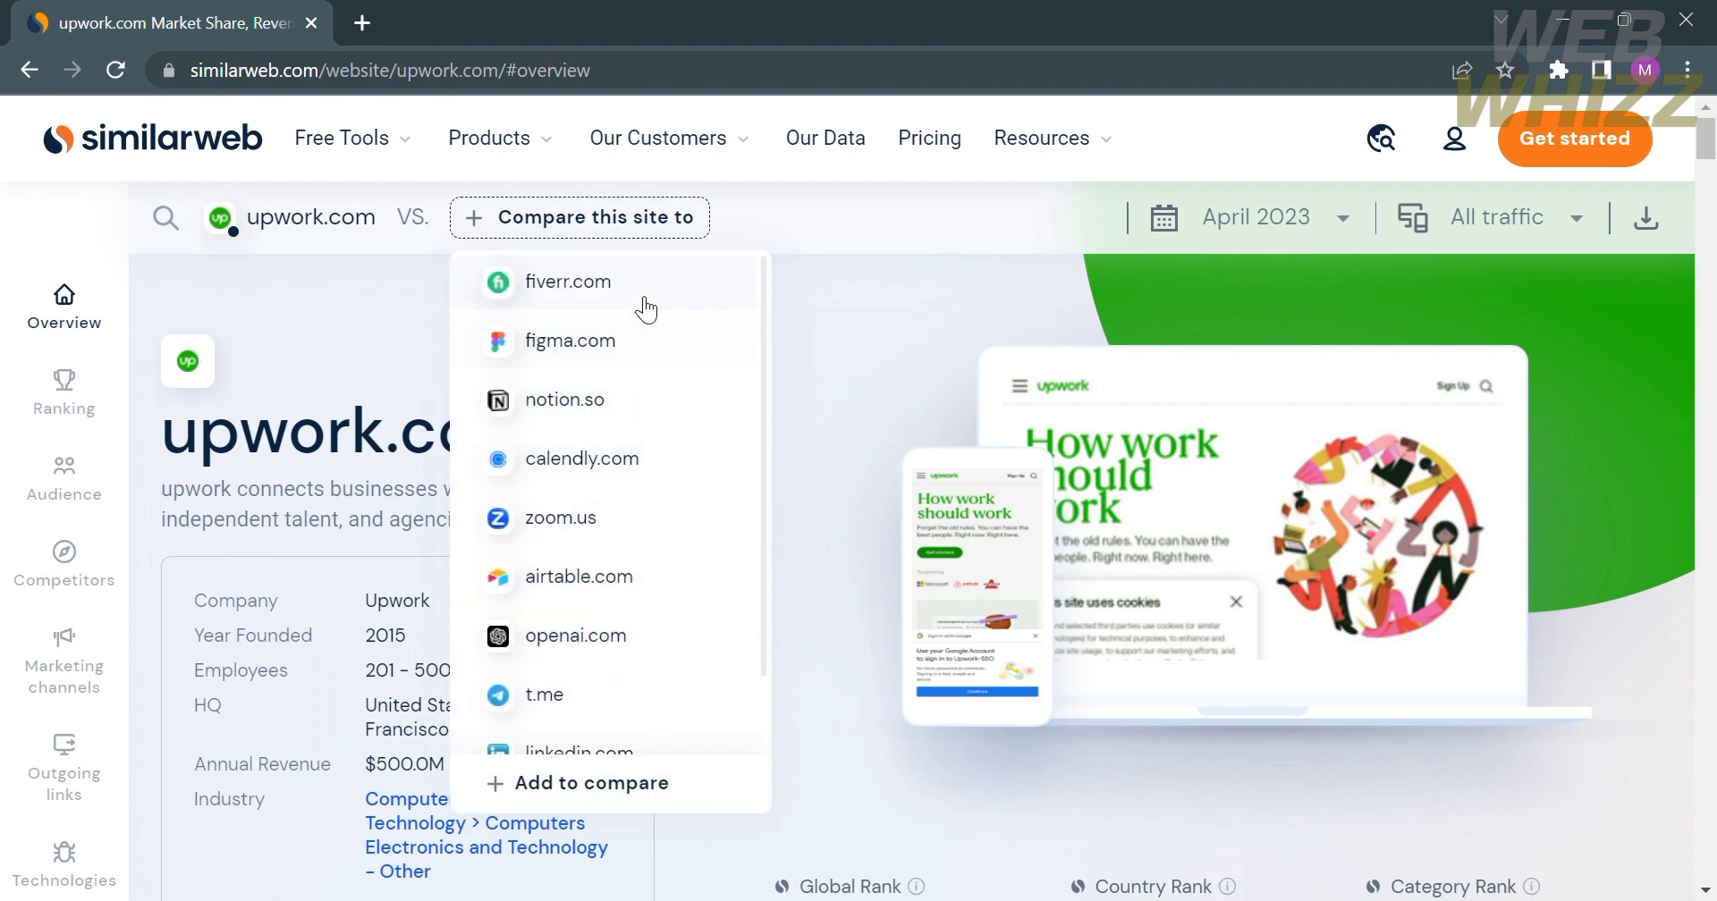
click(567, 281)
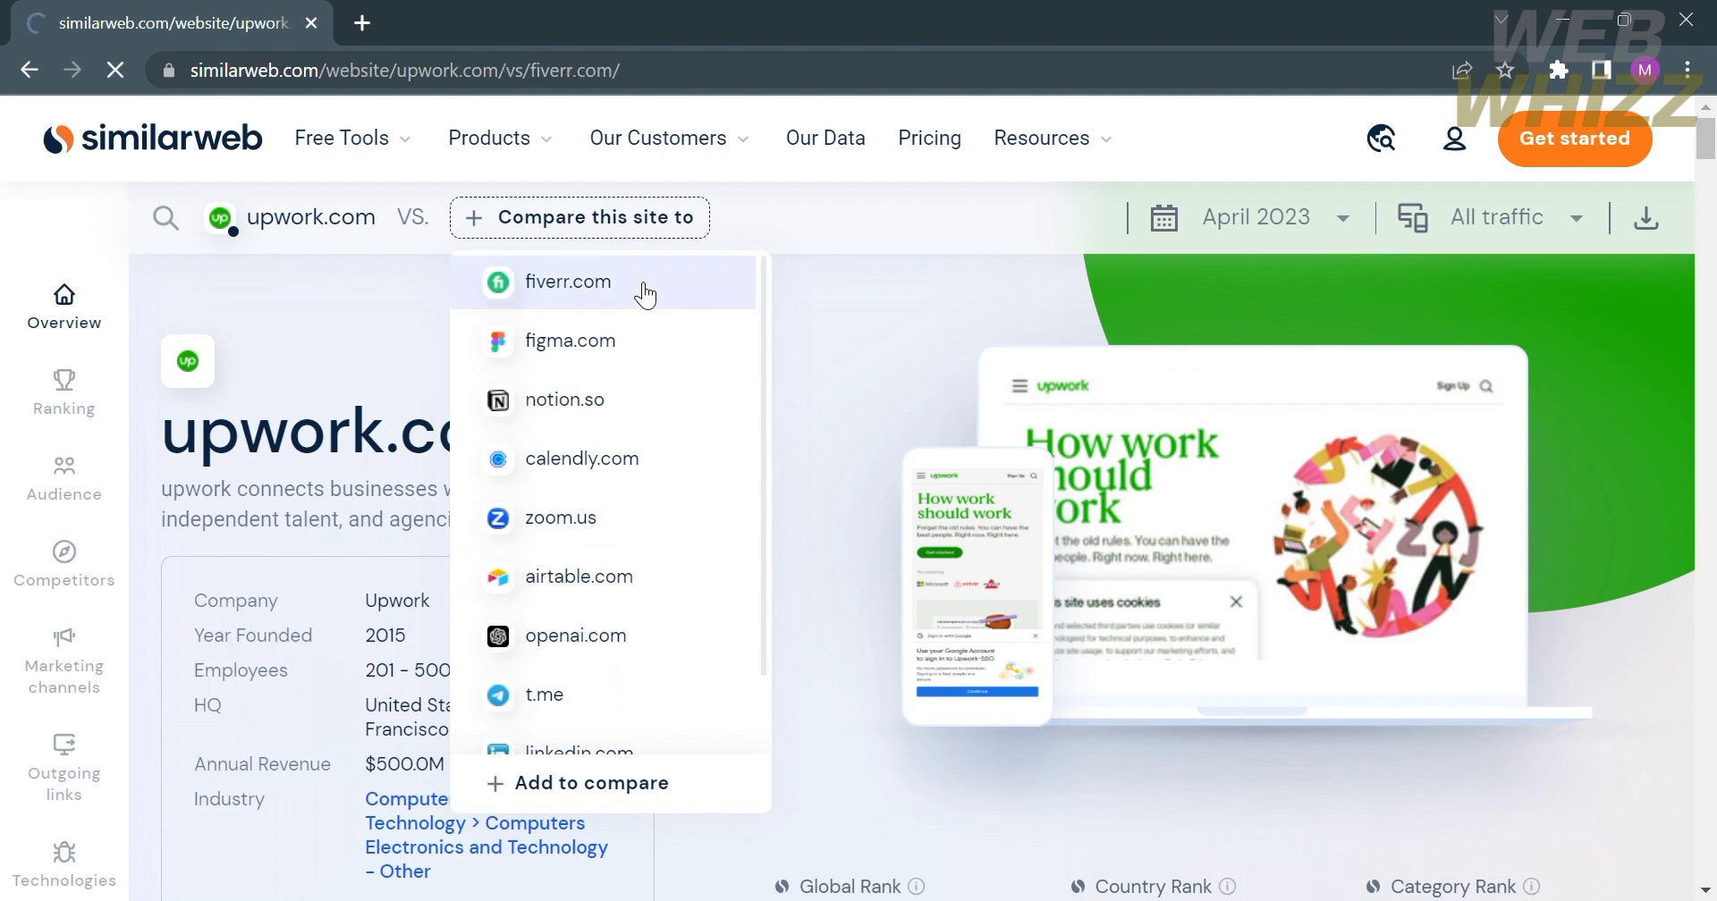
click(567, 281)
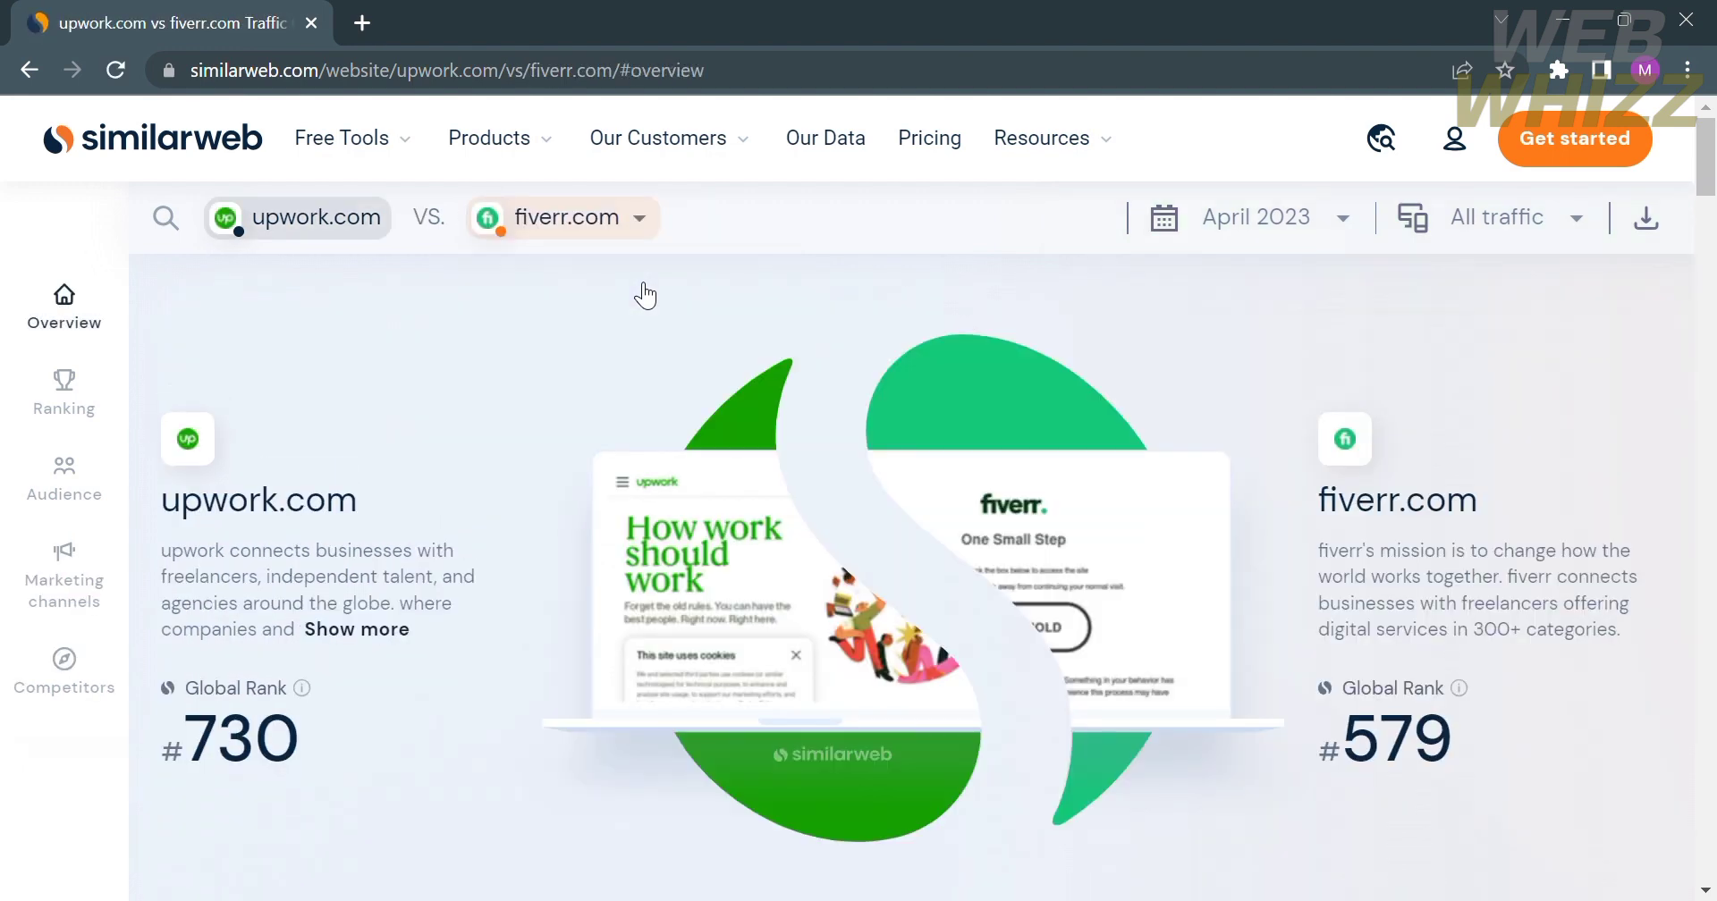
mouse_move(1007, 676)
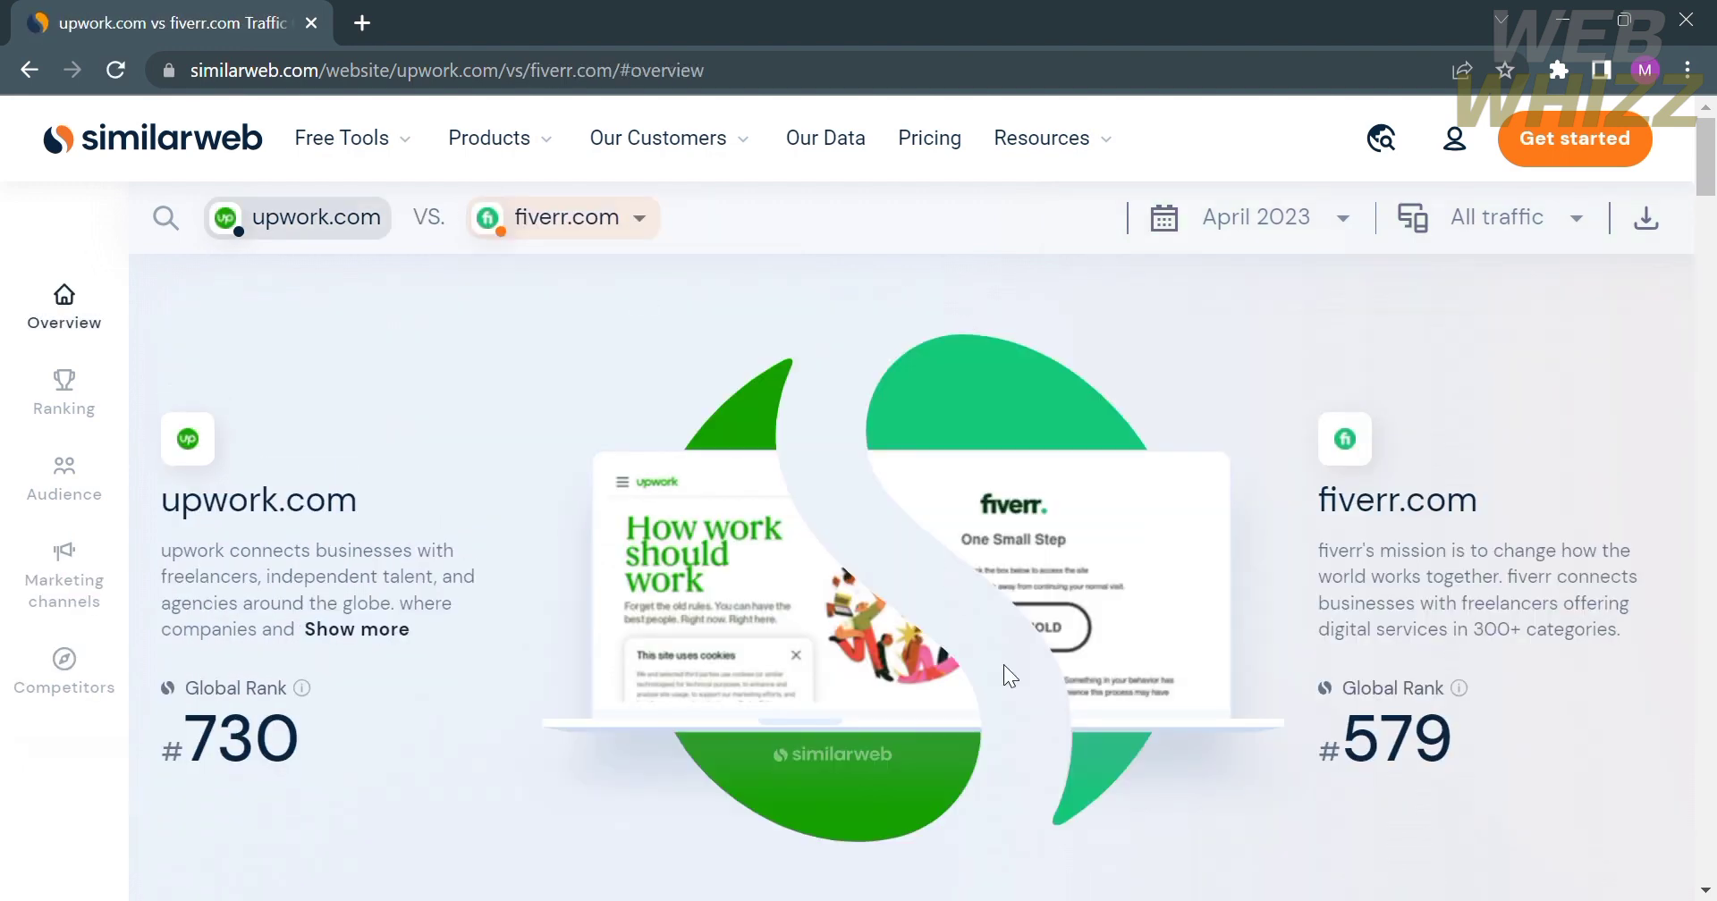
mouse_move(242, 676)
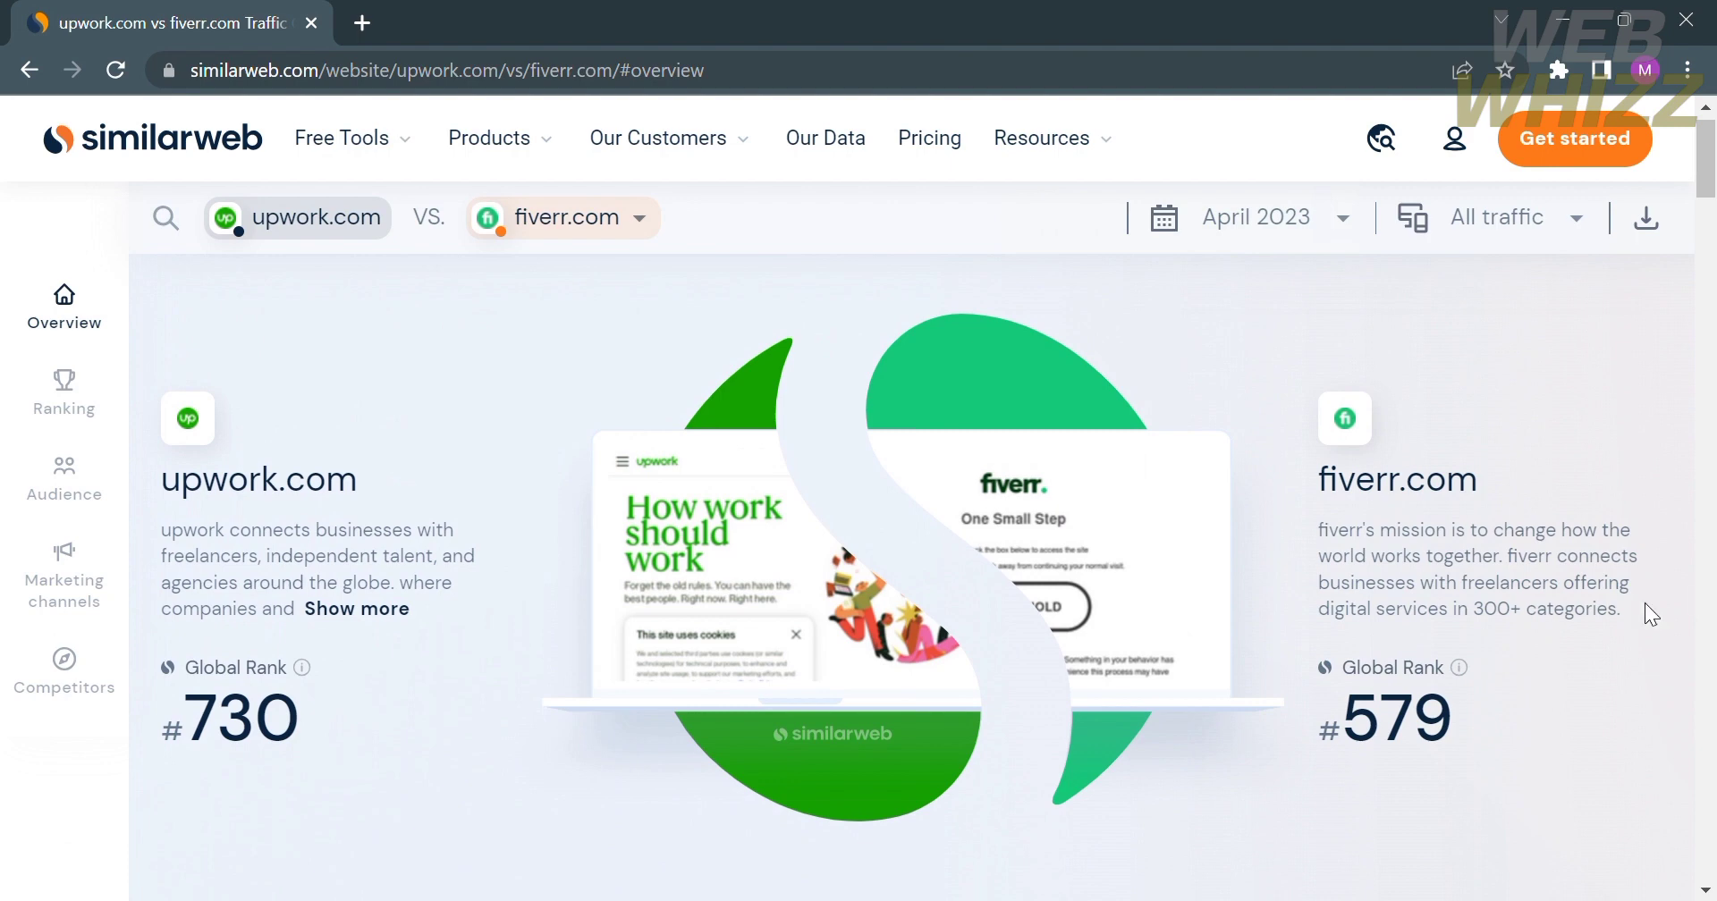
mouse_move(1431, 758)
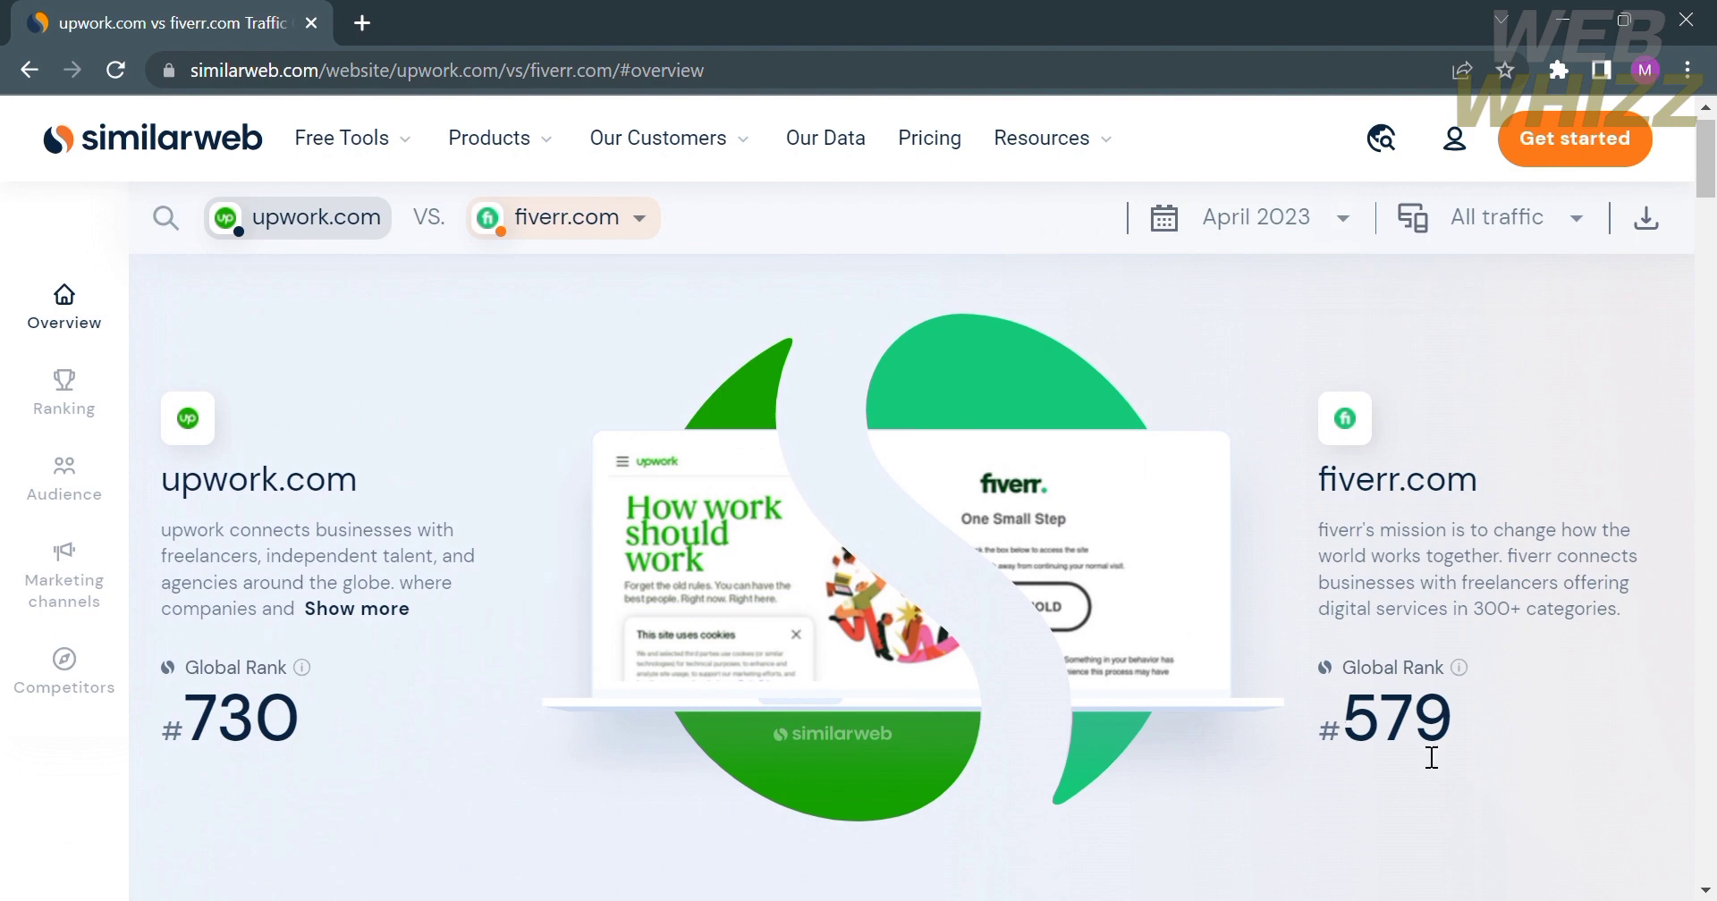
mouse_move(1319, 606)
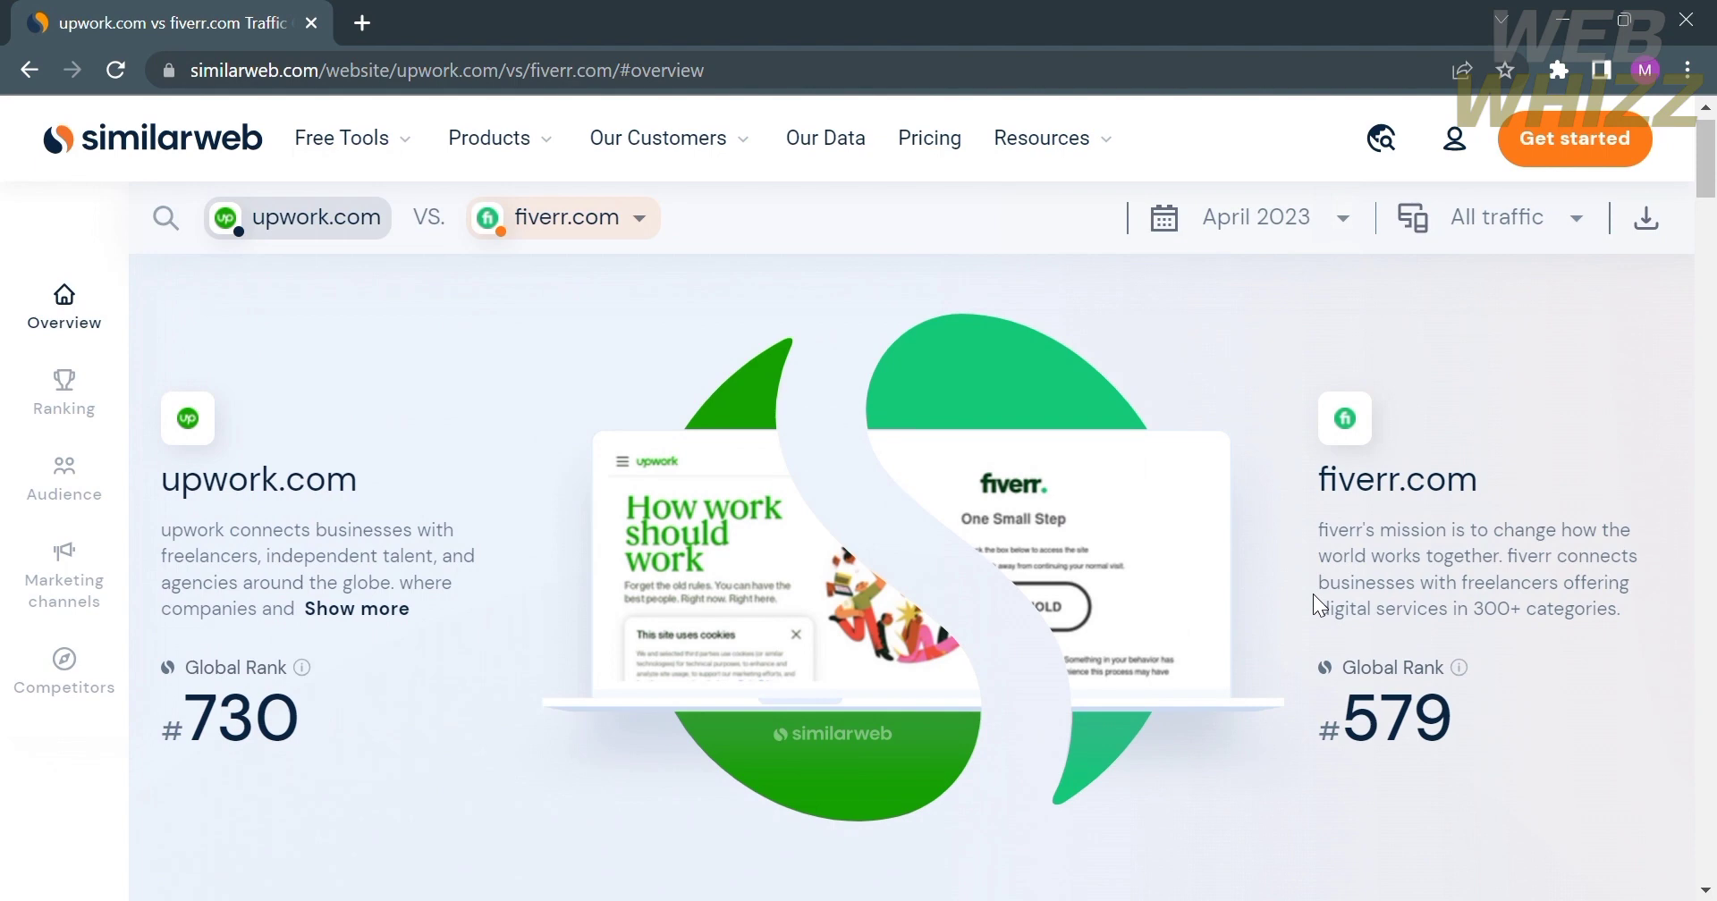
mouse_move(1484, 584)
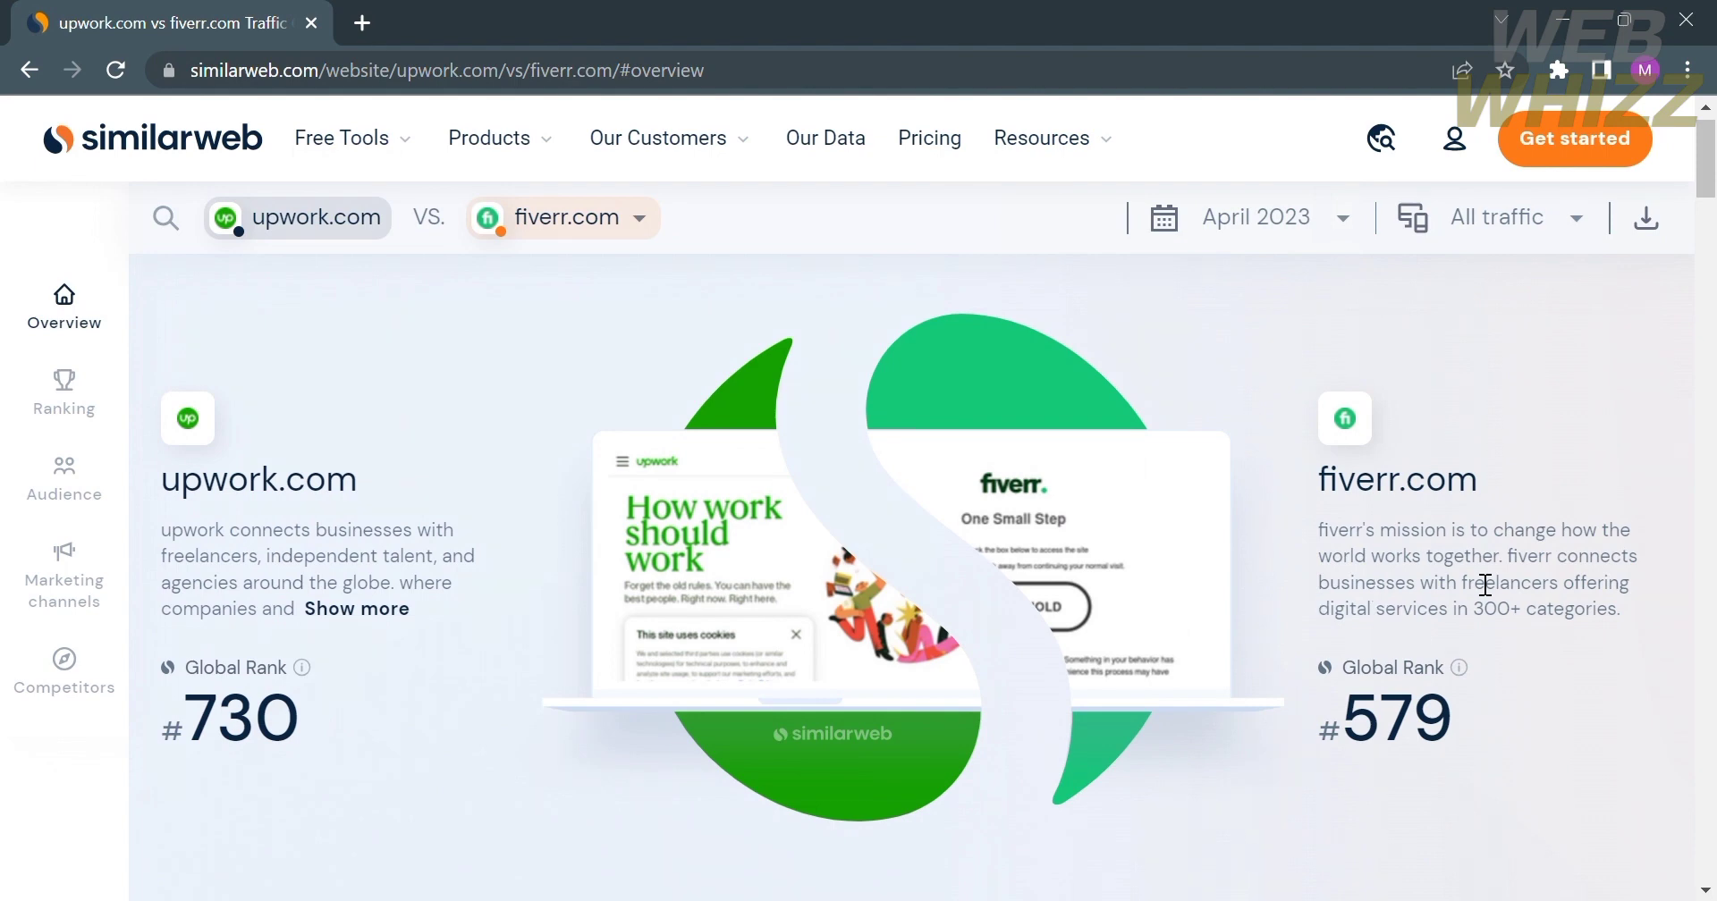
scroll(down, 3)
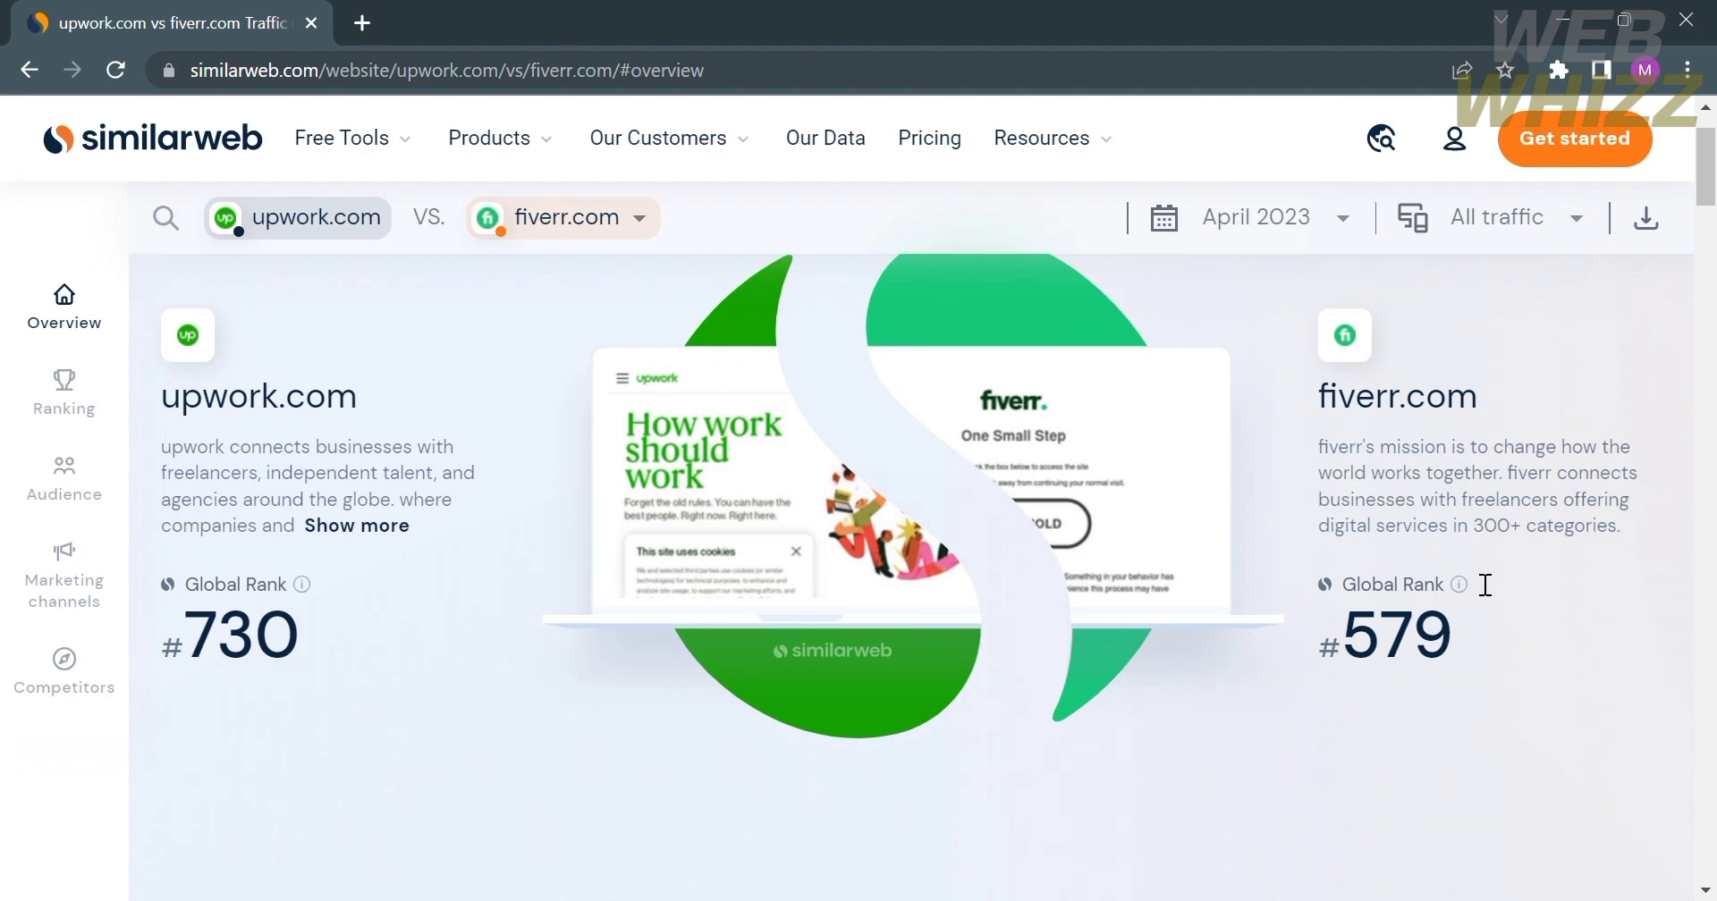
Review the Ranking and Traffic and Engagement sections of the comparison.
scroll(down, 3)
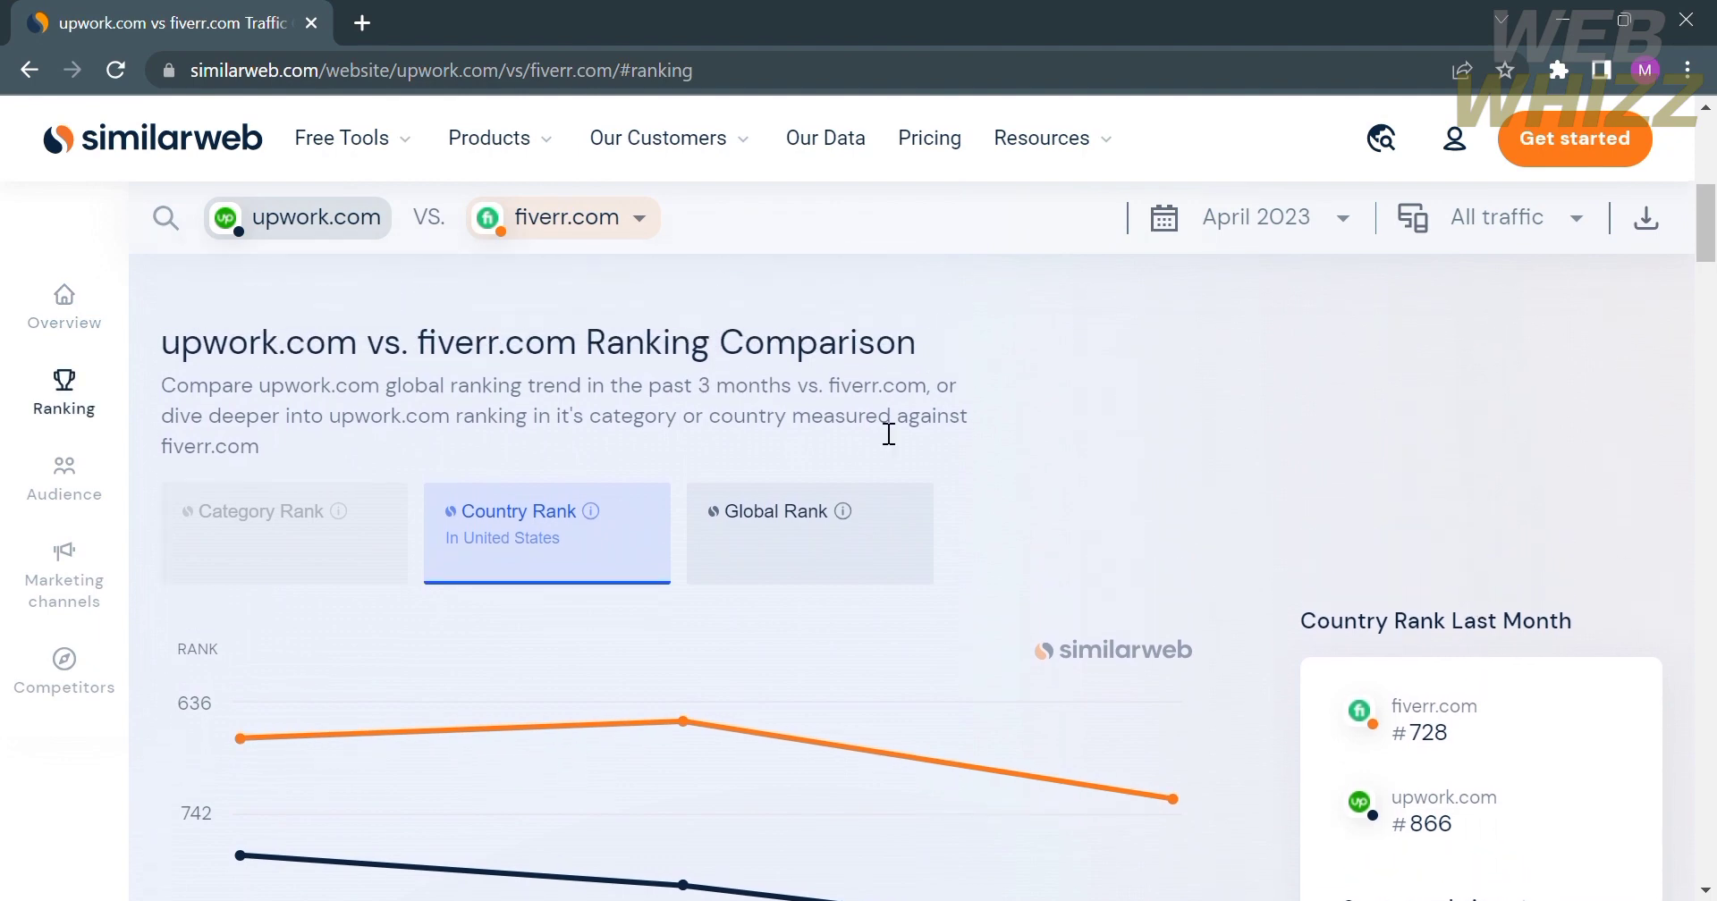
mouse_move(742, 537)
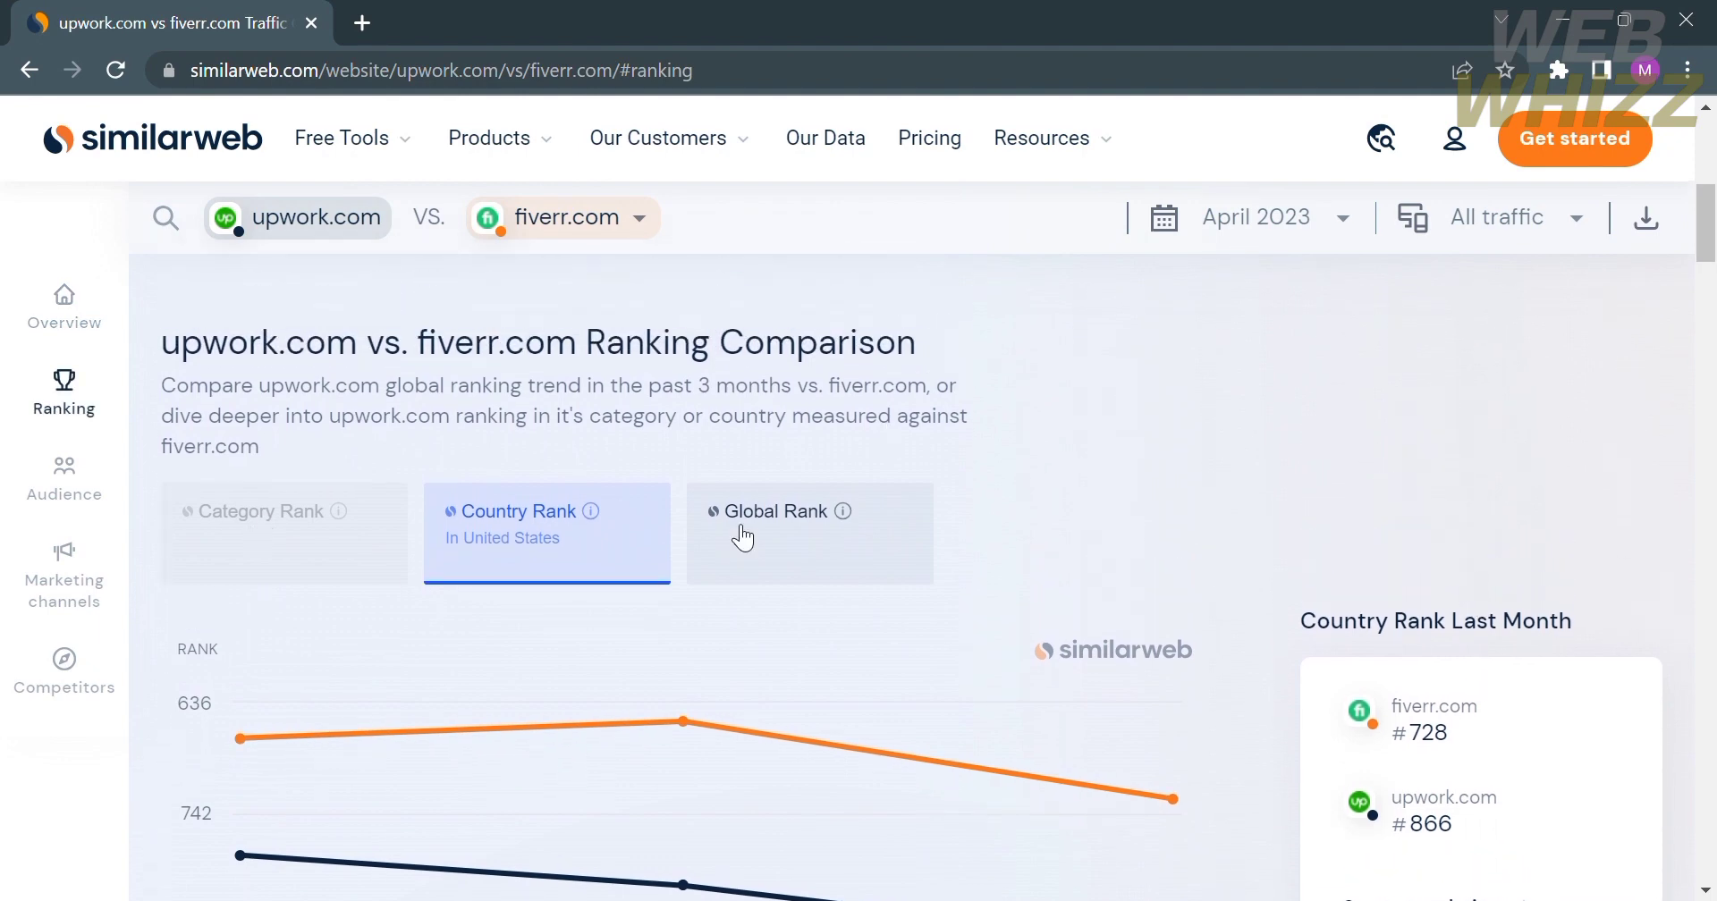
scroll(down, 3)
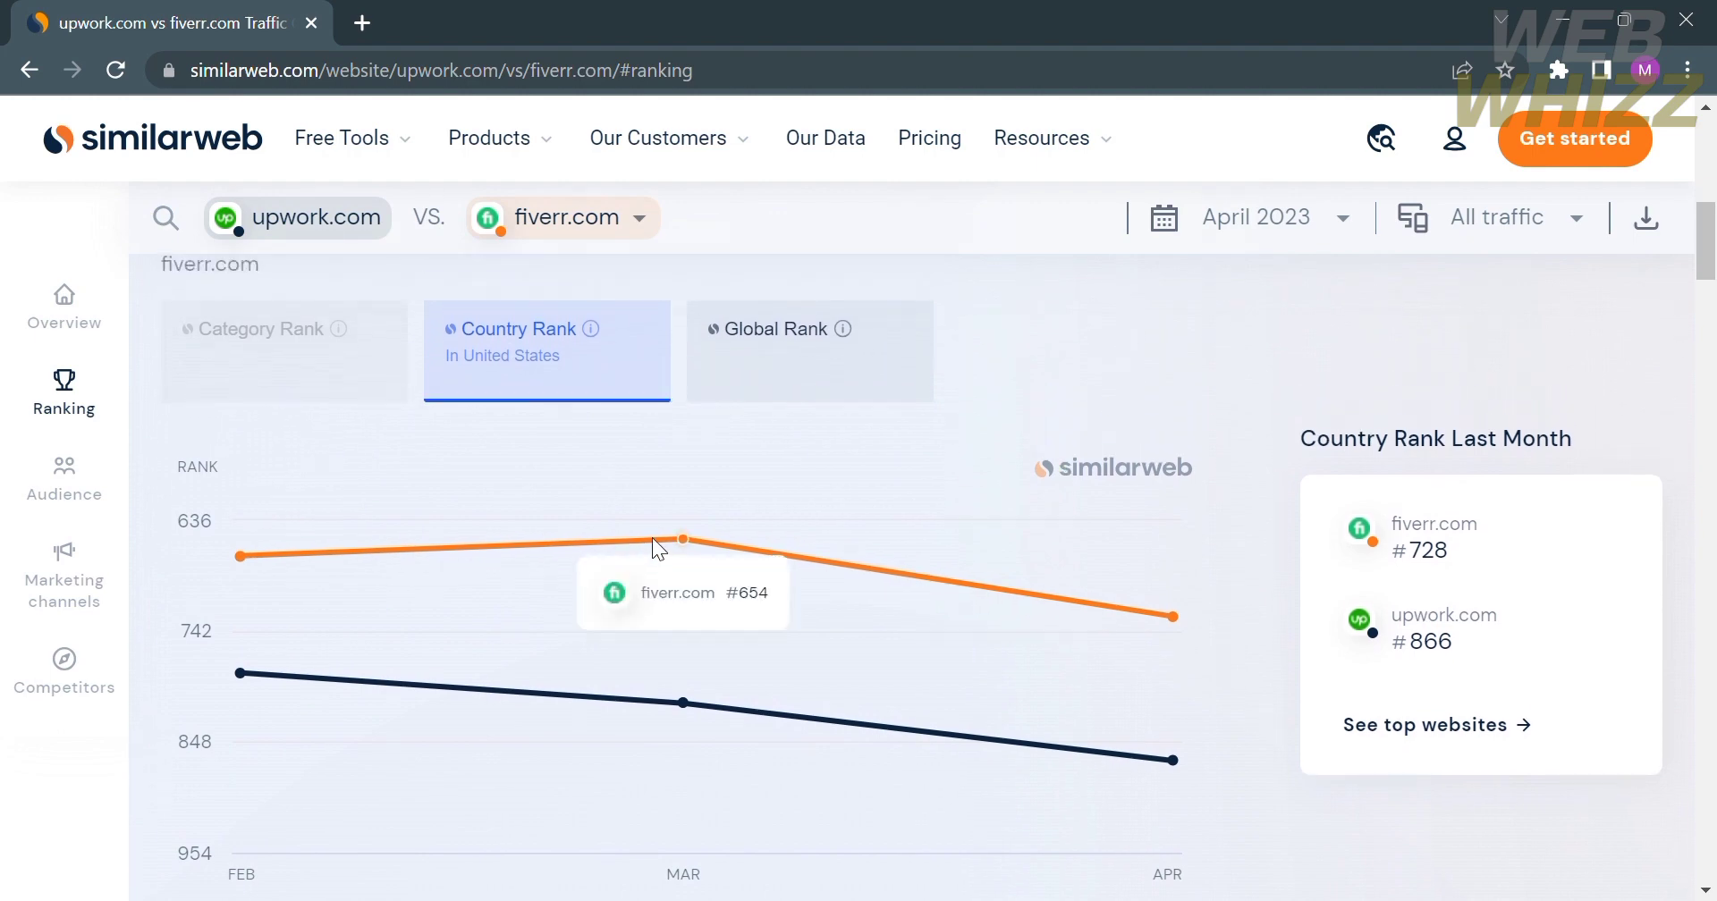
scroll(down, 3)
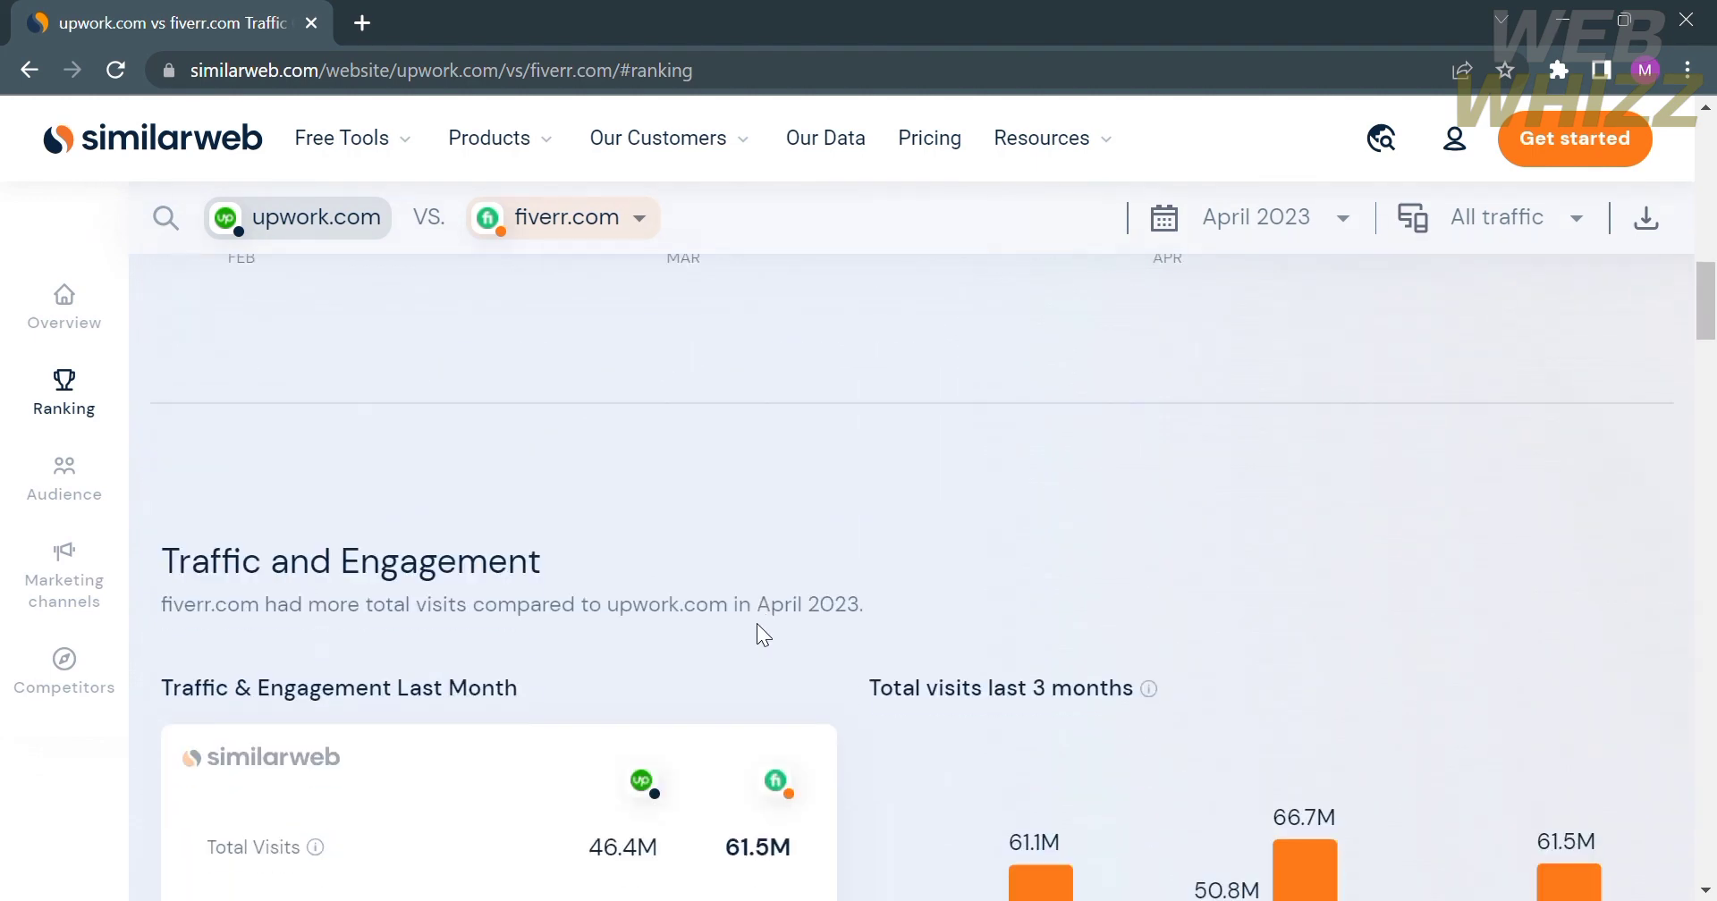
scroll(down, 3)
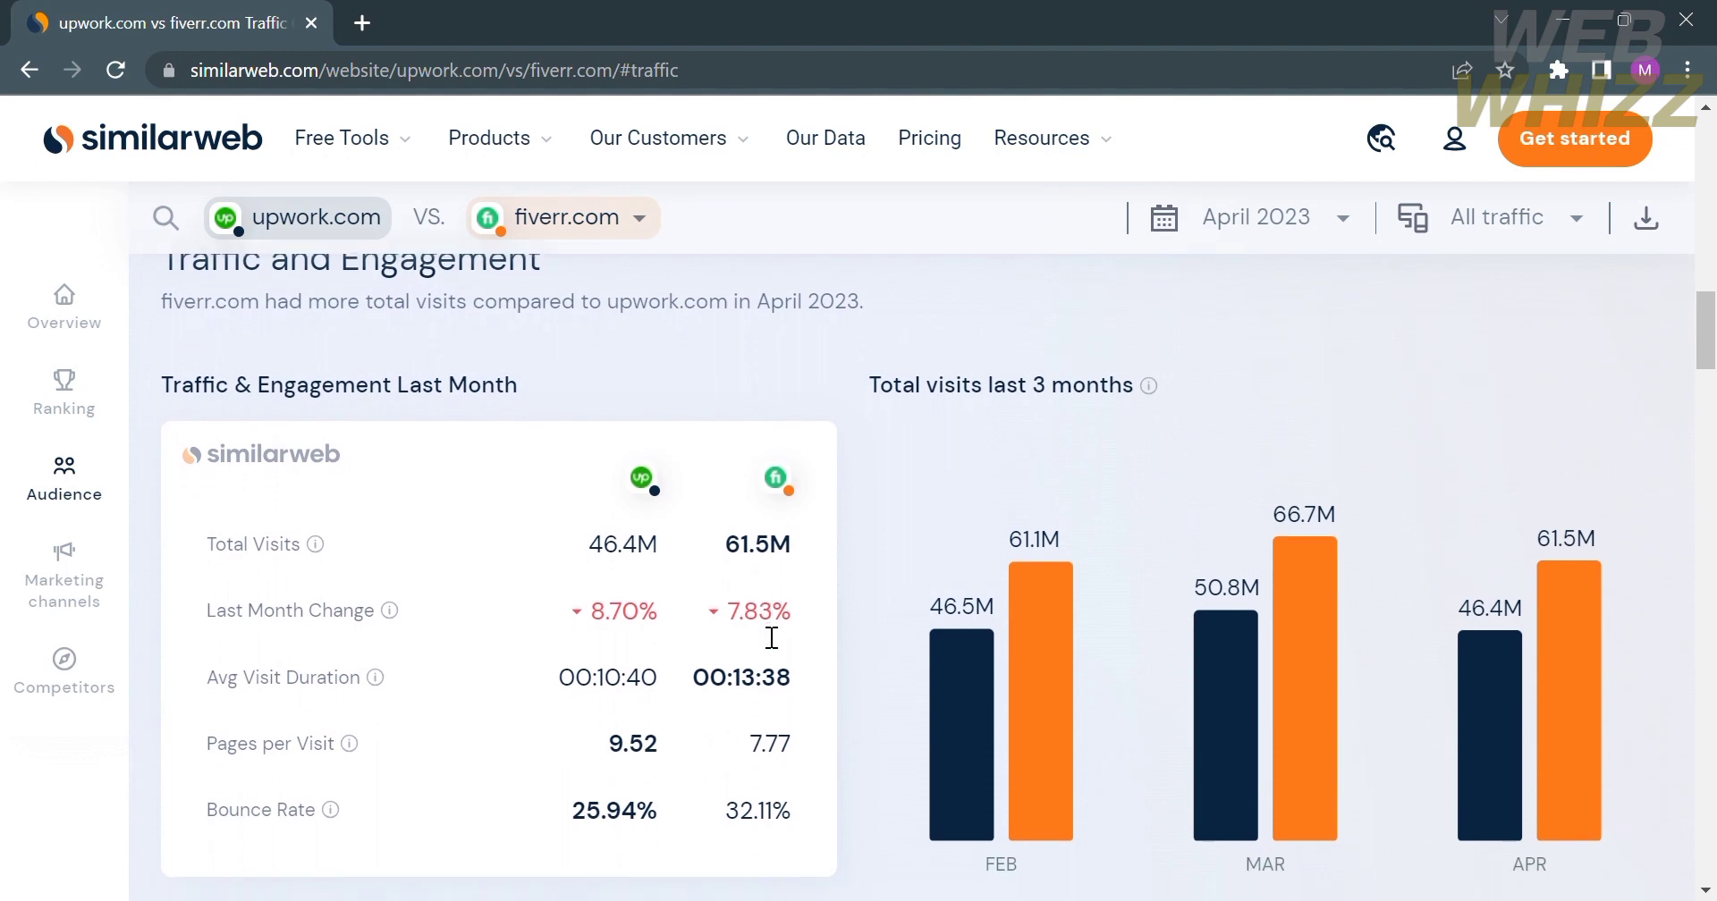
scroll(up, 3)
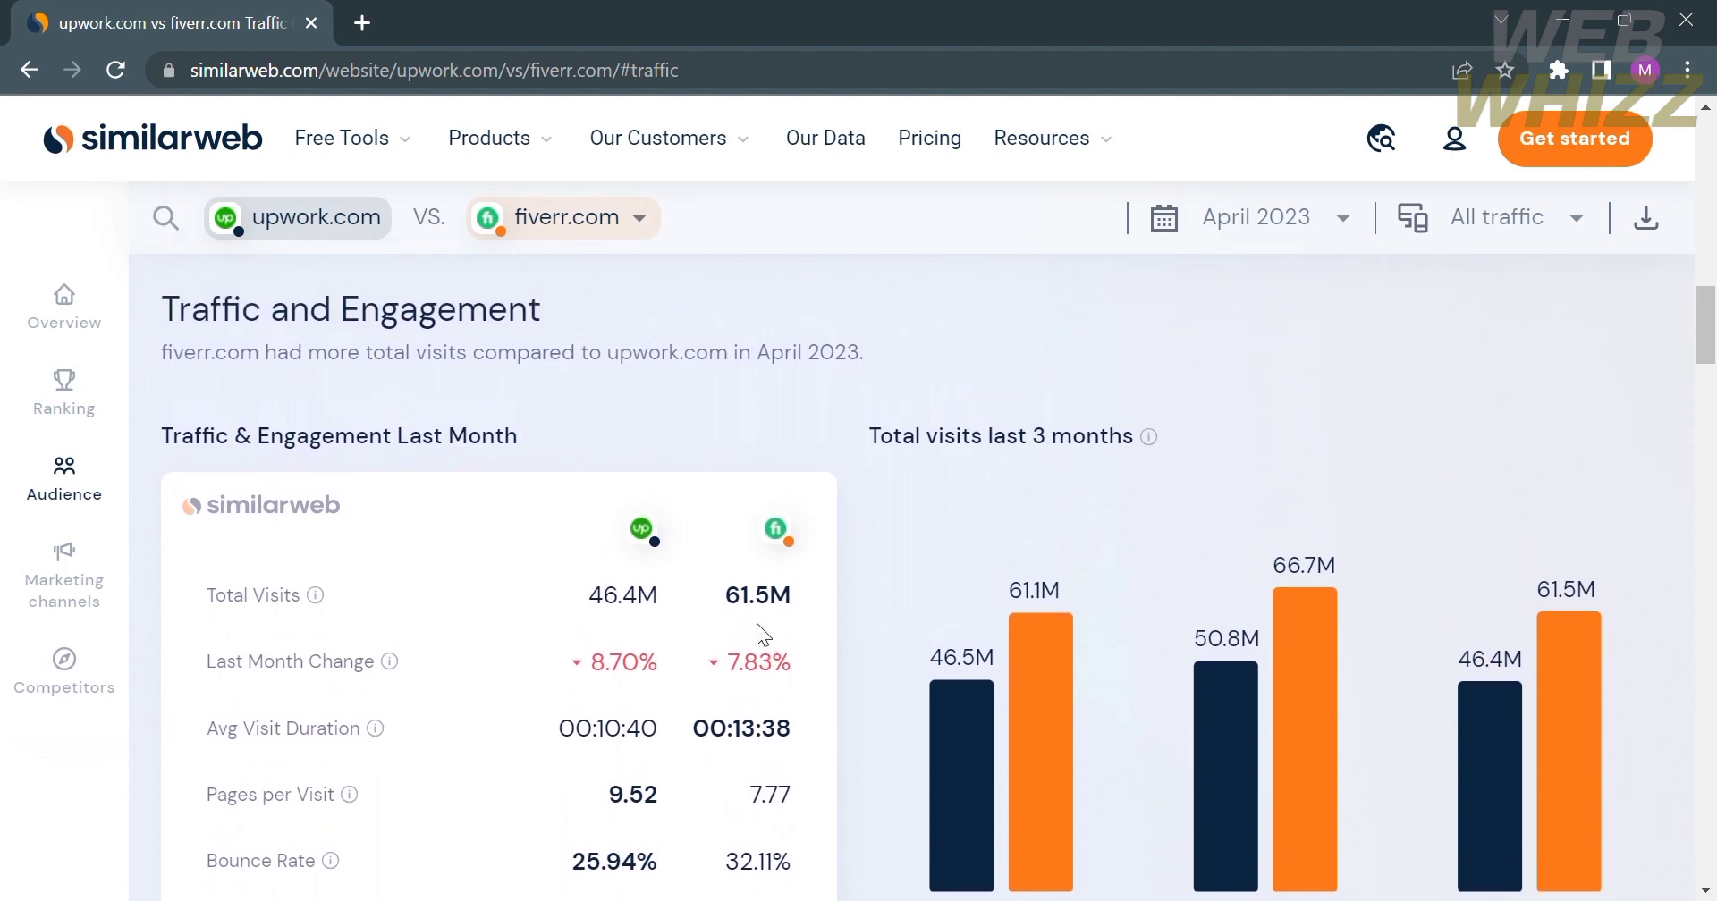
mouse_move(628, 389)
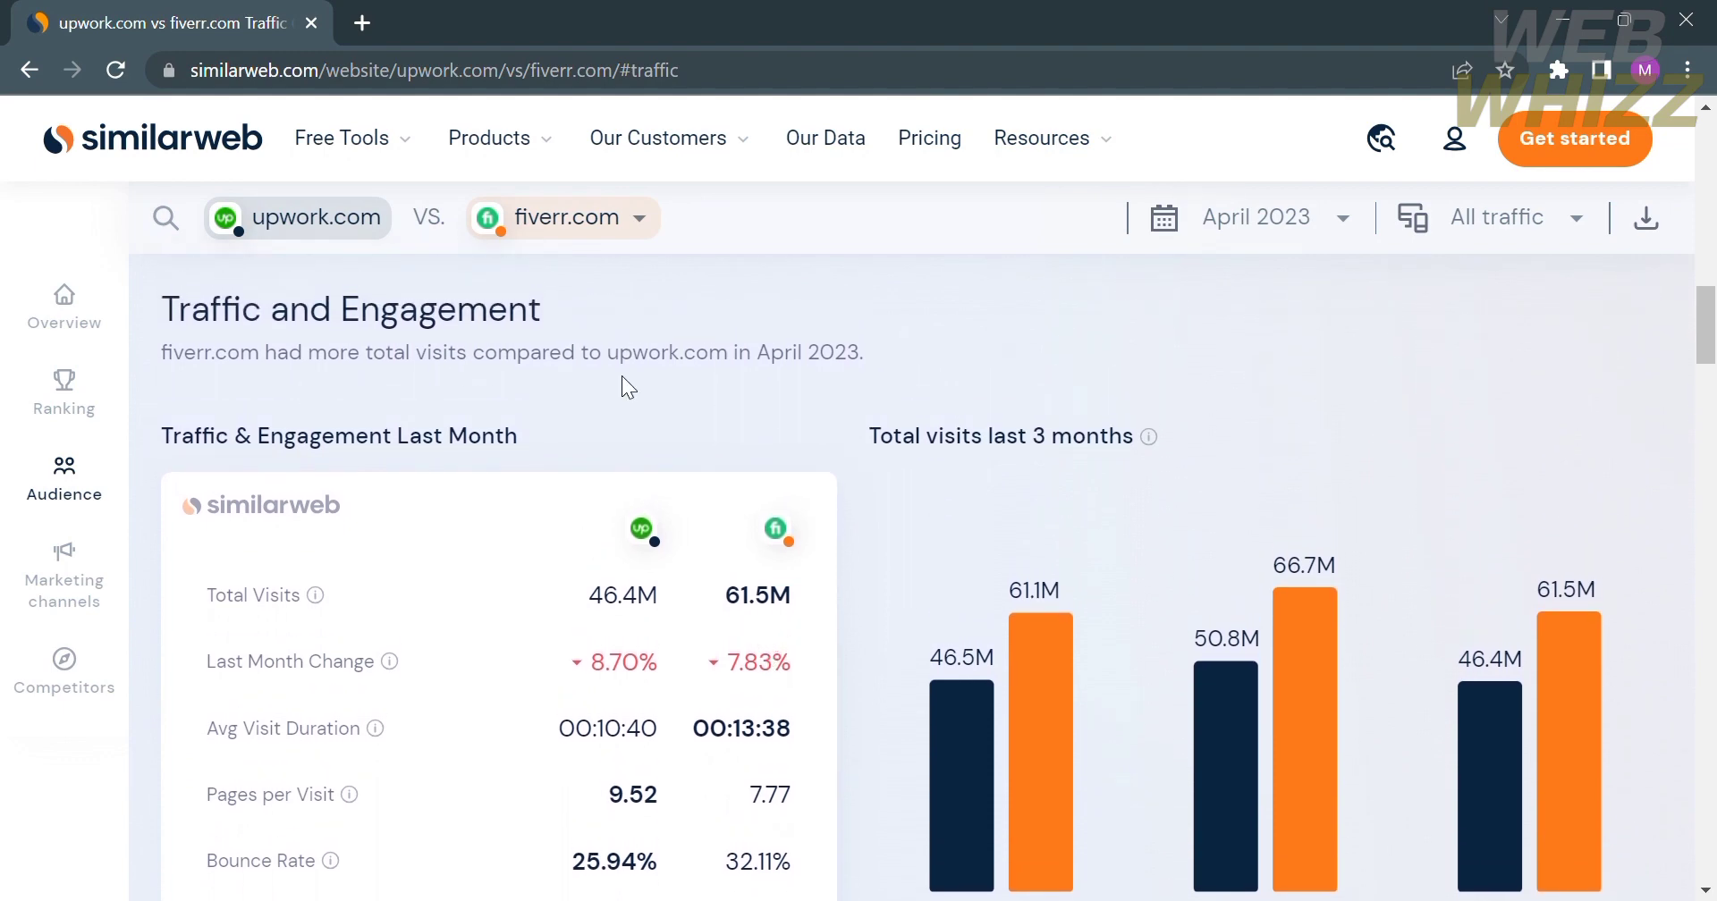
scroll(down, 3)
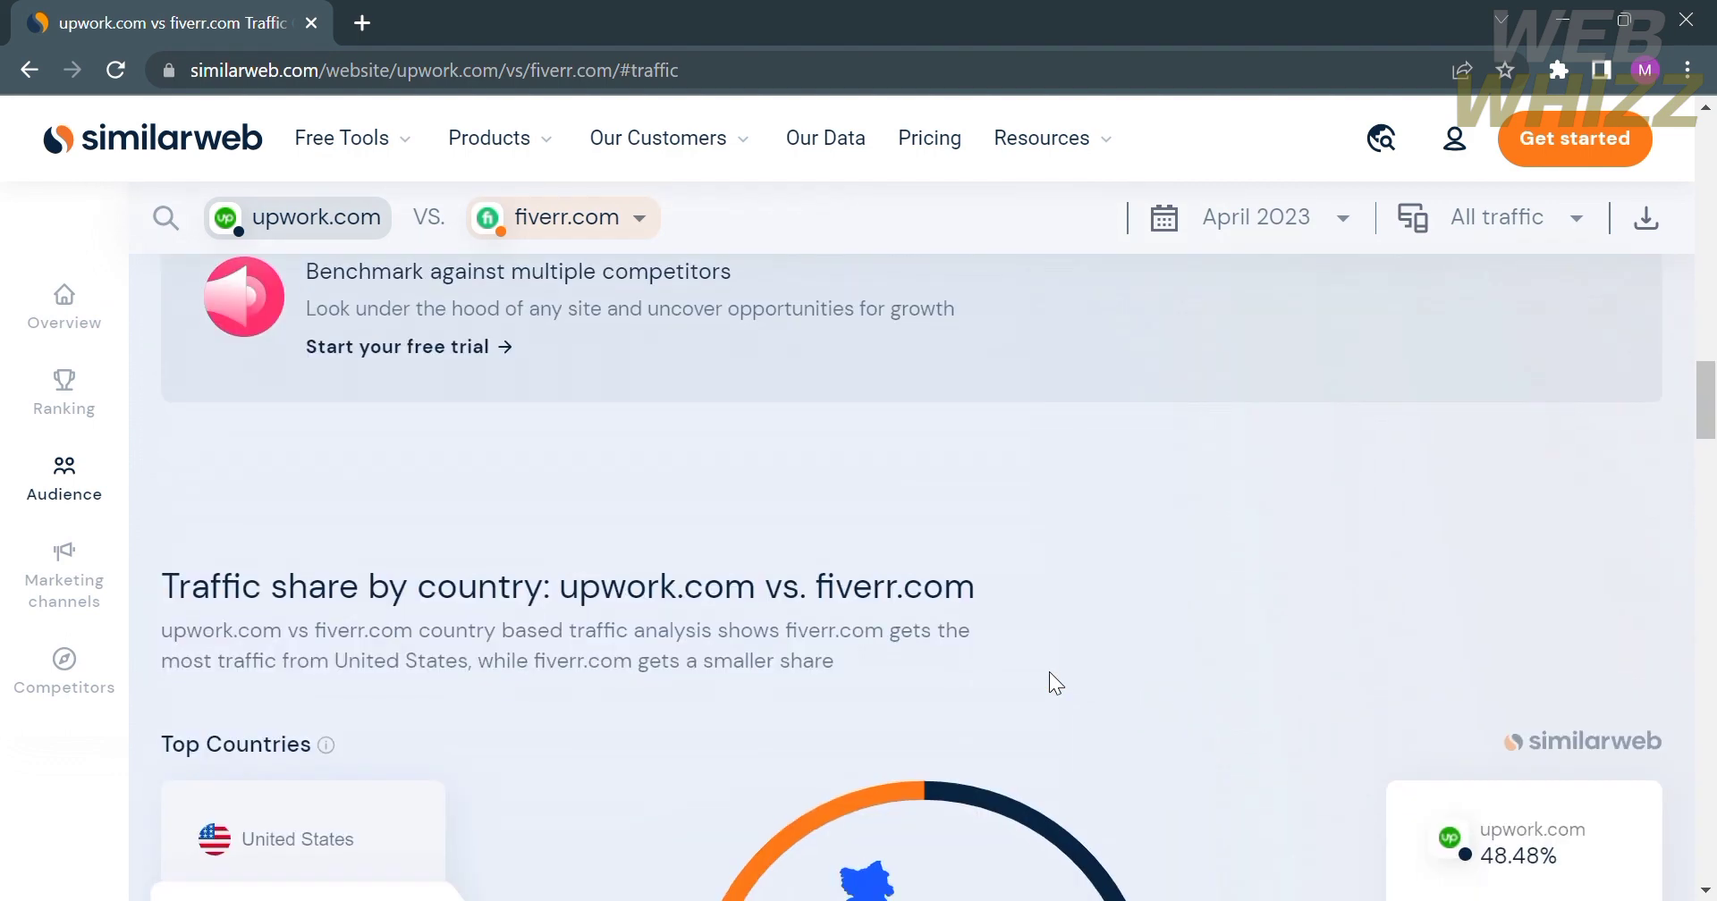
Review Audience Demographics and Marketing Channels, upwork.com 76.8% direct versus fiverr.com 69.9%.
scroll(down, 3)
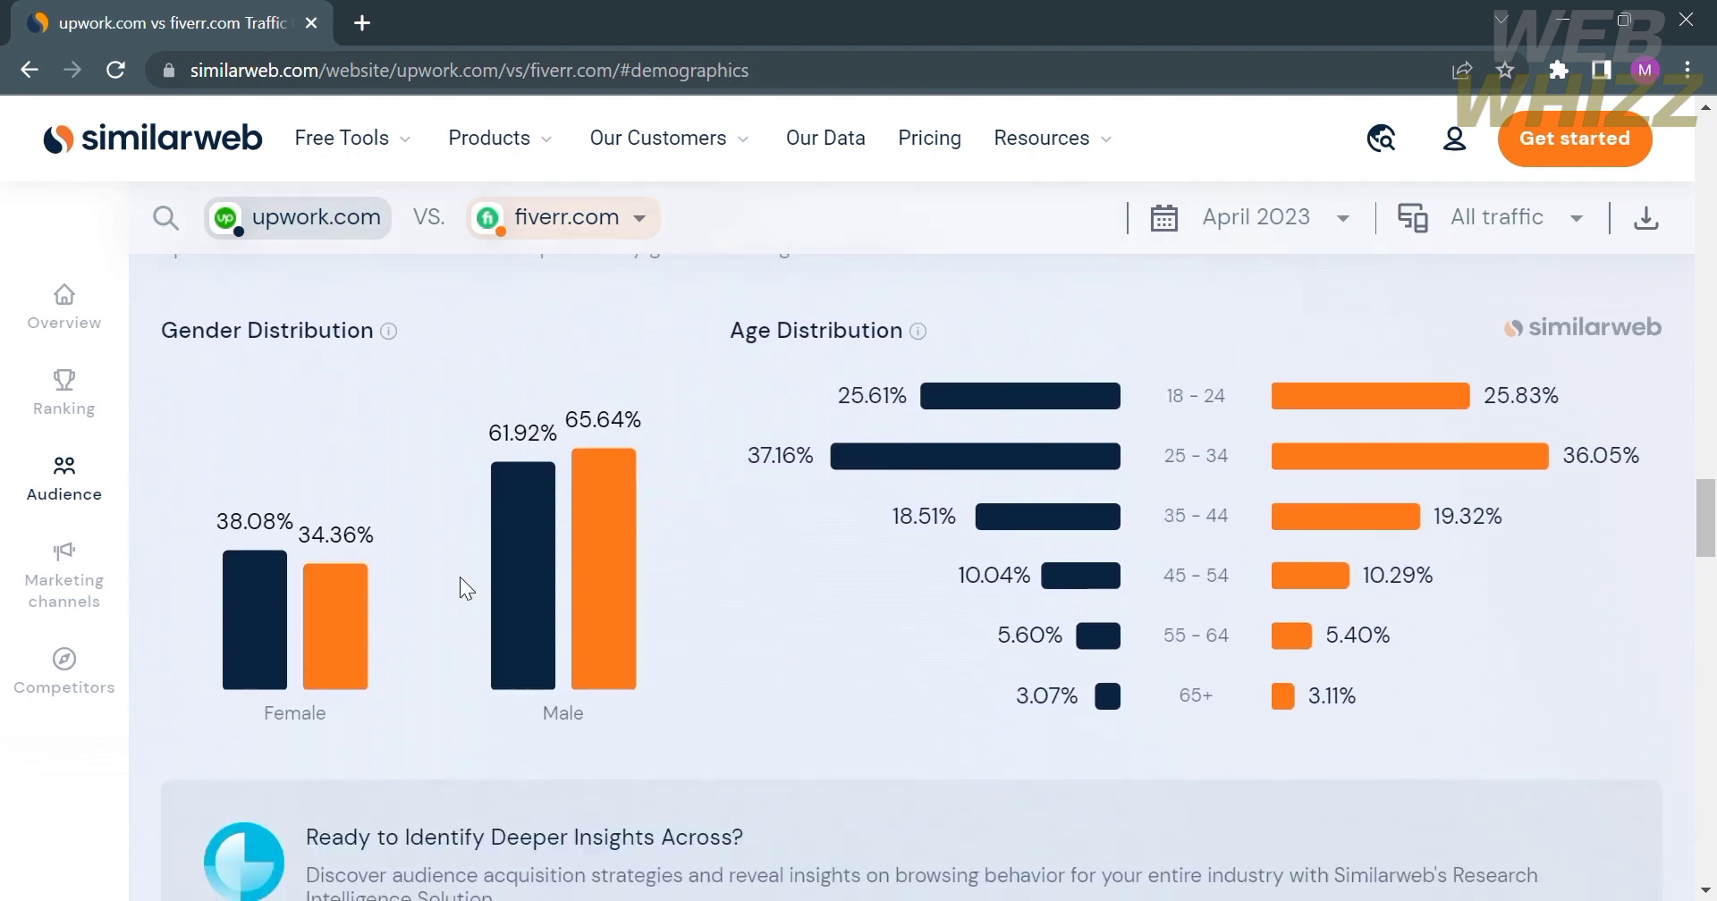
scroll(up, 3)
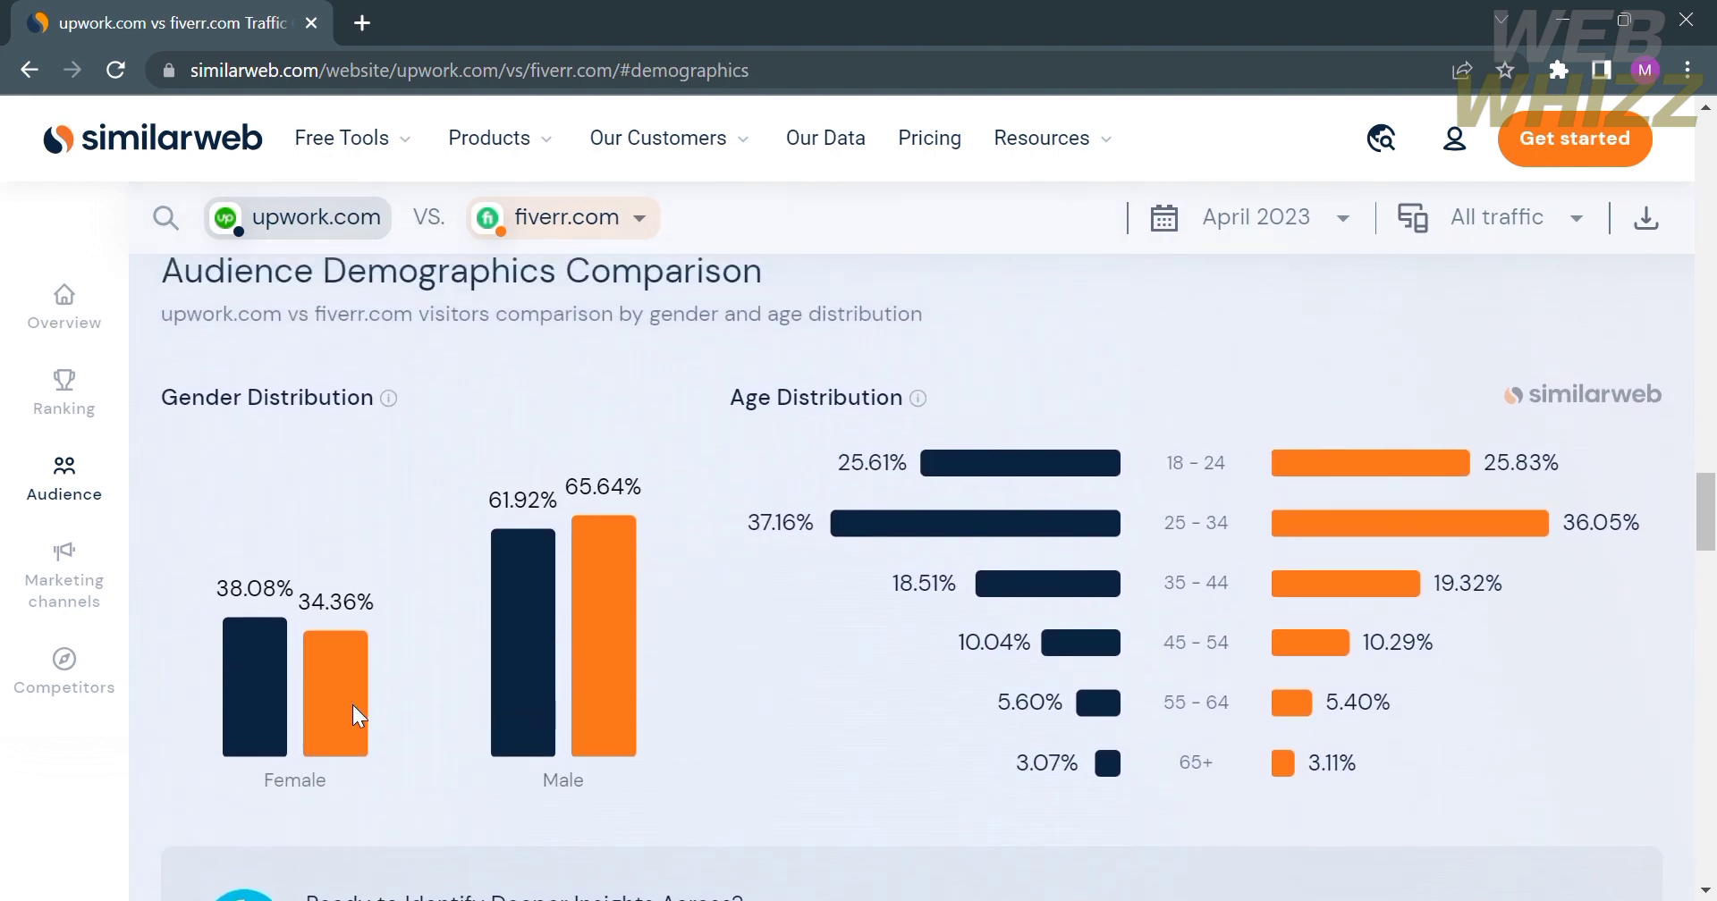
mouse_move(740, 782)
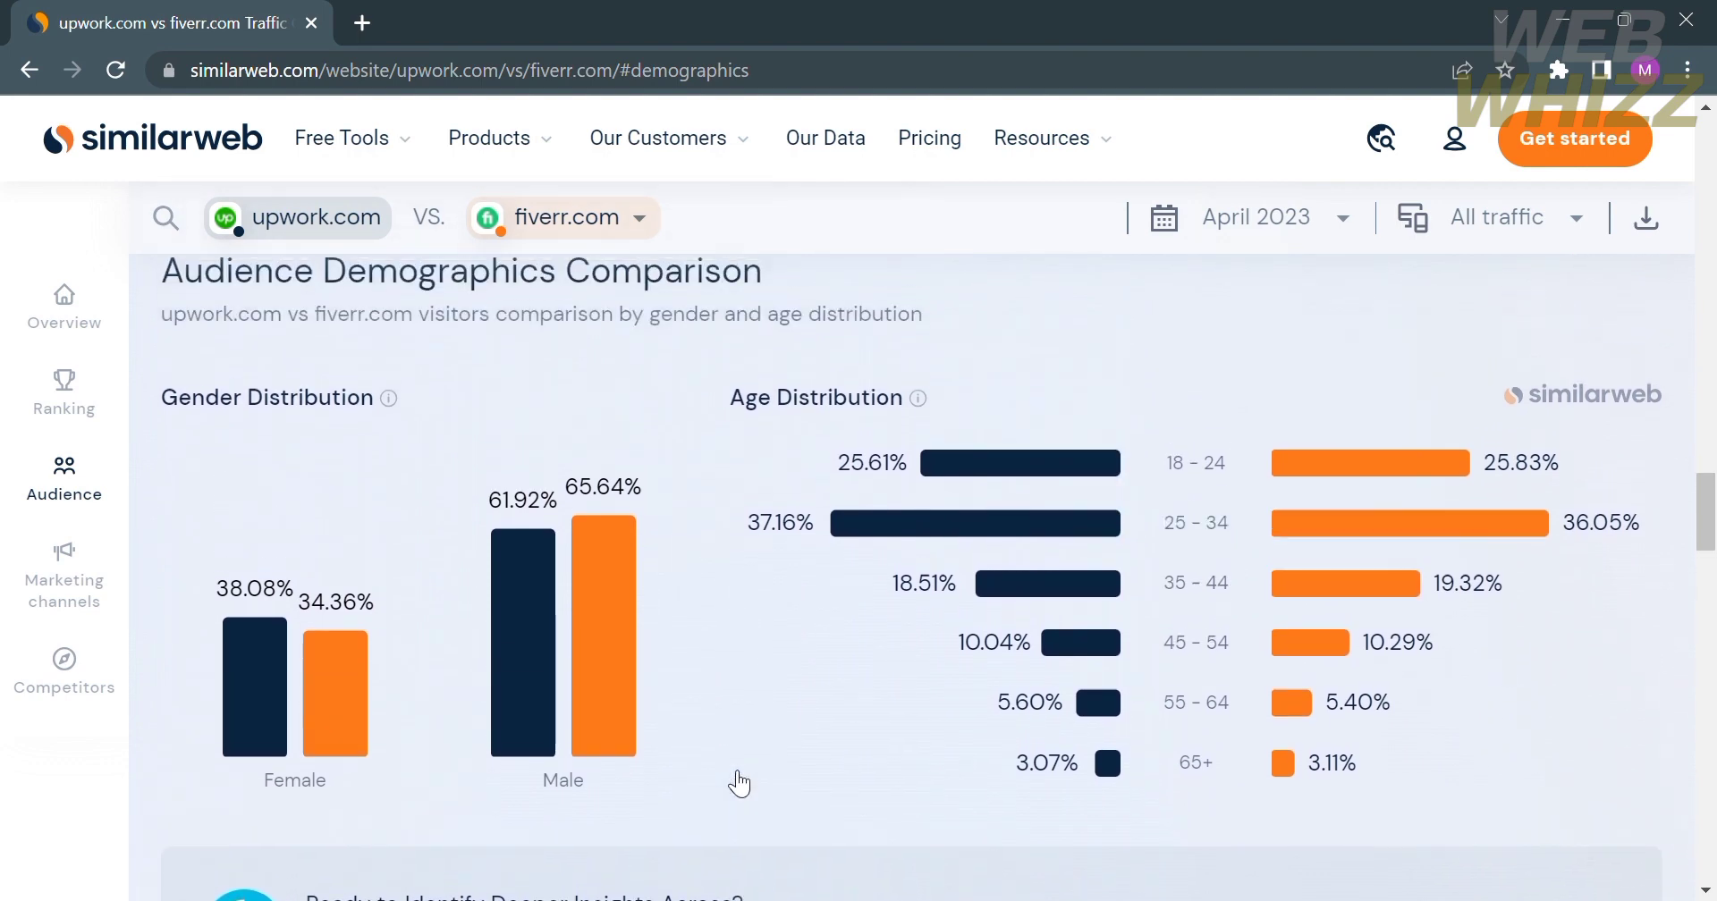
scroll(down, 3)
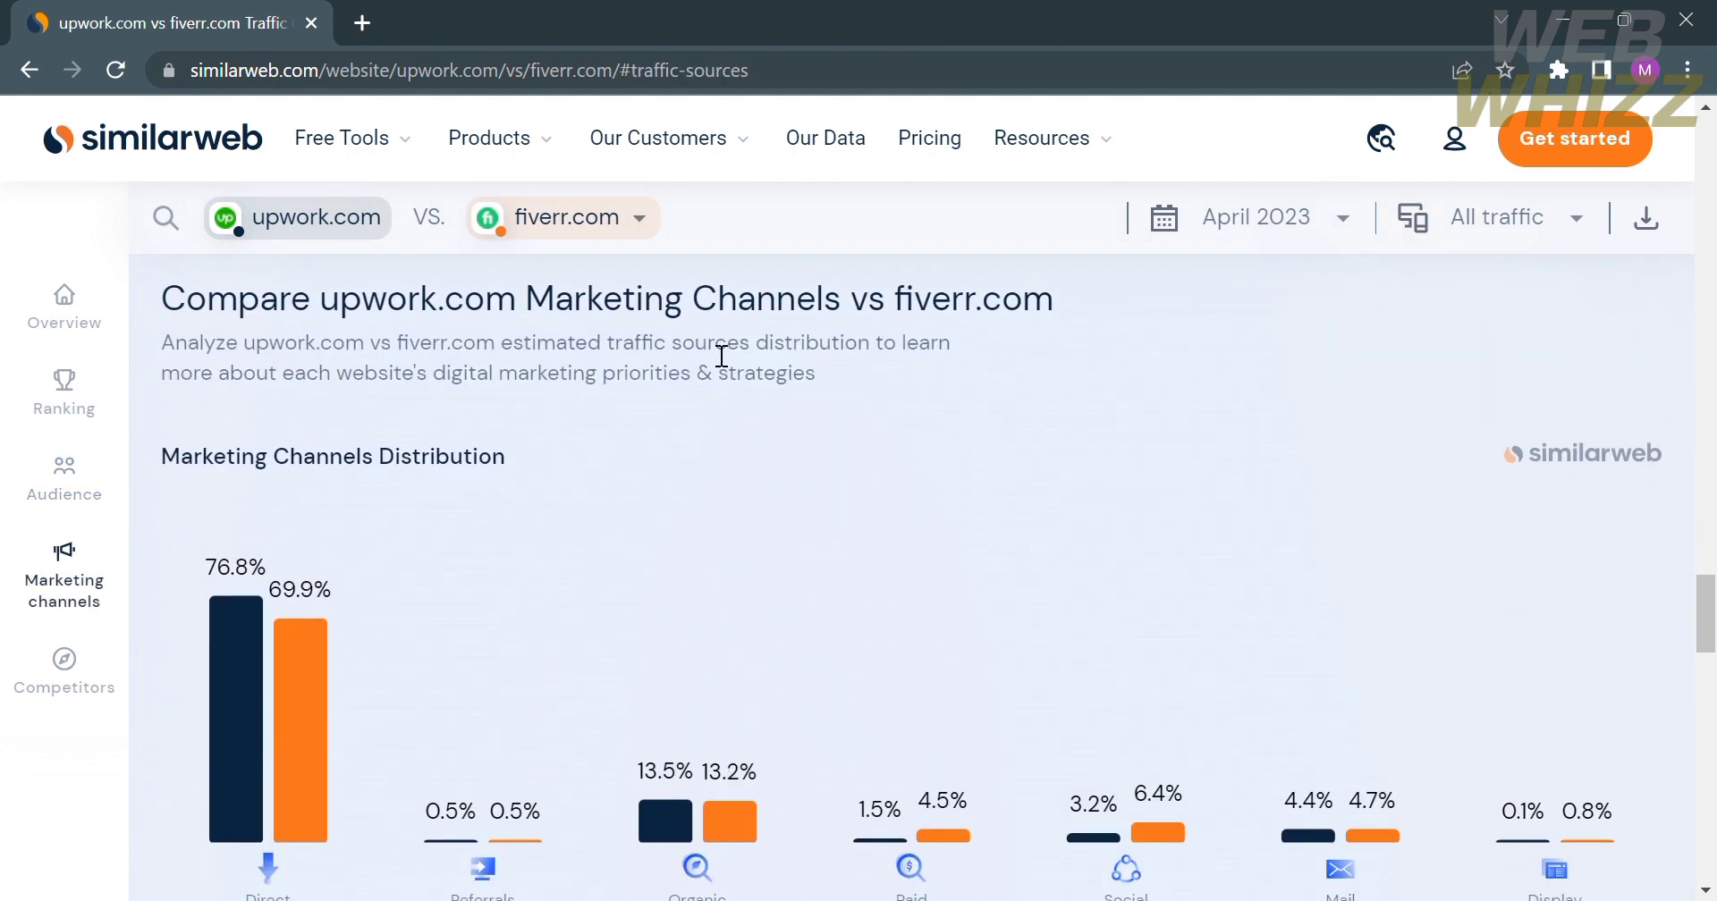
scroll(down, 3)
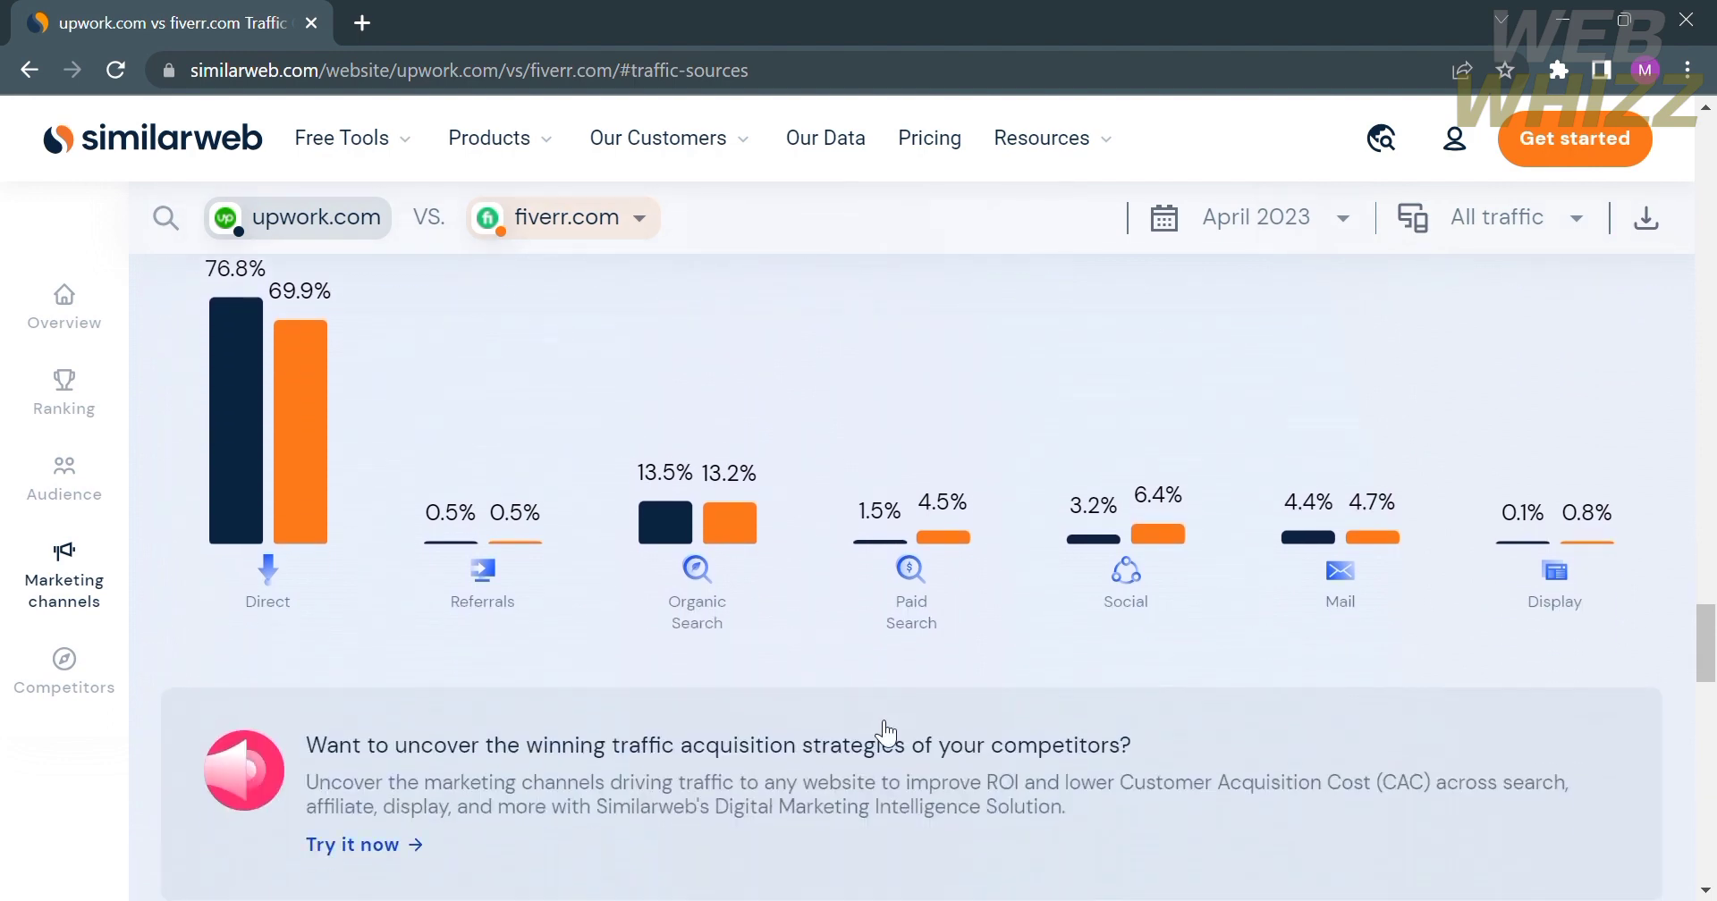
scroll(up, 3)
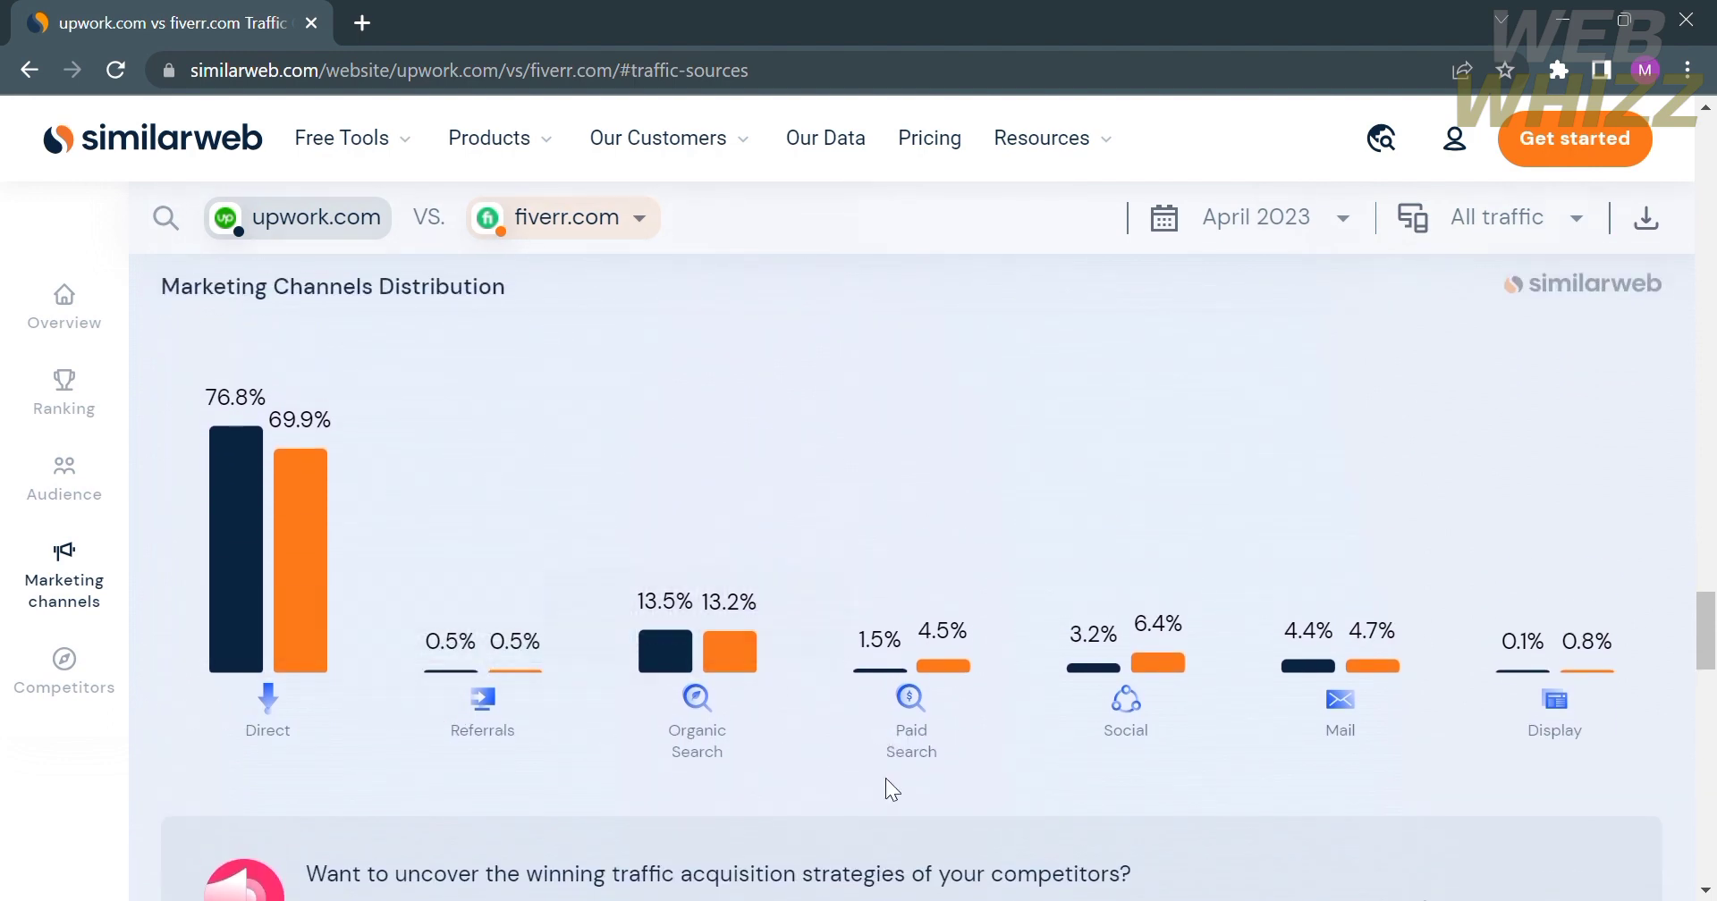
scroll(down, 3)
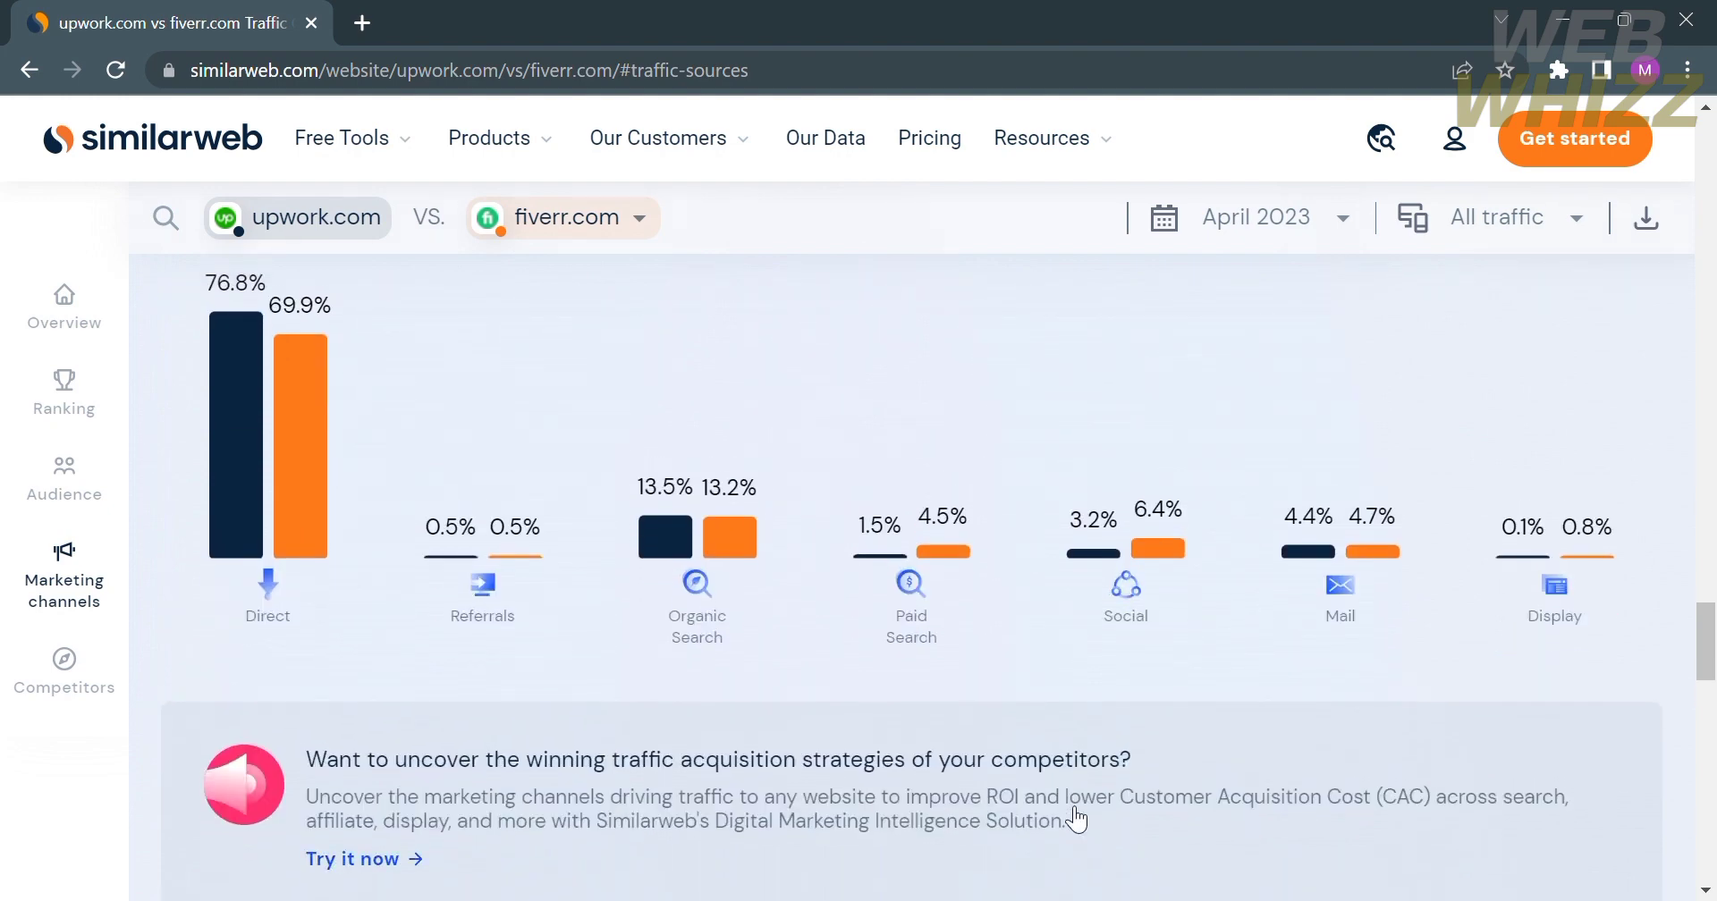
Return to the Similarweb homepage and start Get started to reach the free-account registration page.
click(65, 306)
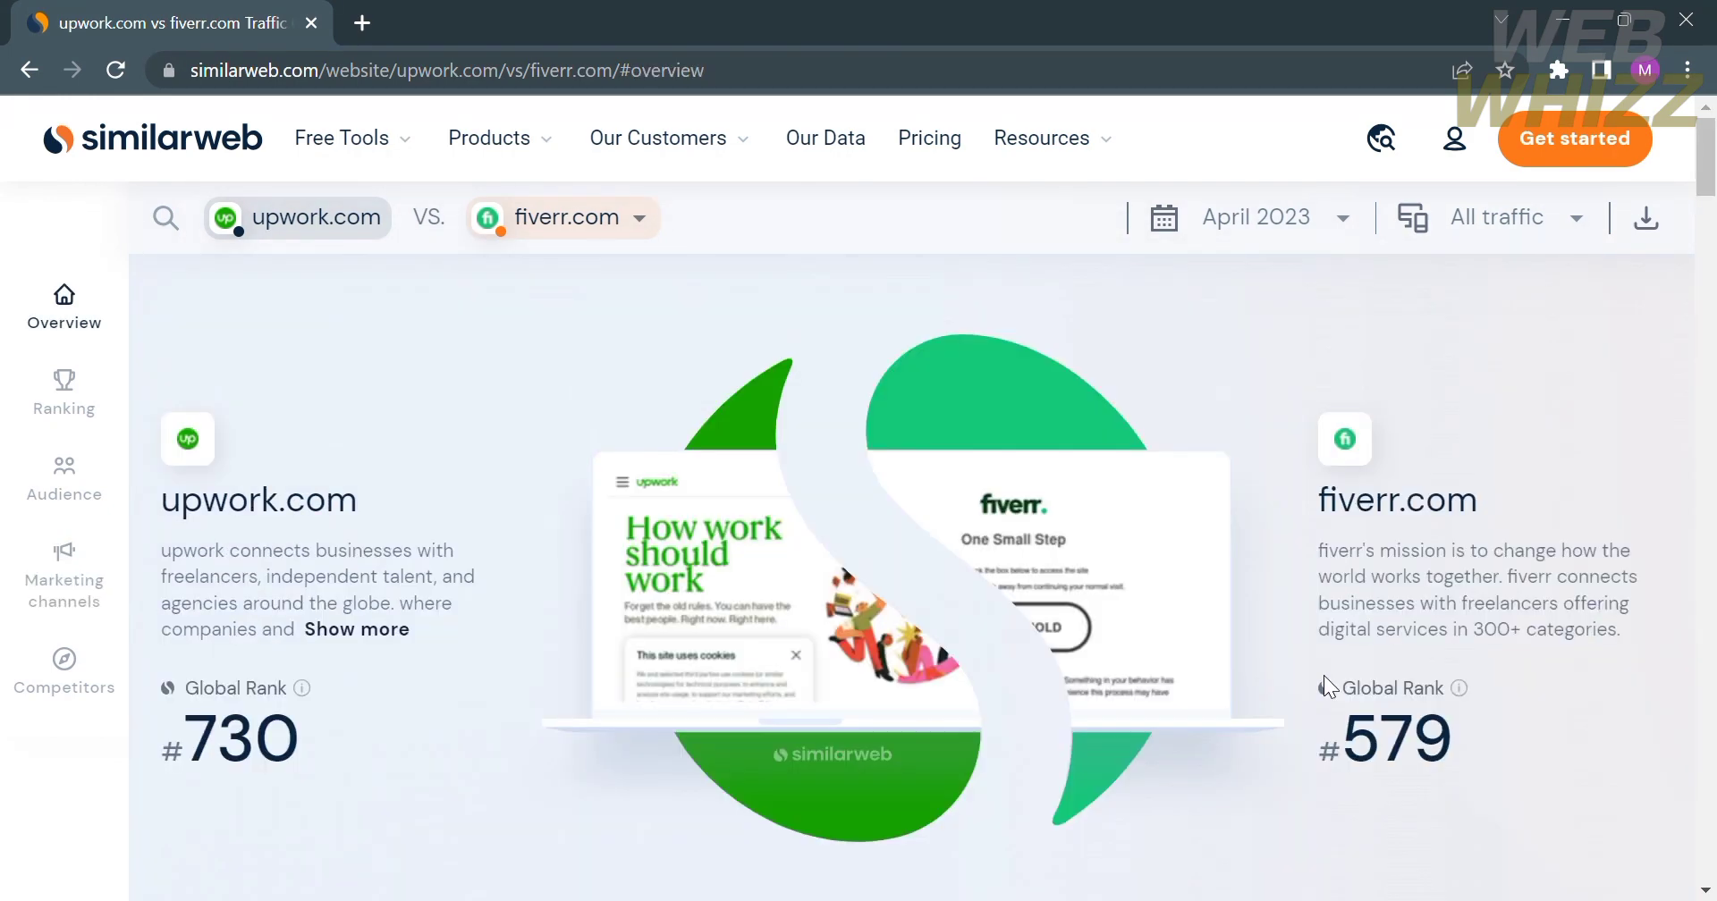
click(115, 70)
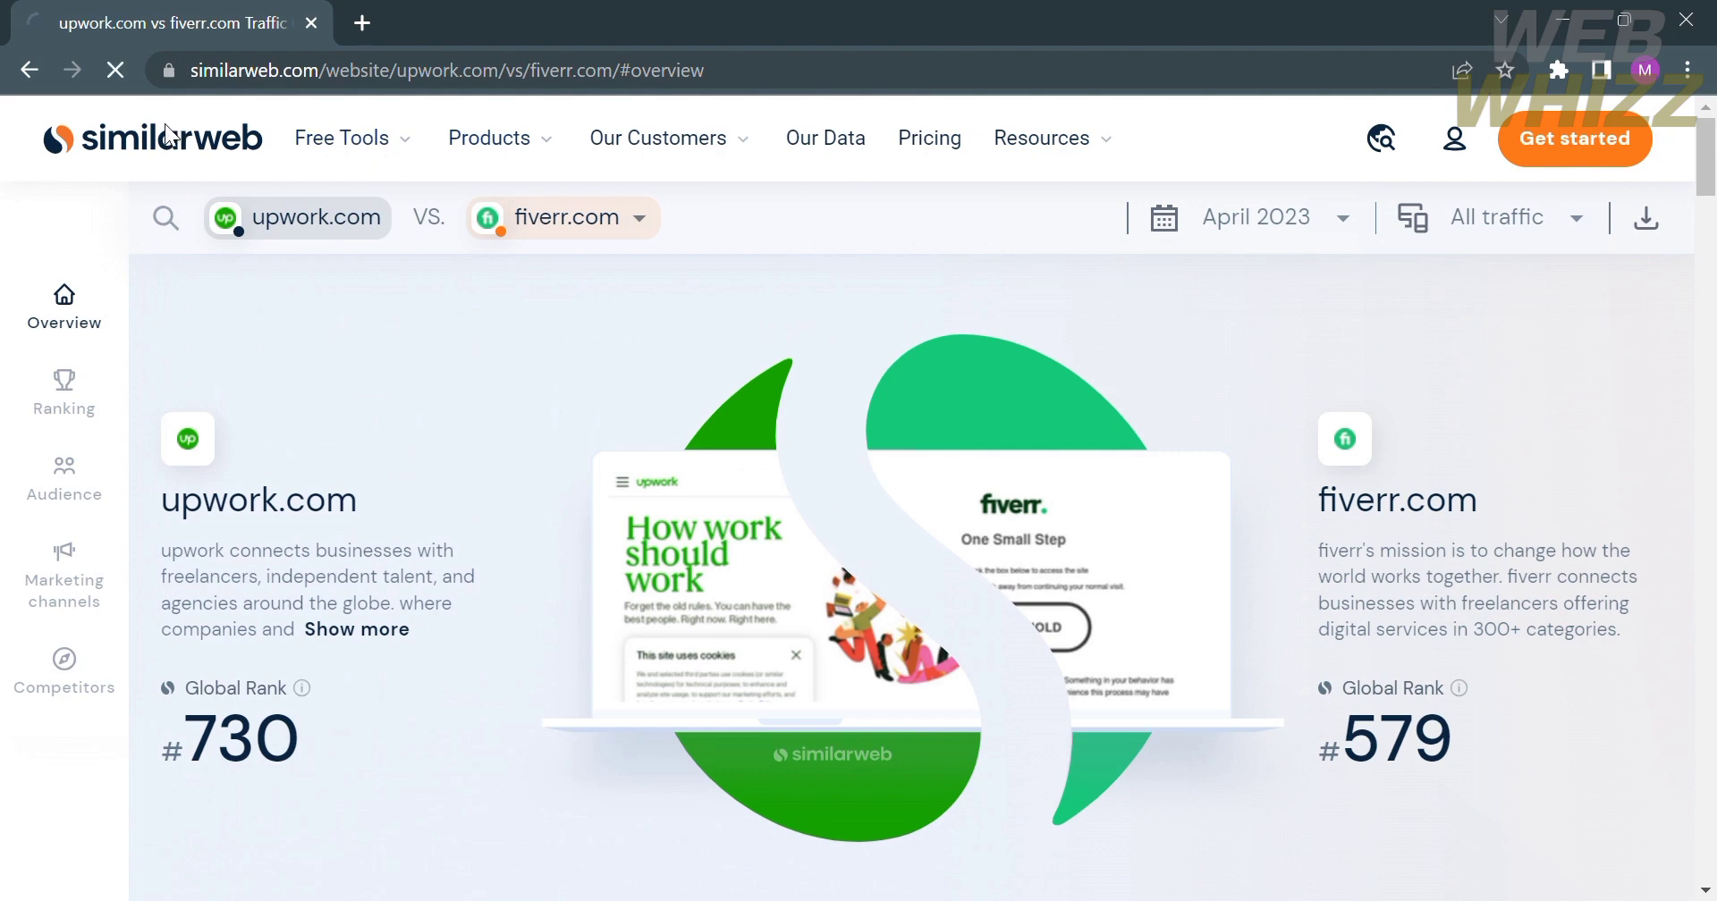
click(152, 137)
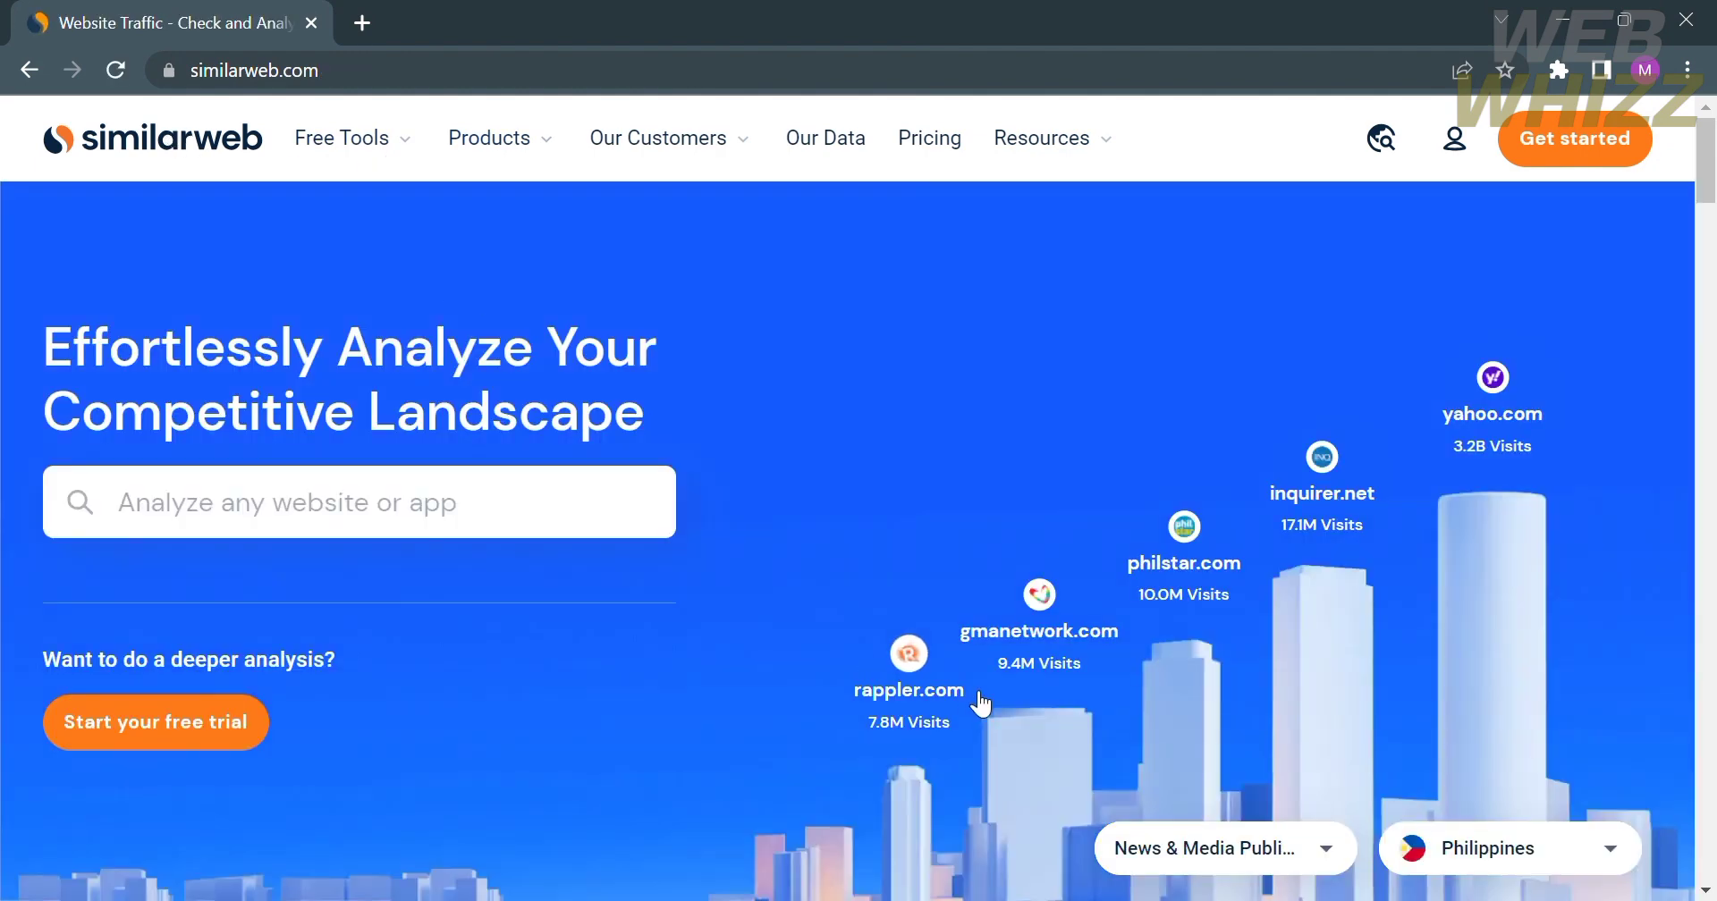
mouse_move(1597, 175)
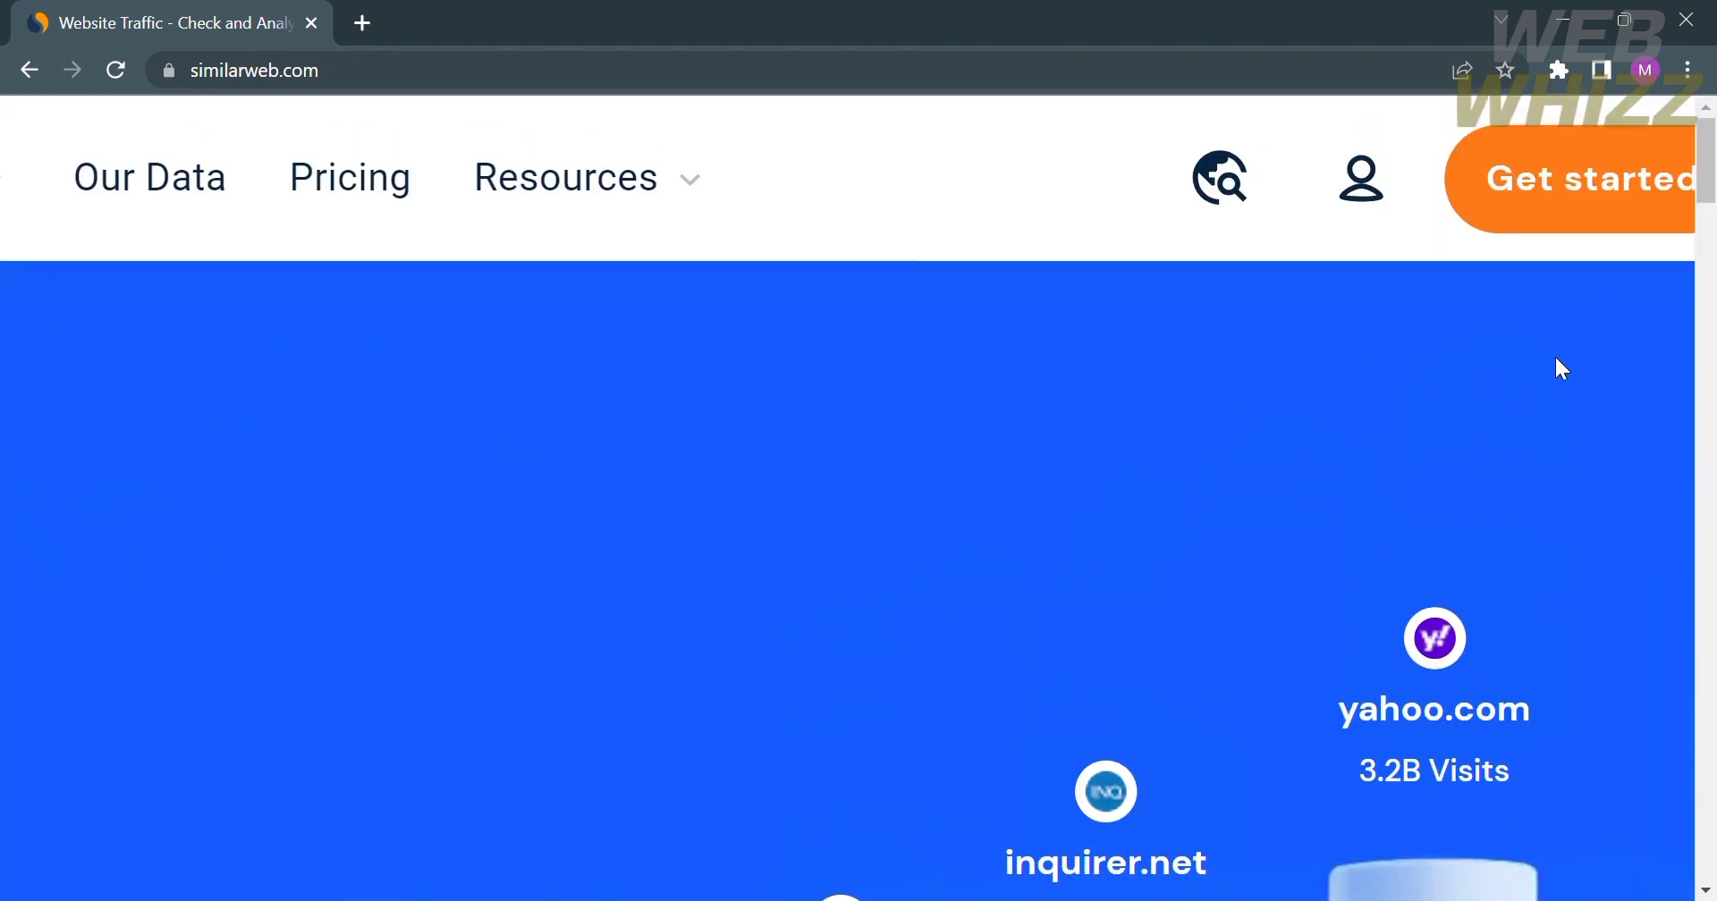
scroll(up, 3)
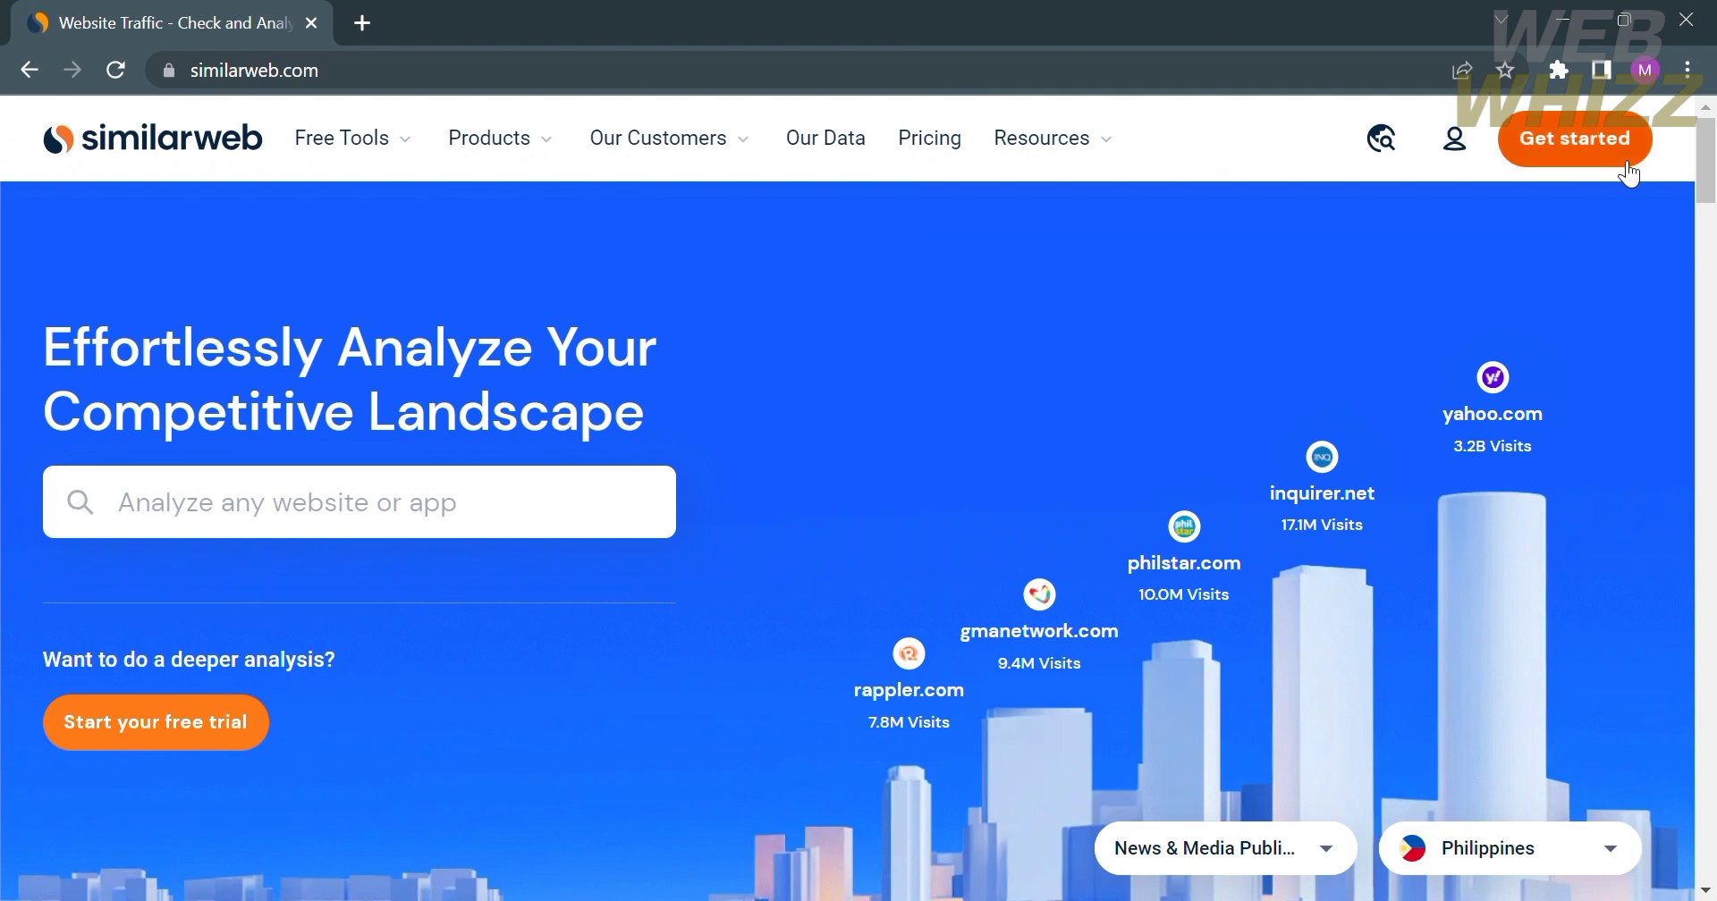
click(1574, 139)
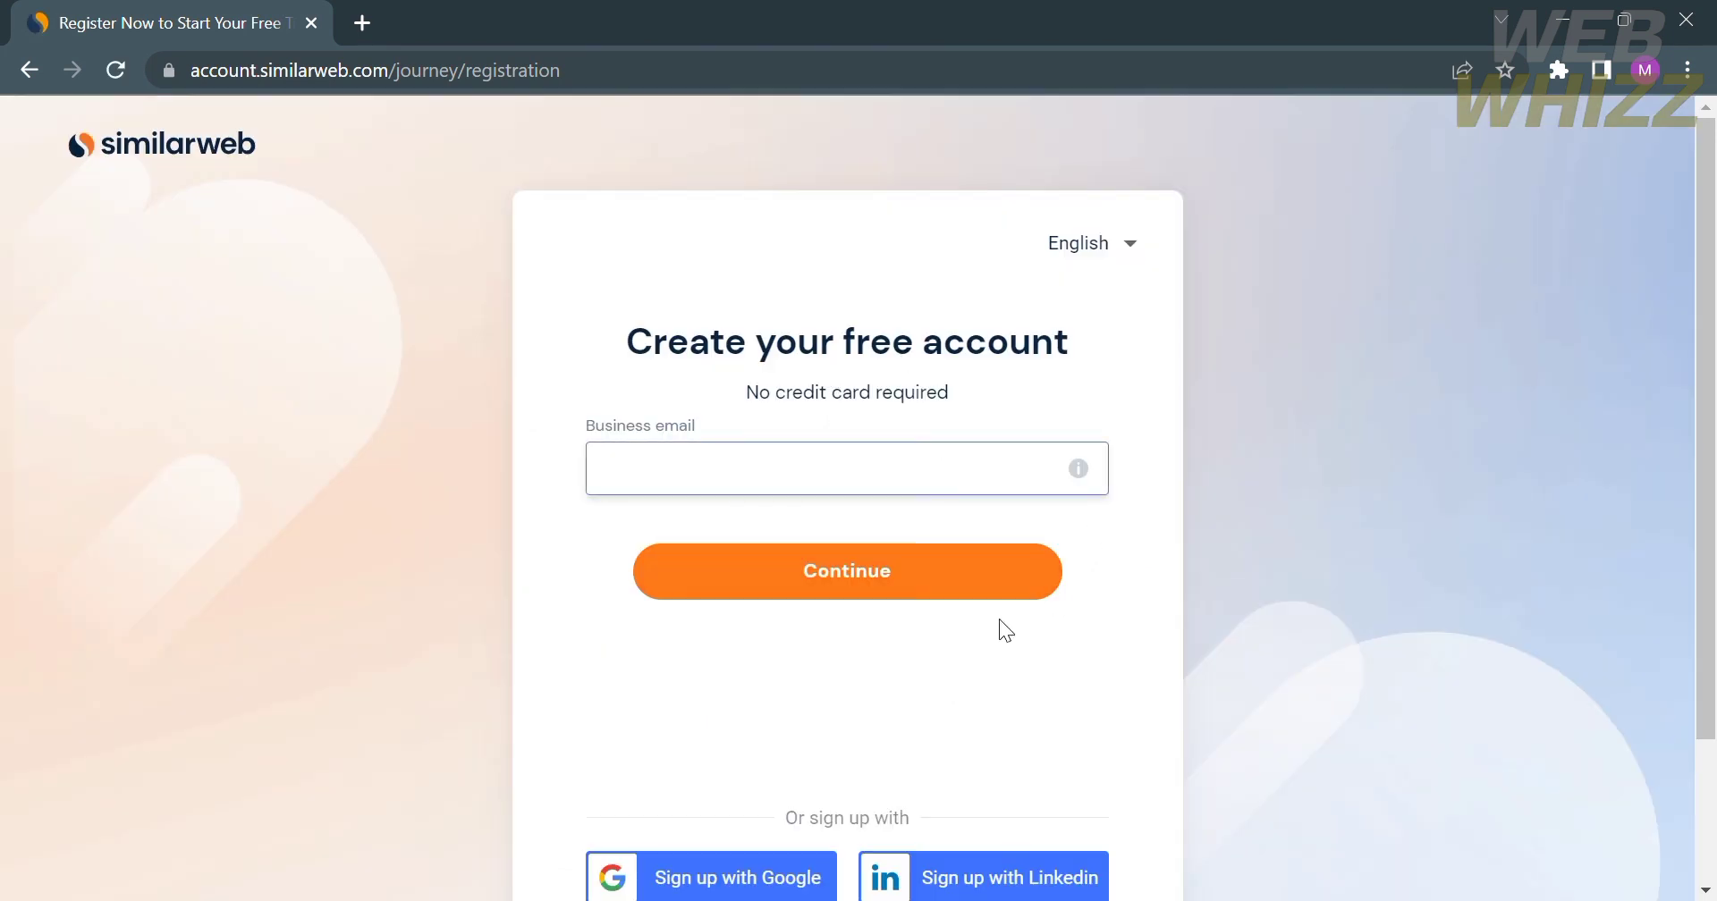
Sign up with a Google account so the welcome page for finishing setup appears.
scroll(down, 3)
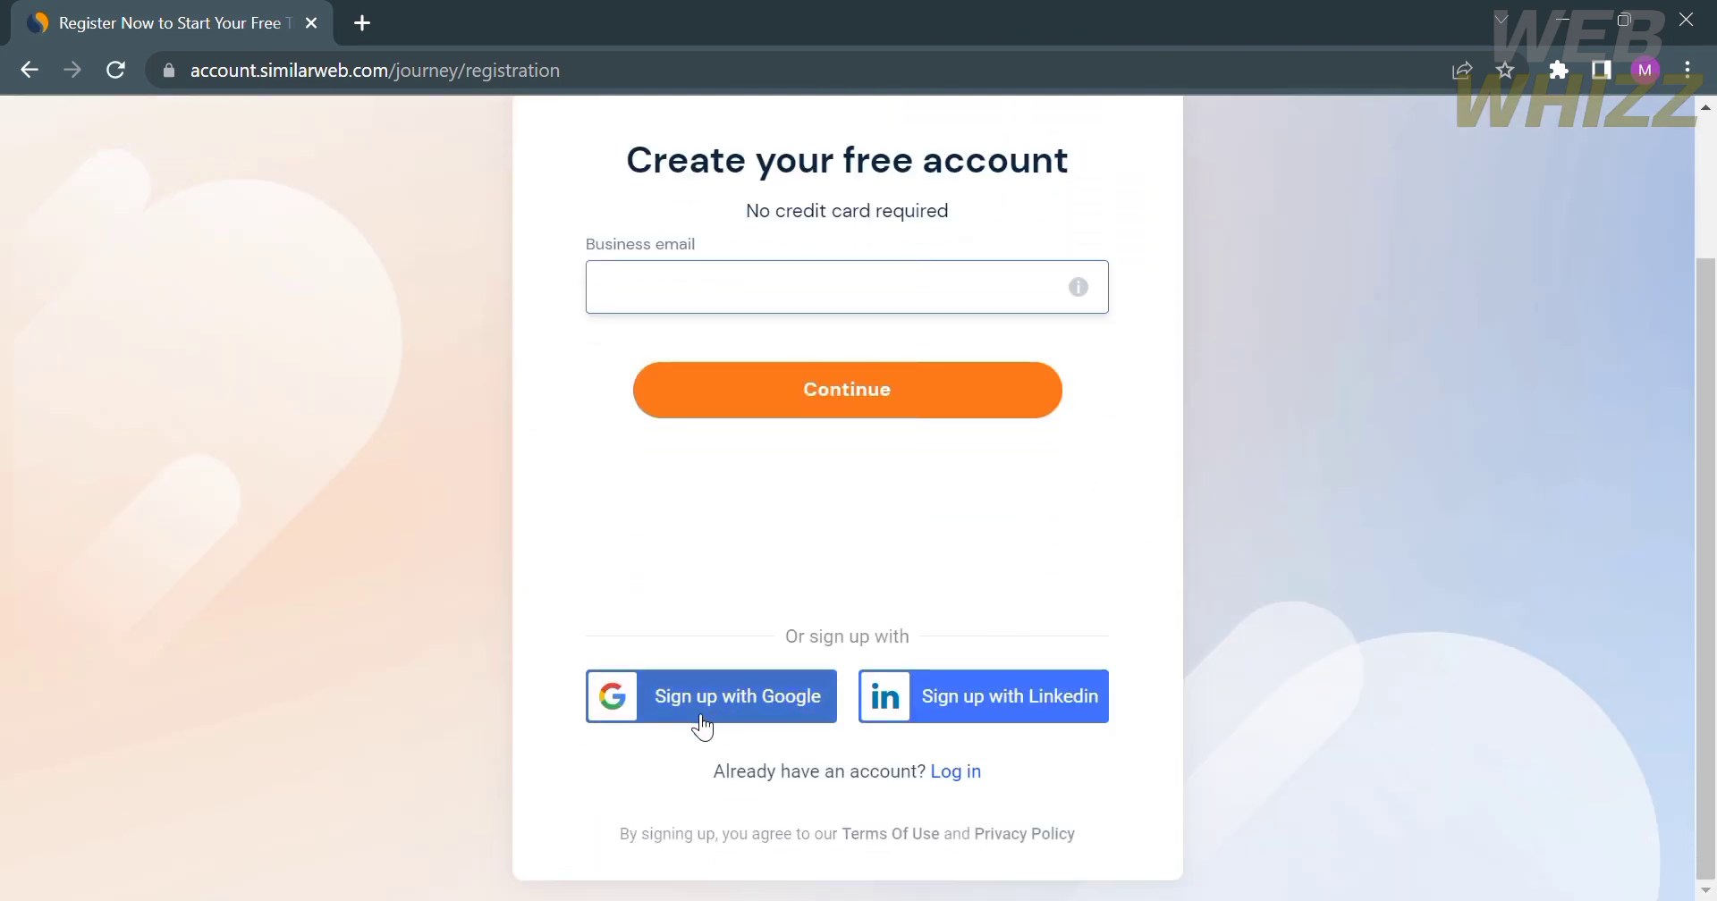
click(846, 286)
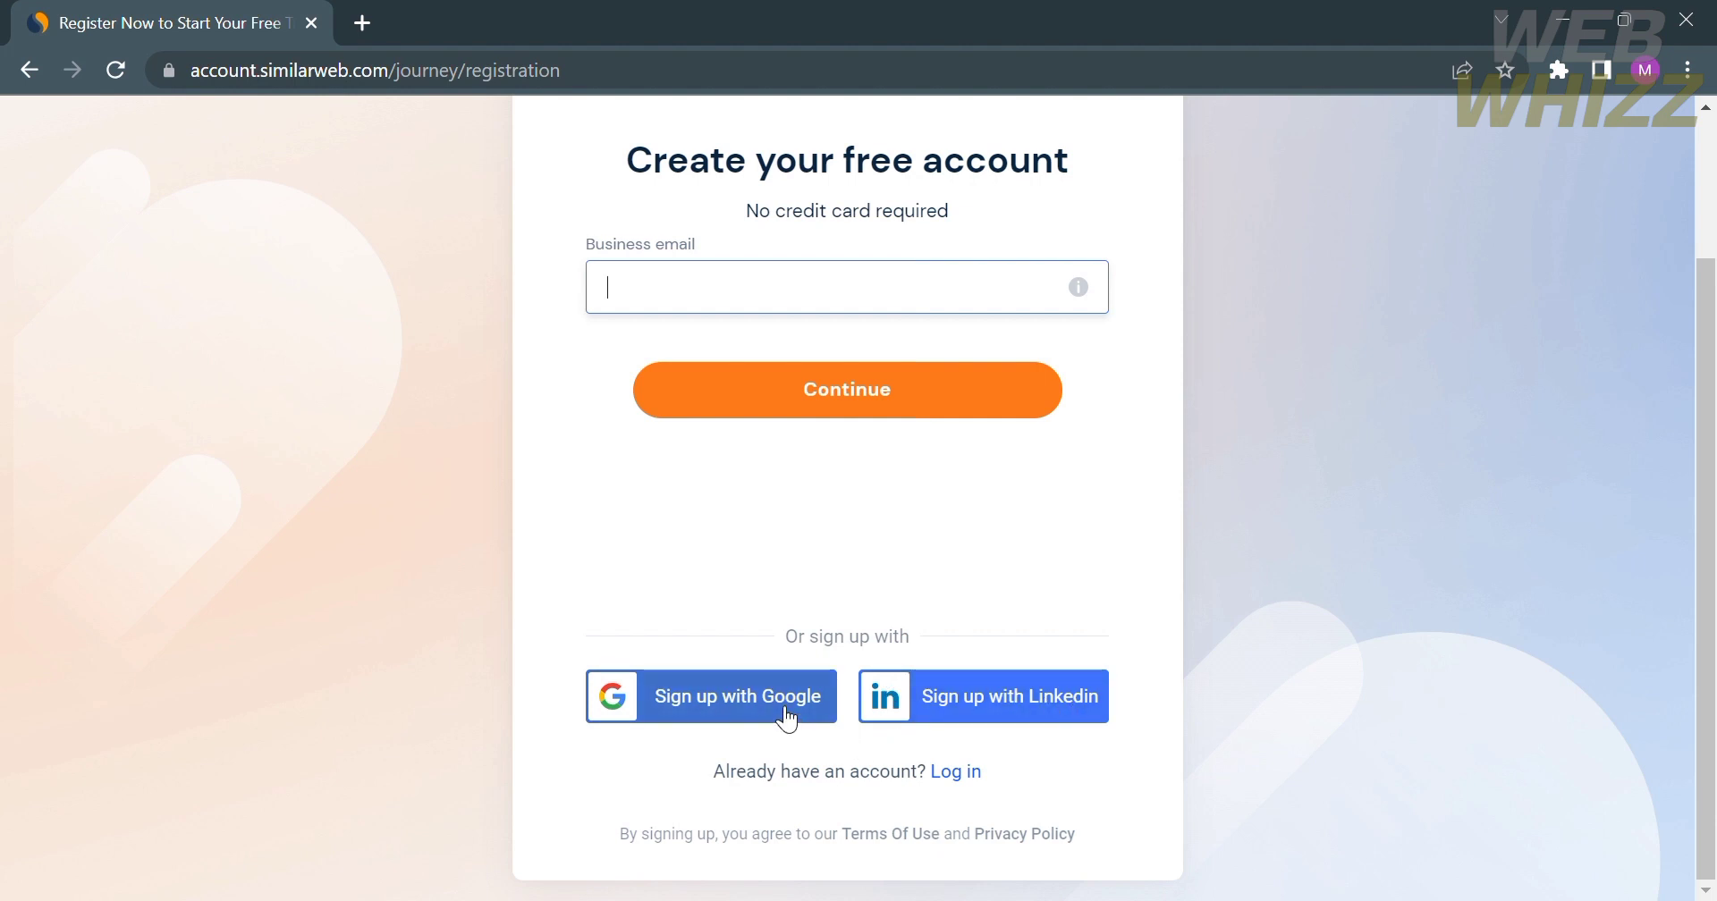
click(846, 390)
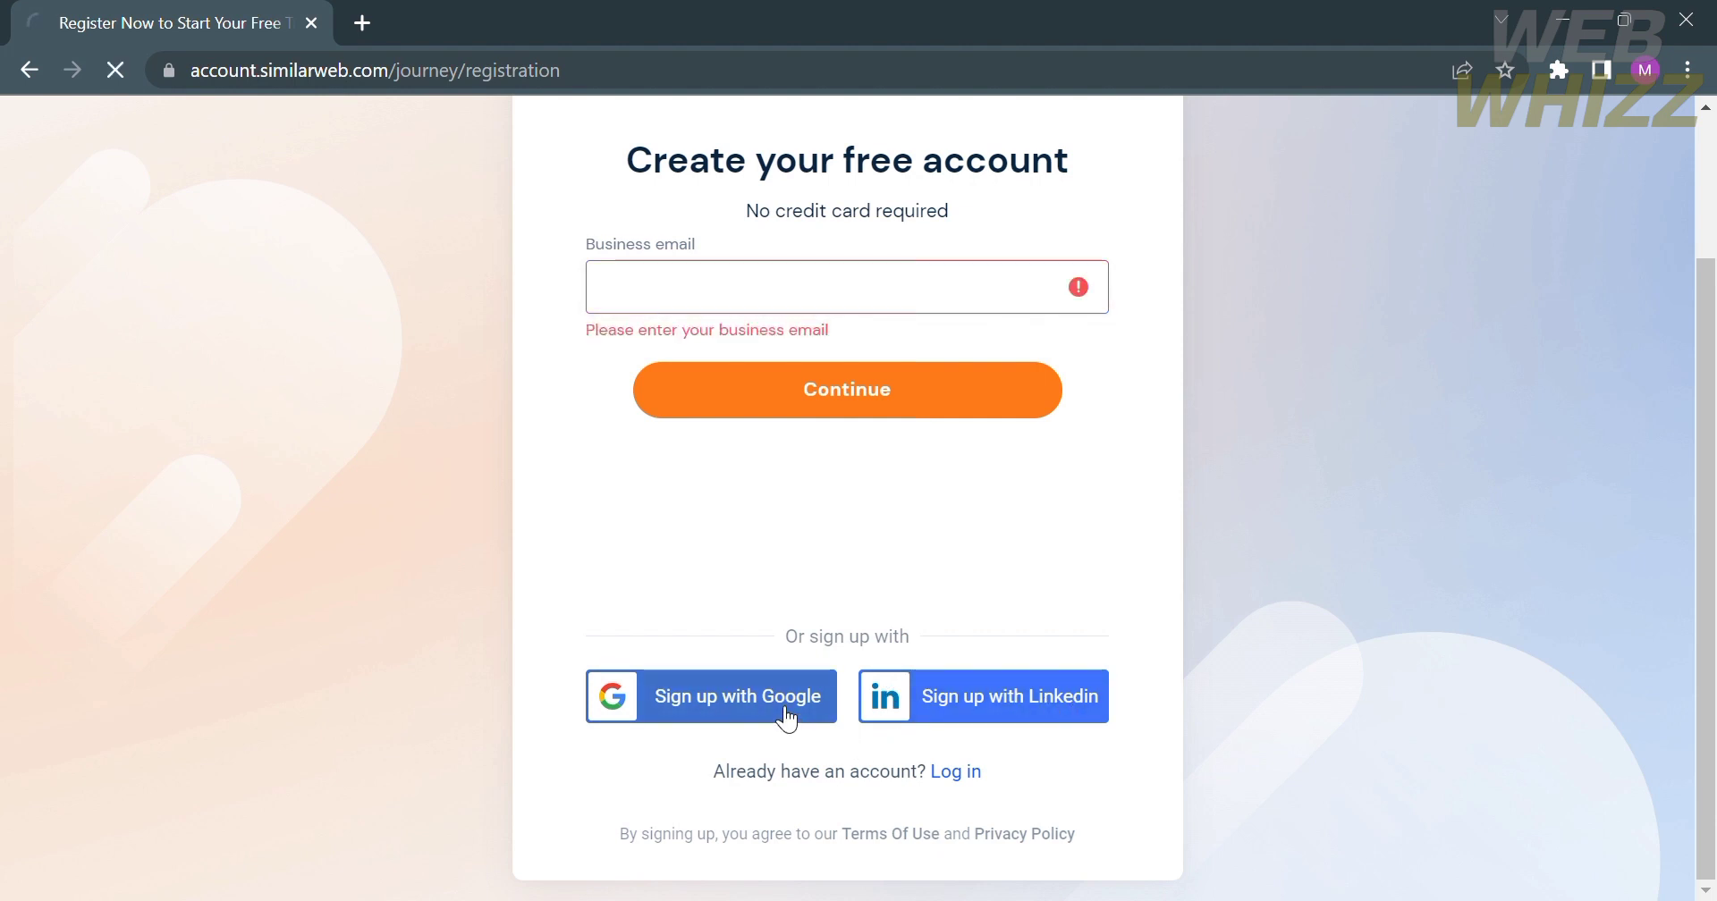
click(710, 695)
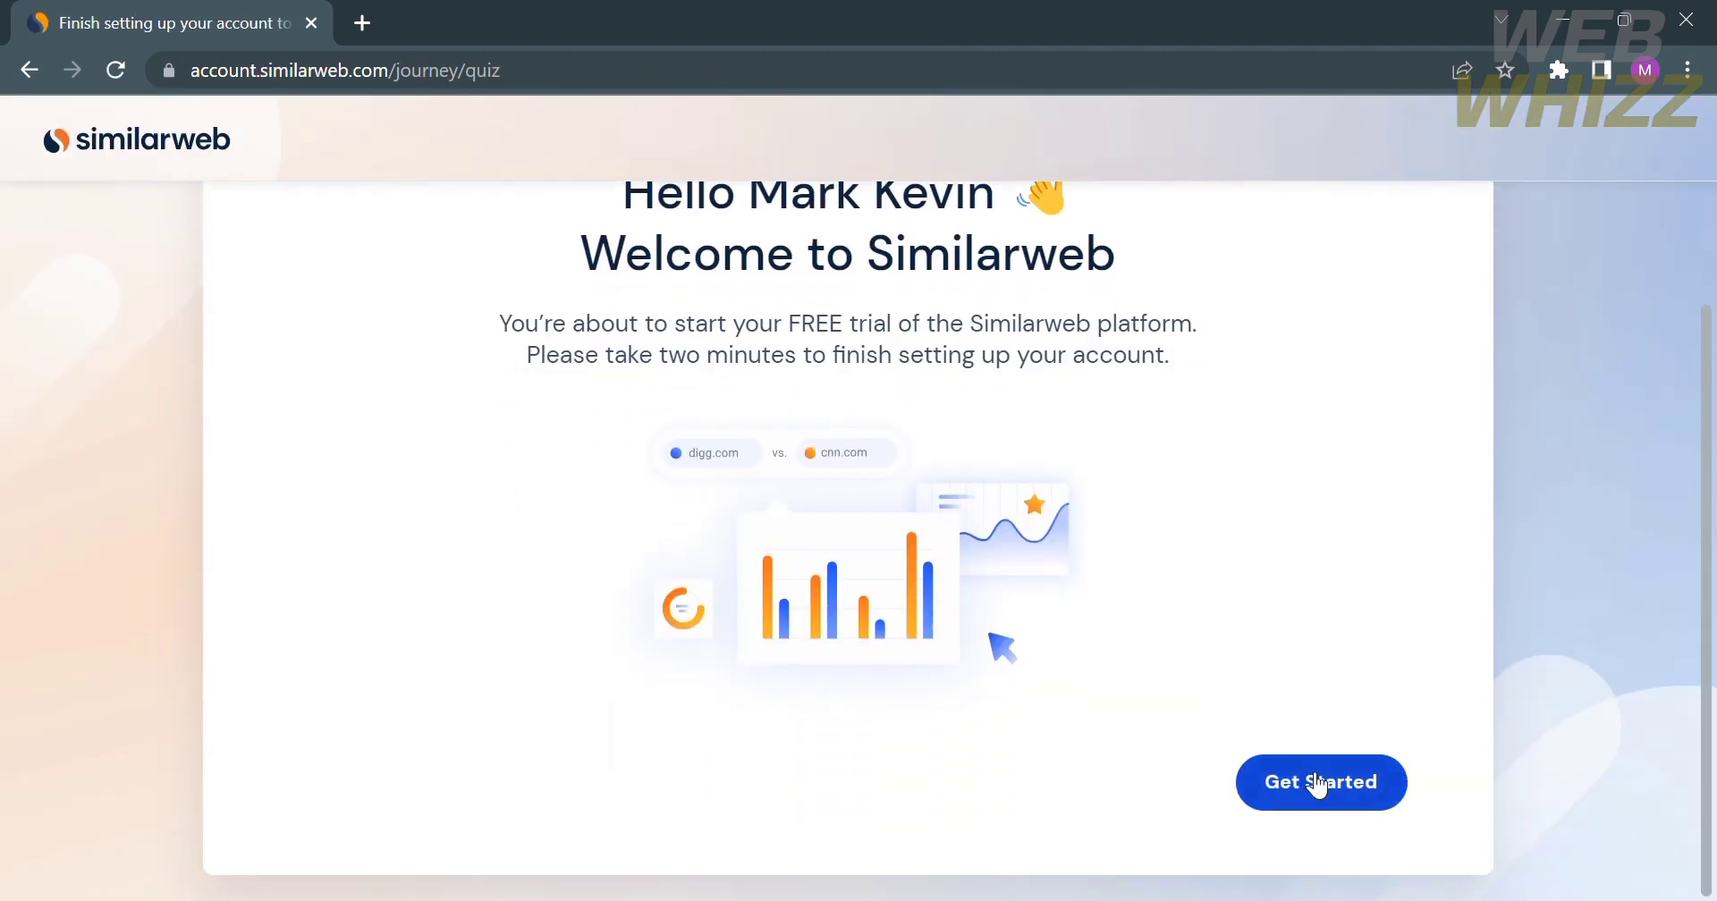
Answer that Similarweb is for work and pick Contractor as seniority level.
click(1320, 782)
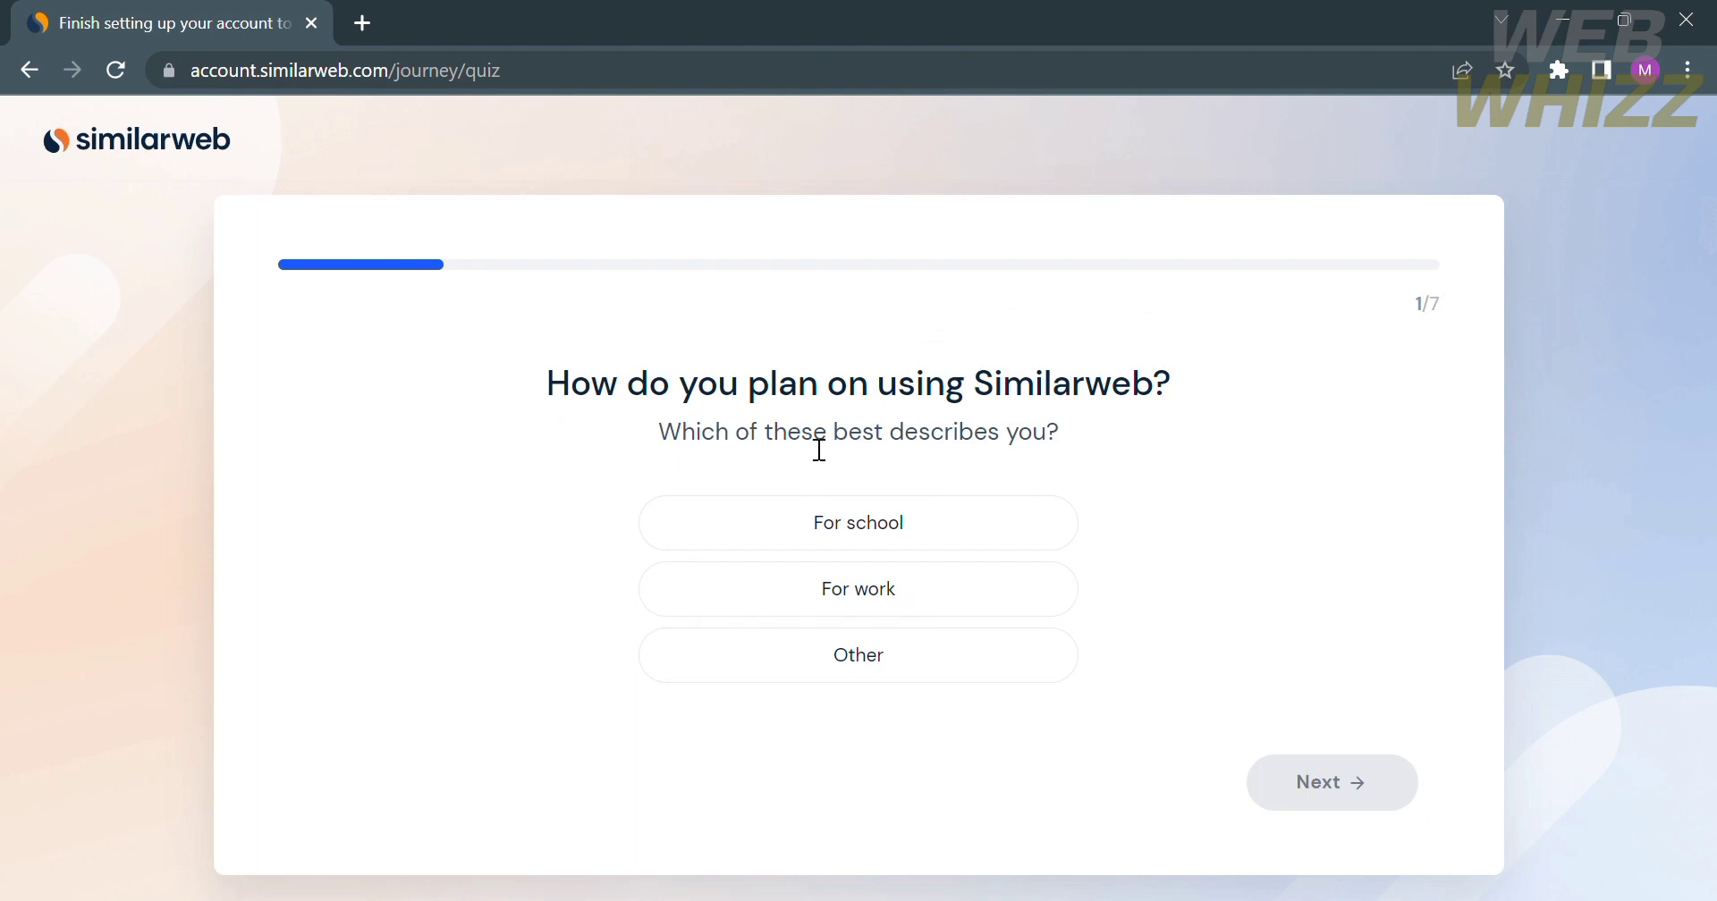
mouse_move(998, 690)
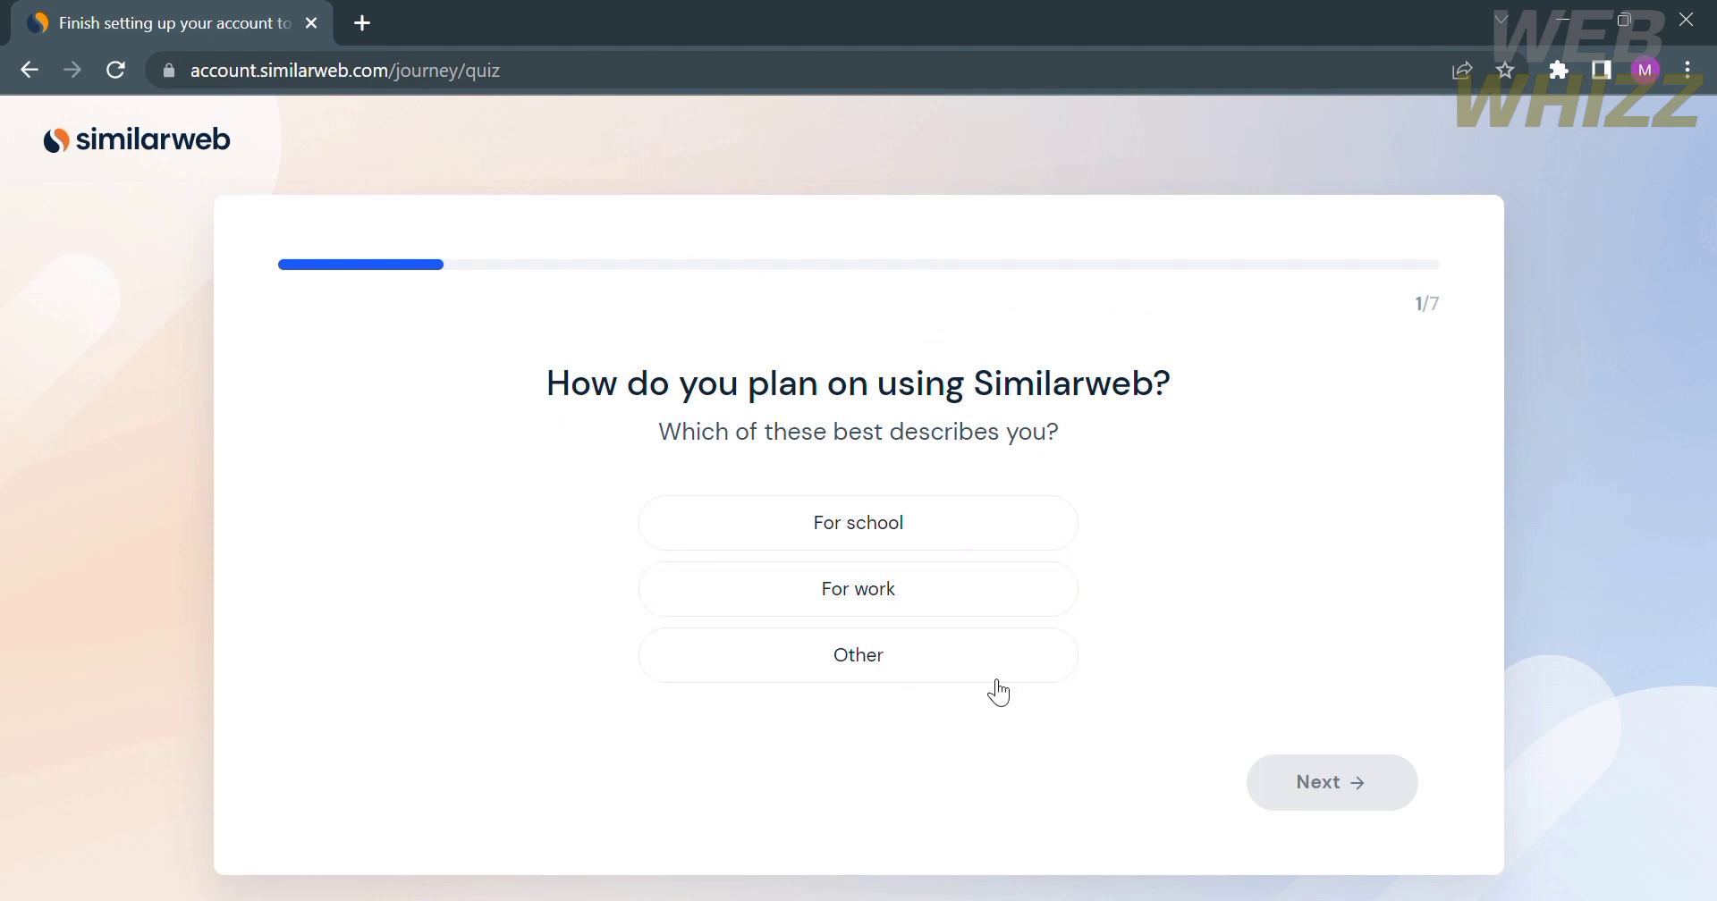
click(856, 588)
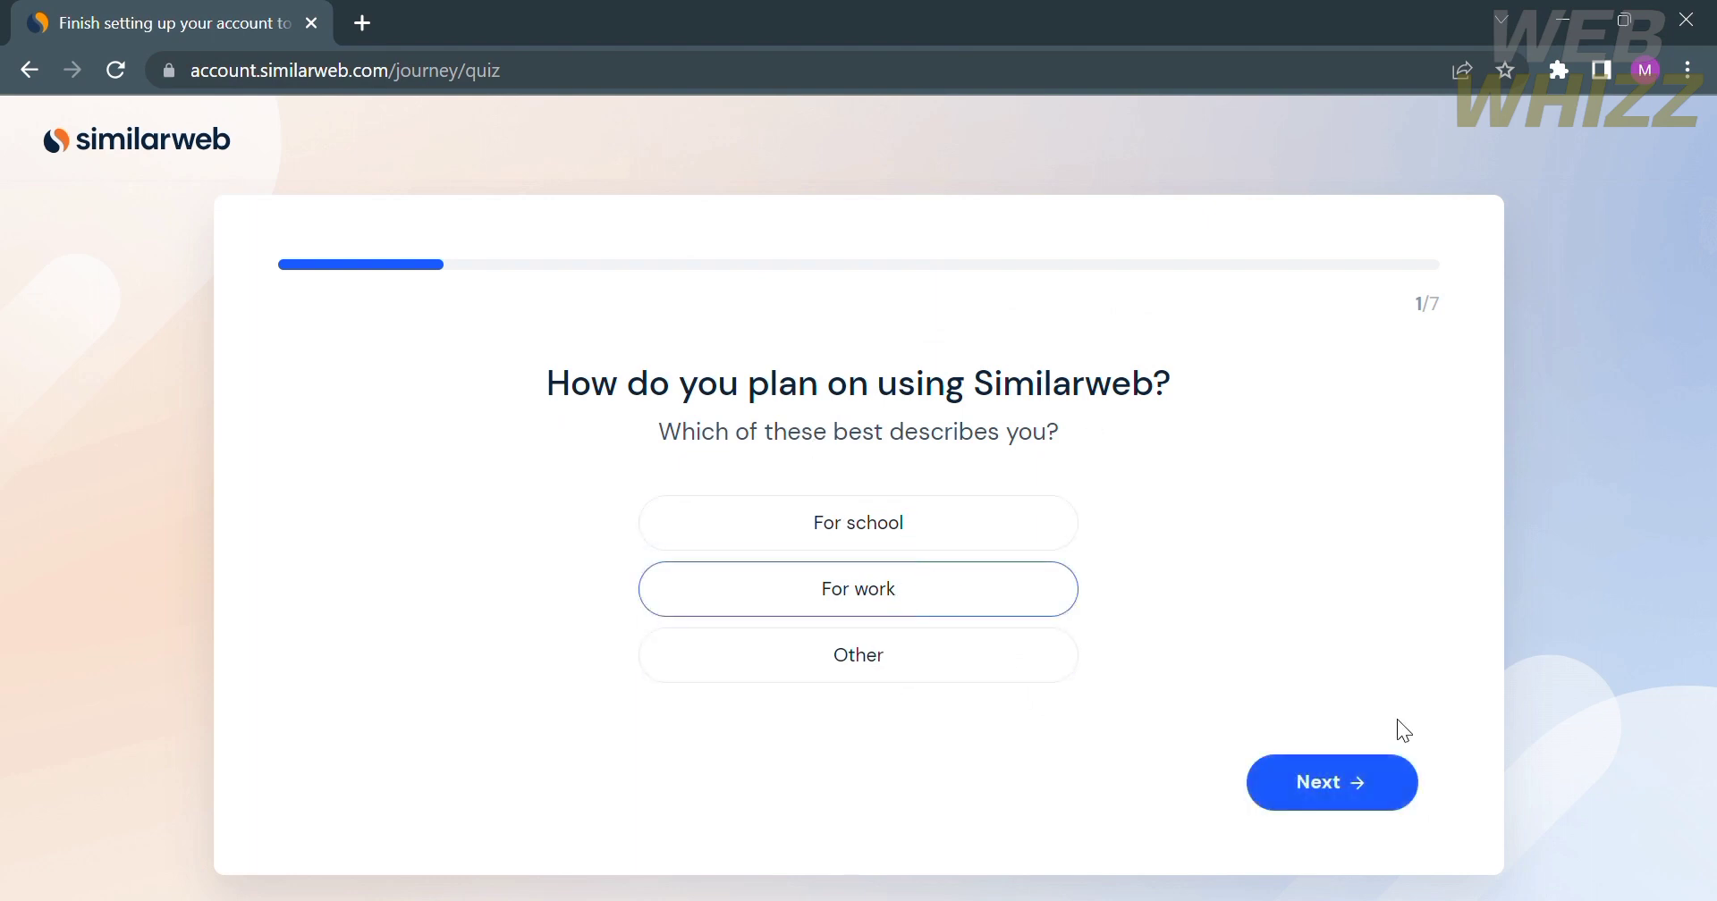
click(1330, 781)
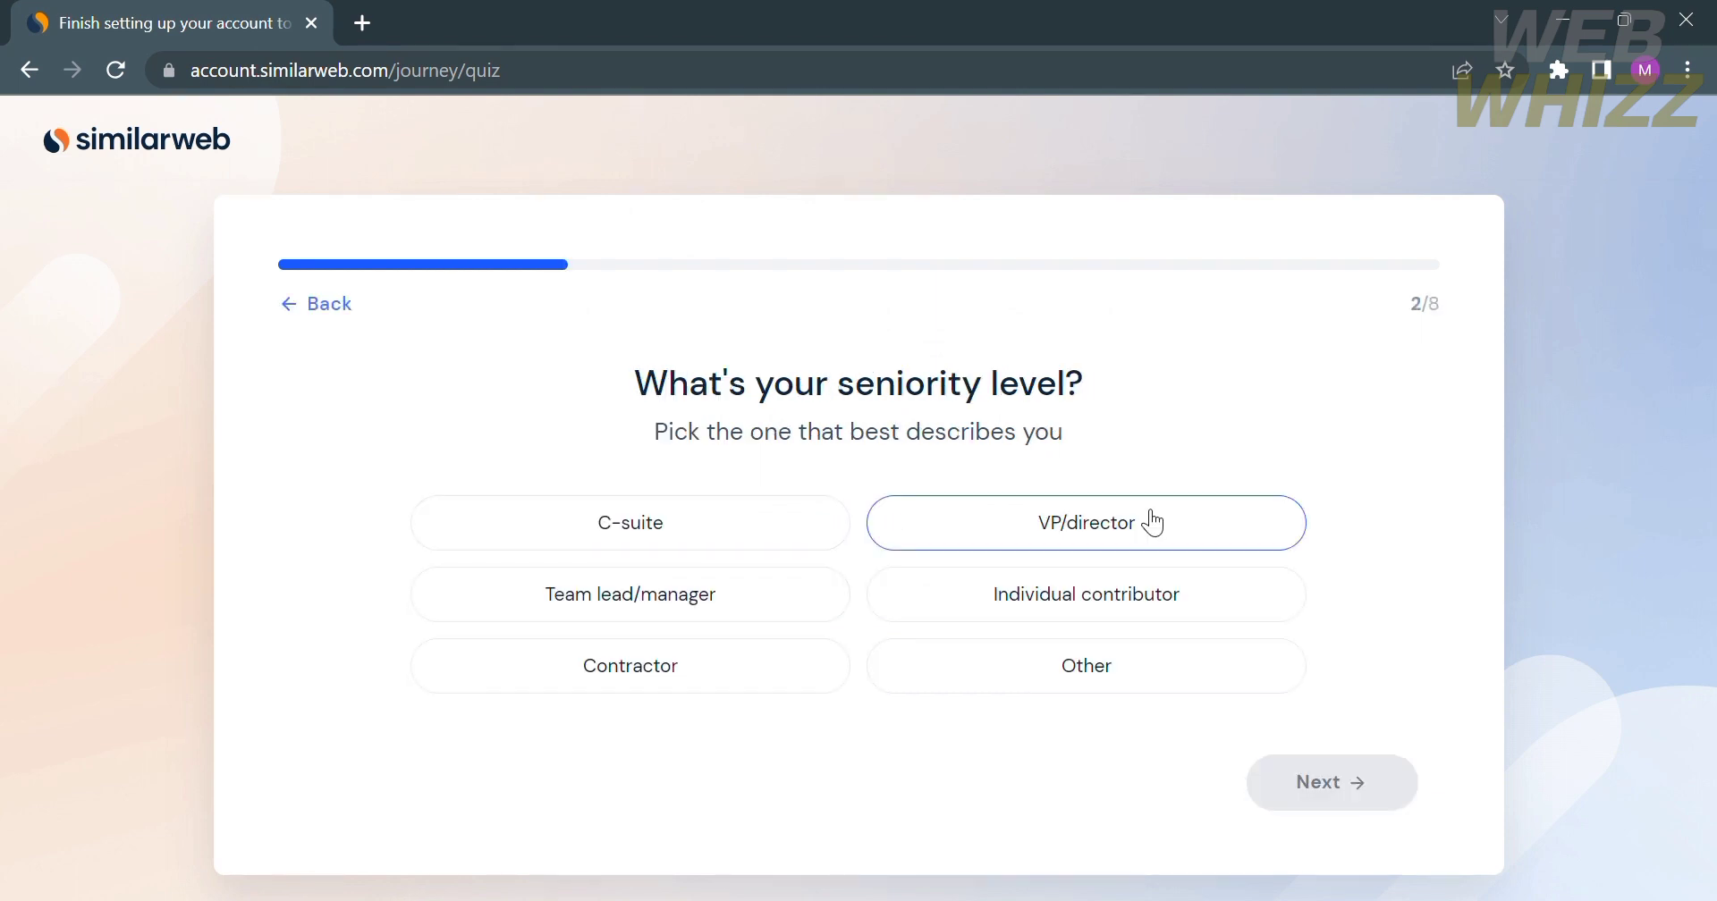
click(629, 665)
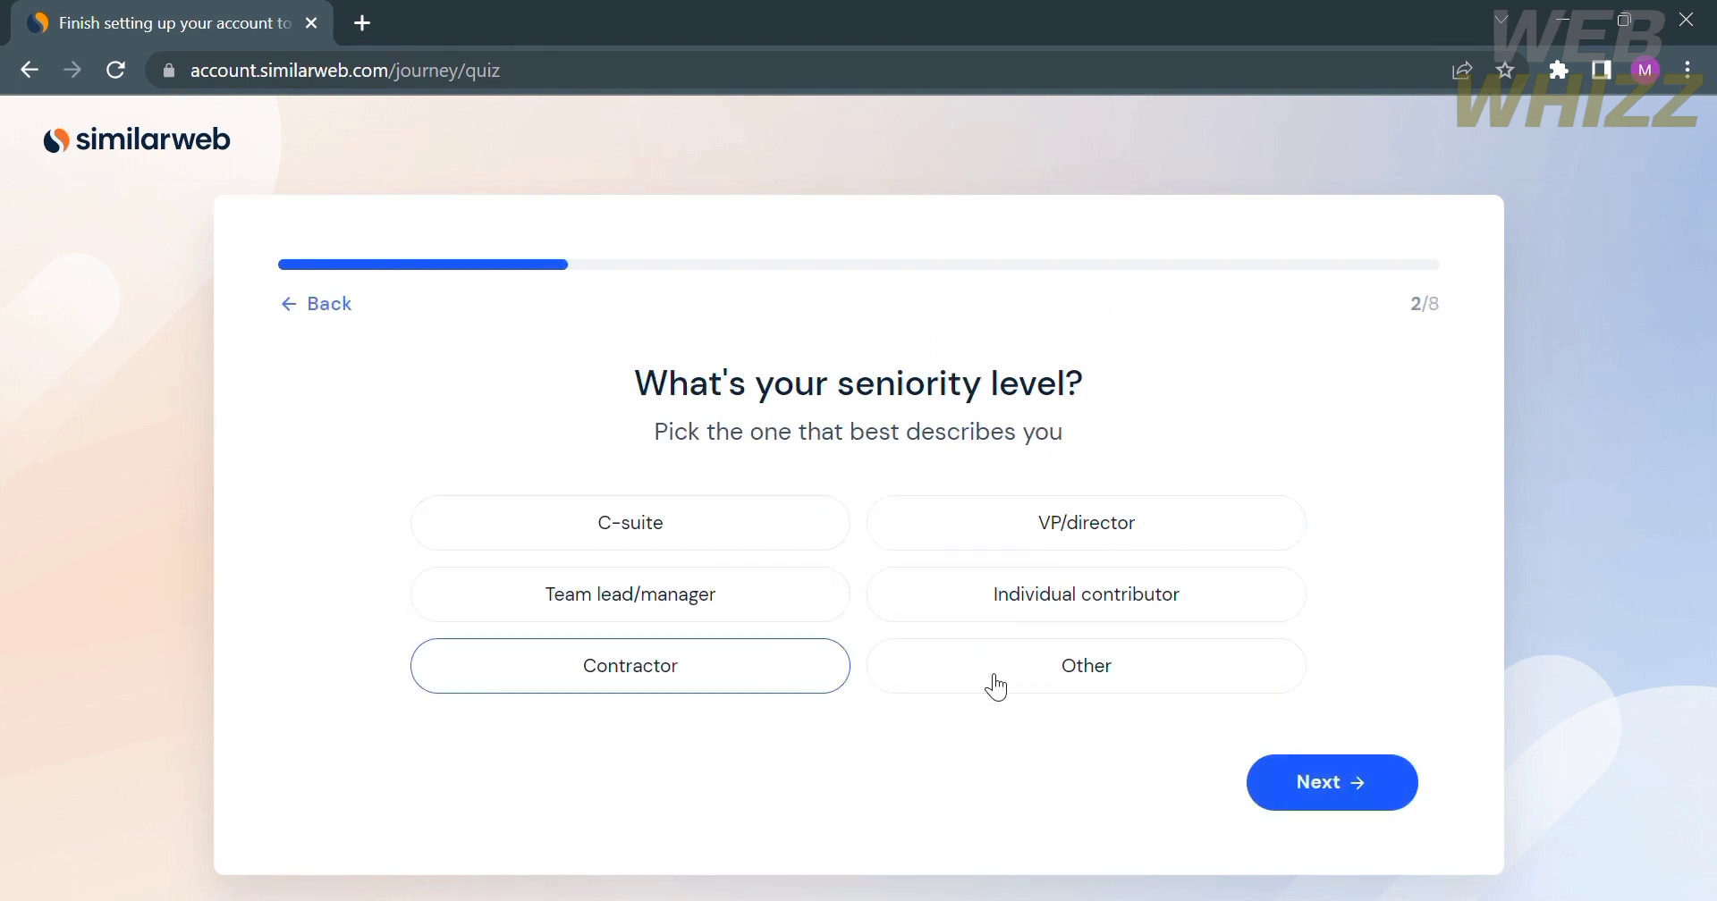
click(1330, 781)
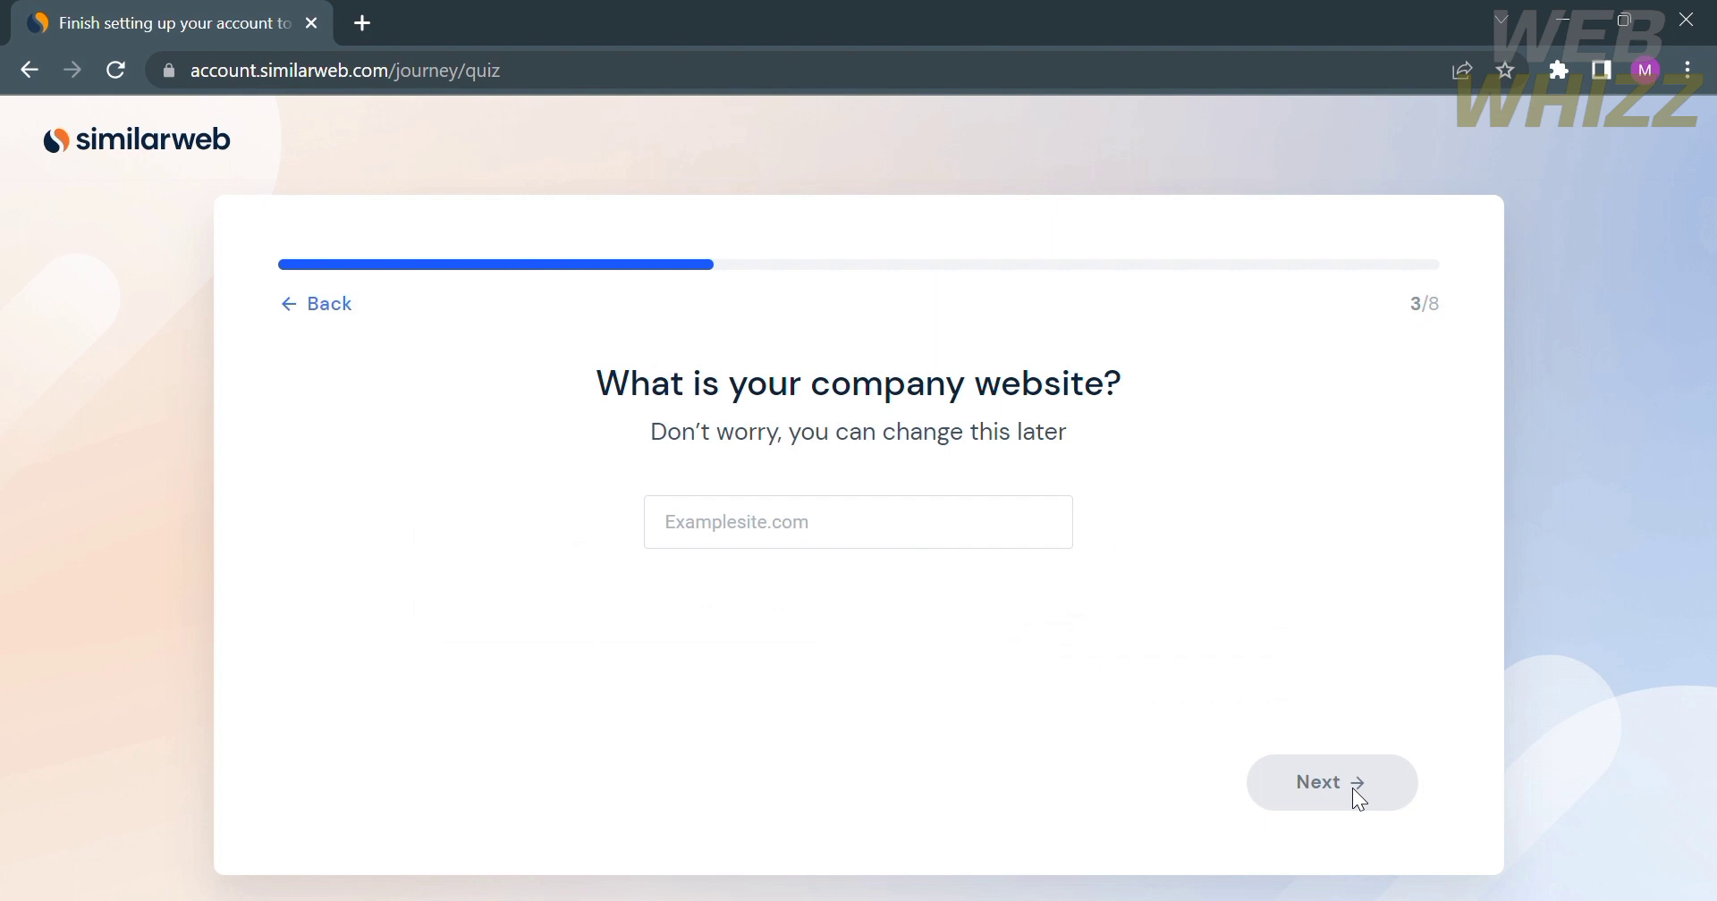
Skip company website, answer 11 - 50 employees, skip industry and continue past job title.
click(857, 520)
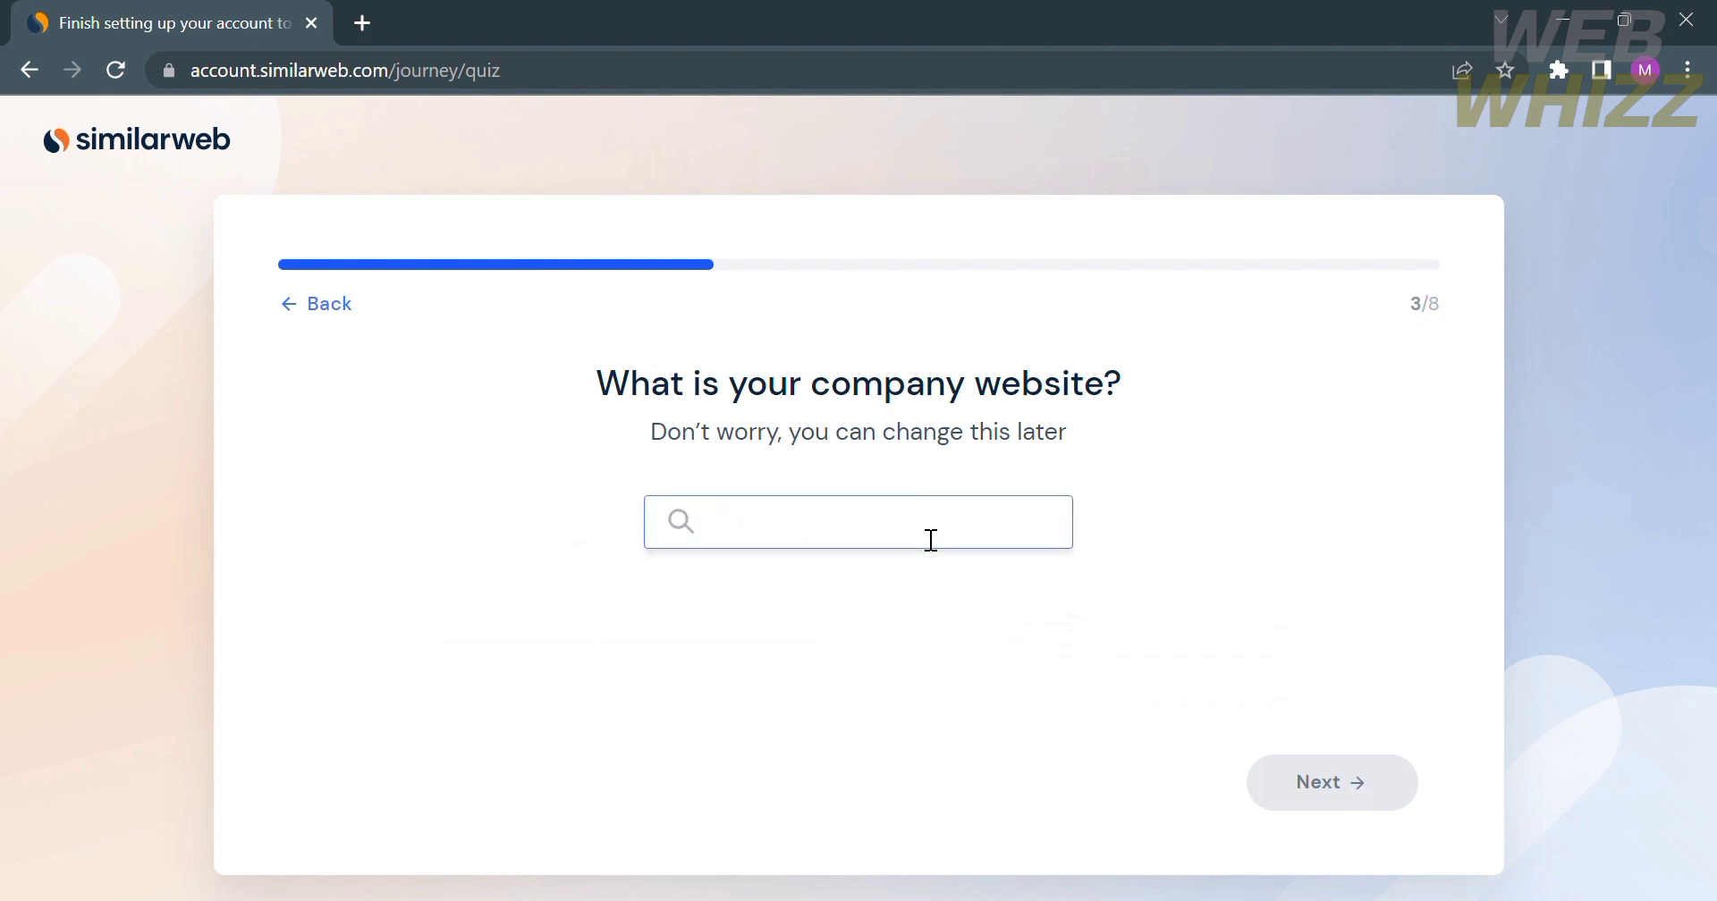
click(1329, 781)
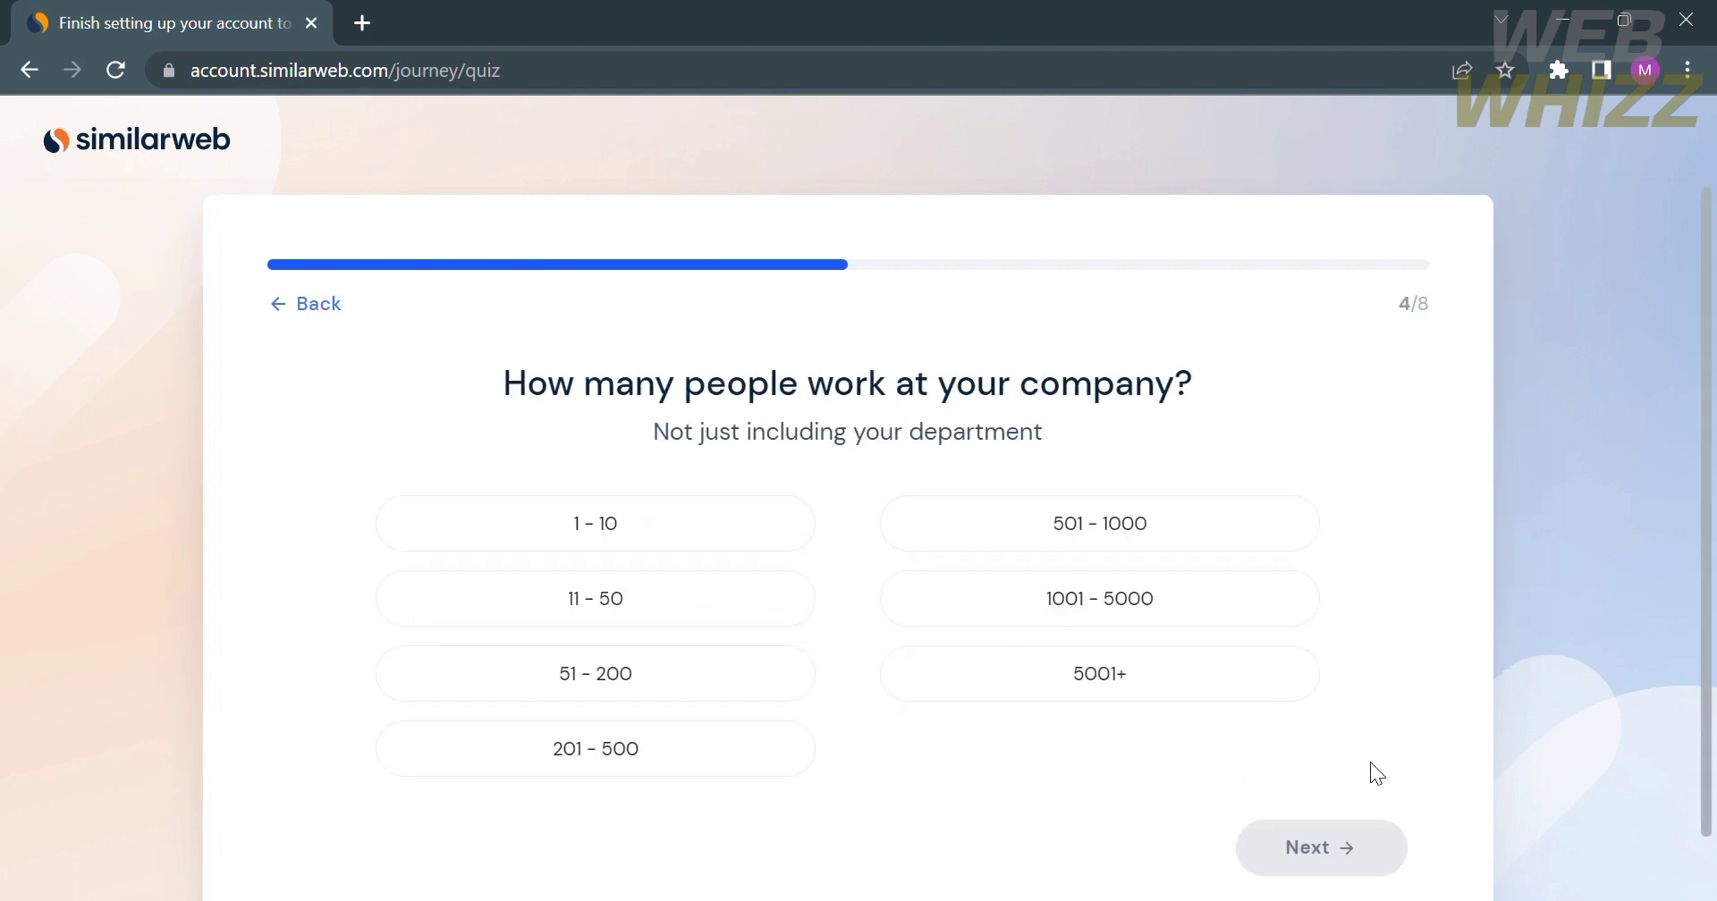
mouse_move(753, 571)
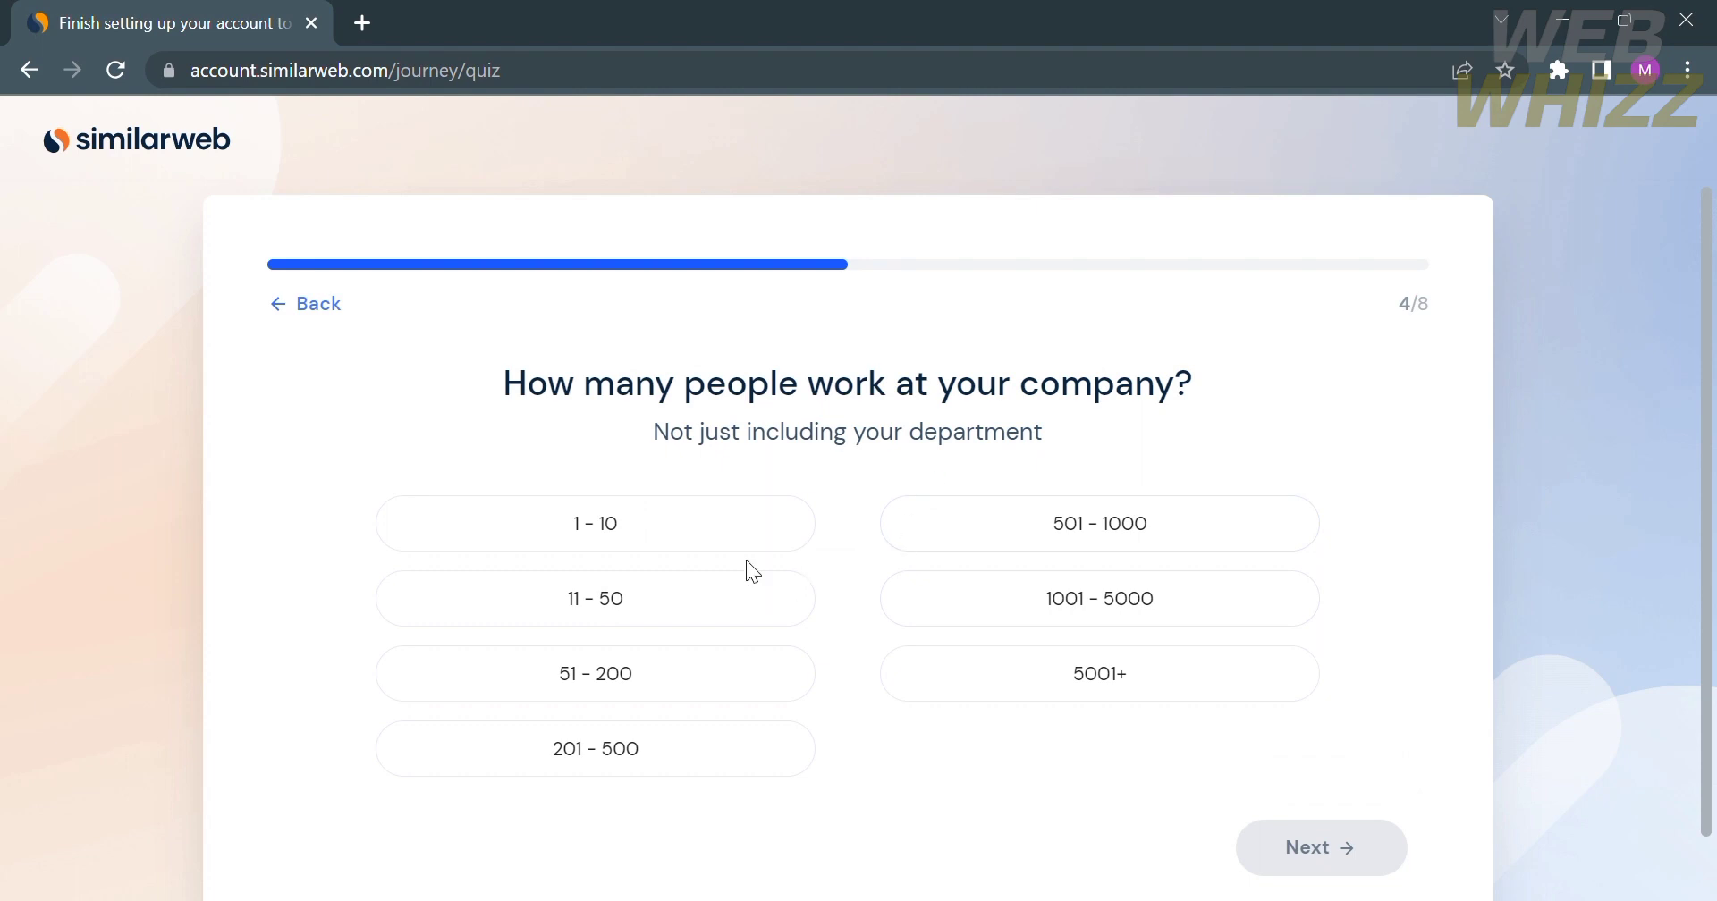
click(594, 597)
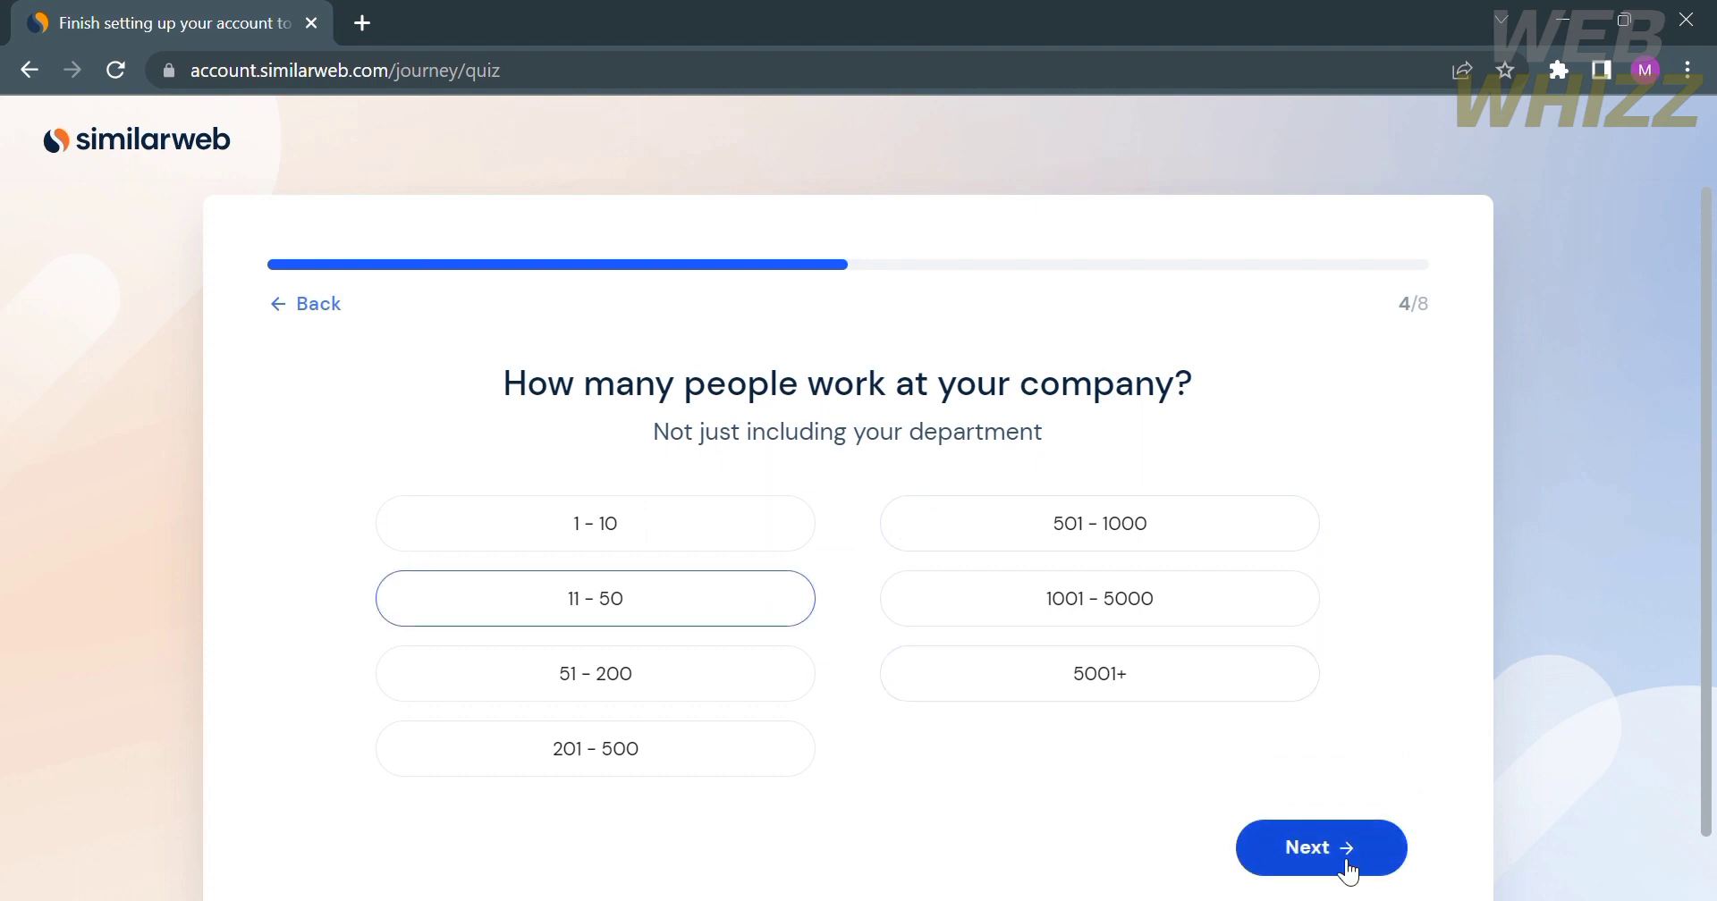
click(1320, 847)
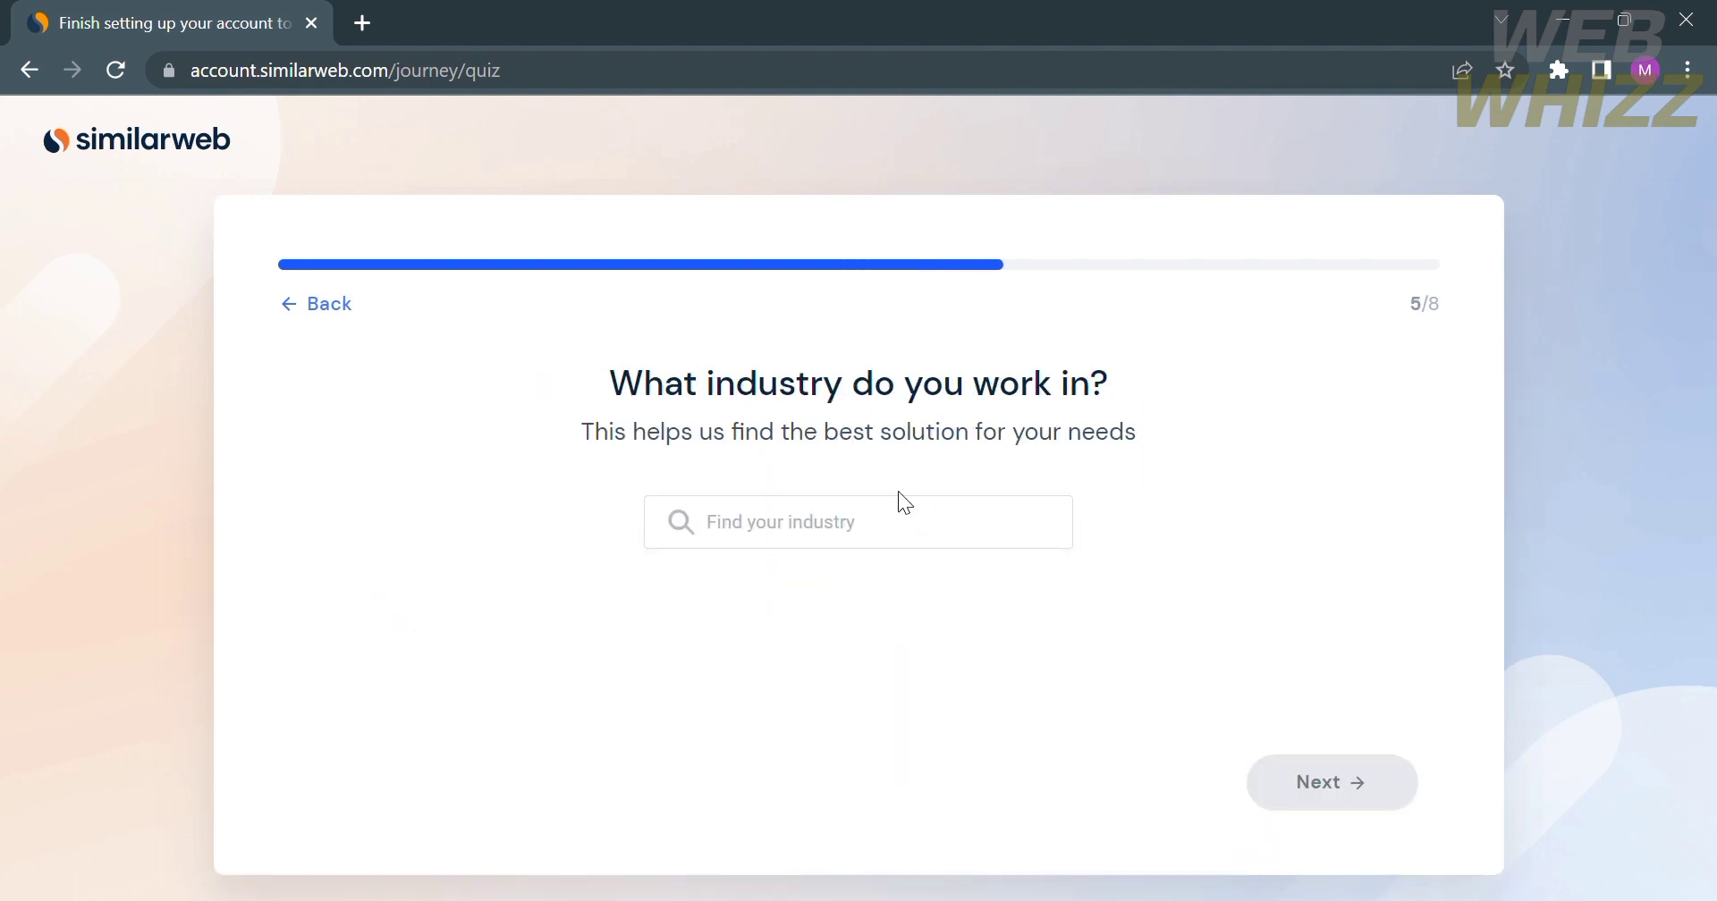
click(857, 520)
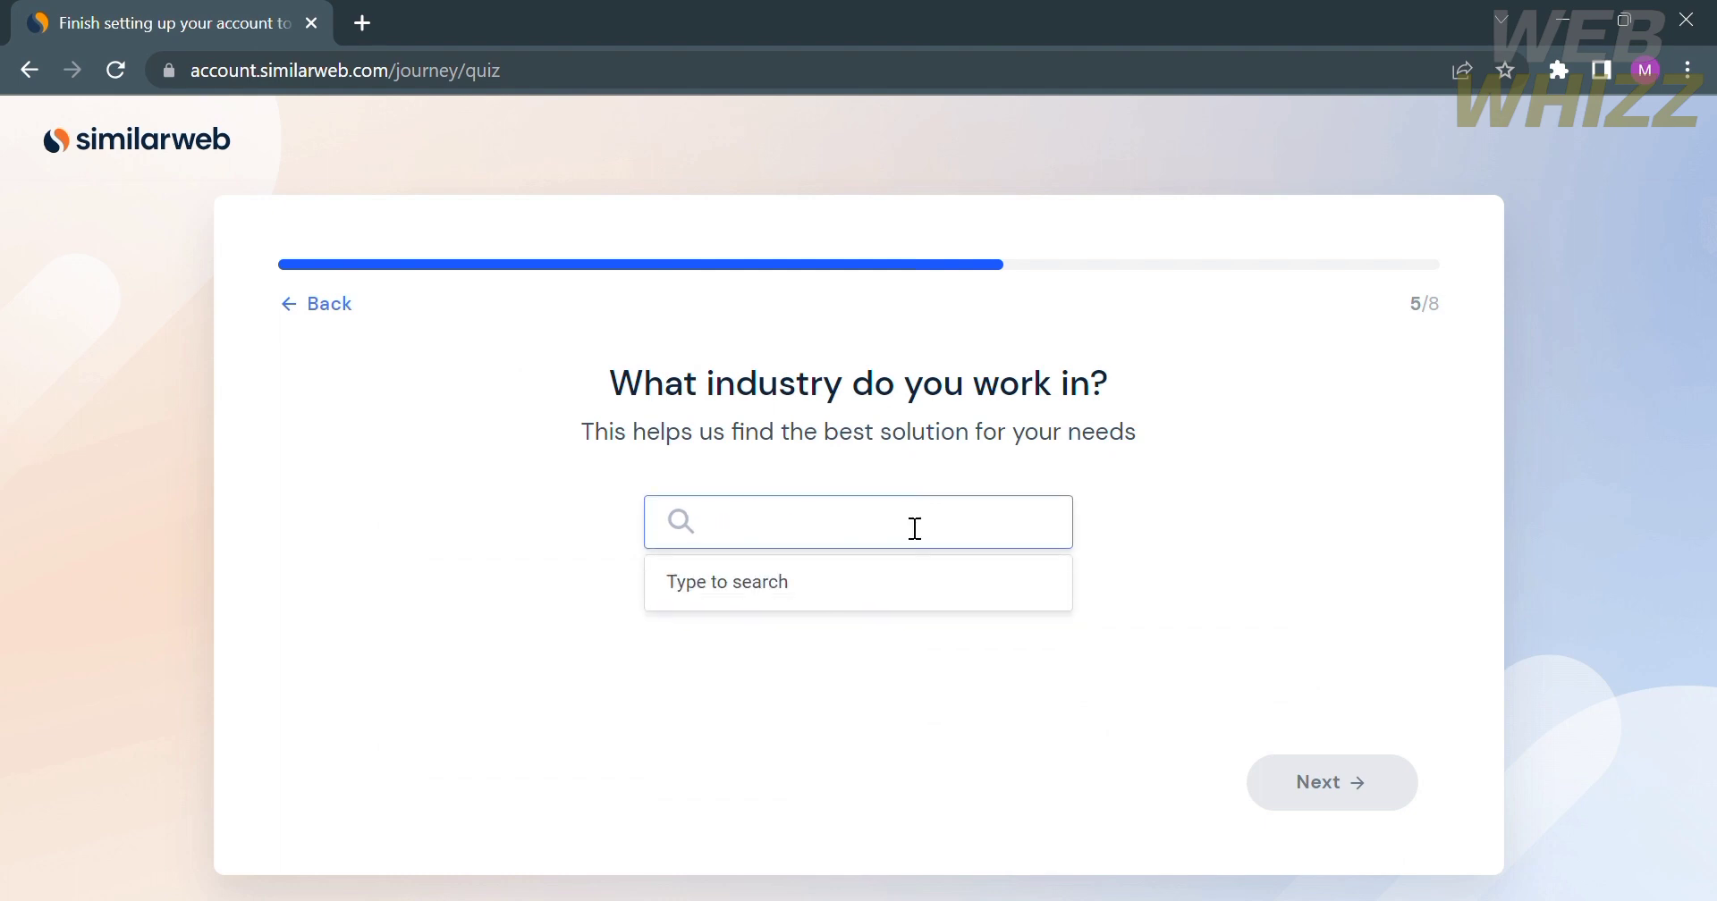
click(1328, 782)
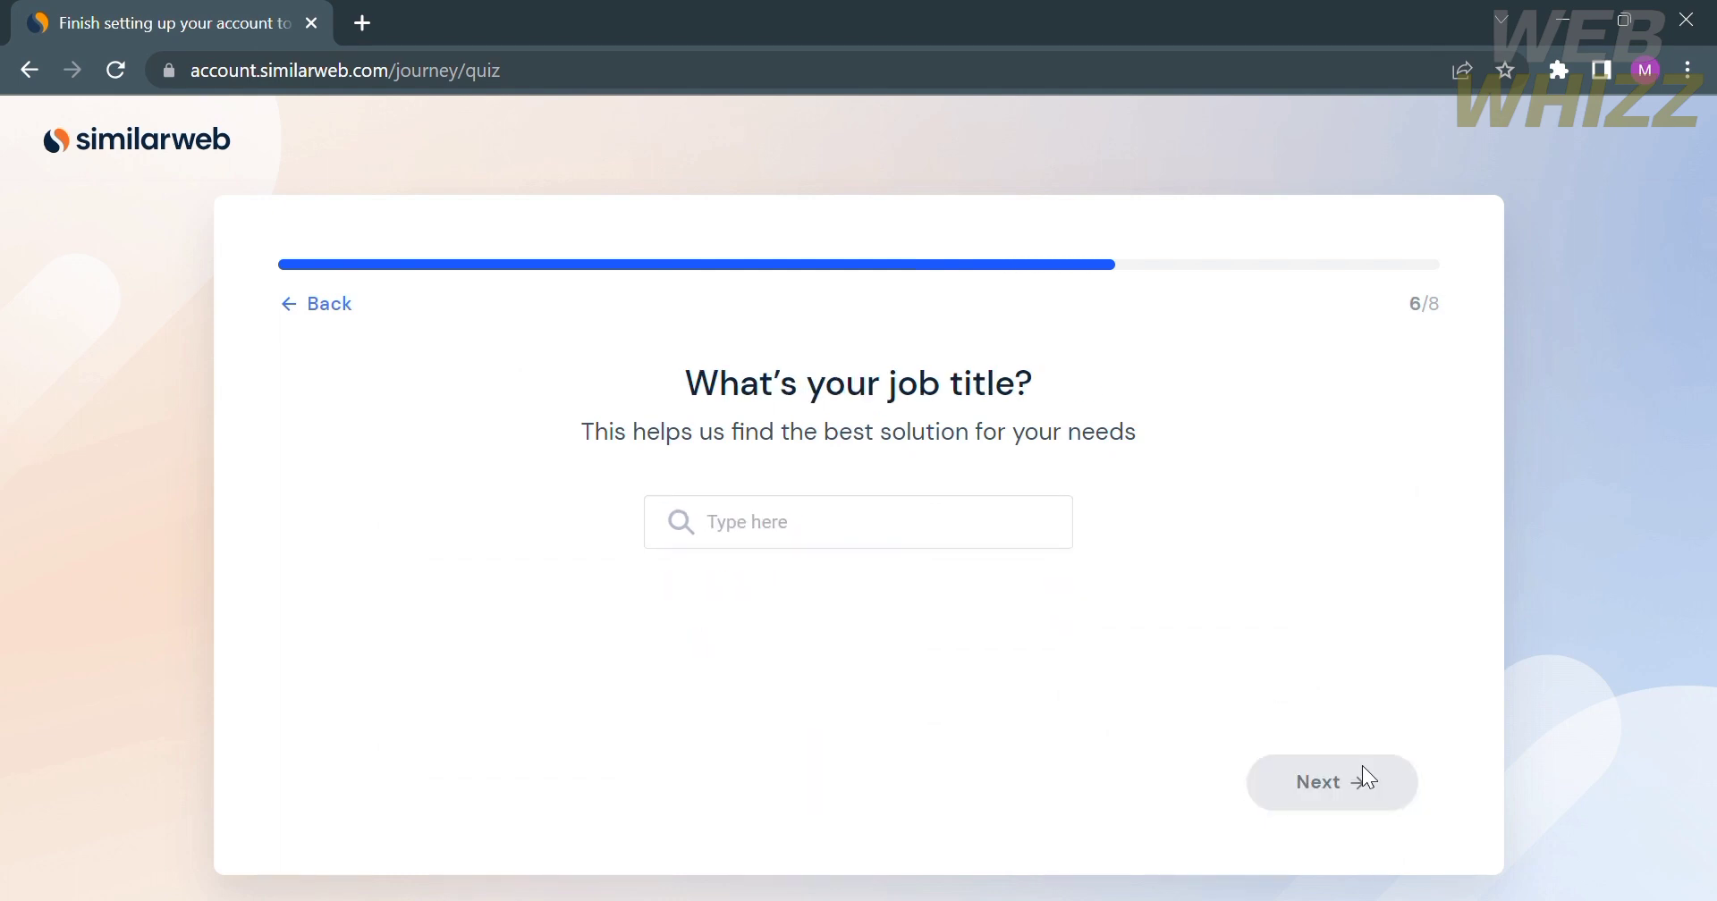
click(1331, 782)
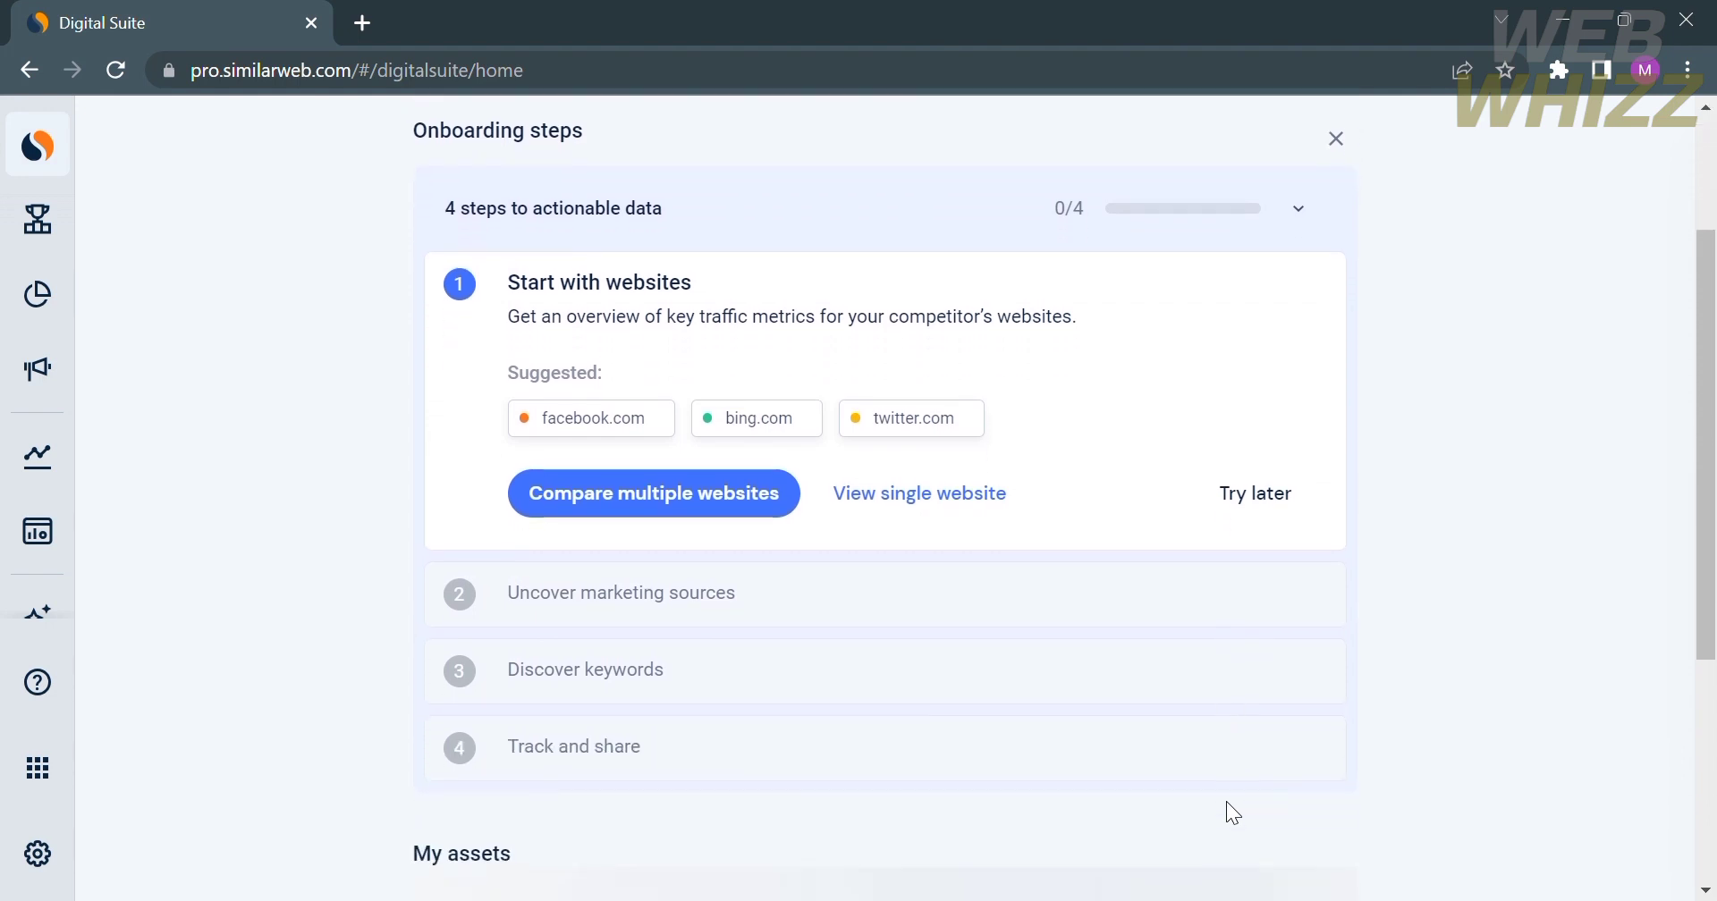
Arrive at the Digital Suite home dashboard greeting the trial user with seven days left.
scroll(up, 3)
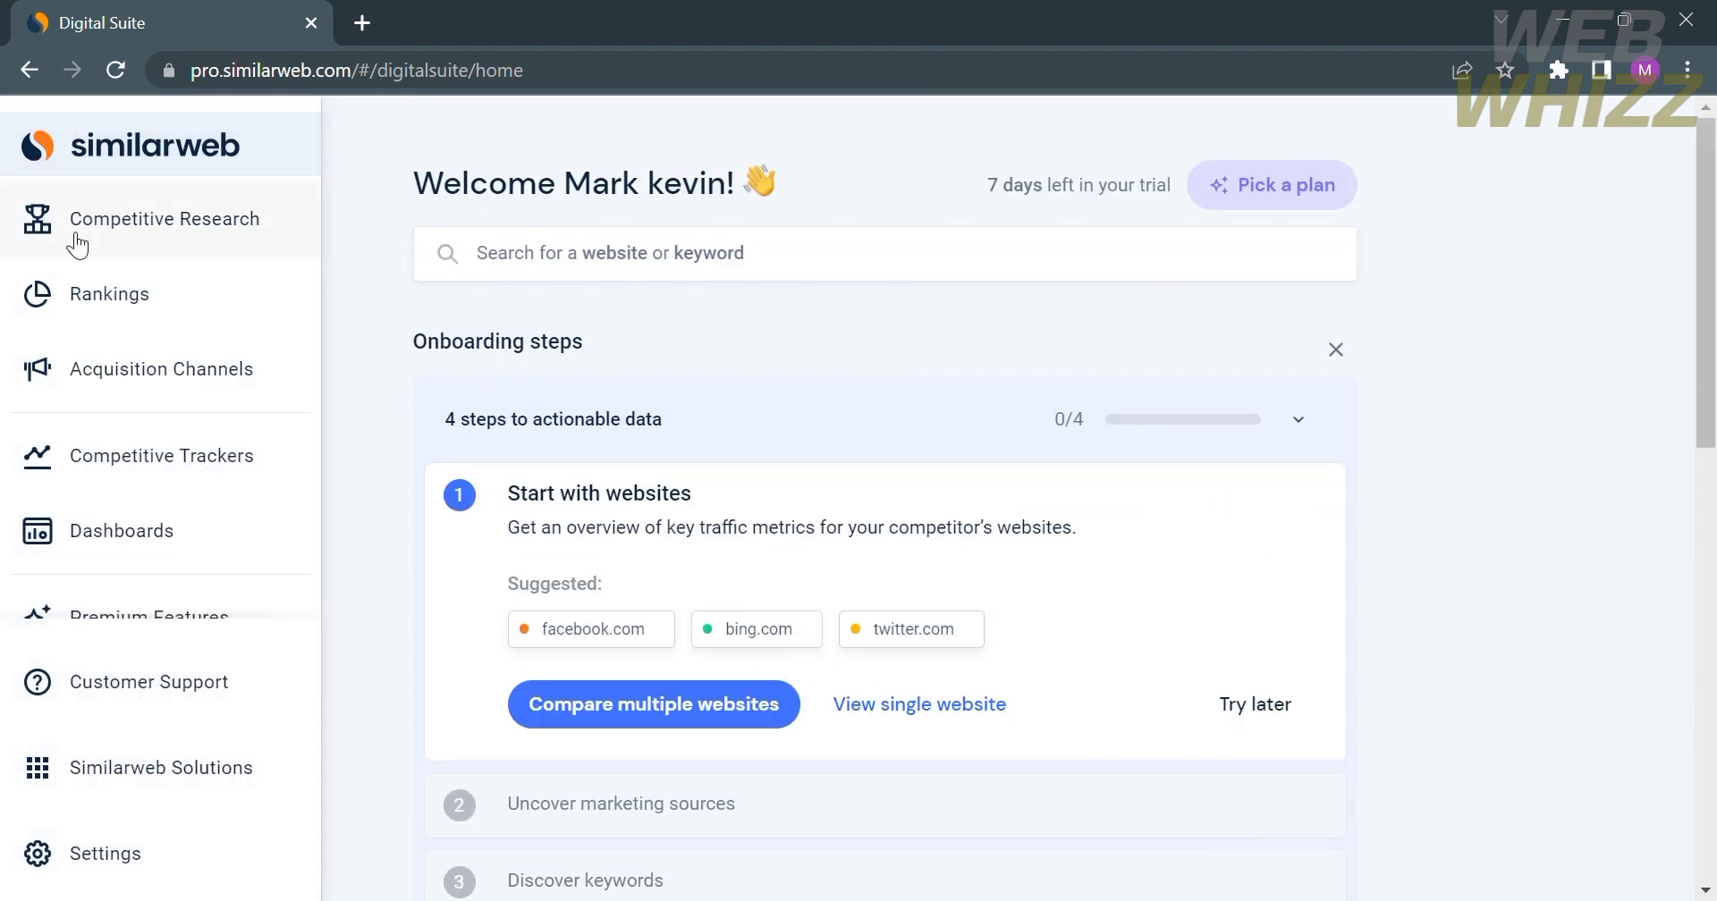
mouse_move(261, 400)
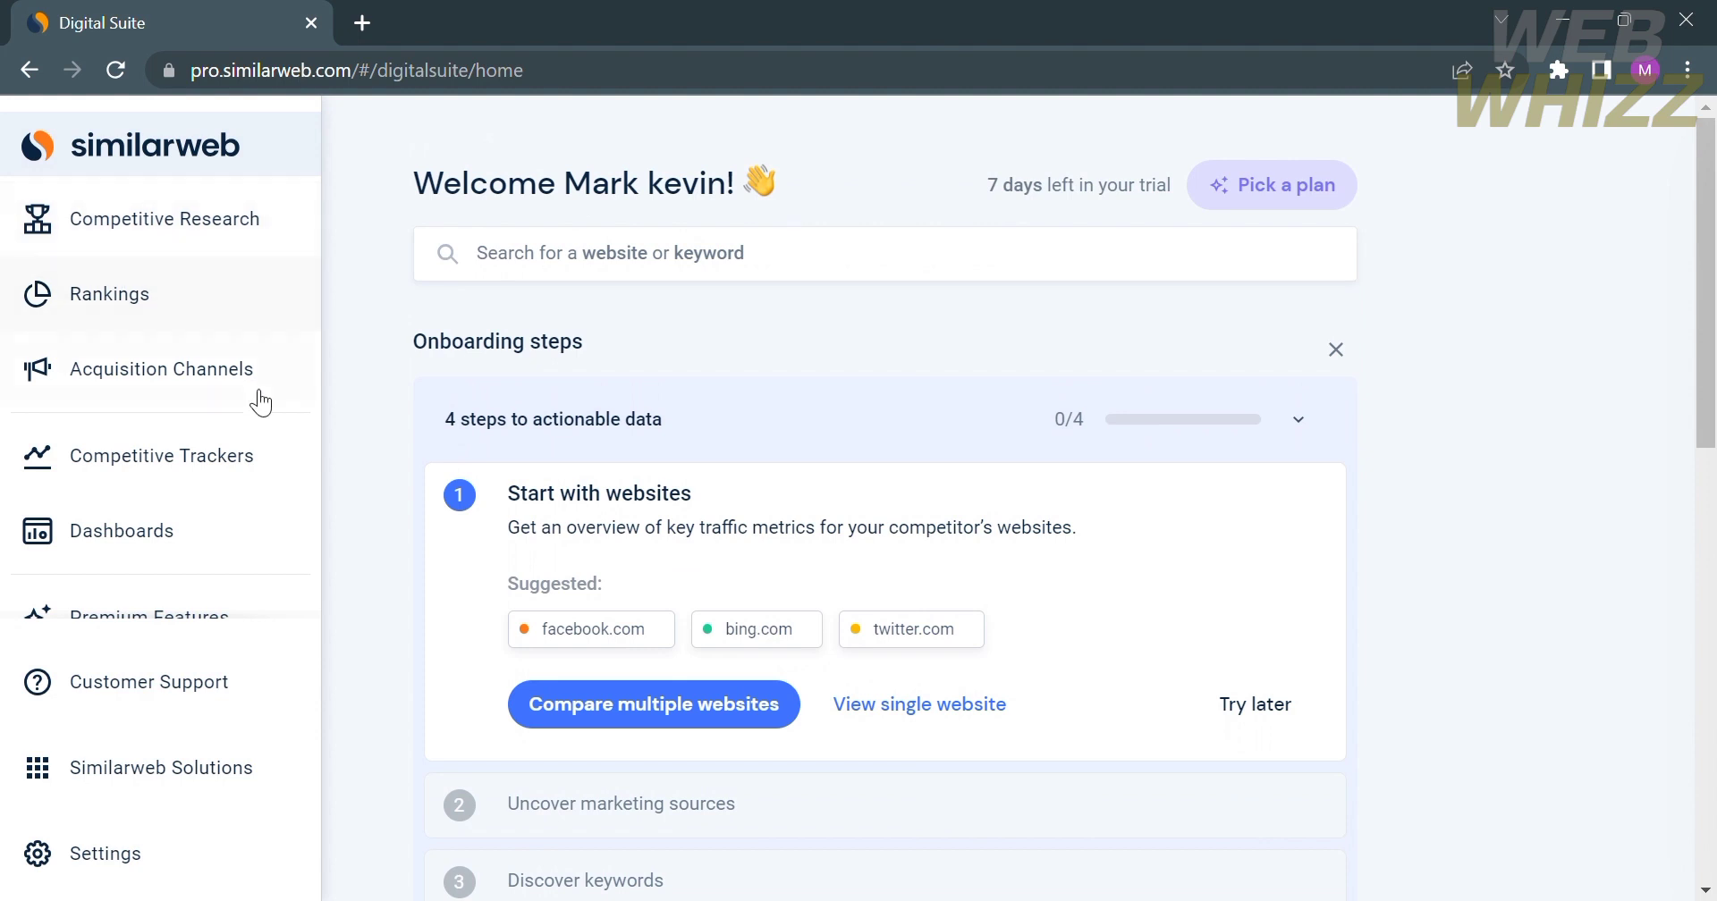
mouse_move(251, 465)
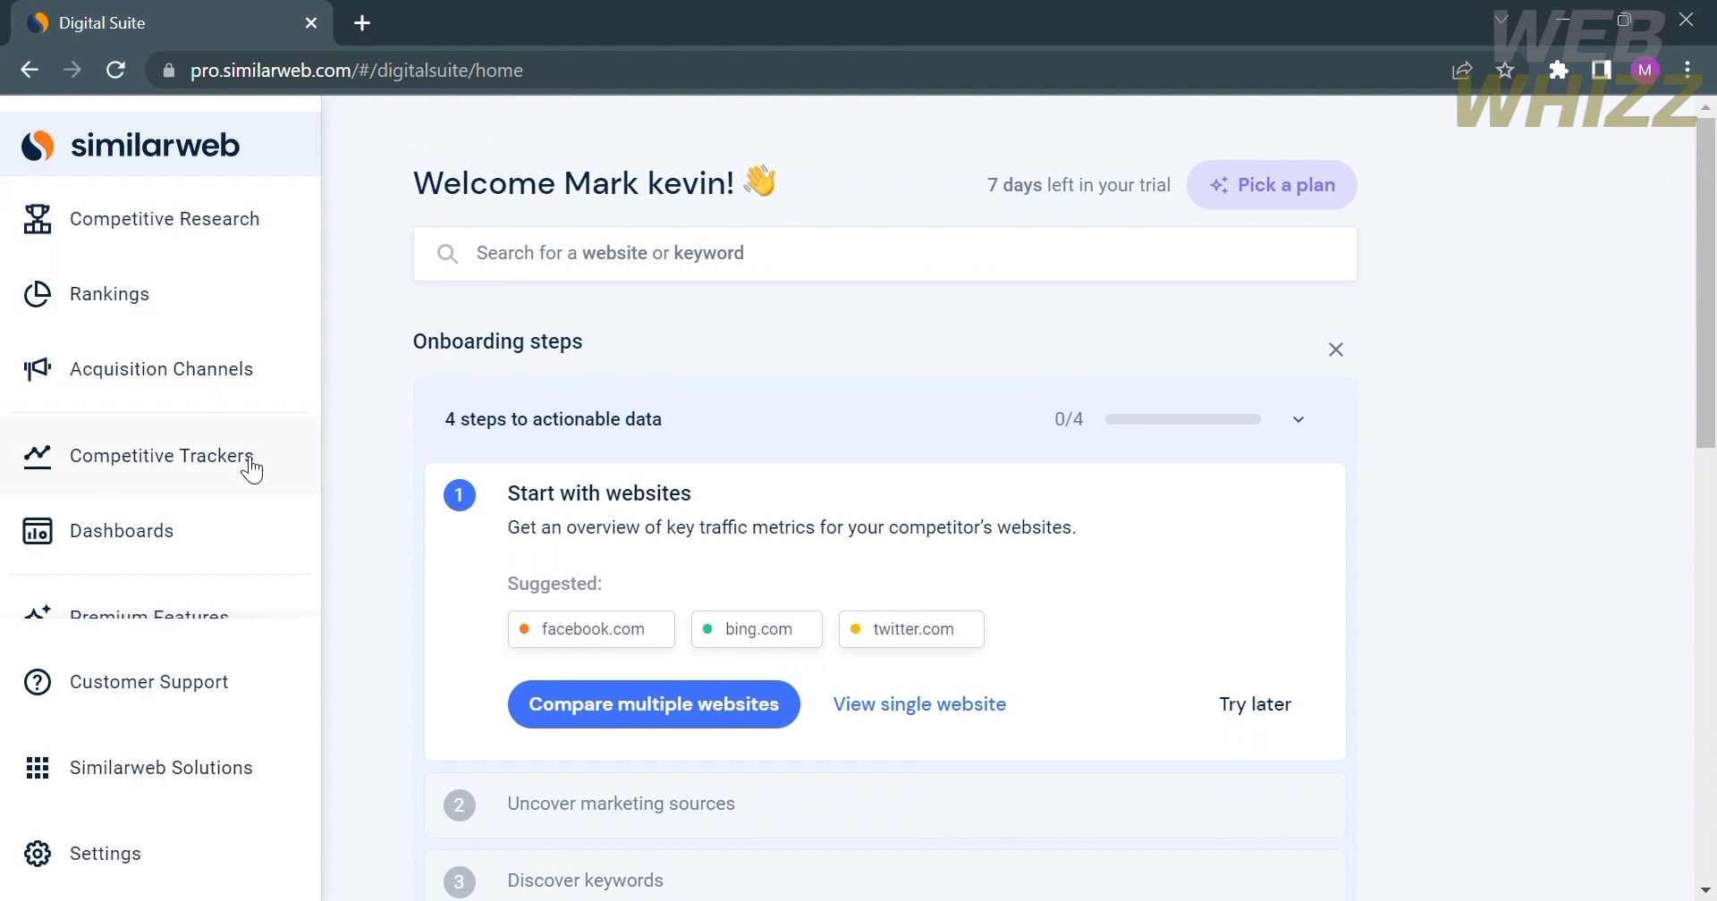